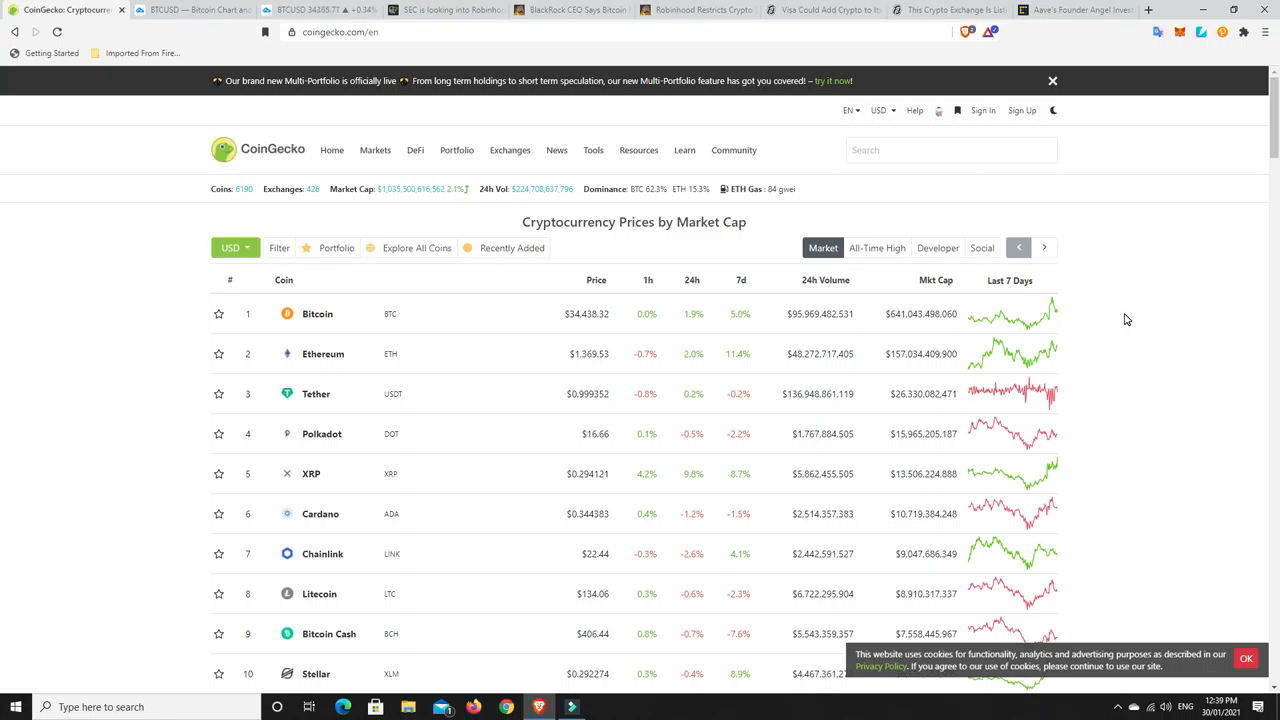
mouse_move(380, 214)
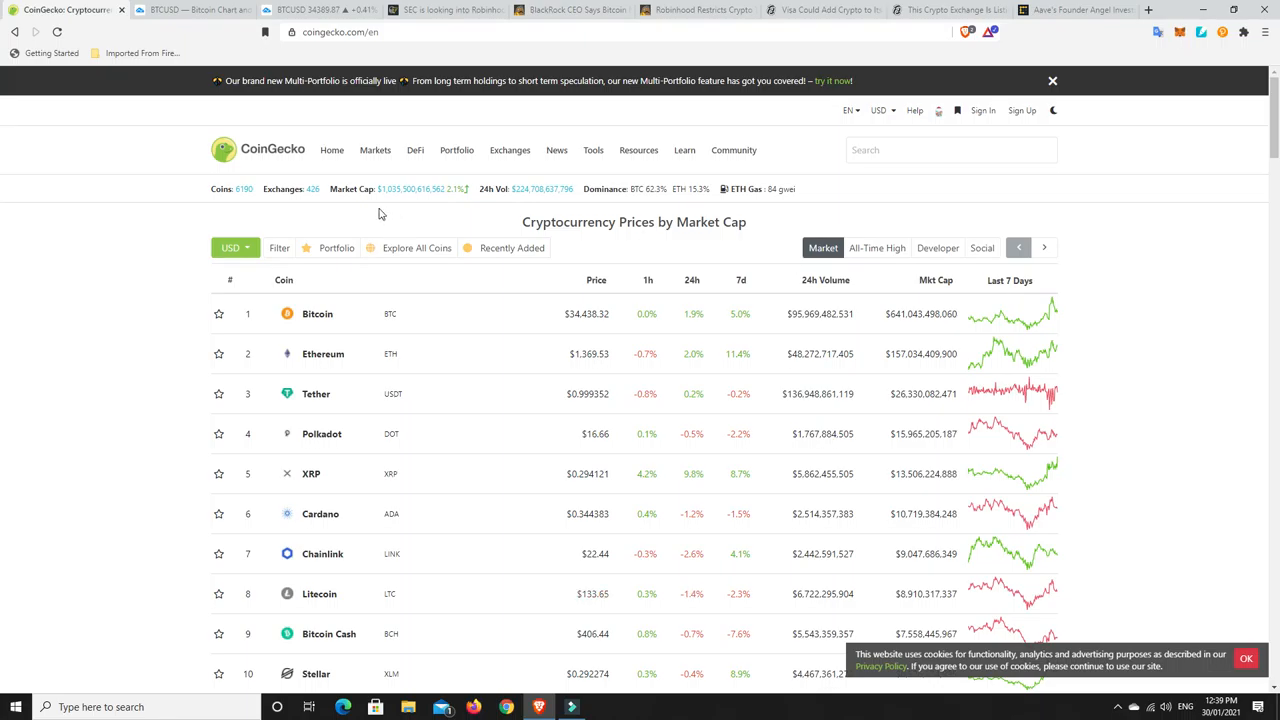
mouse_move(395, 200)
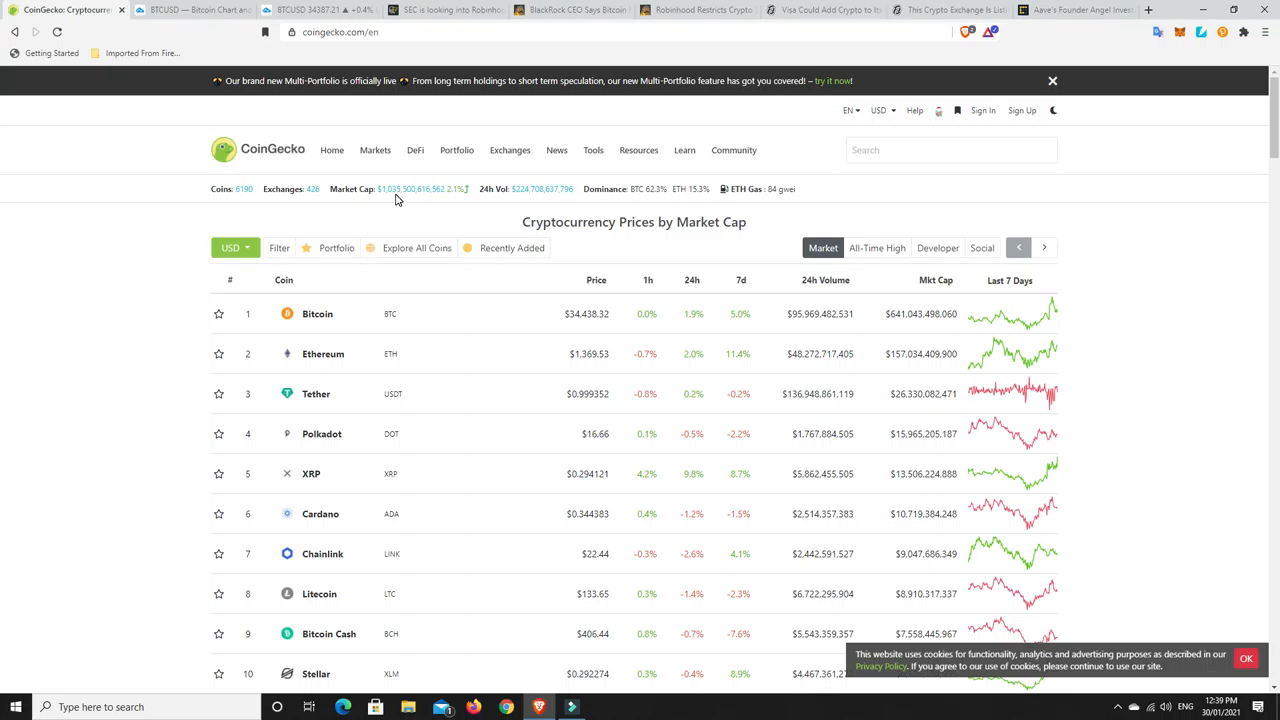
mouse_move(421, 217)
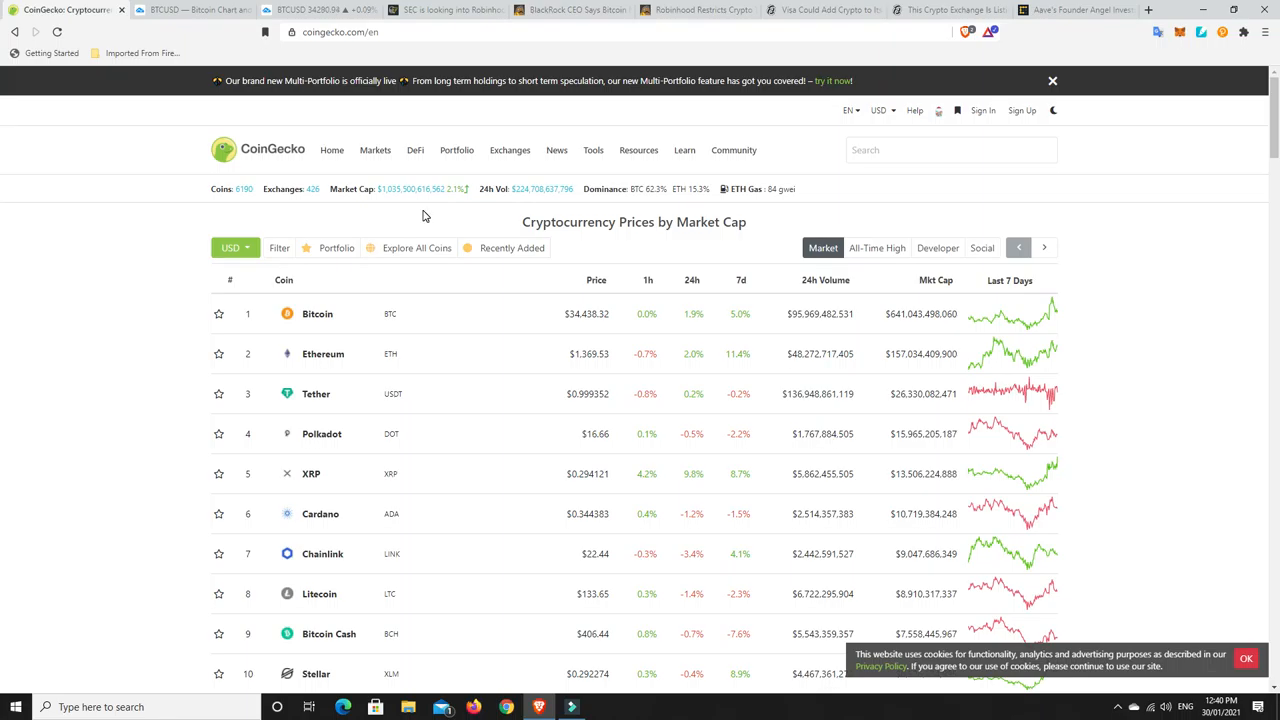
mouse_move(650, 202)
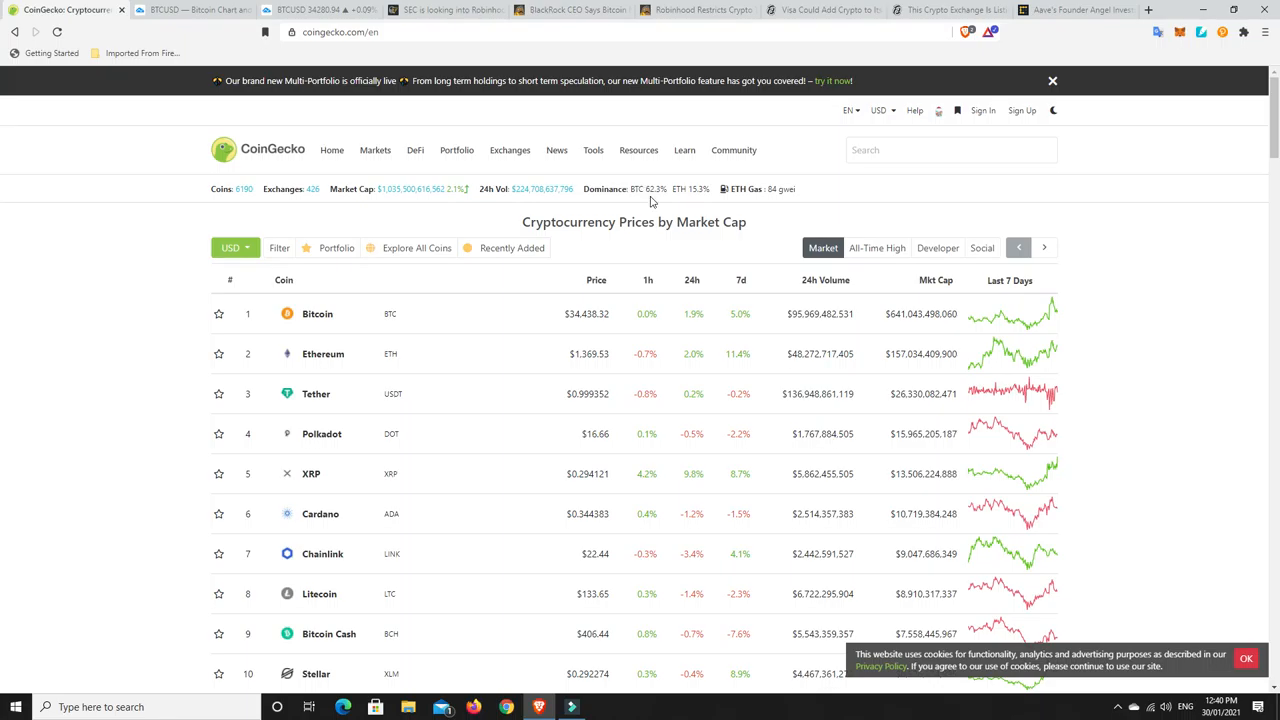
mouse_move(653, 195)
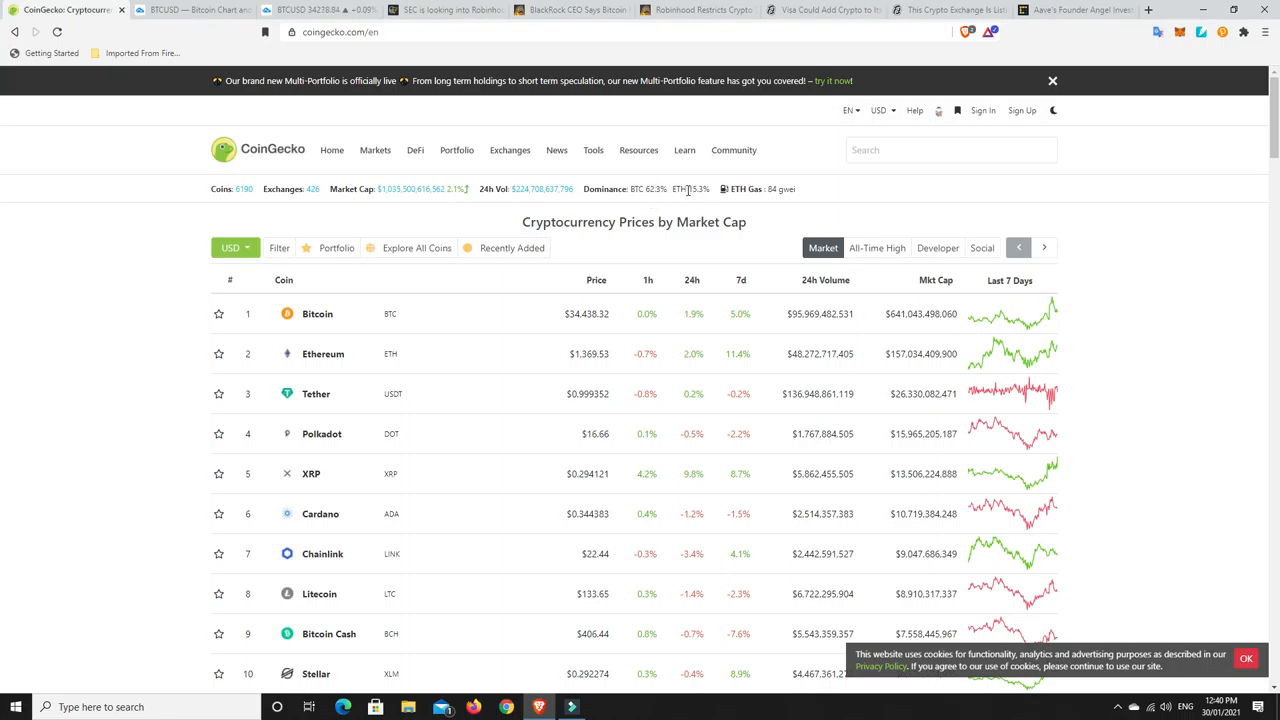
mouse_move(770, 188)
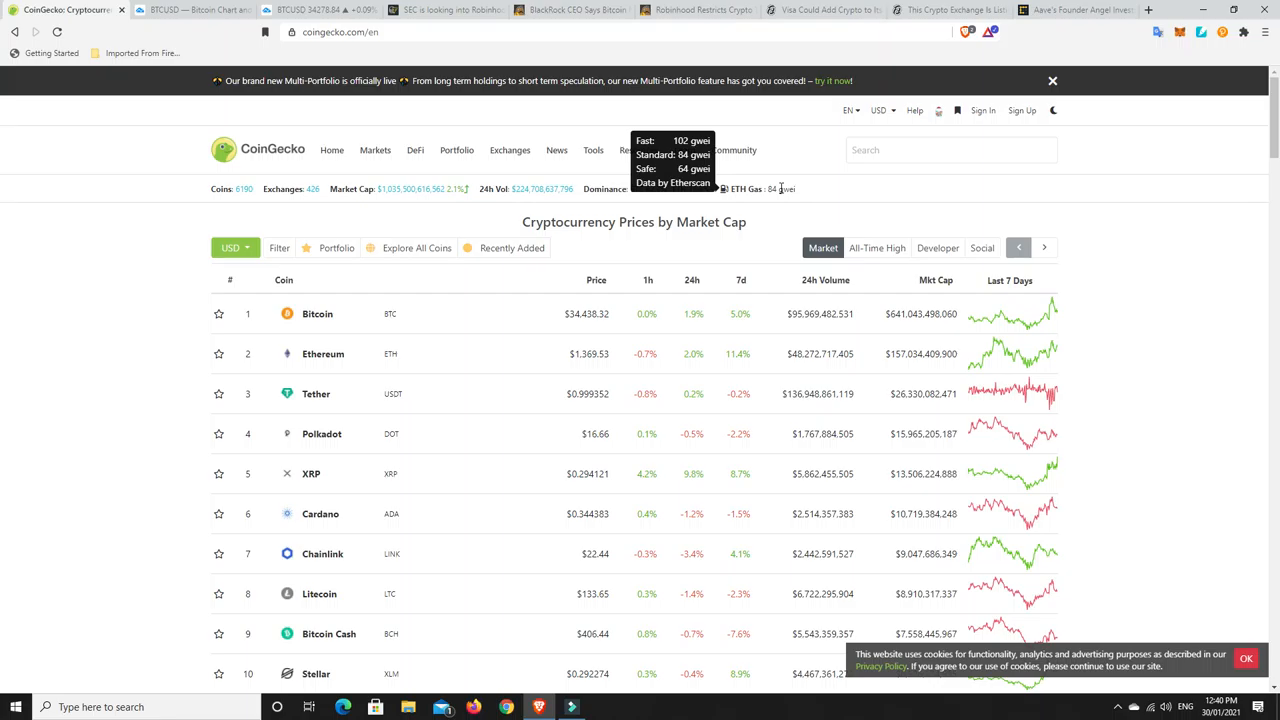
mouse_move(770, 215)
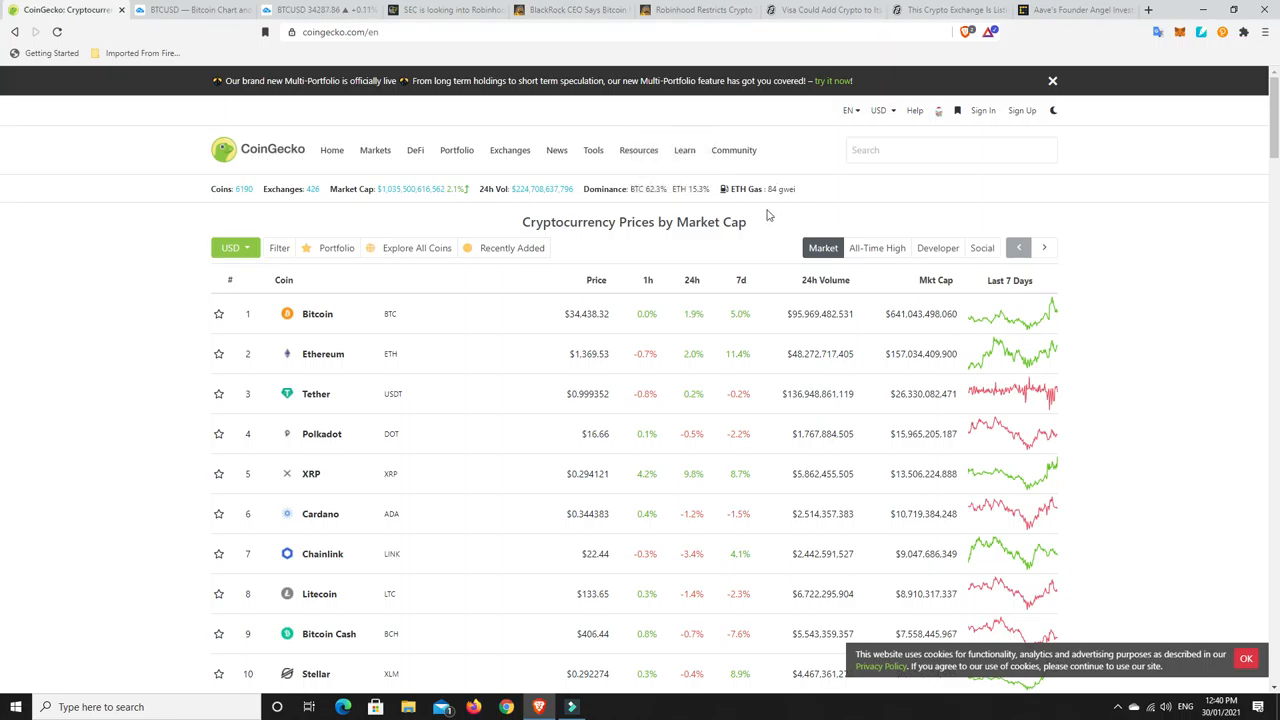
mouse_move(767, 189)
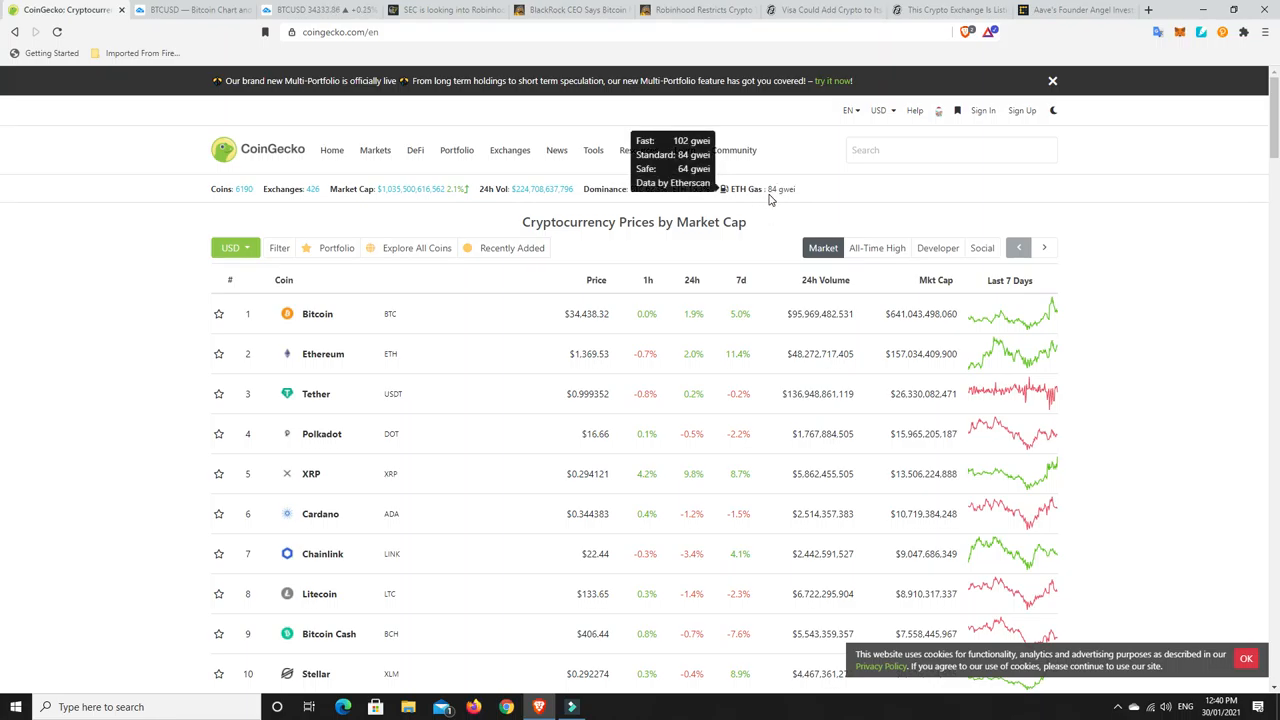
mouse_move(765, 205)
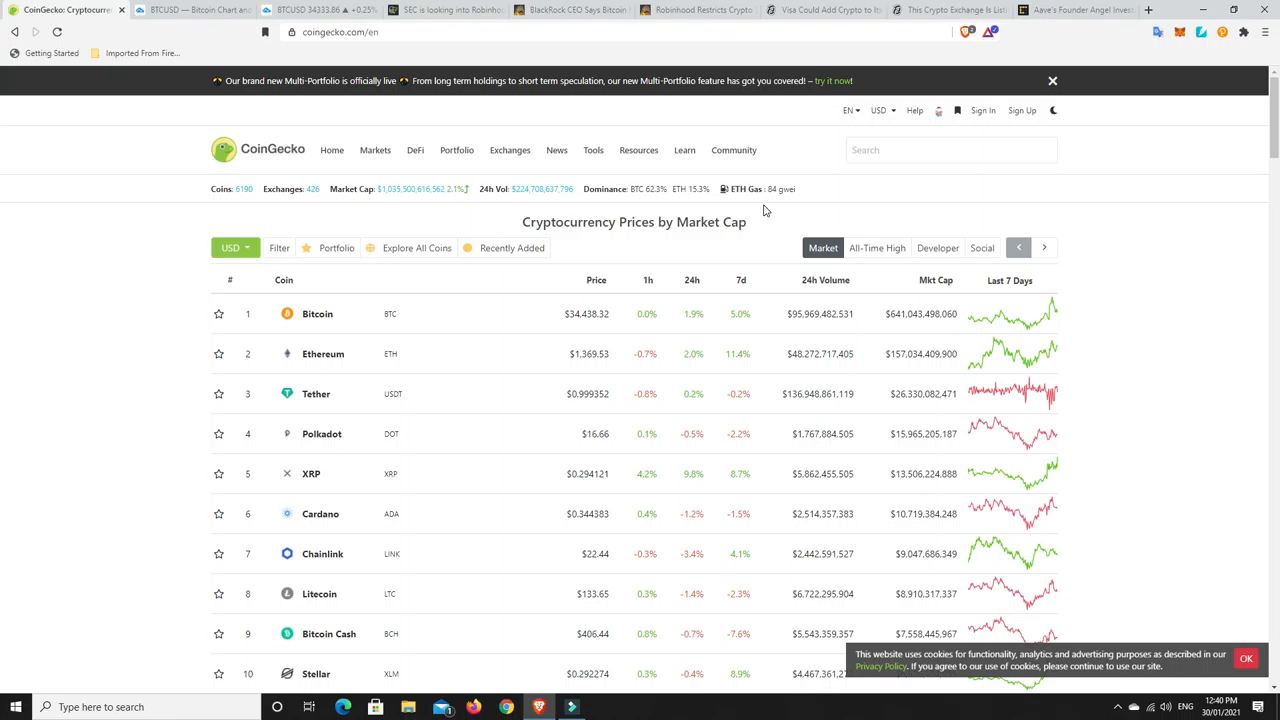
mouse_move(745, 189)
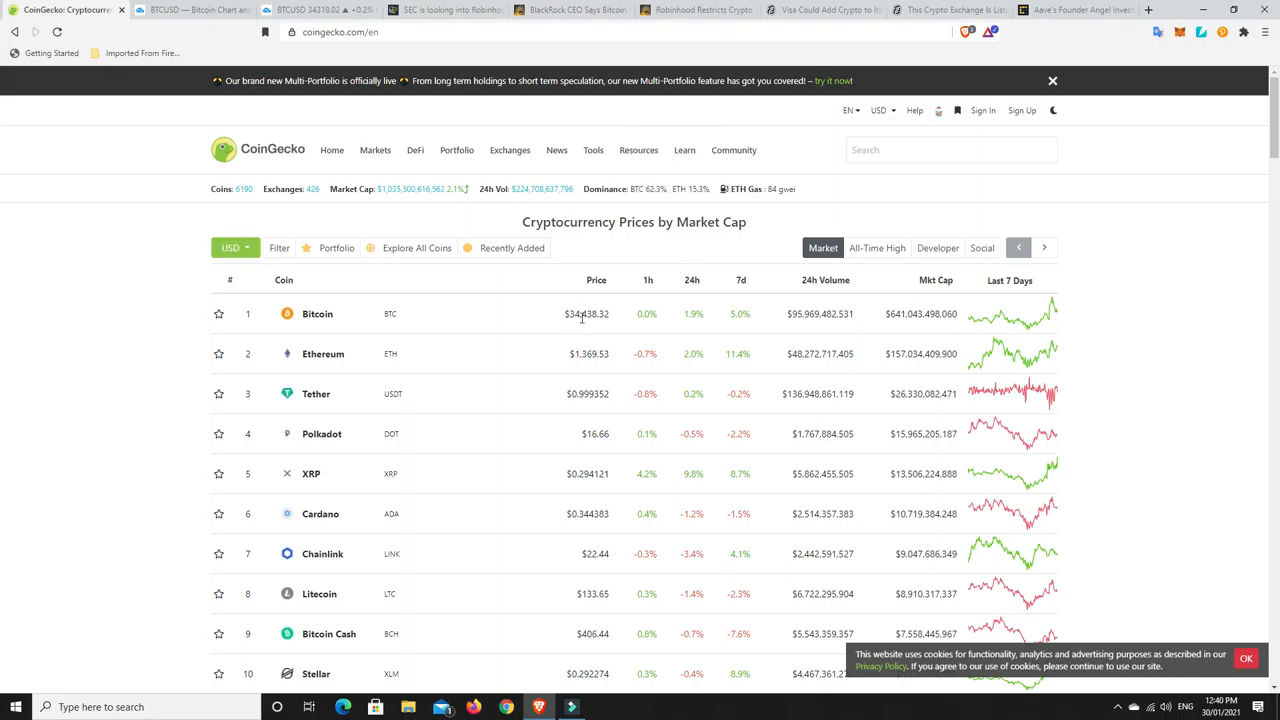
mouse_move(748, 317)
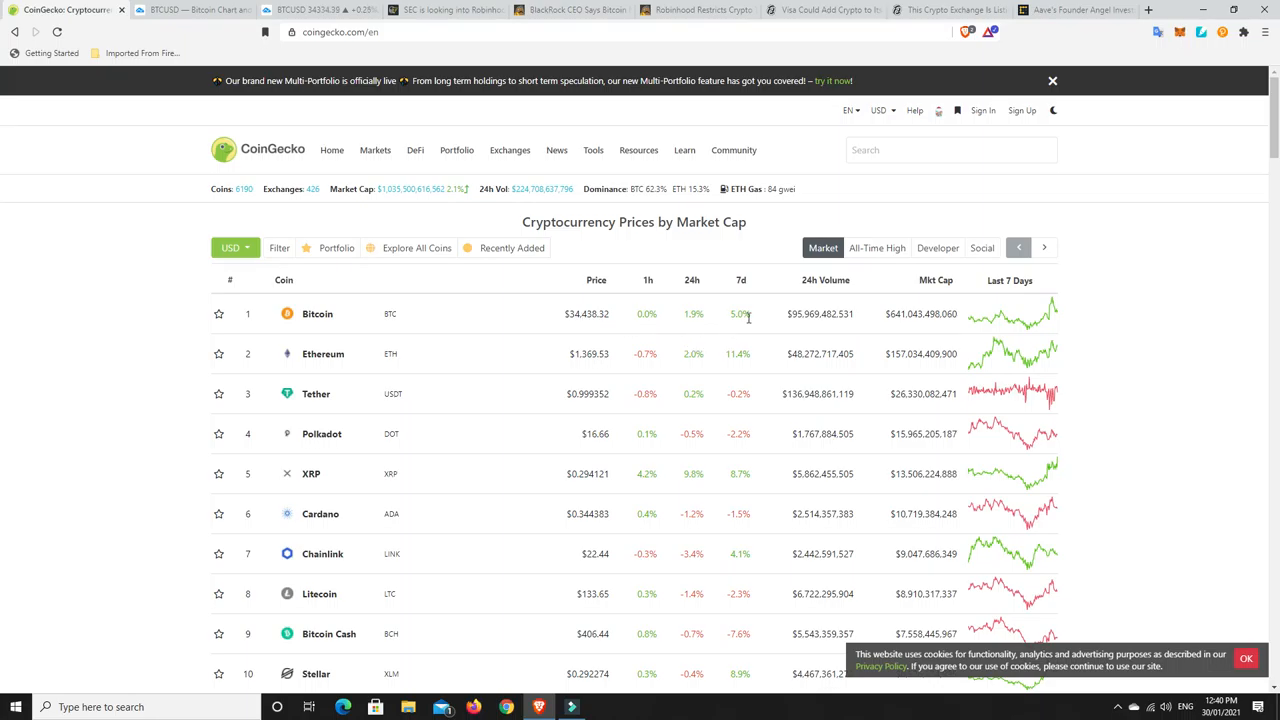
mouse_move(1058, 300)
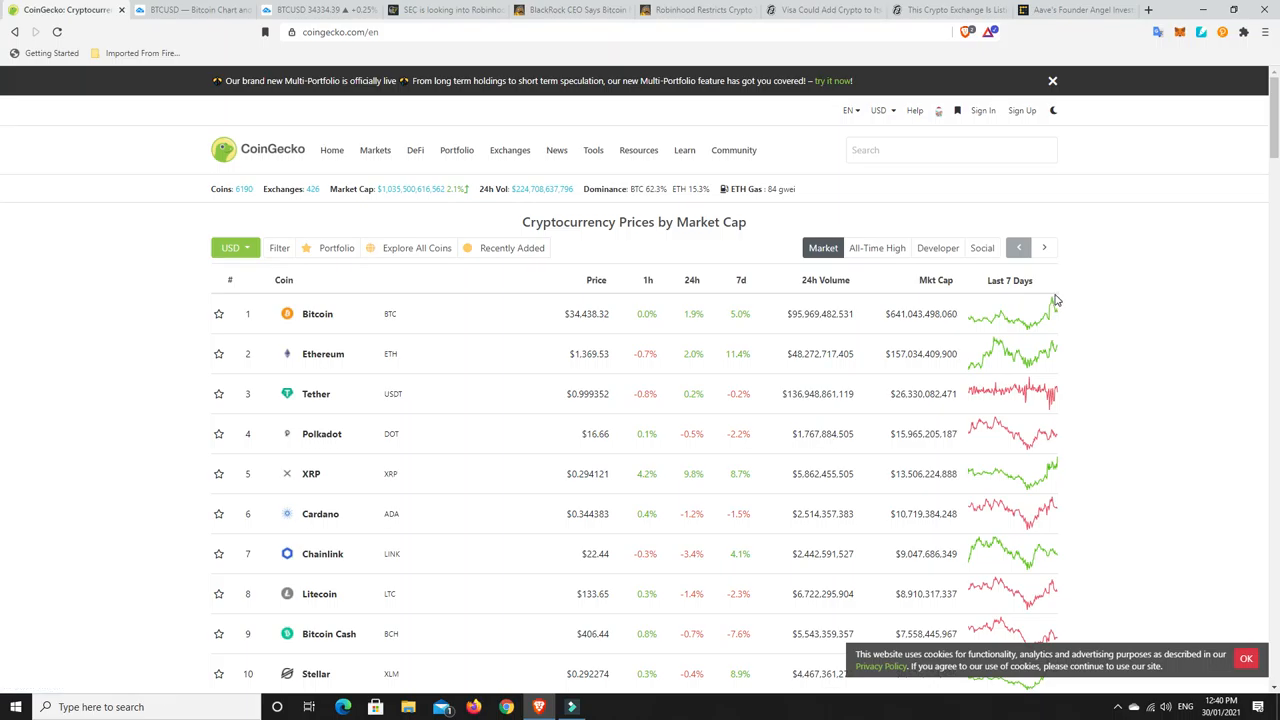
mouse_move(683, 331)
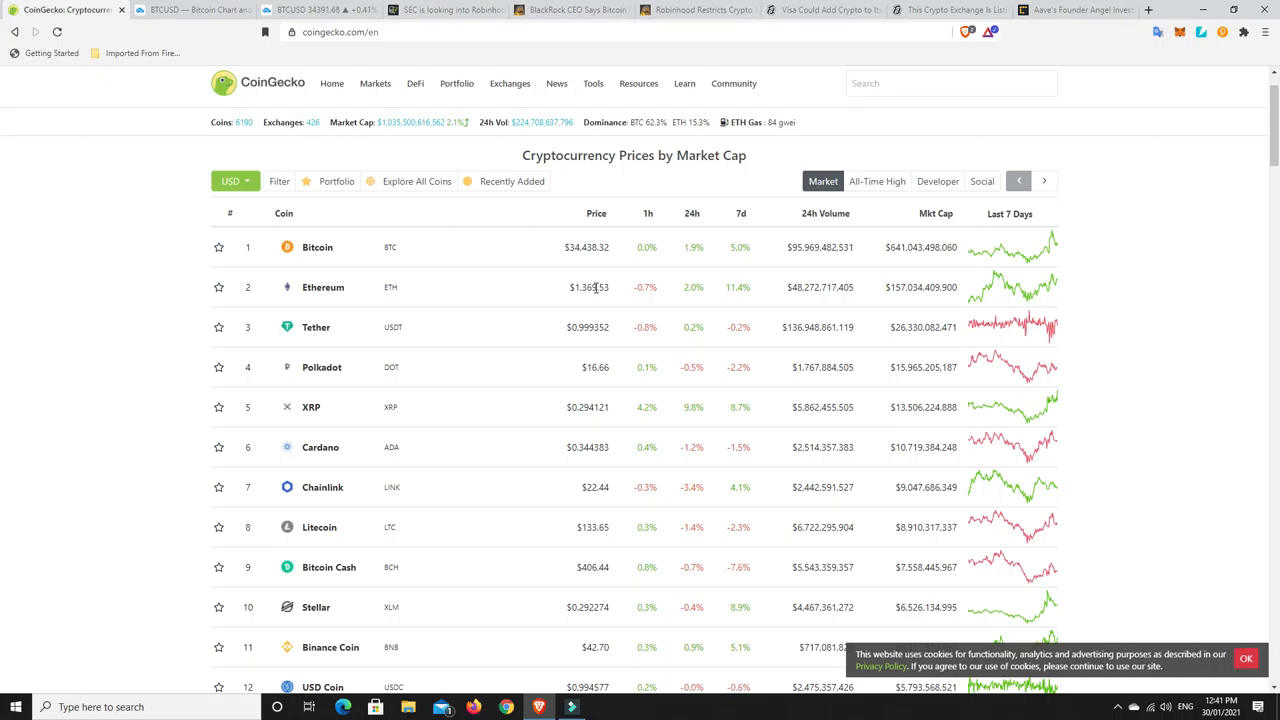
mouse_move(576, 305)
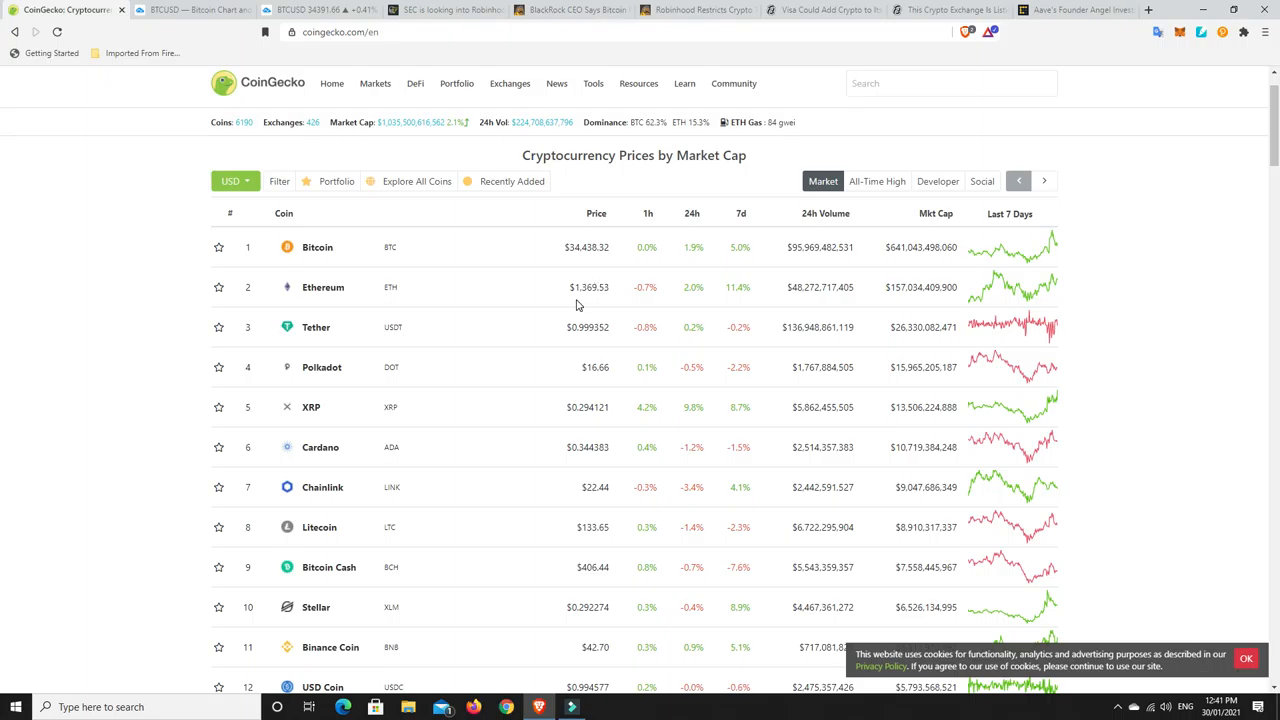
mouse_move(603, 313)
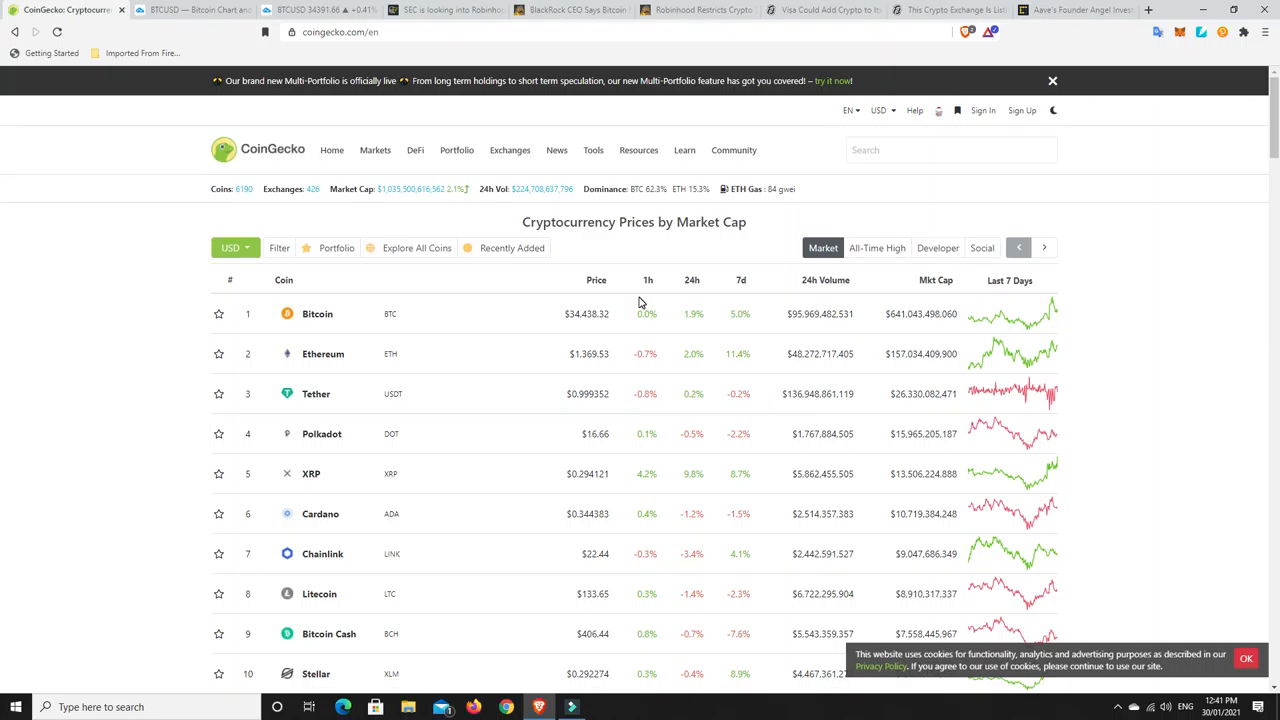
mouse_move(600, 327)
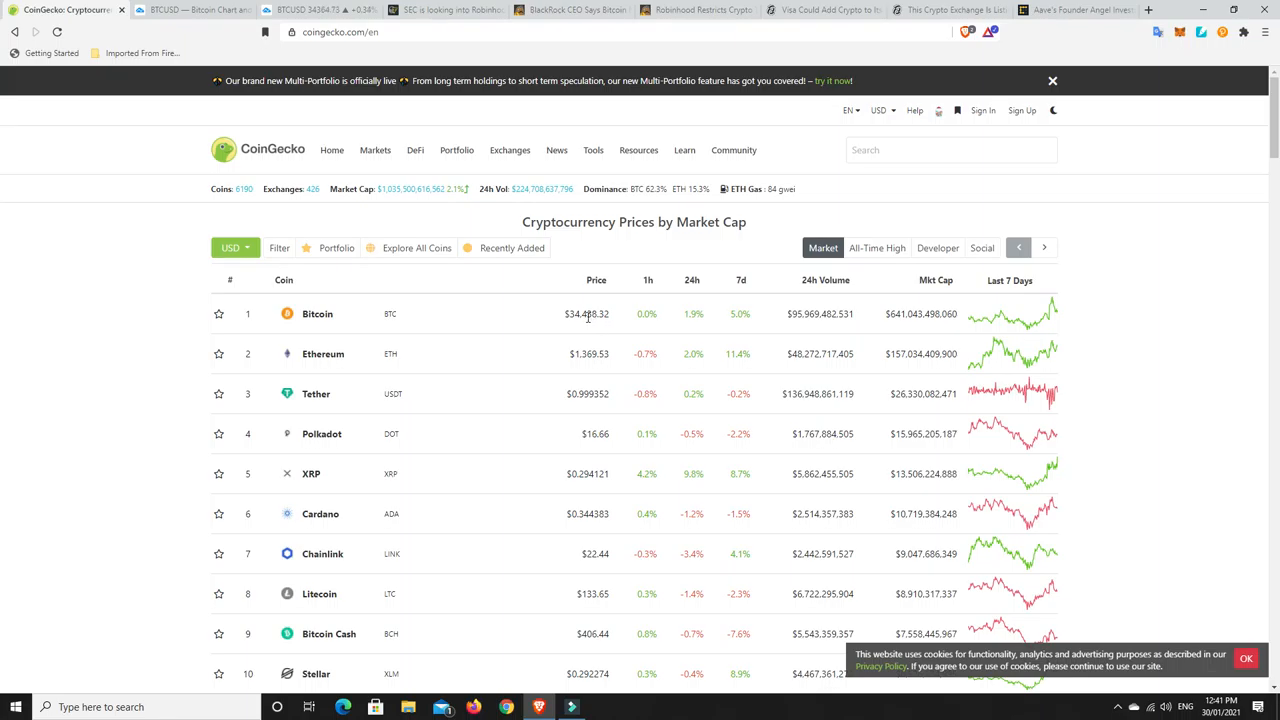
mouse_move(693, 287)
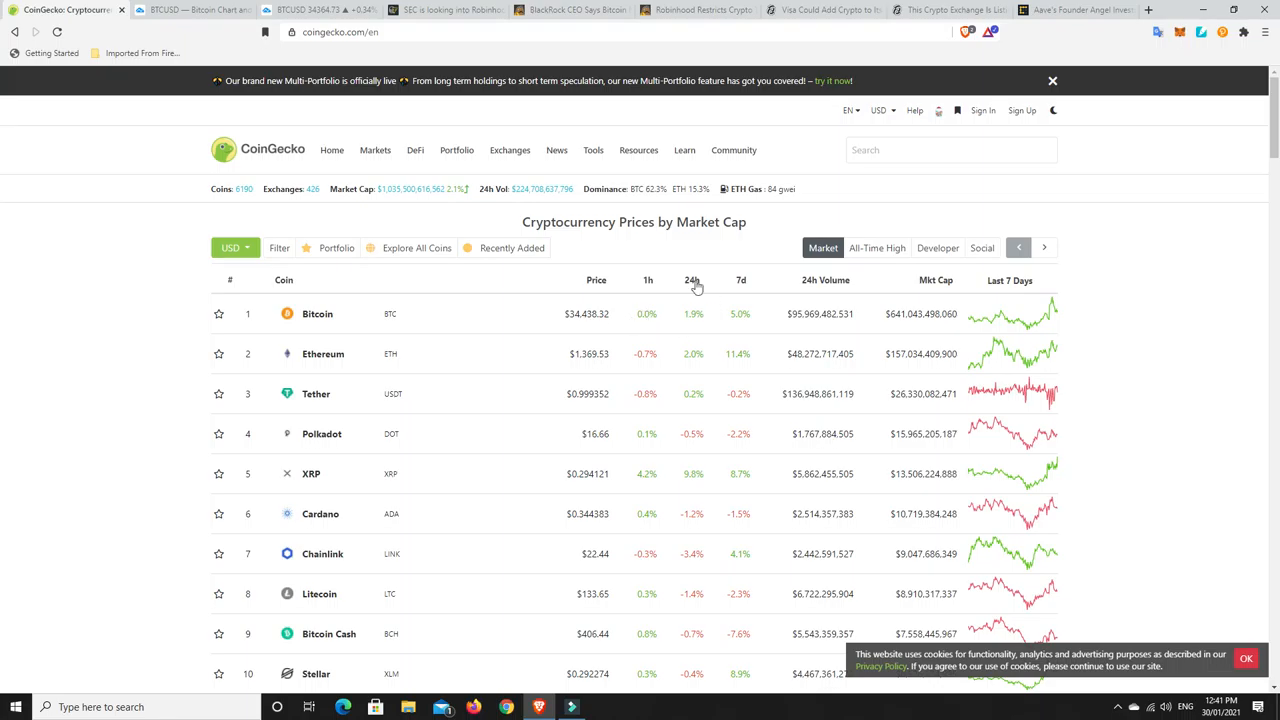
Step: Rank the coin list by largest 24h gain and look over the top movers
click(693, 280)
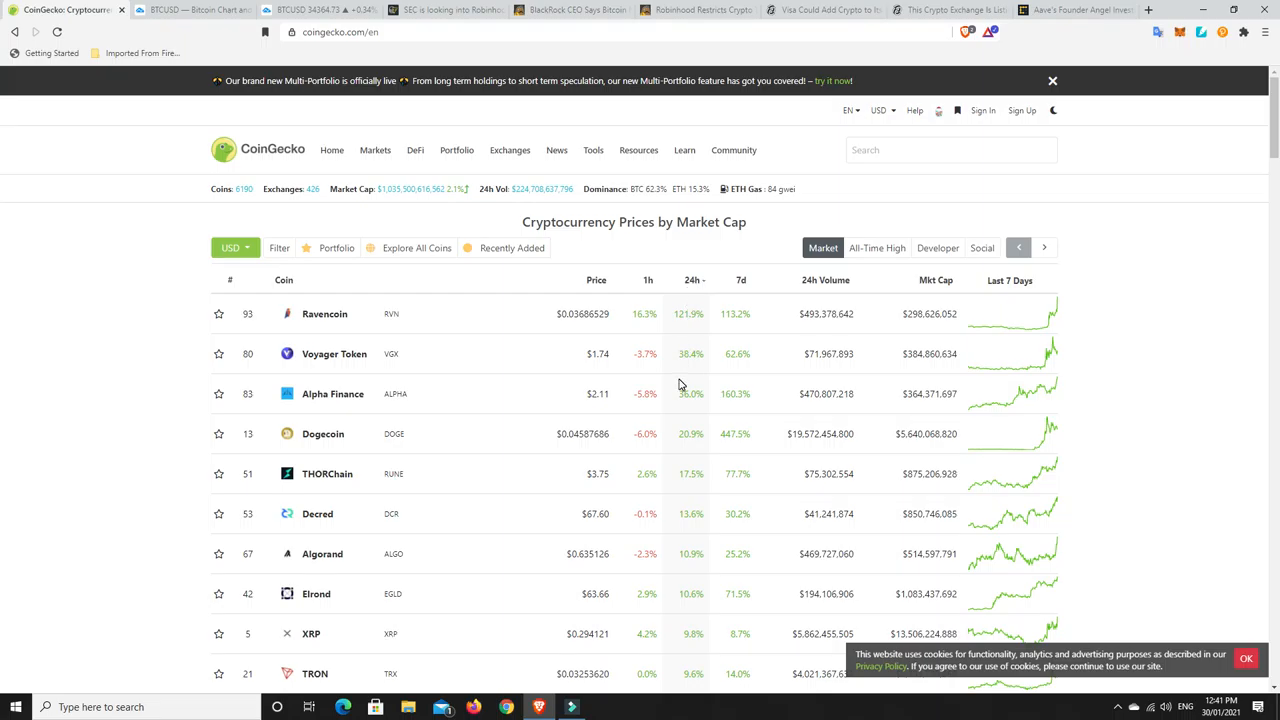
mouse_move(325, 313)
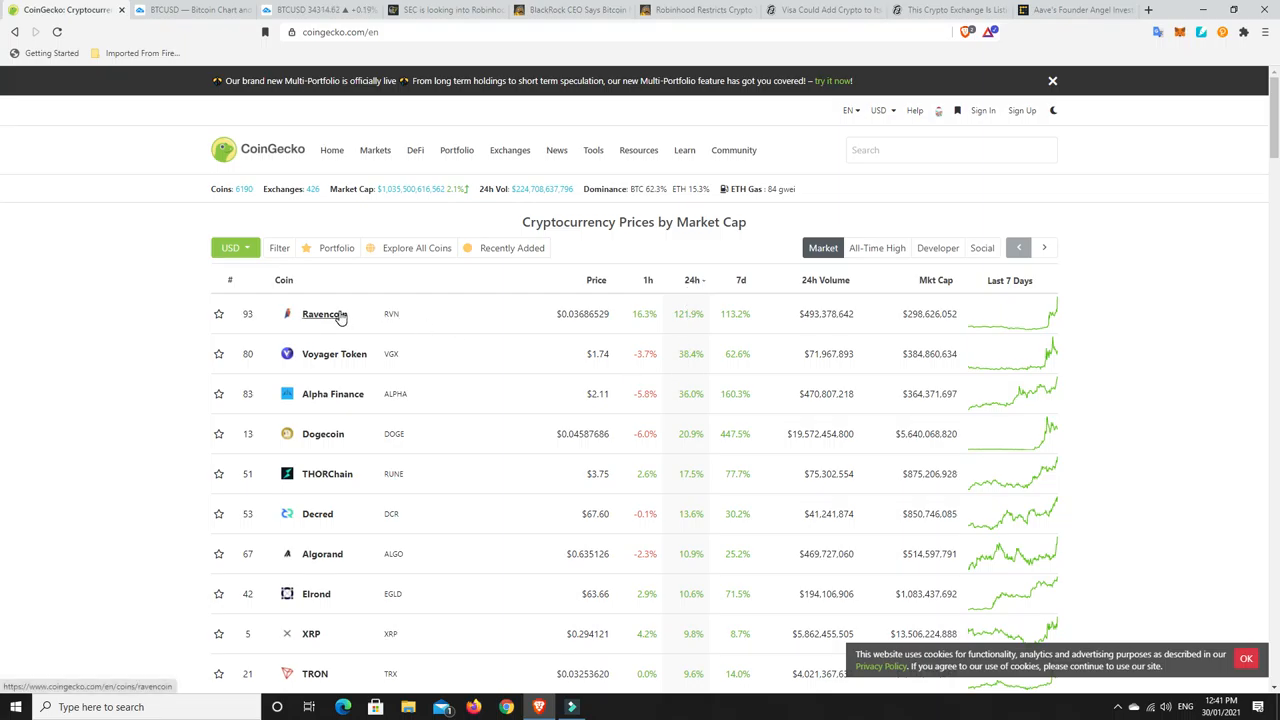
mouse_move(360, 308)
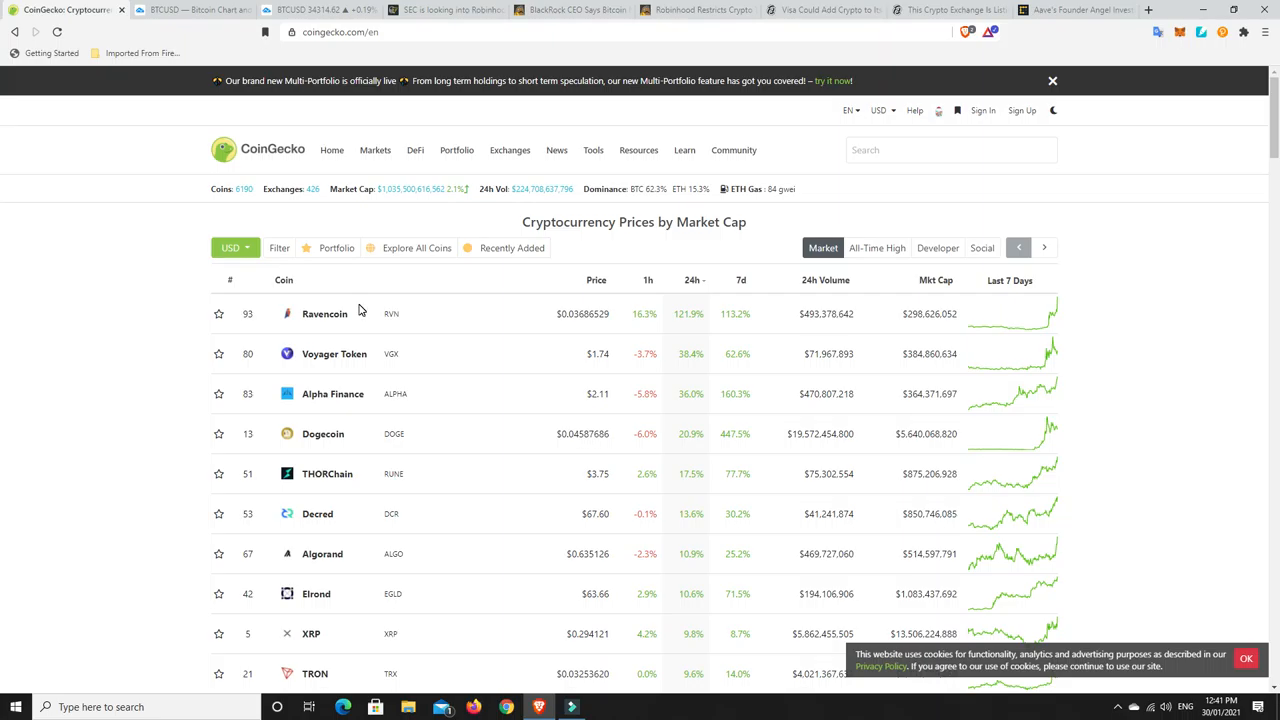
mouse_move(697, 346)
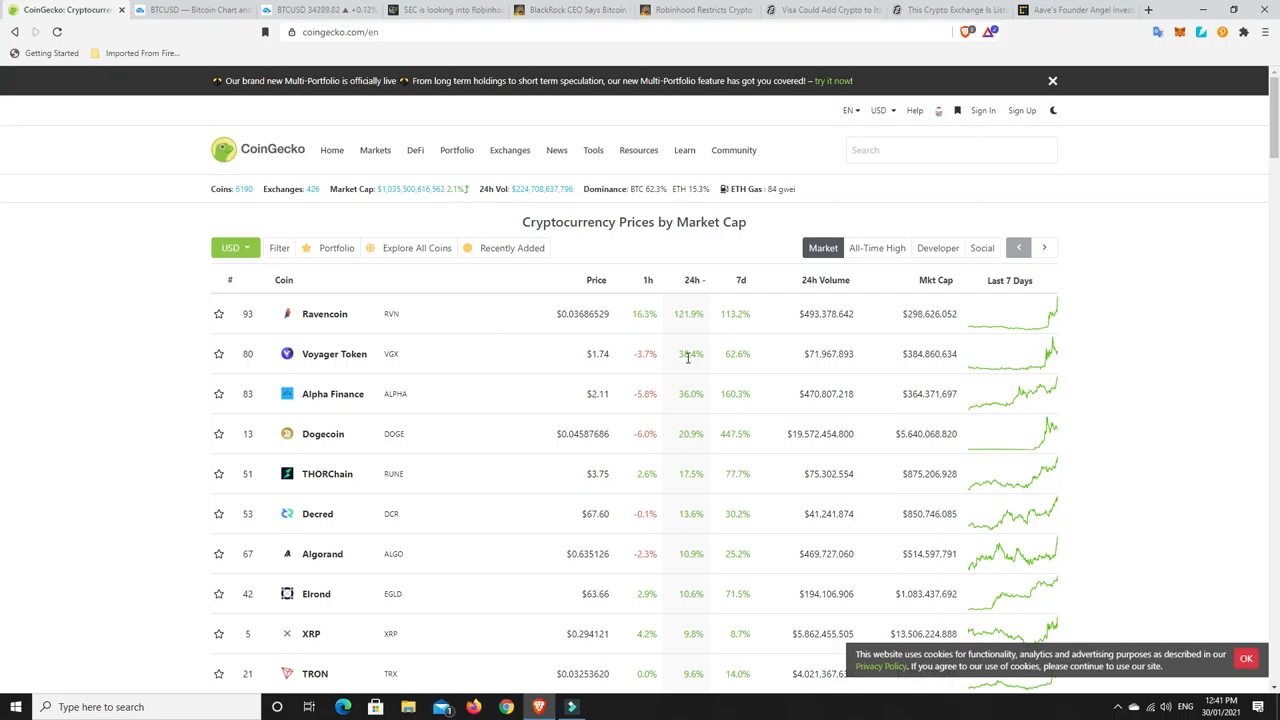
mouse_move(400, 437)
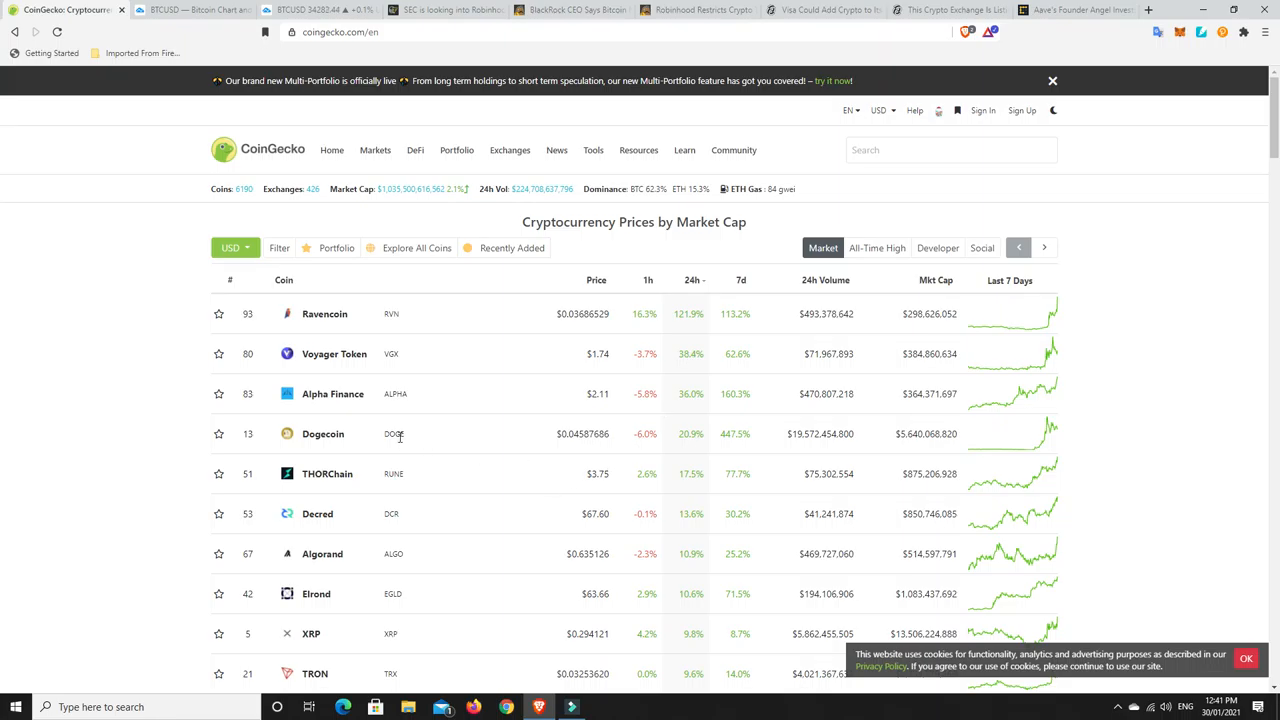
mouse_move(694, 438)
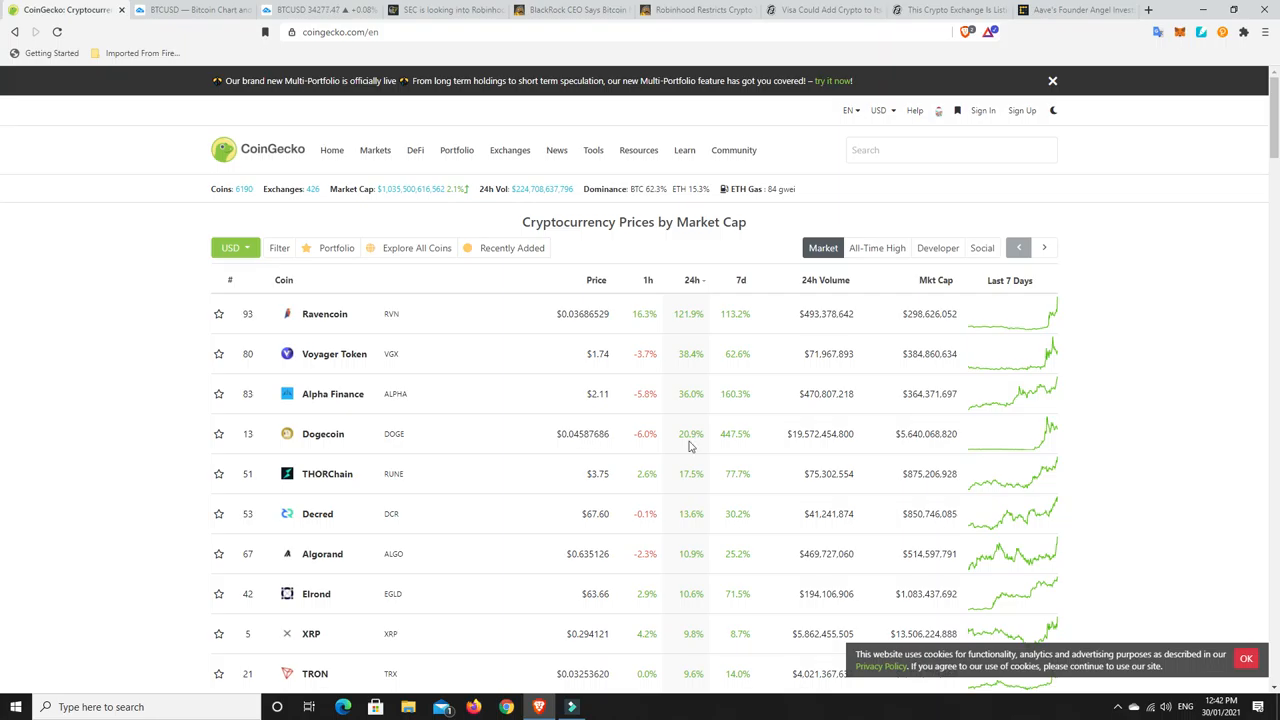
mouse_move(623, 452)
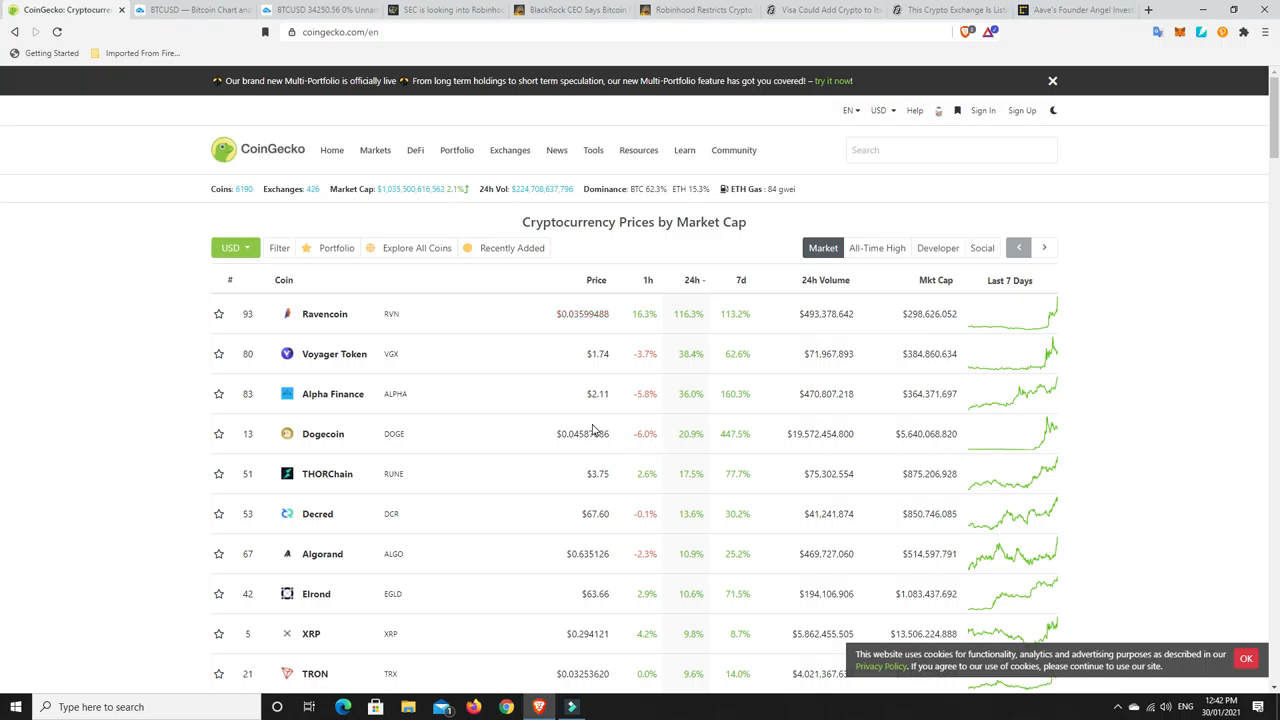
mouse_move(688, 437)
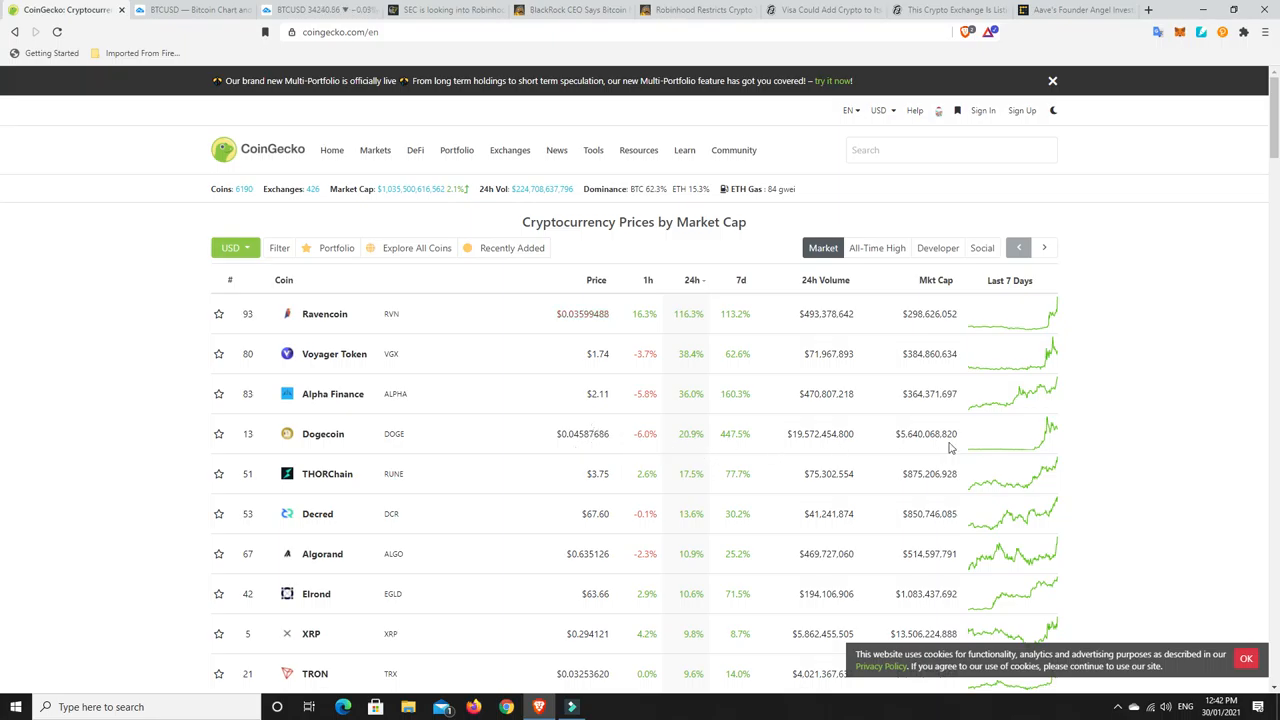
mouse_move(1055, 430)
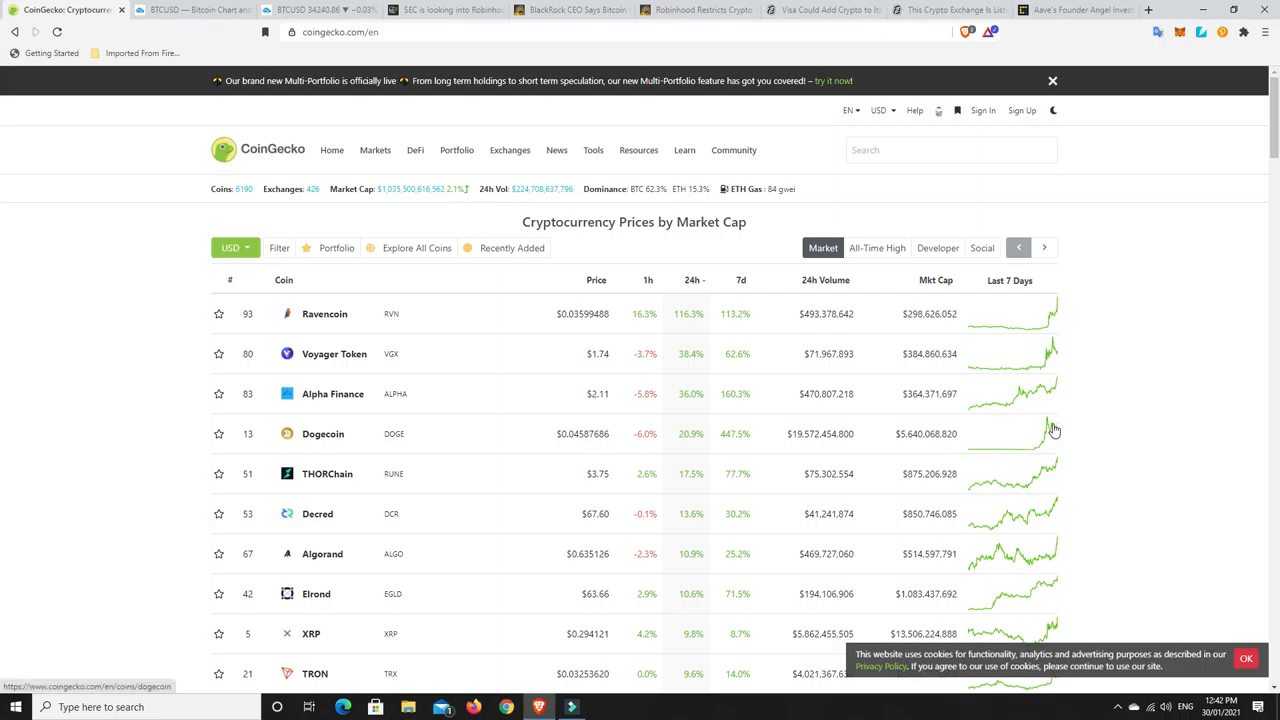
mouse_move(702, 433)
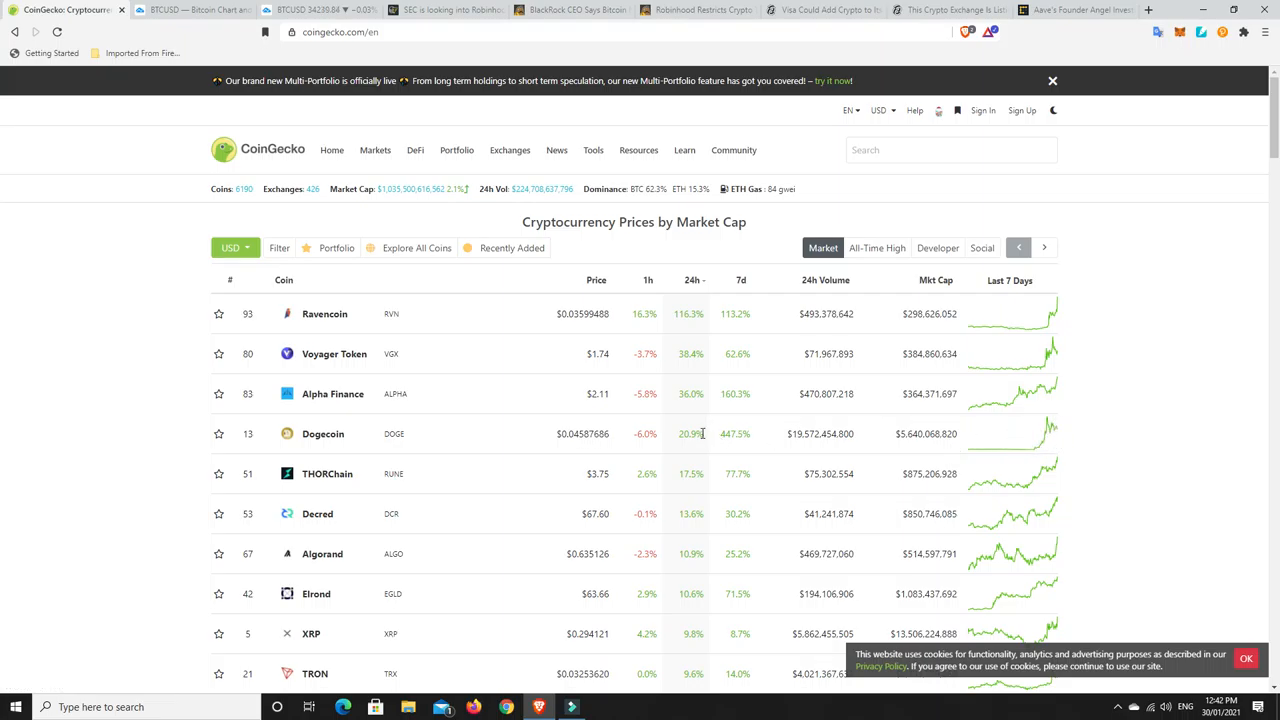
mouse_move(652, 400)
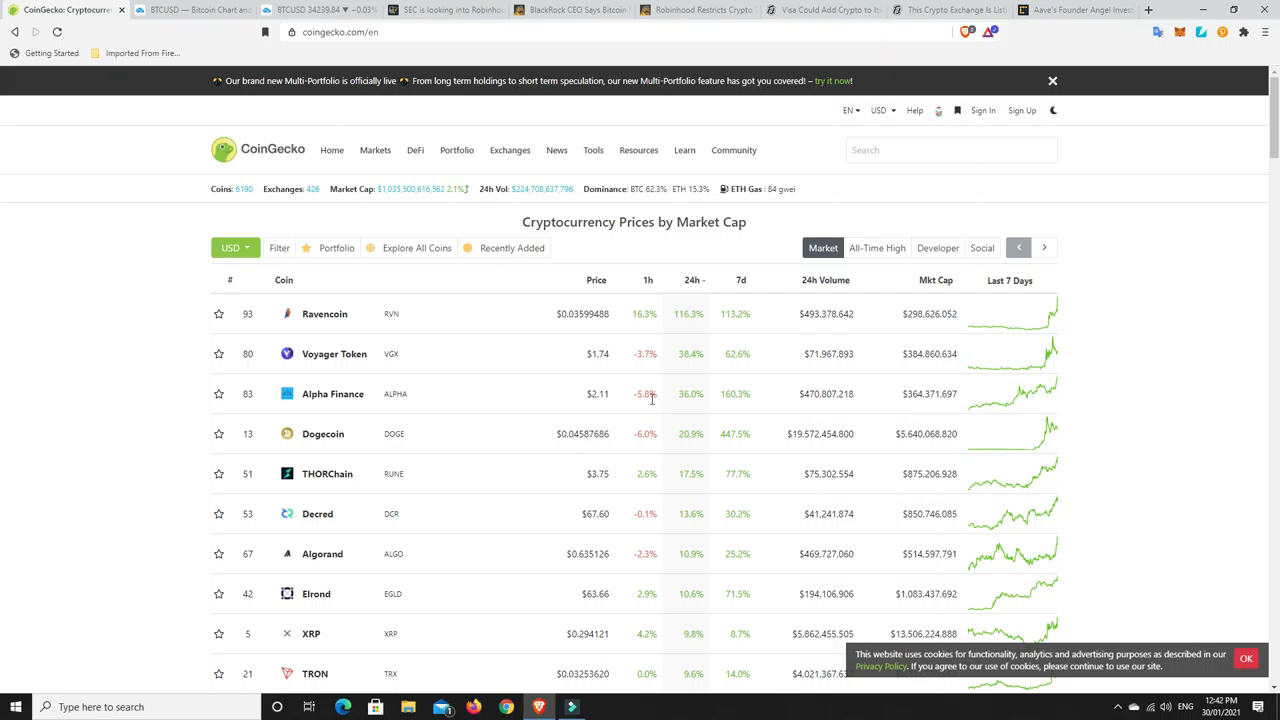
mouse_move(333, 393)
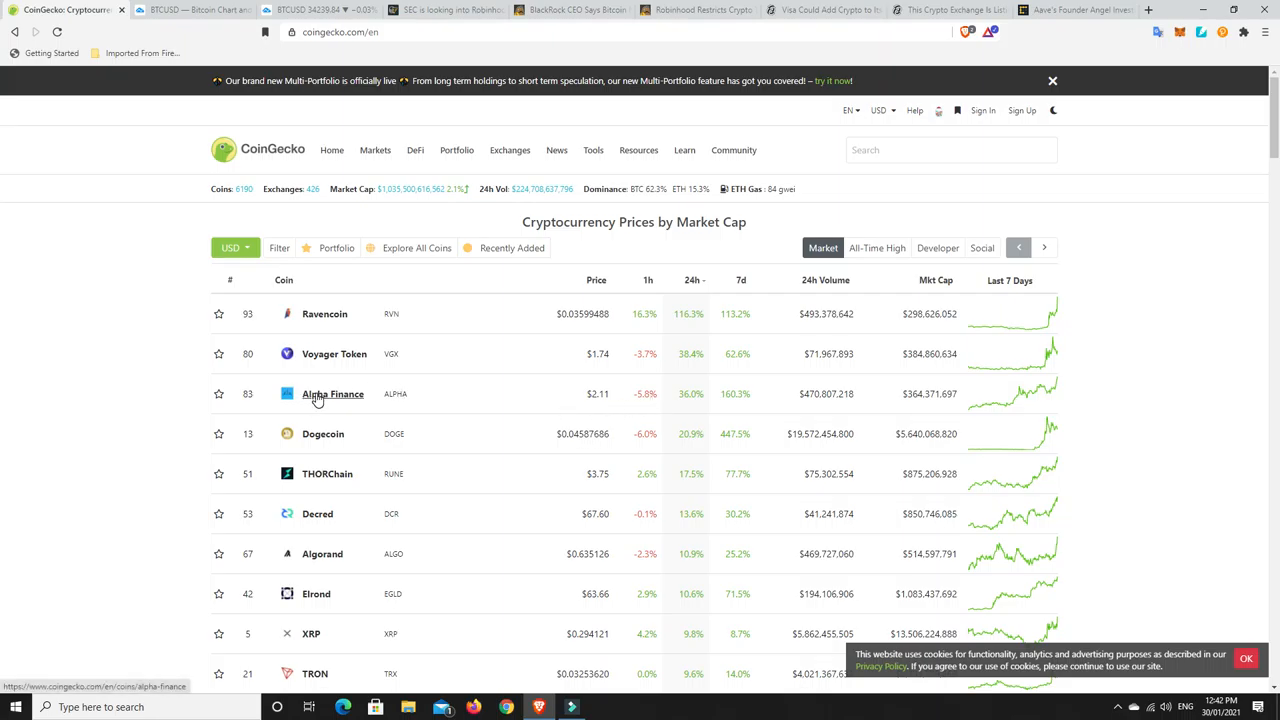
mouse_move(676, 418)
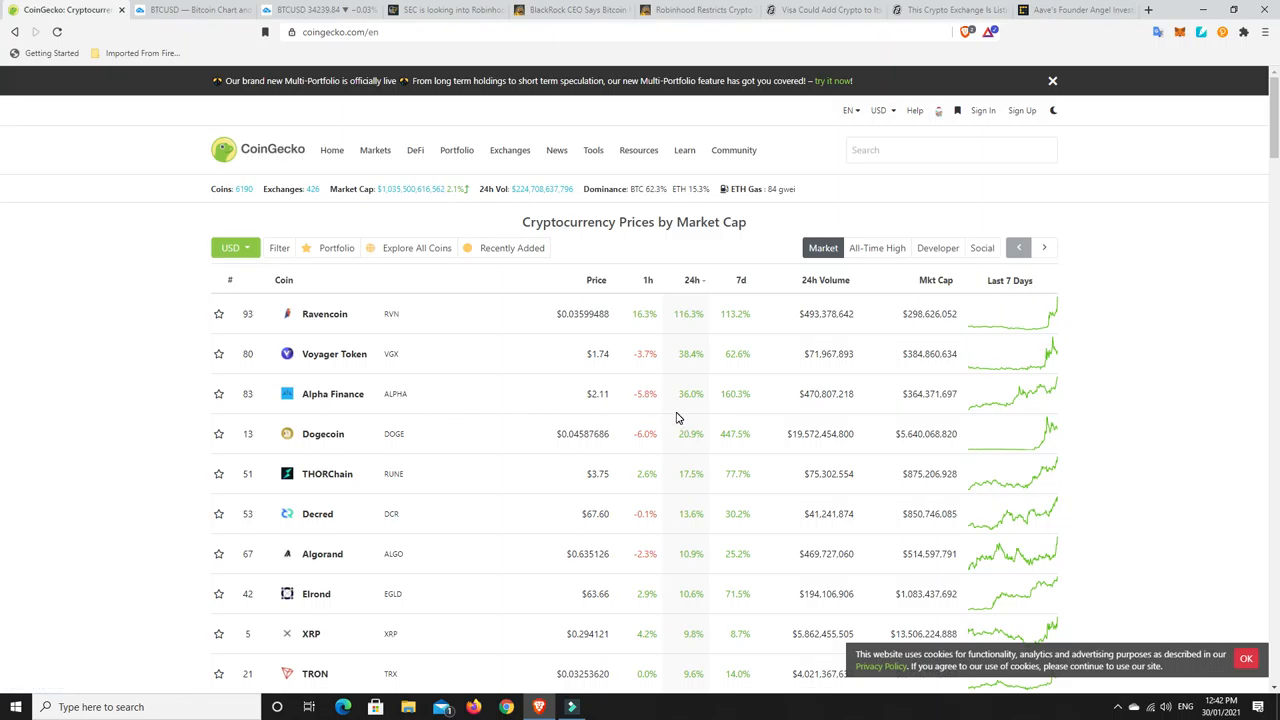
scroll(down, 3)
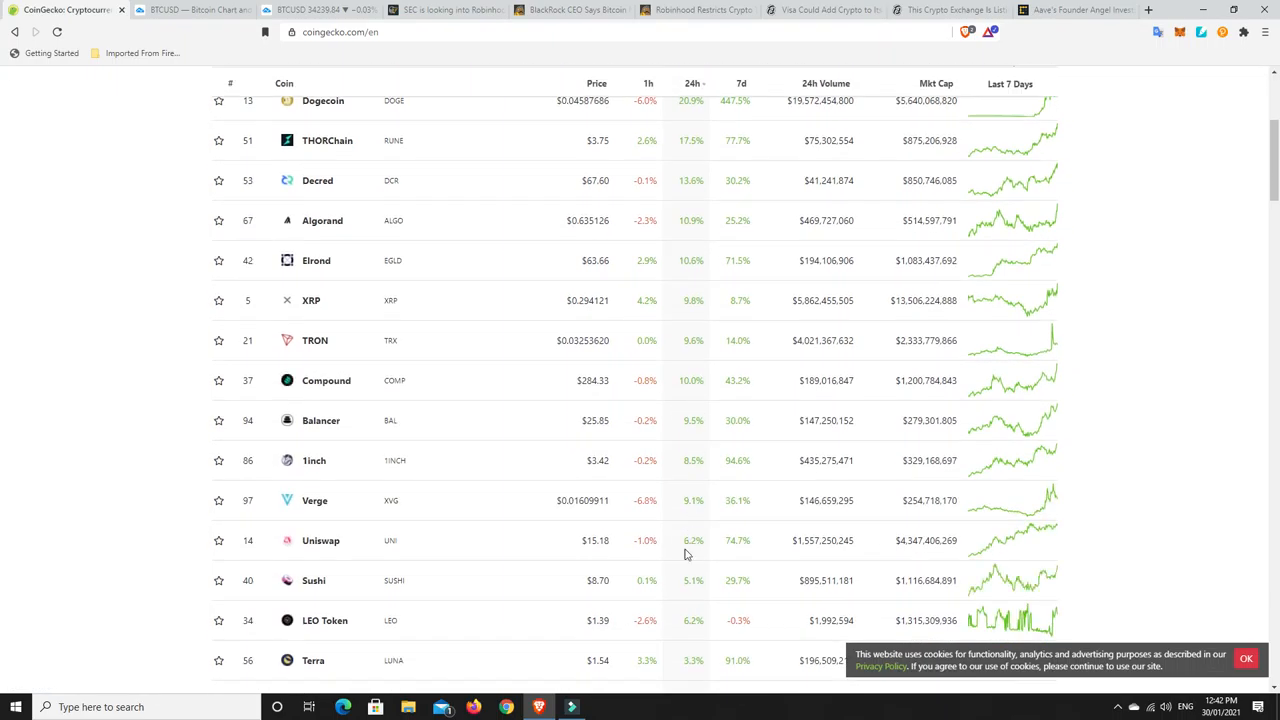
mouse_move(695, 540)
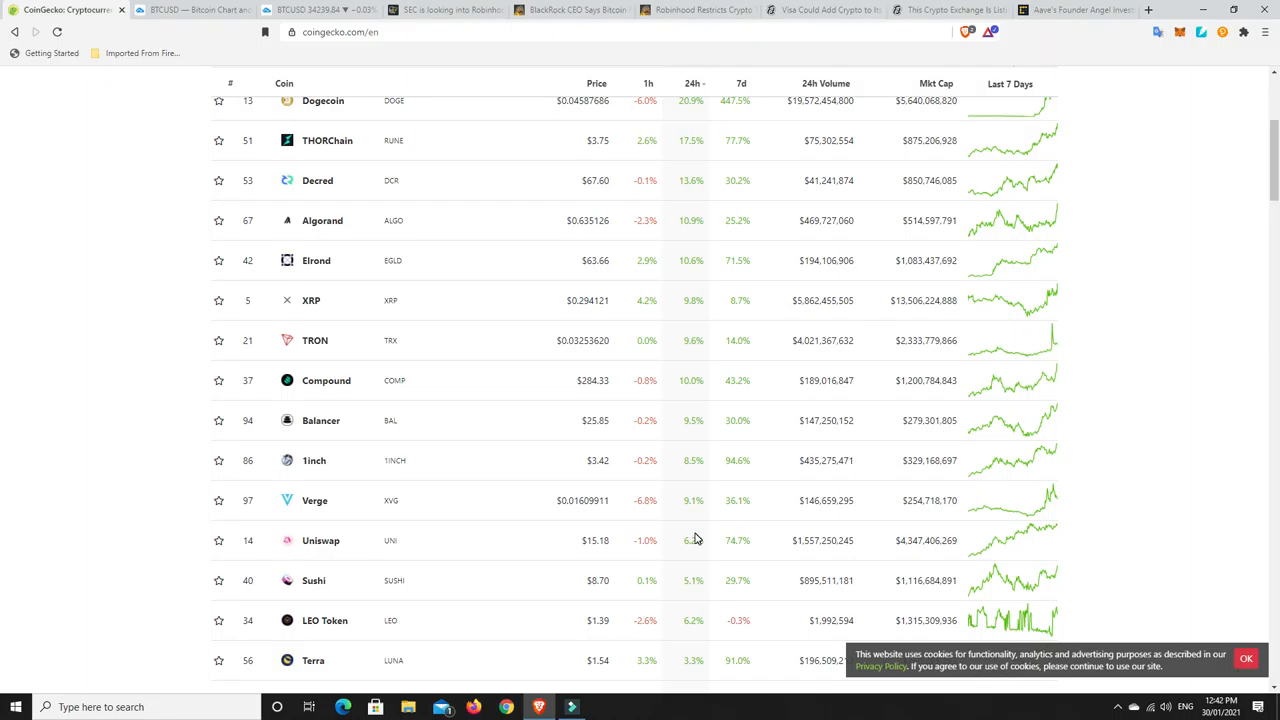
scroll(up, 3)
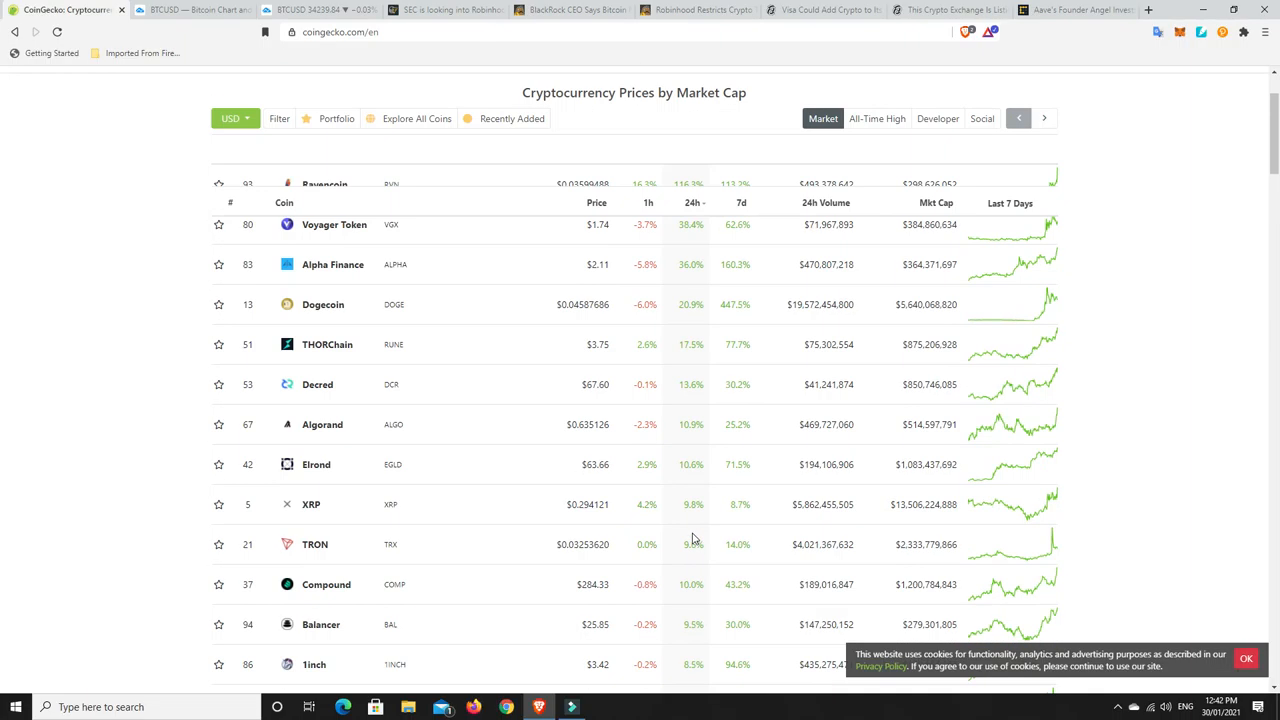
scroll(up, 3)
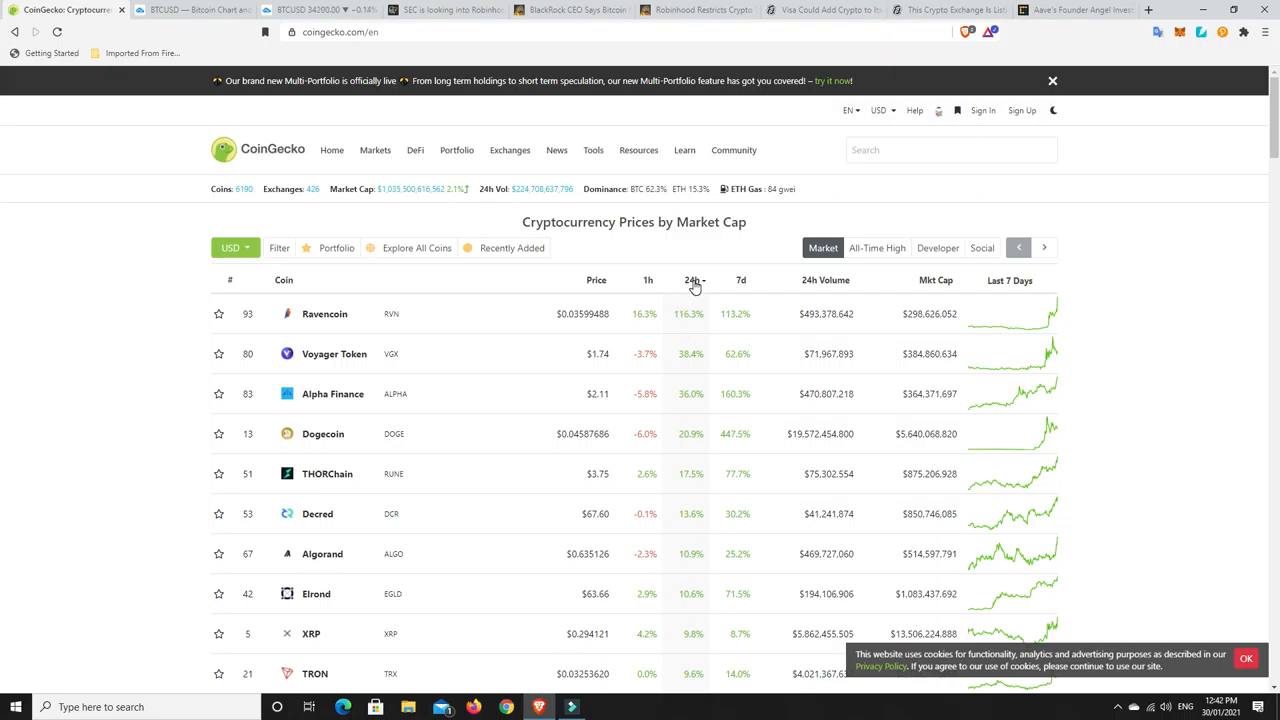
Step: Reverse the 24h sort so the biggest losers lead, with The Graph at -10.1% first
click(691, 280)
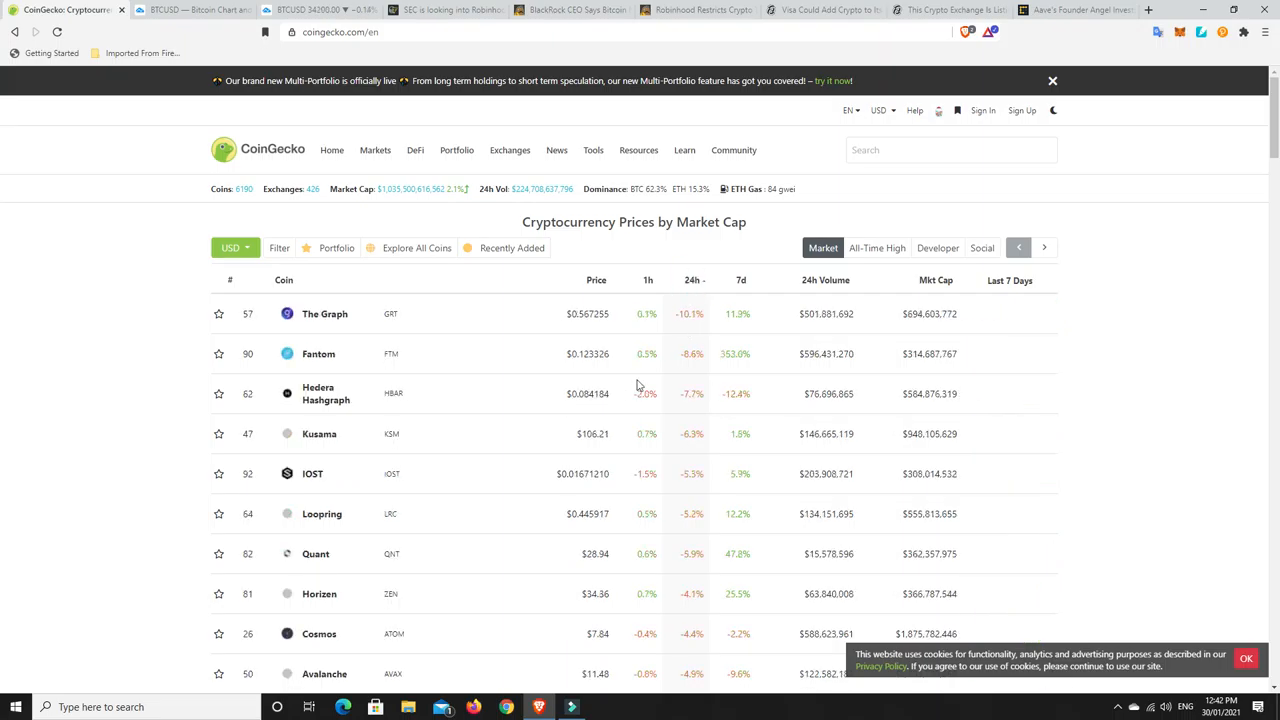
click(1052, 80)
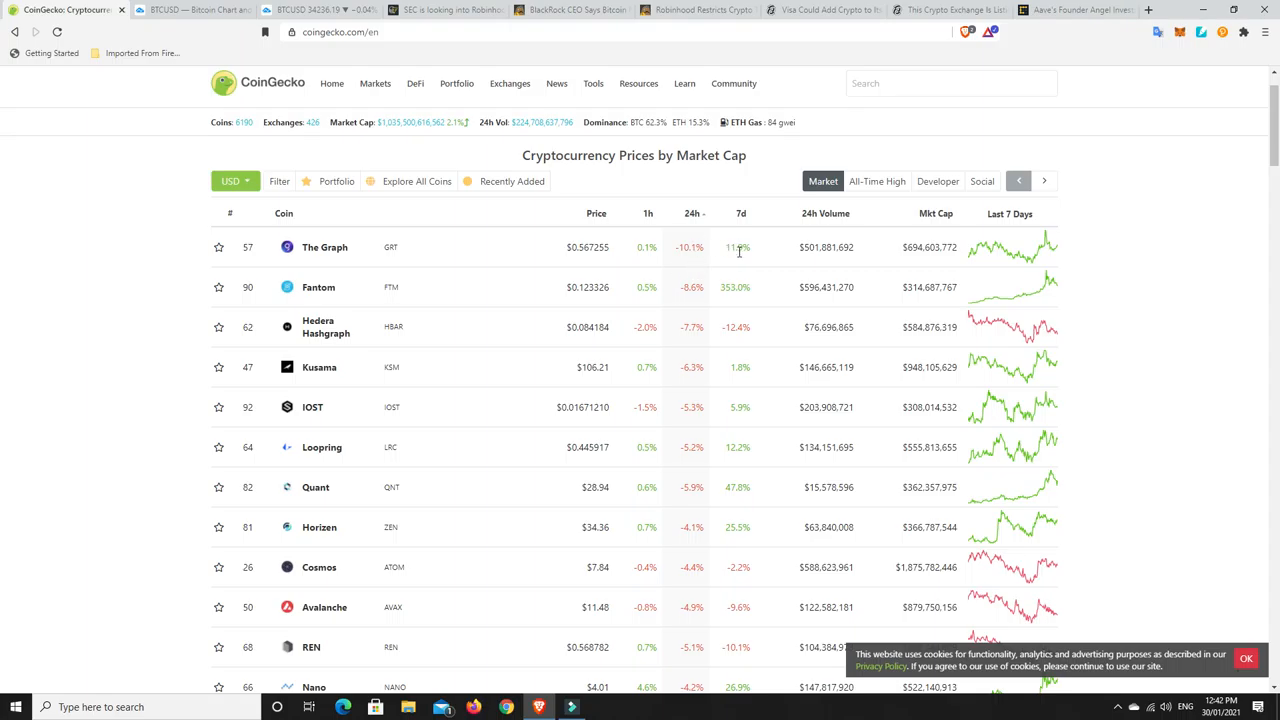
mouse_move(742, 248)
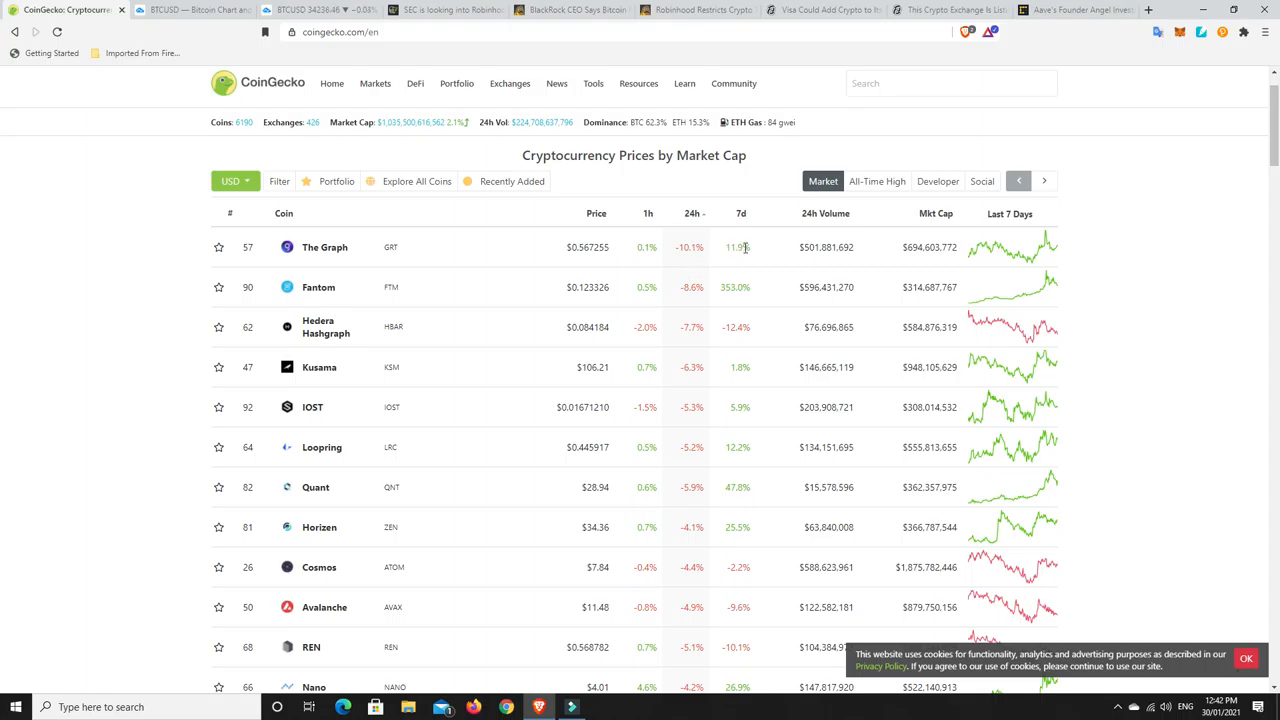
mouse_move(603, 310)
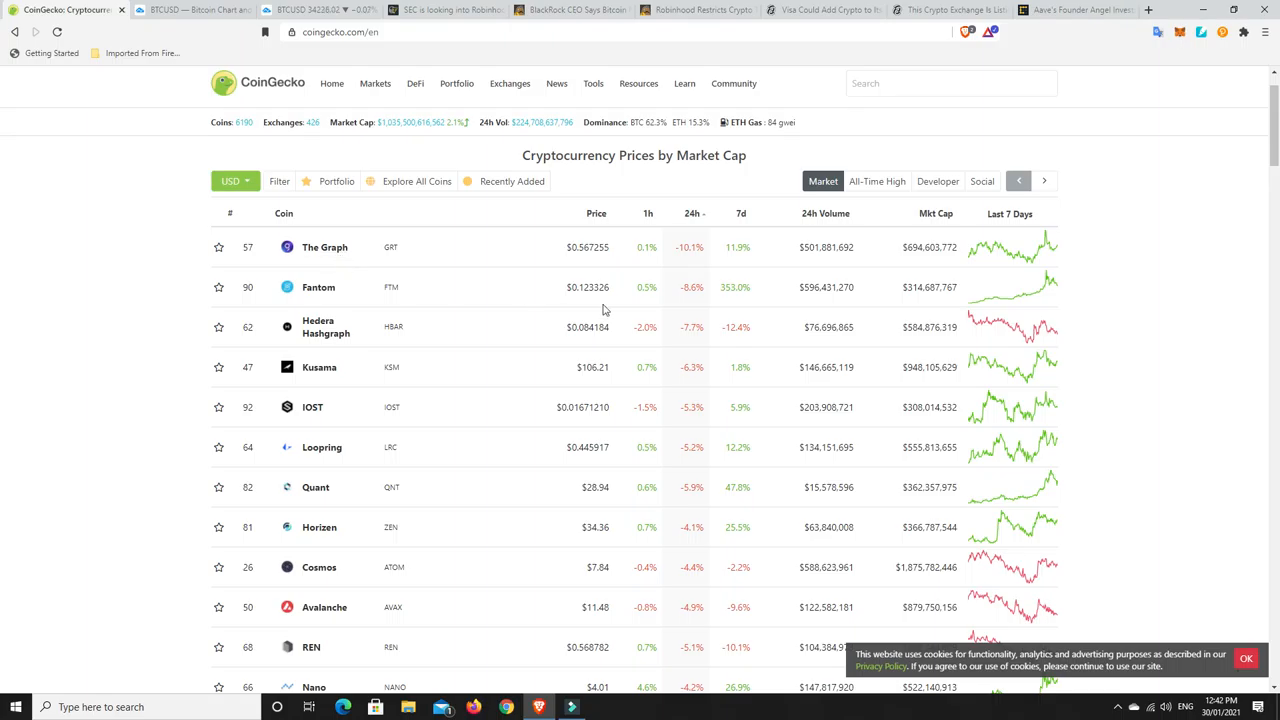
mouse_move(666, 311)
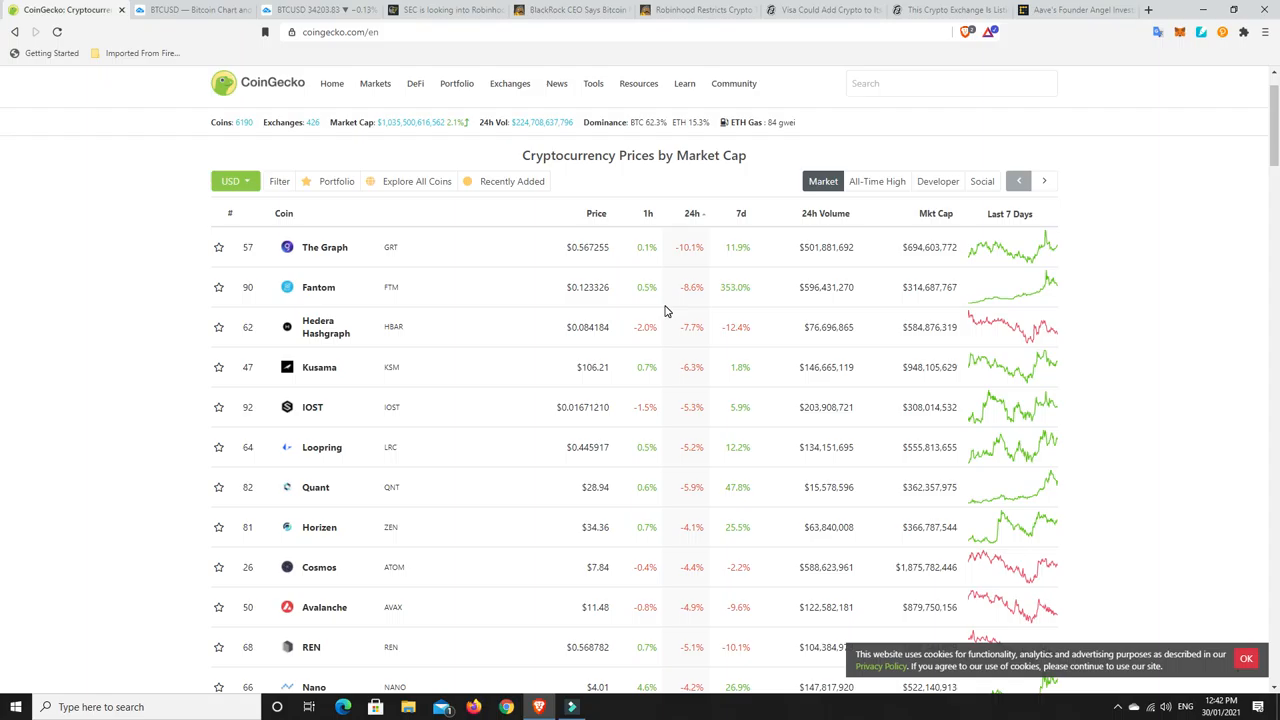
mouse_move(305, 250)
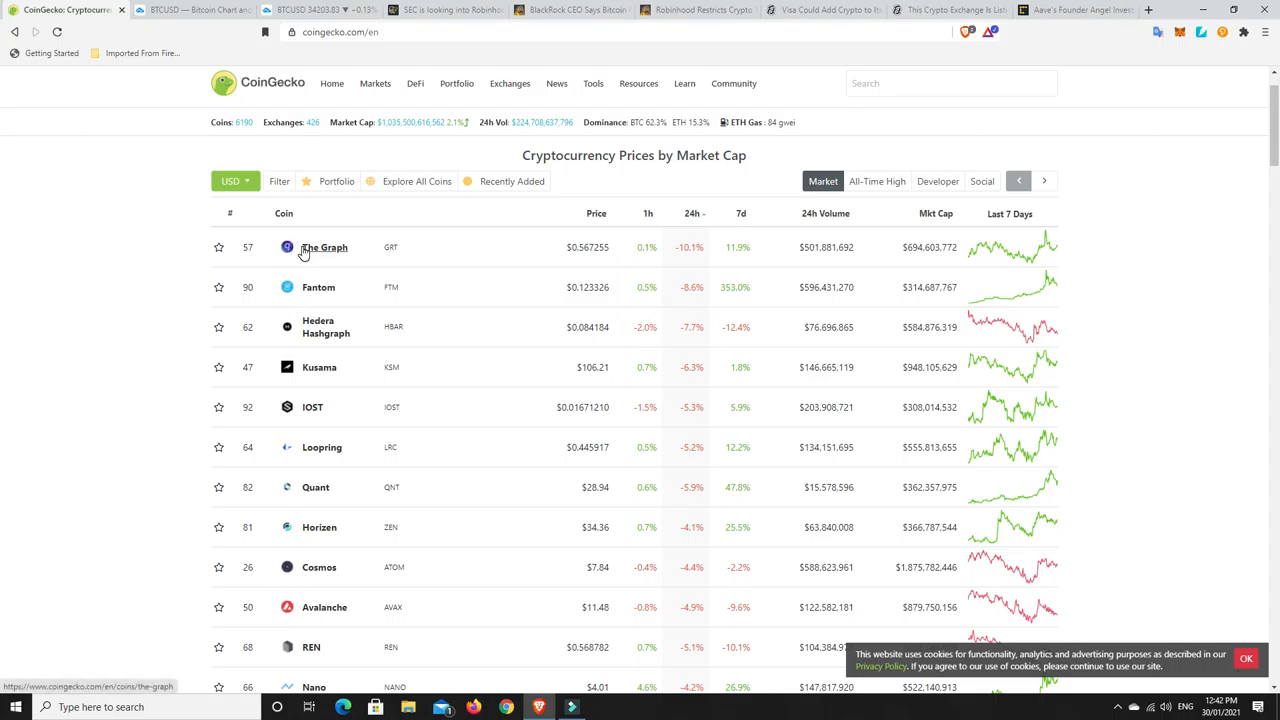
mouse_move(325, 247)
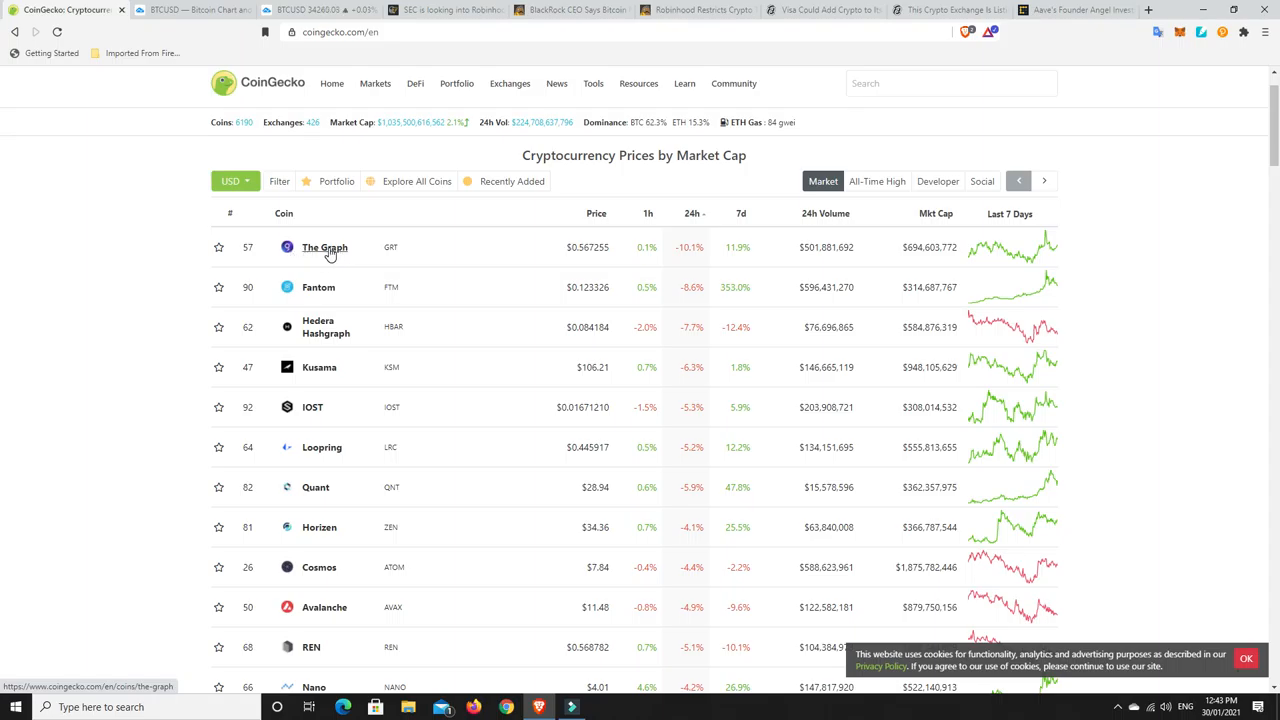
mouse_move(325, 253)
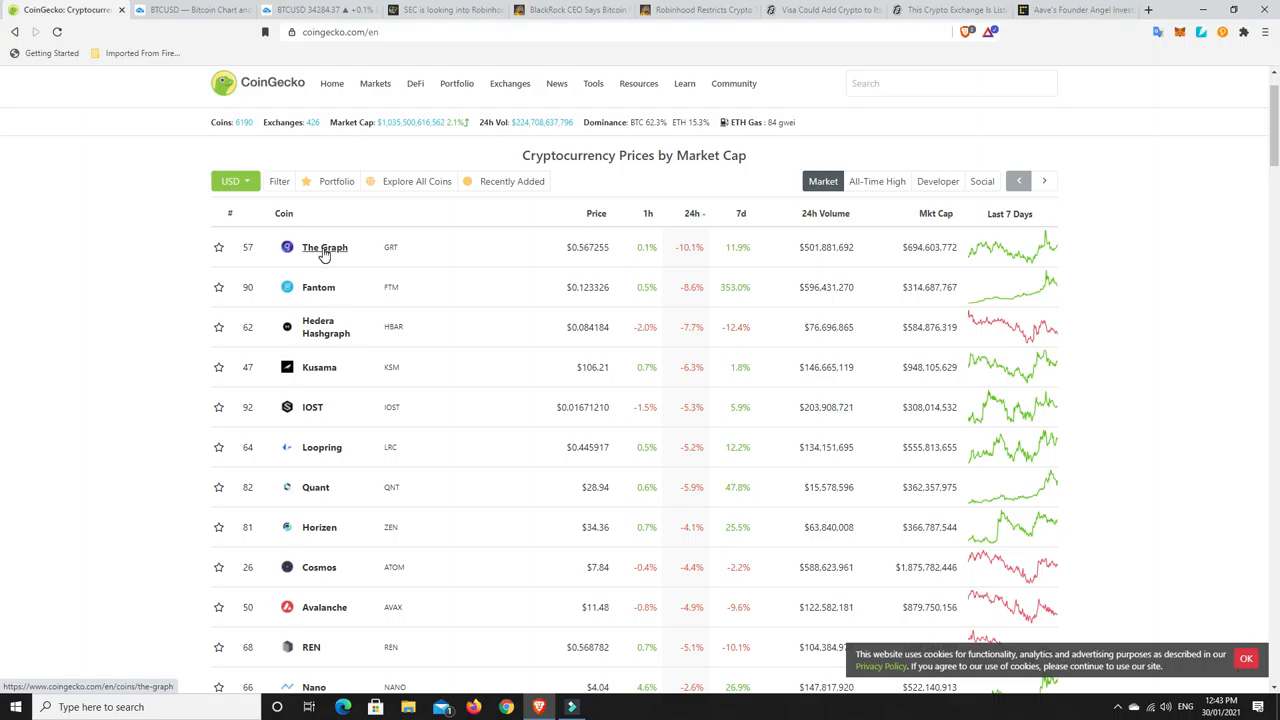
mouse_move(328, 251)
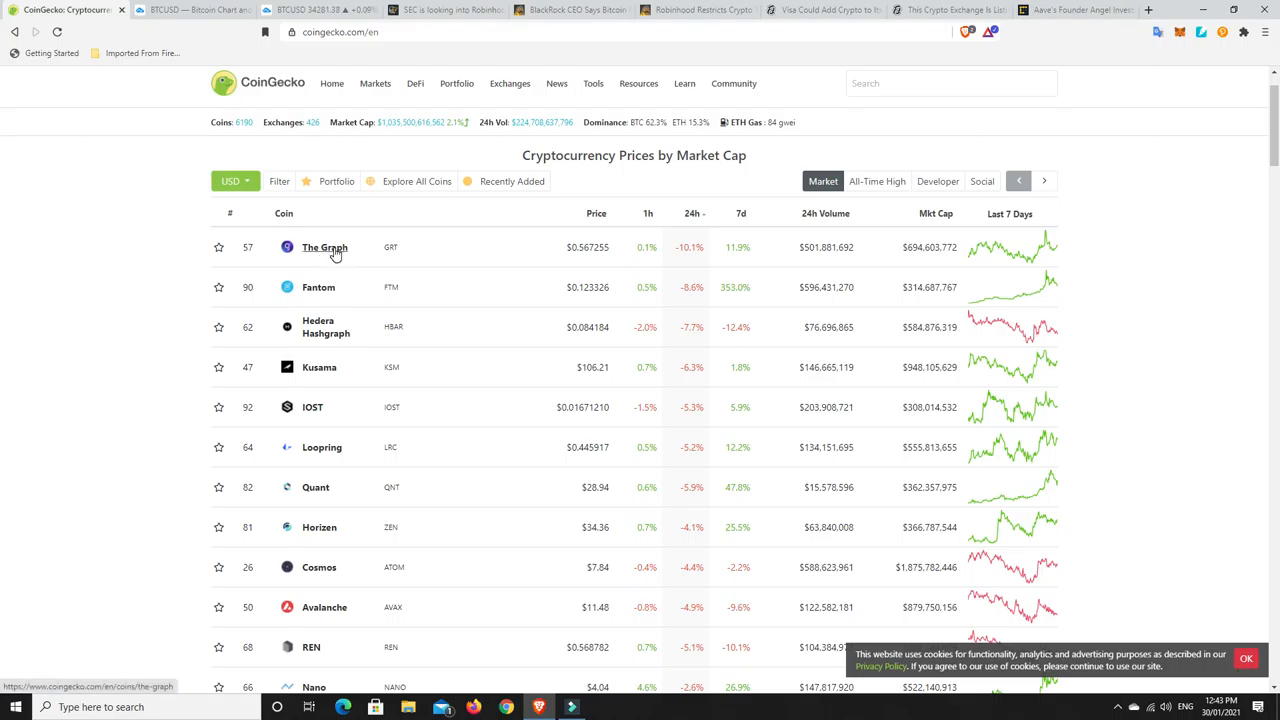
mouse_move(645, 313)
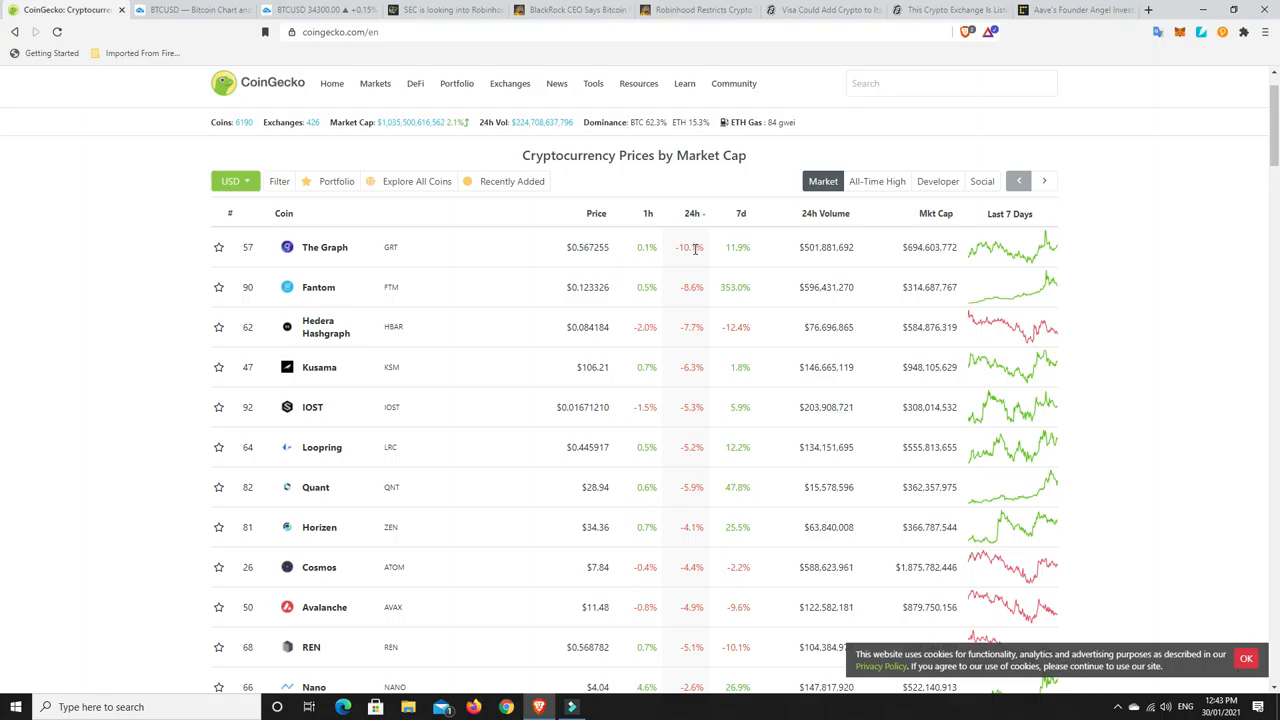
mouse_move(697, 262)
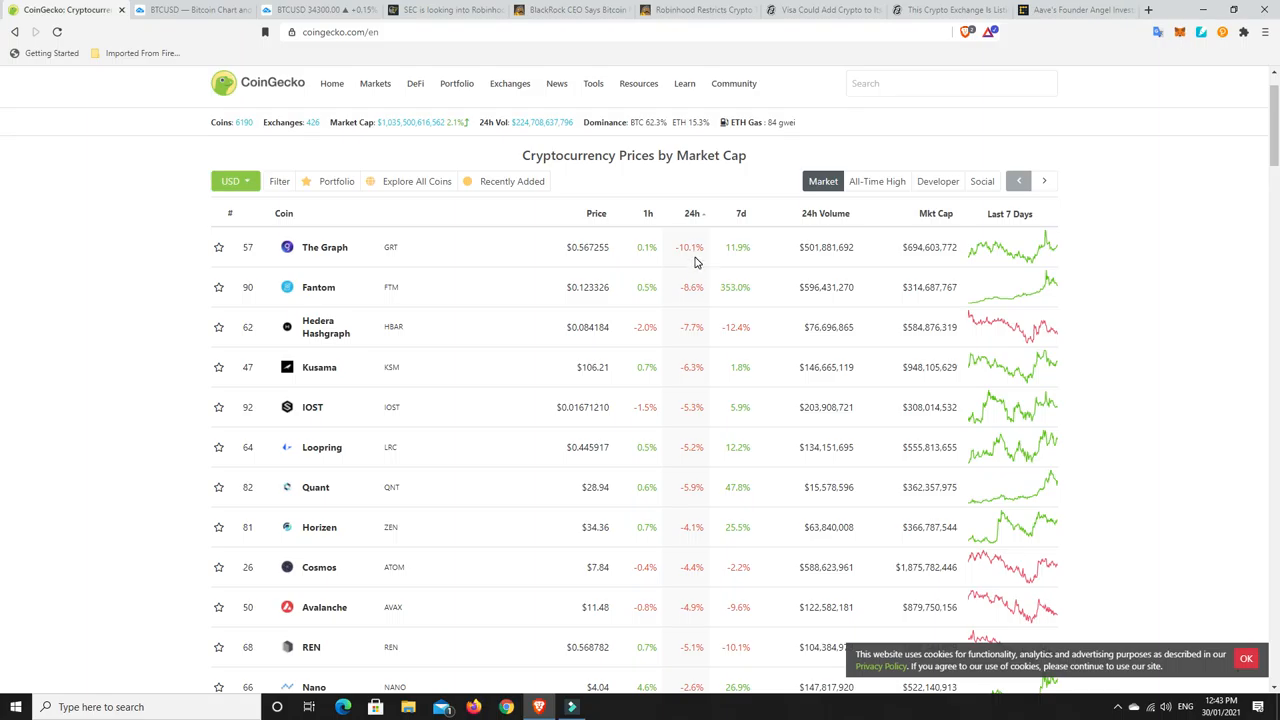
mouse_move(693, 303)
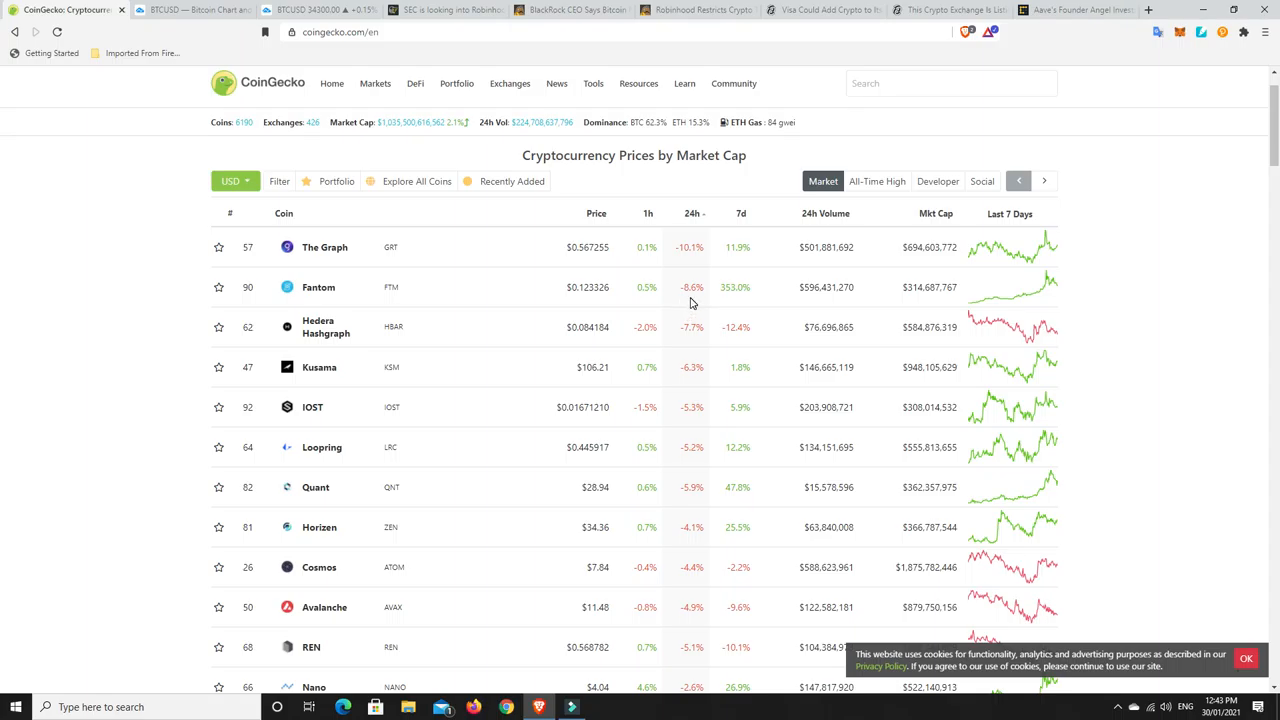
mouse_move(738, 291)
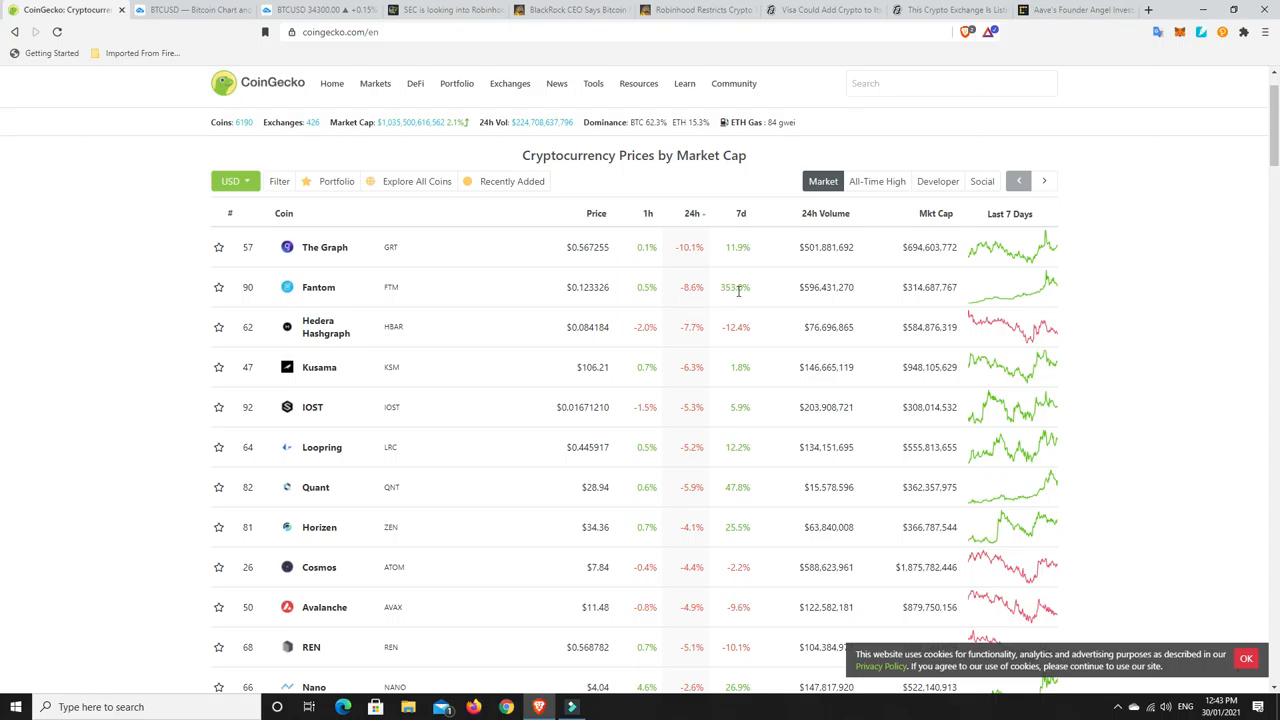
mouse_move(318, 288)
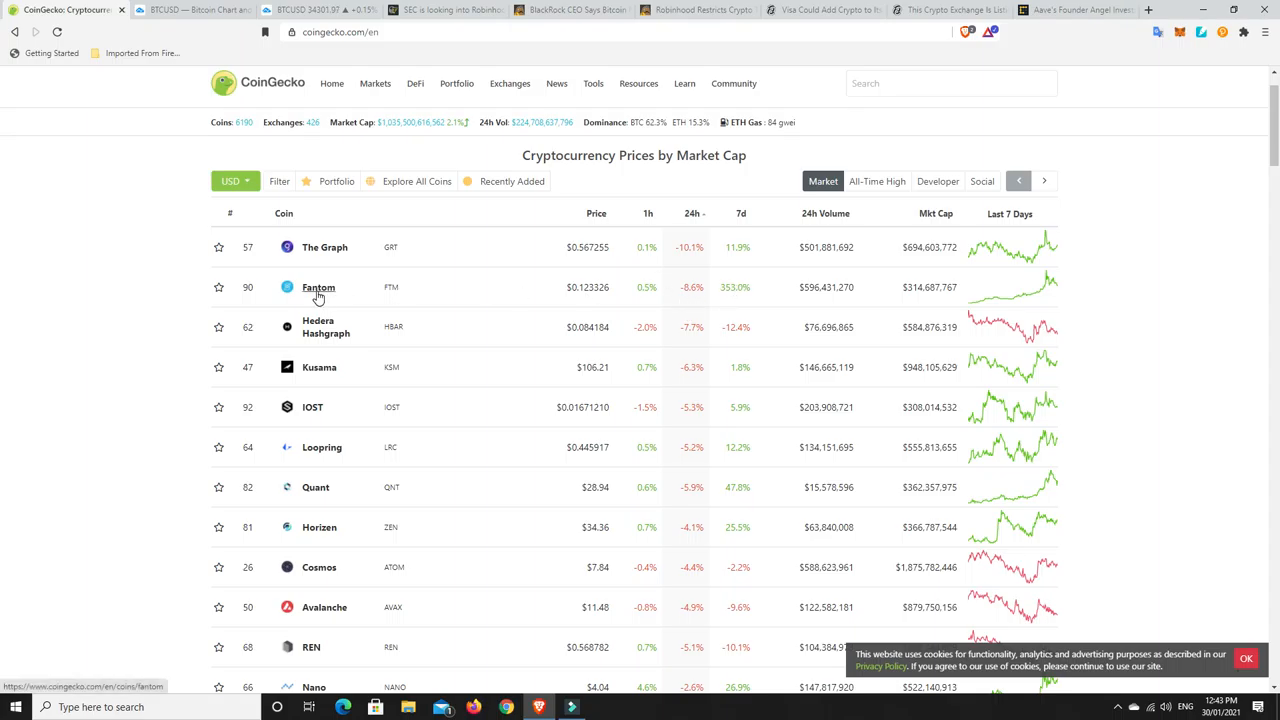
mouse_move(678, 306)
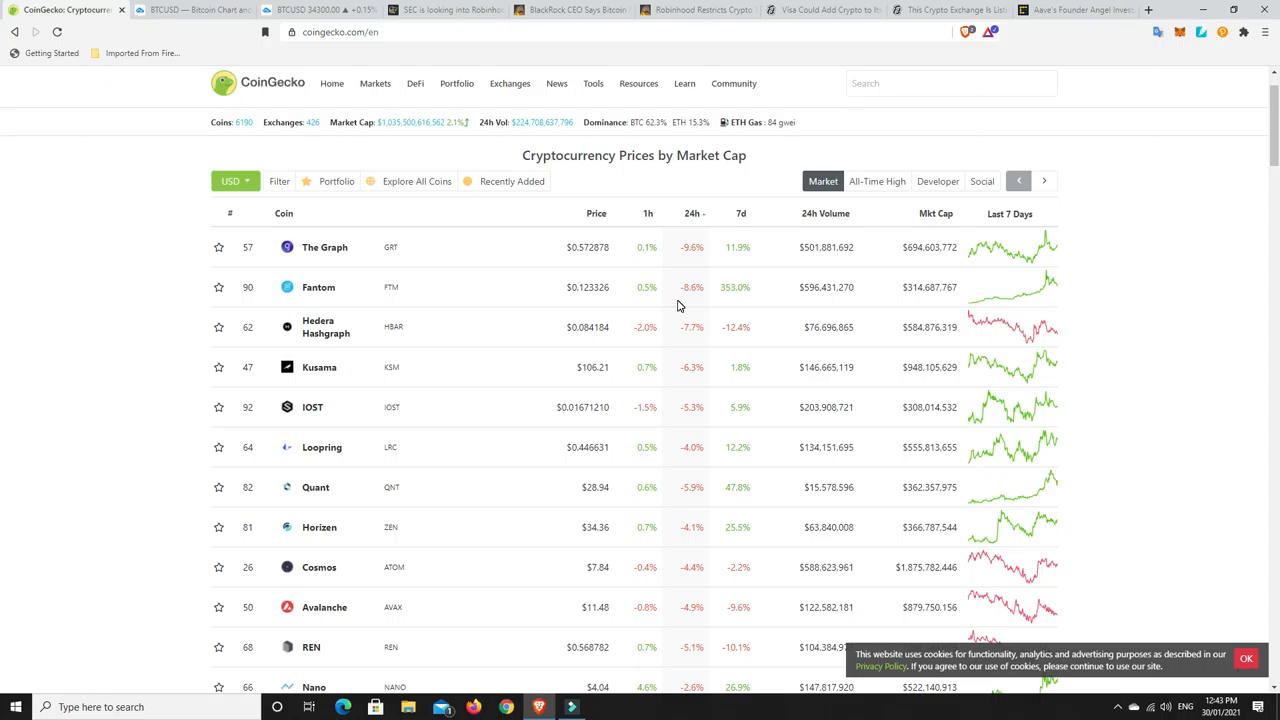
mouse_move(703, 442)
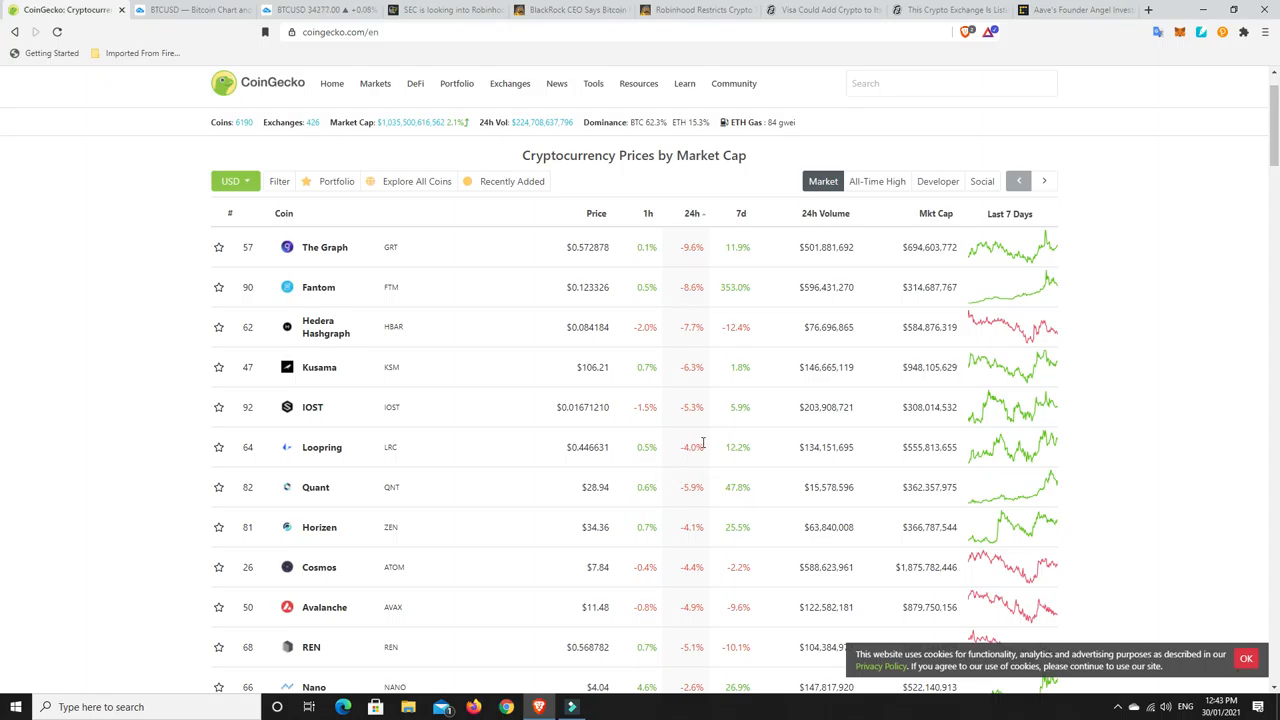
mouse_move(649, 468)
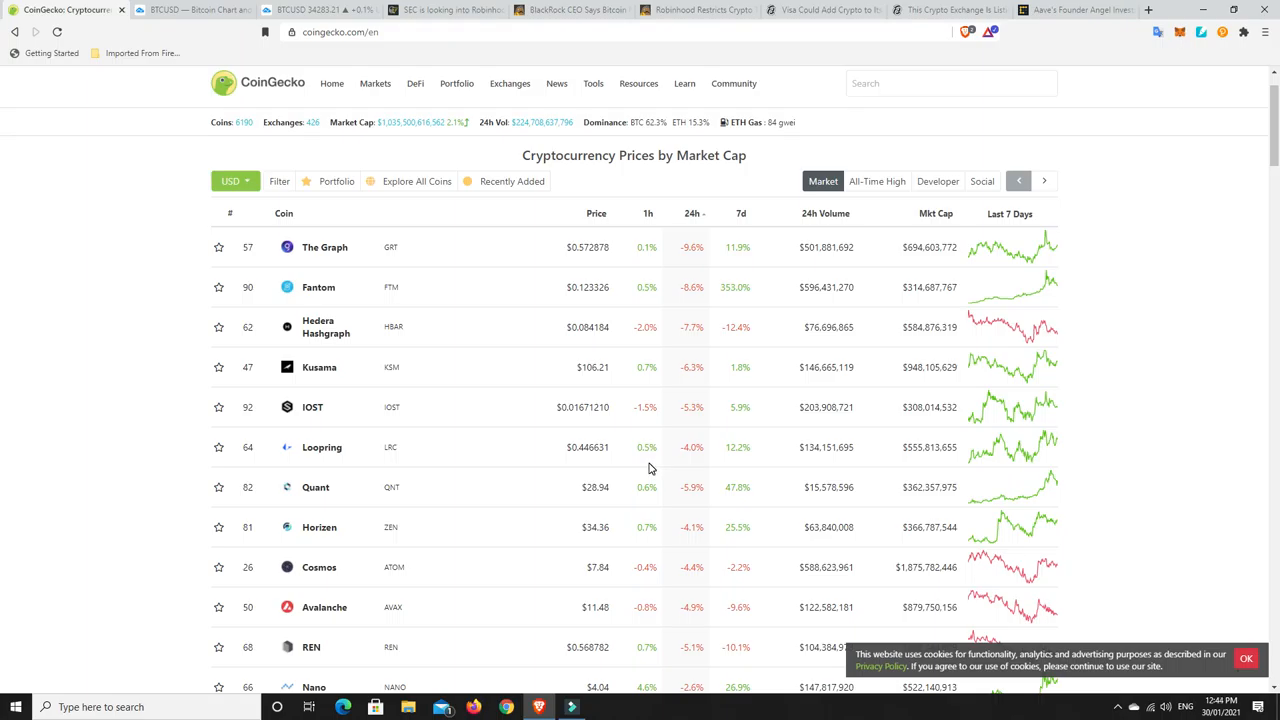
mouse_move(718, 547)
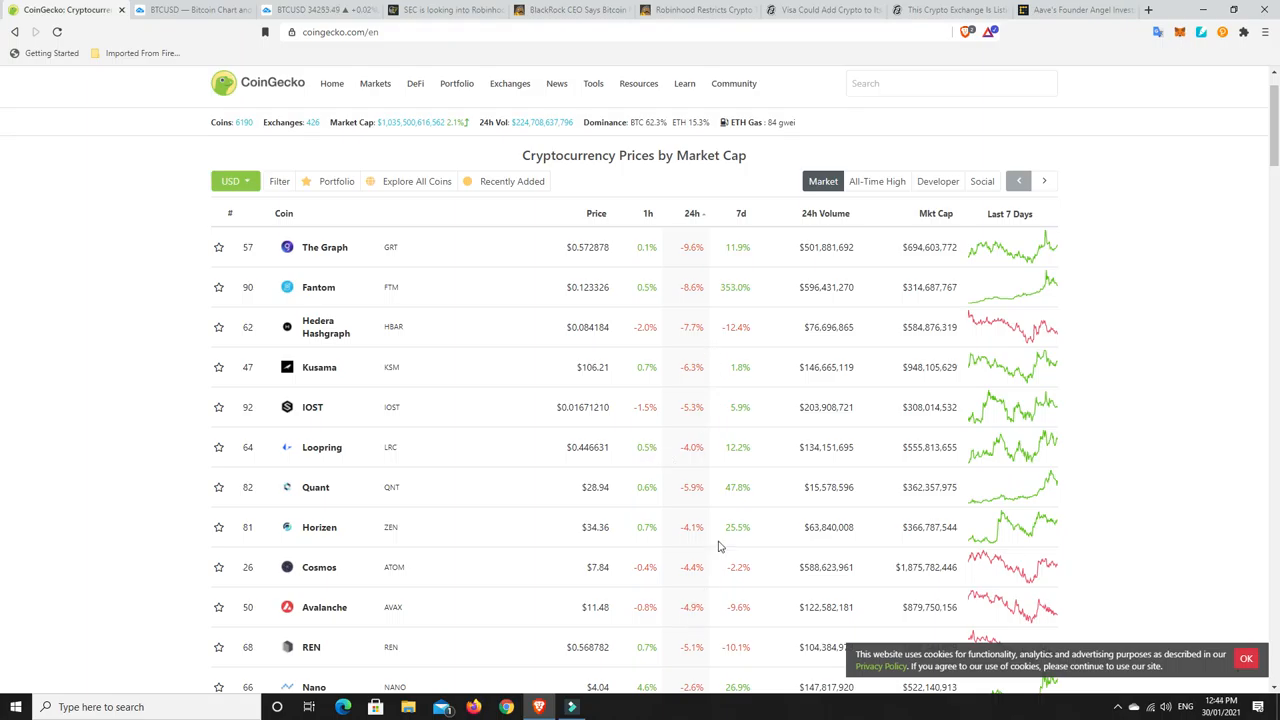
mouse_move(683, 452)
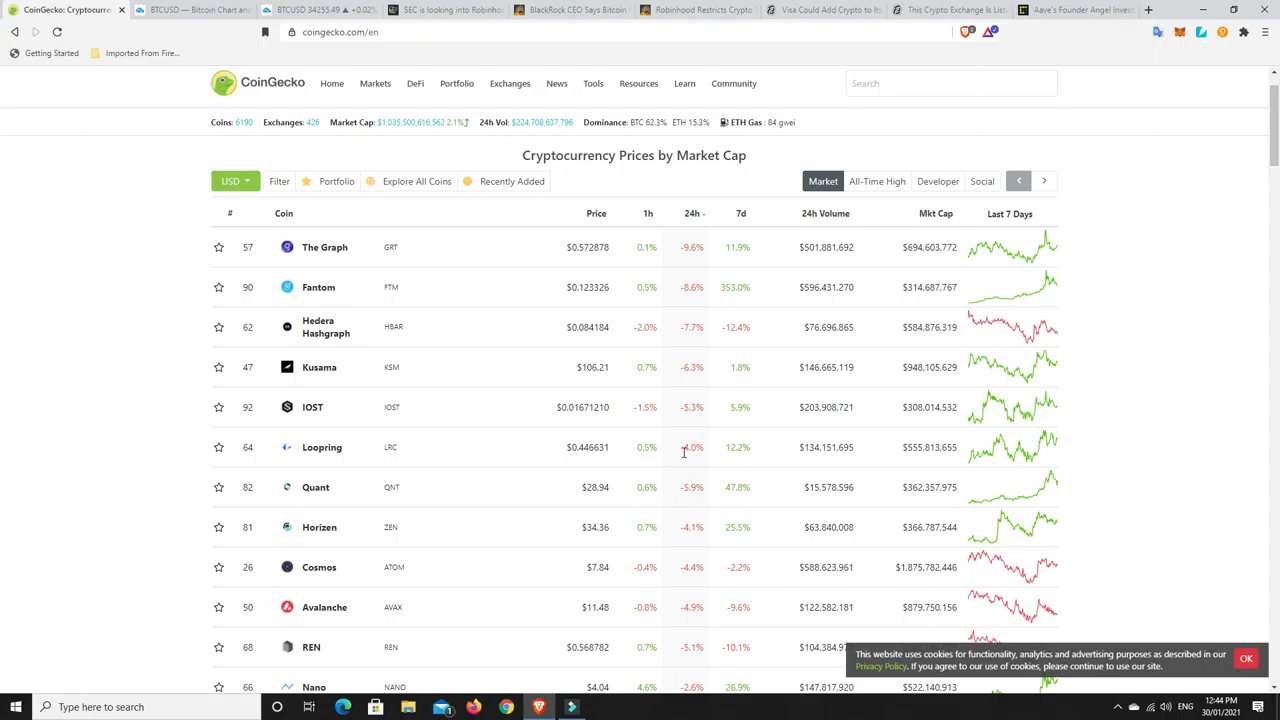
mouse_move(733, 457)
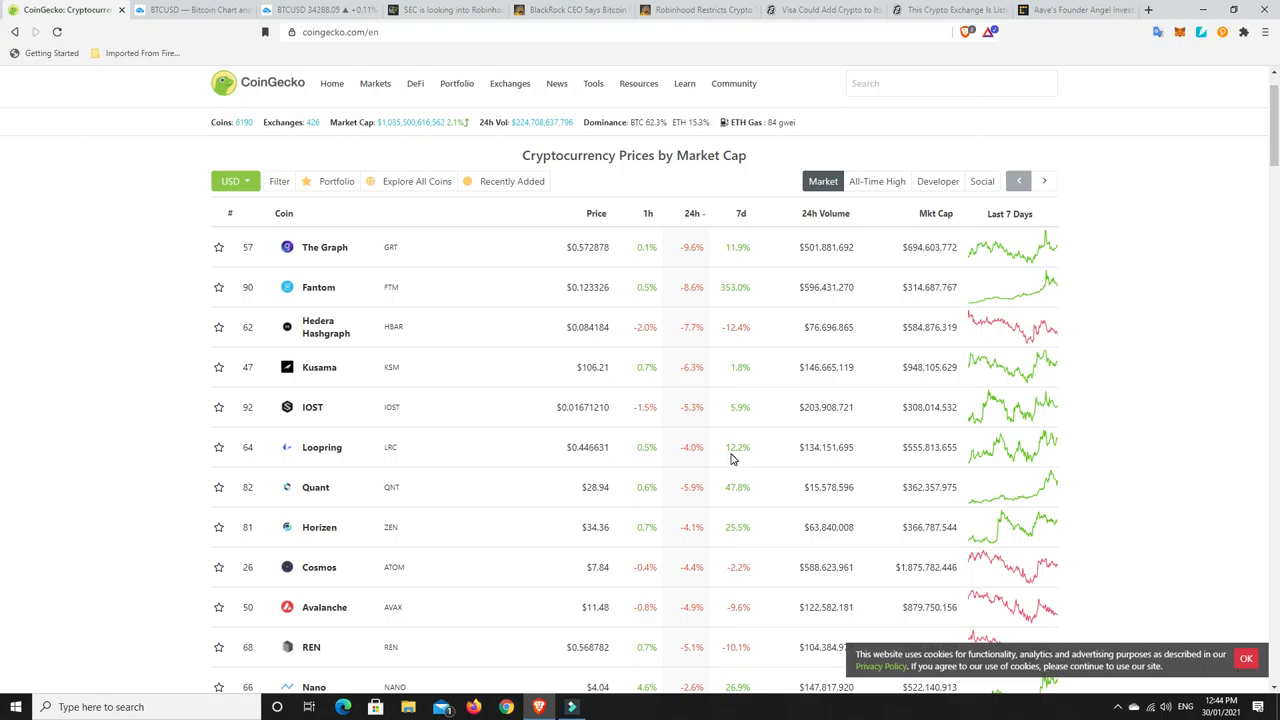
mouse_move(674, 418)
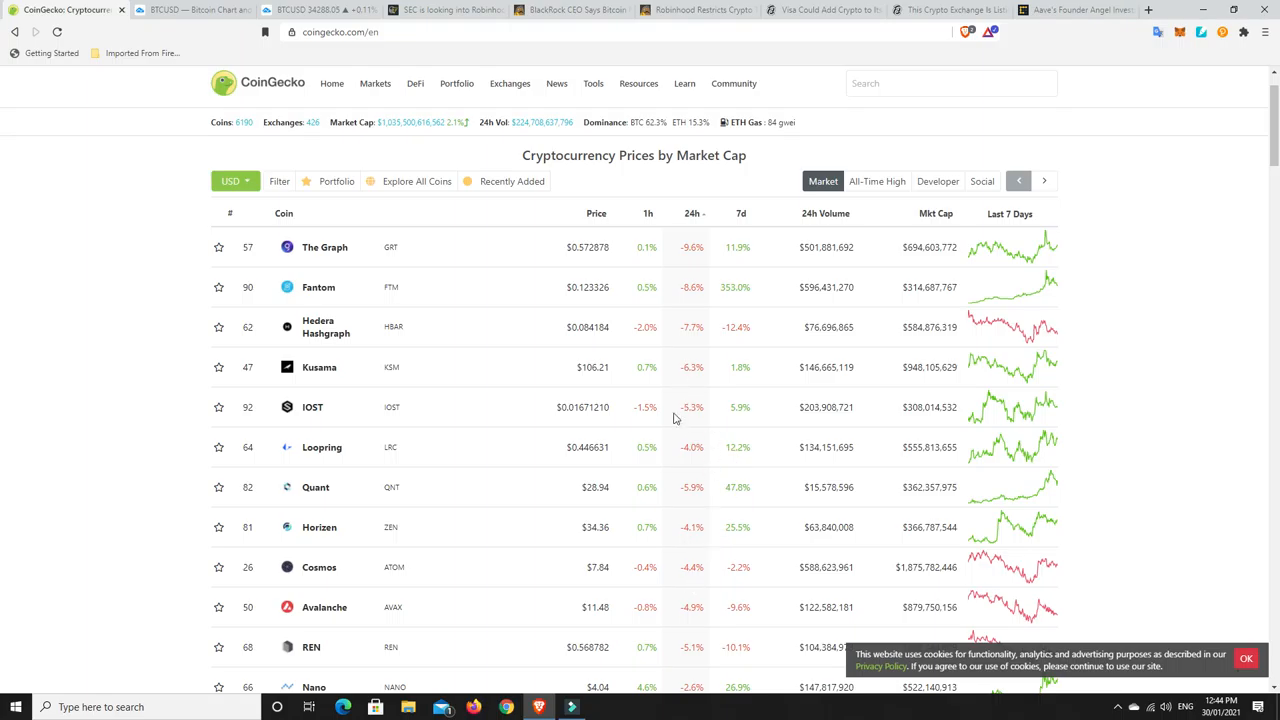
Step: Bring up the TradingView Bitcoin/US Dollar daily chart
click(300, 9)
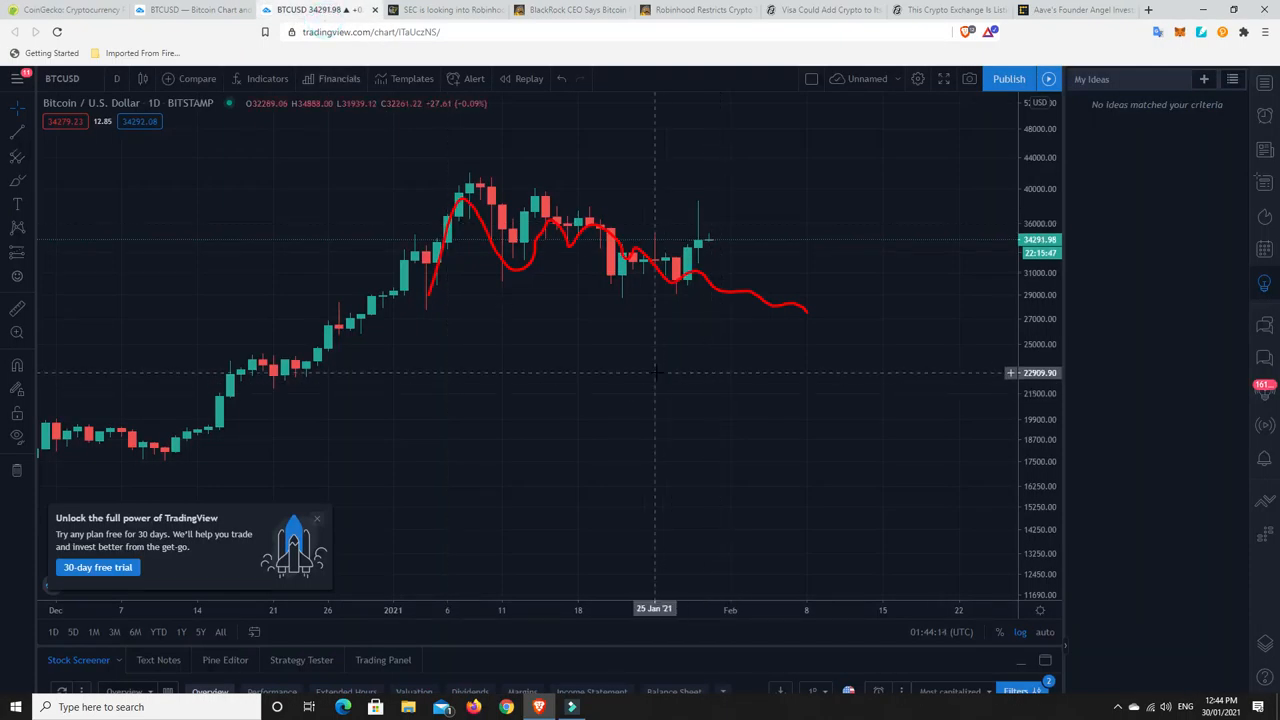
mouse_move(728, 291)
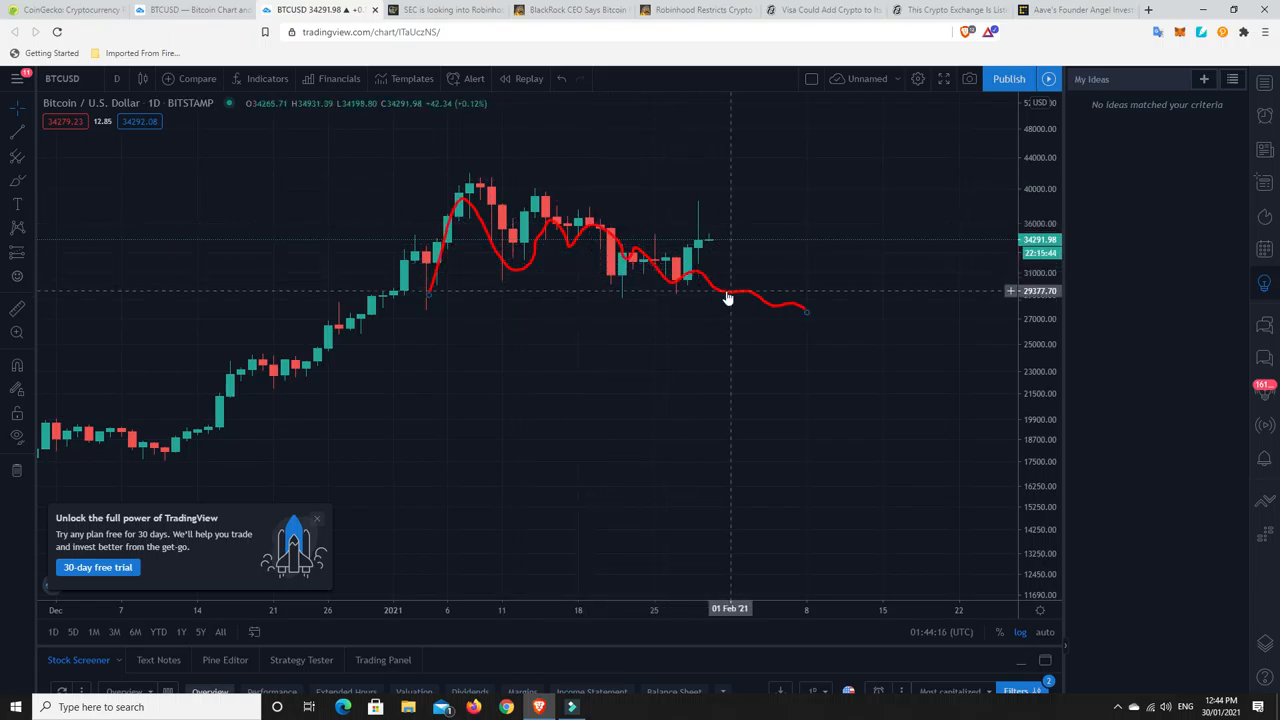
mouse_move(808, 314)
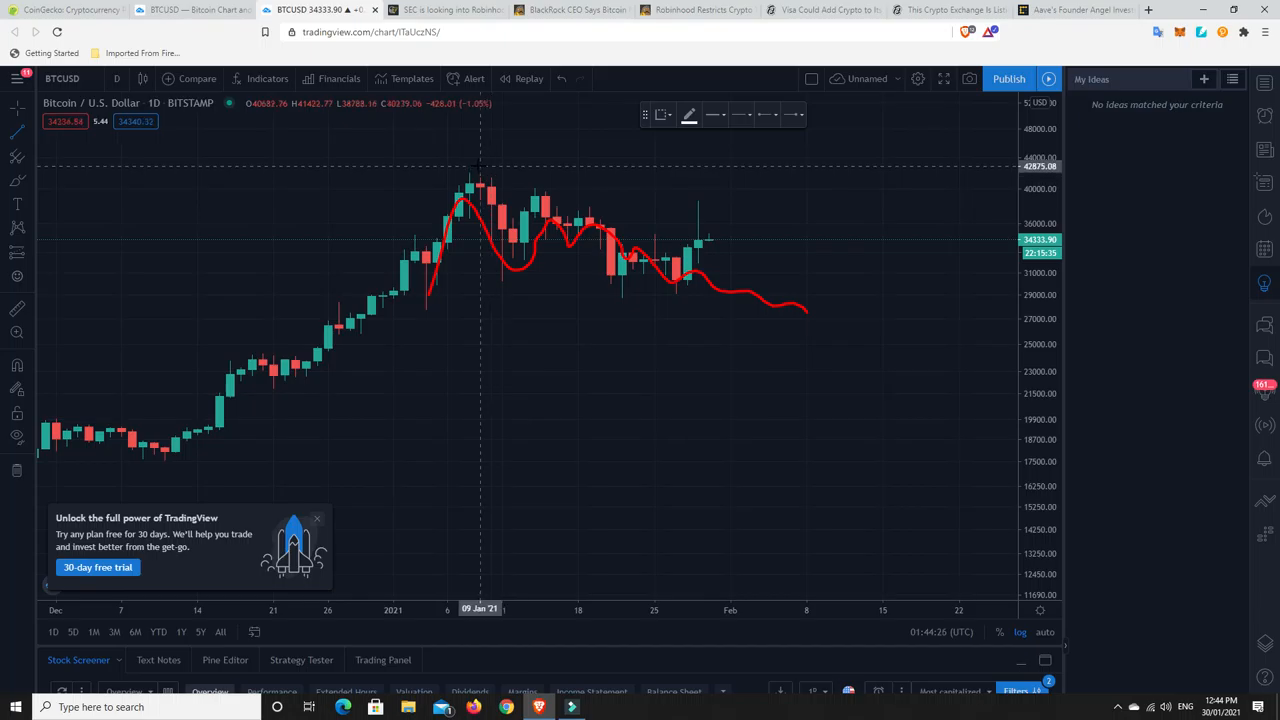
mouse_move(470, 168)
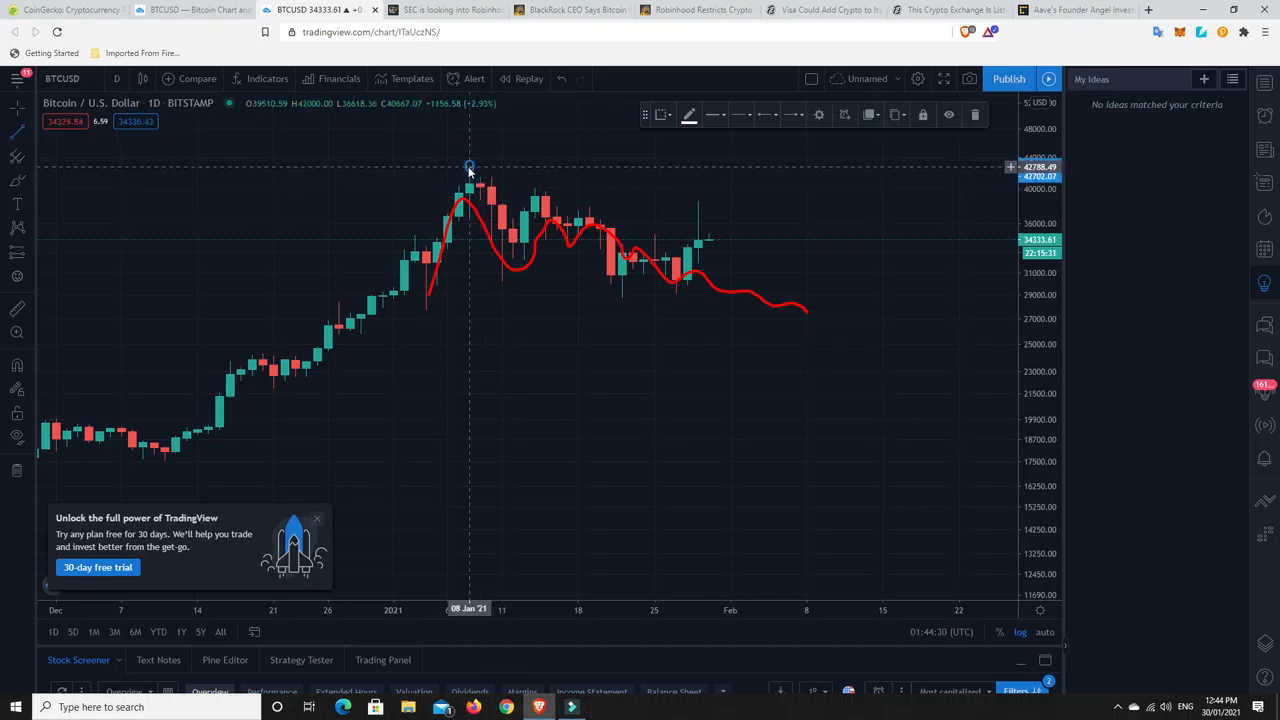
Step: Draw the descending trend line from the 8 January peak down to 20 February near 28,790
drag(470, 165, 815, 255)
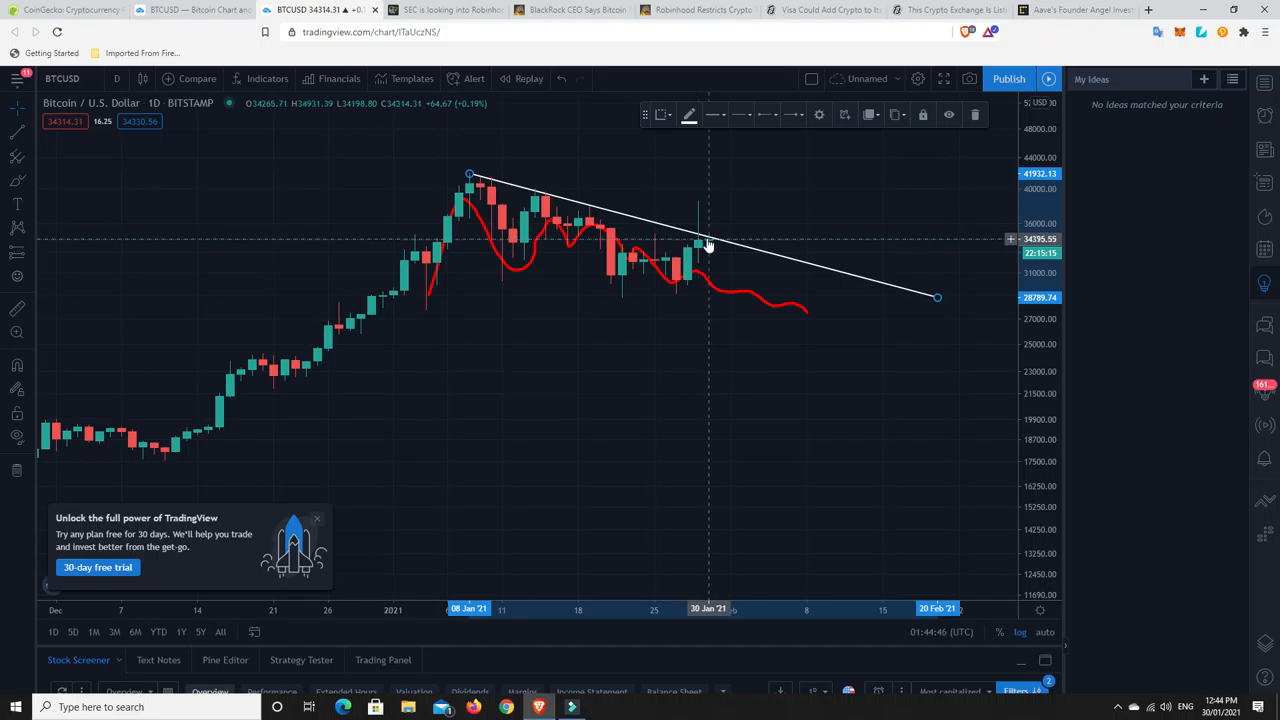
mouse_move(763, 274)
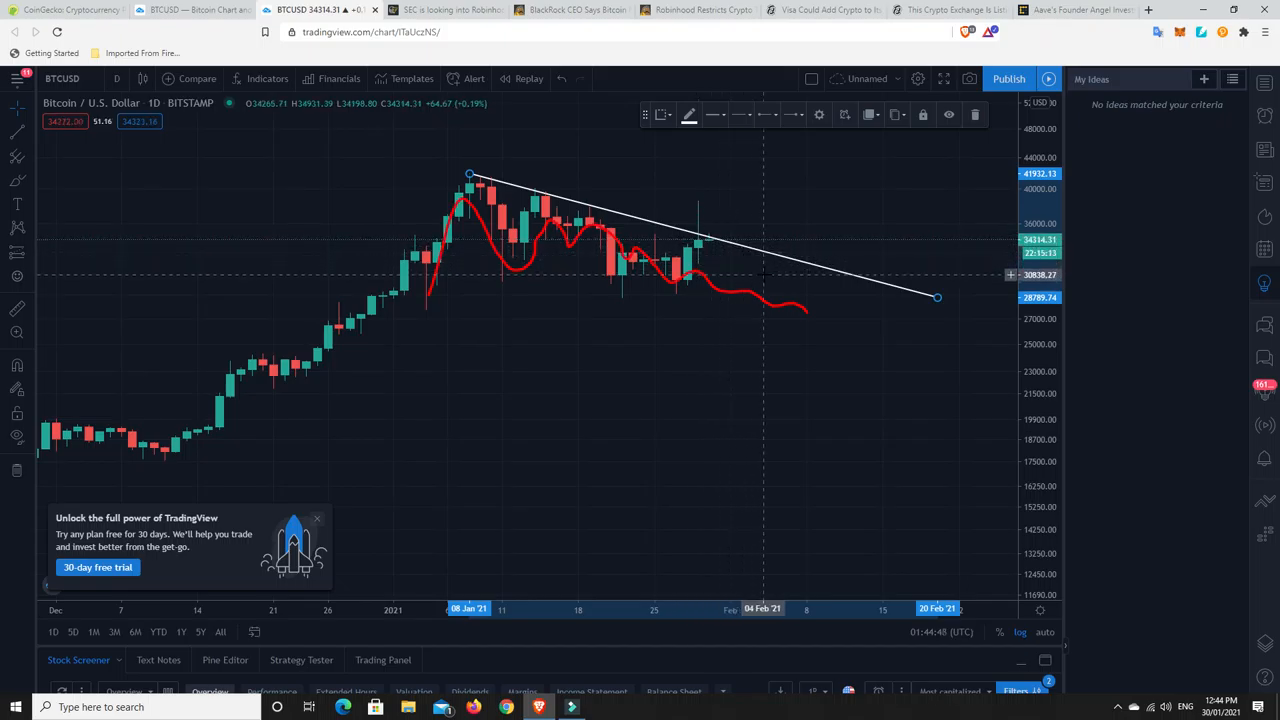
mouse_move(807, 318)
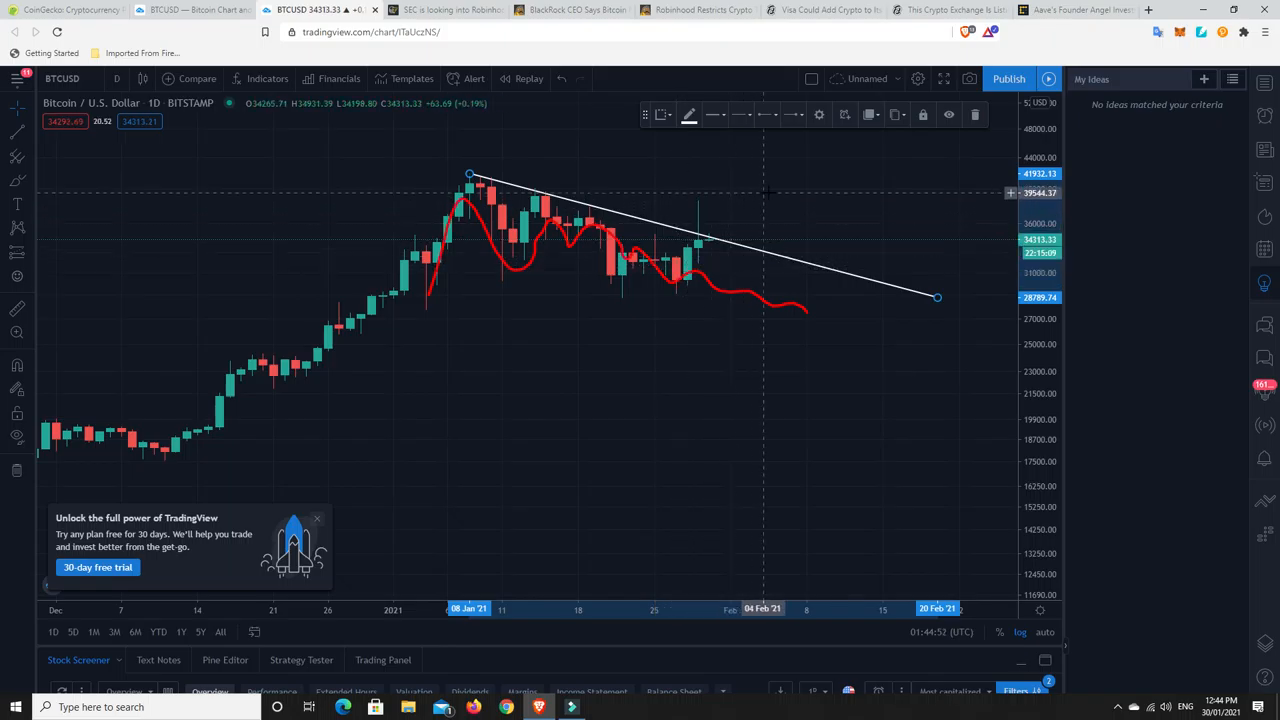
mouse_move(713, 246)
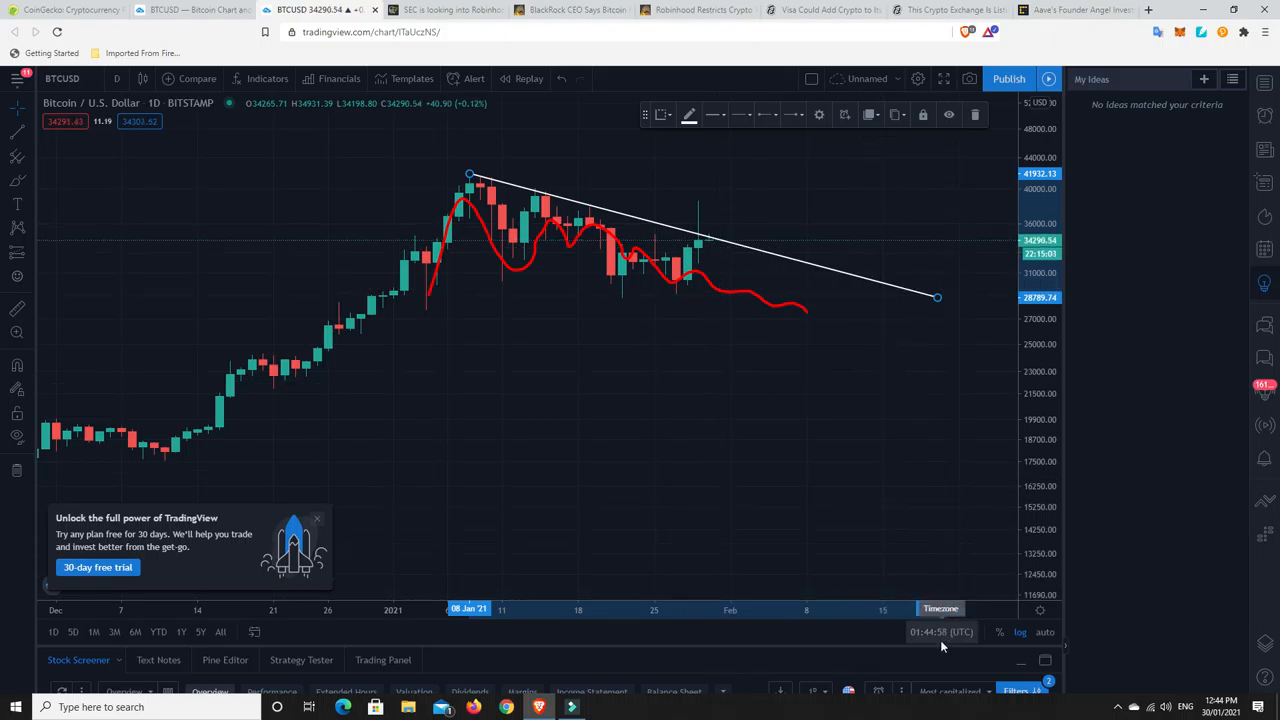
mouse_move(651, 373)
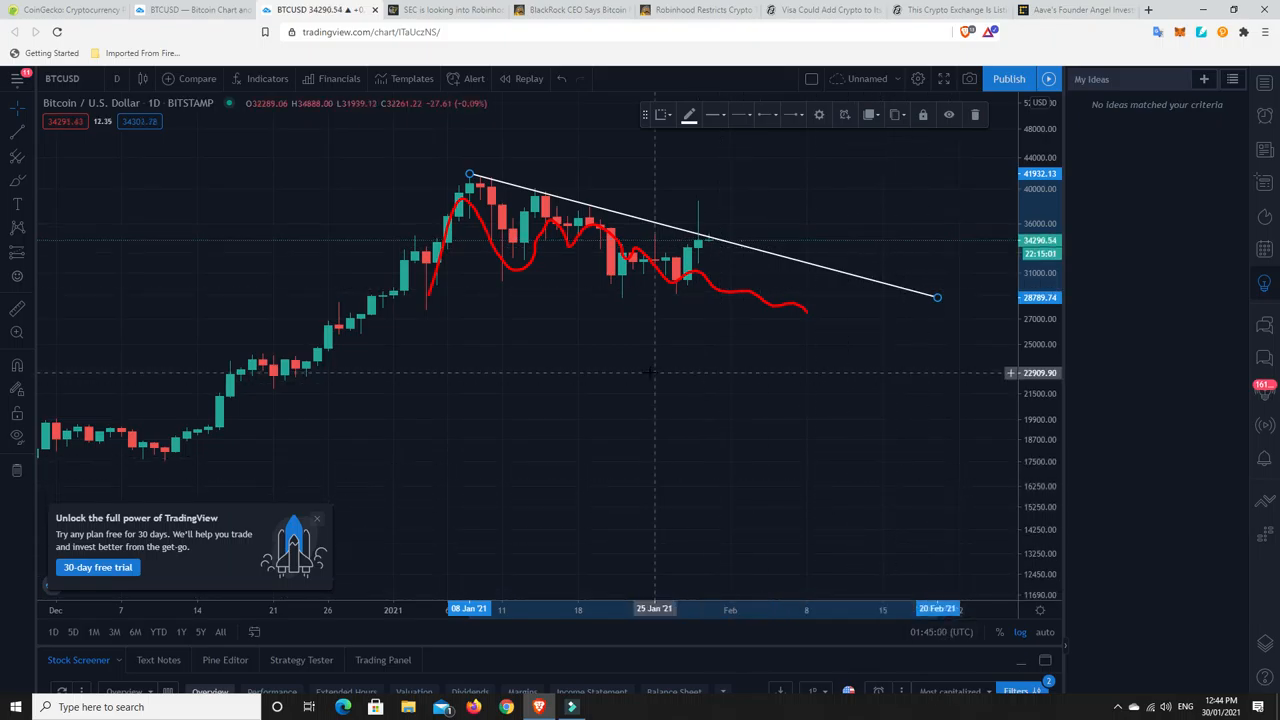
mouse_move(621, 222)
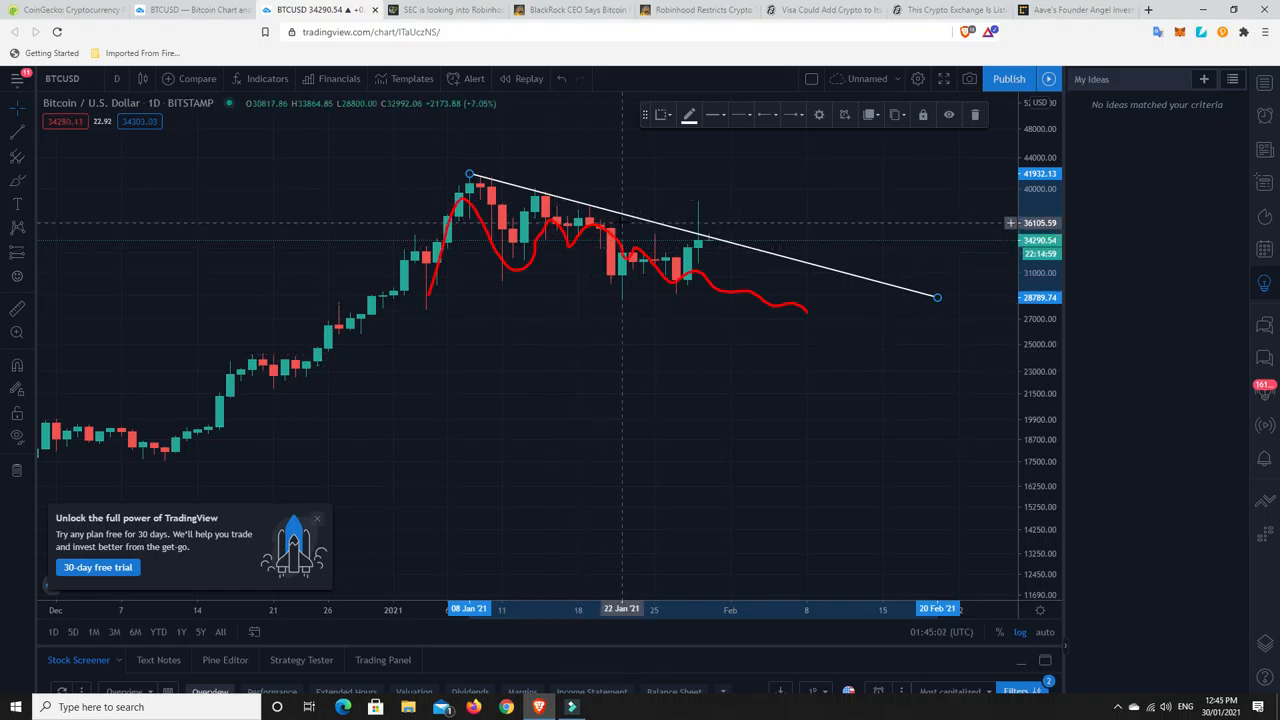
mouse_move(698, 248)
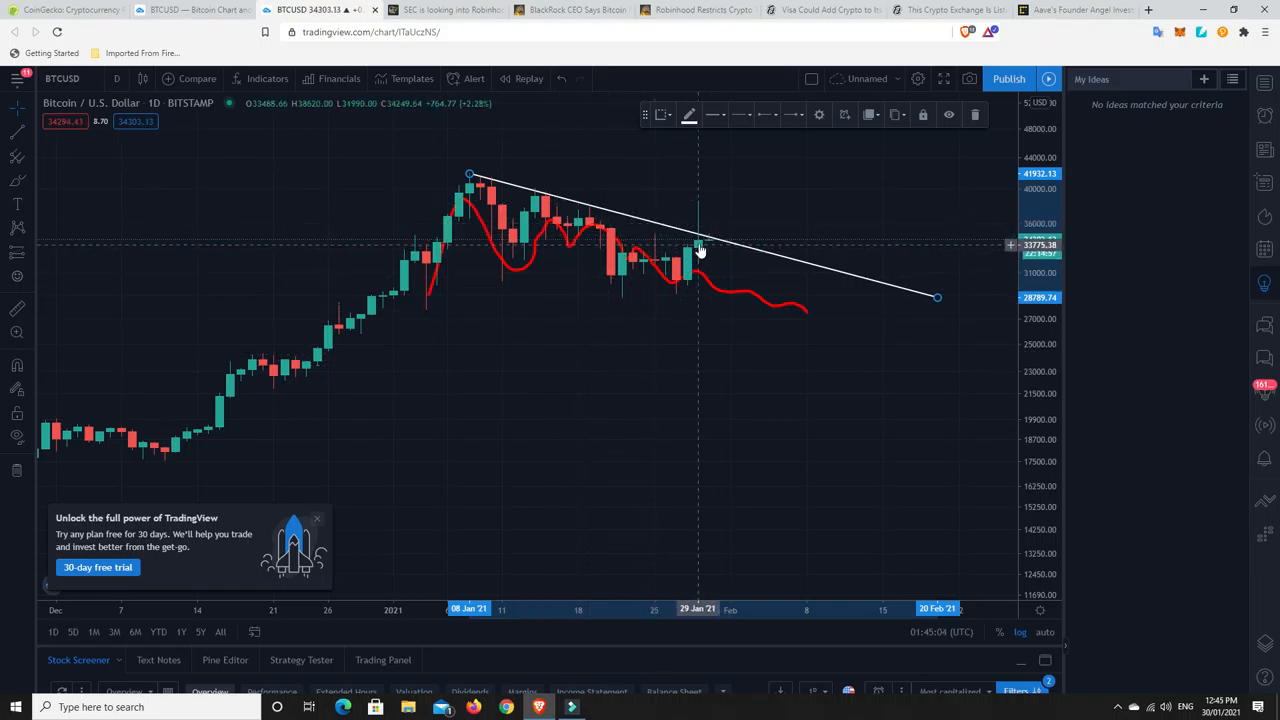
mouse_move(710, 246)
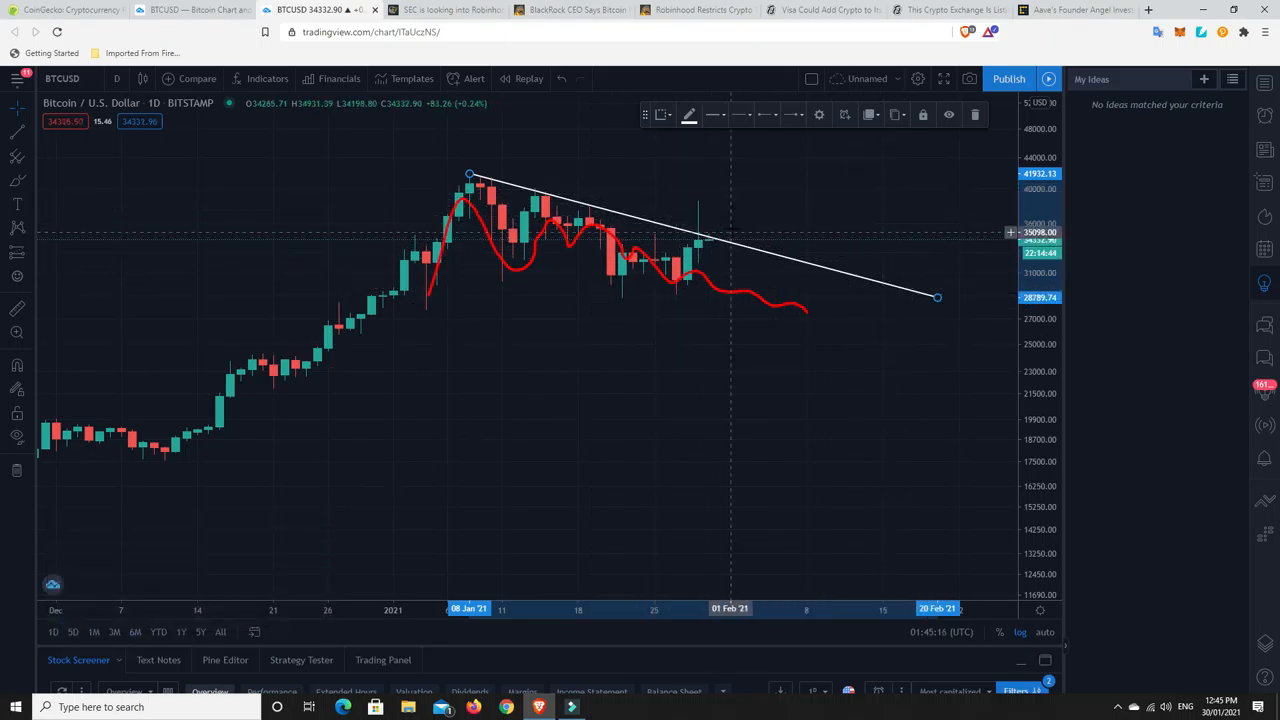
mouse_move(710, 222)
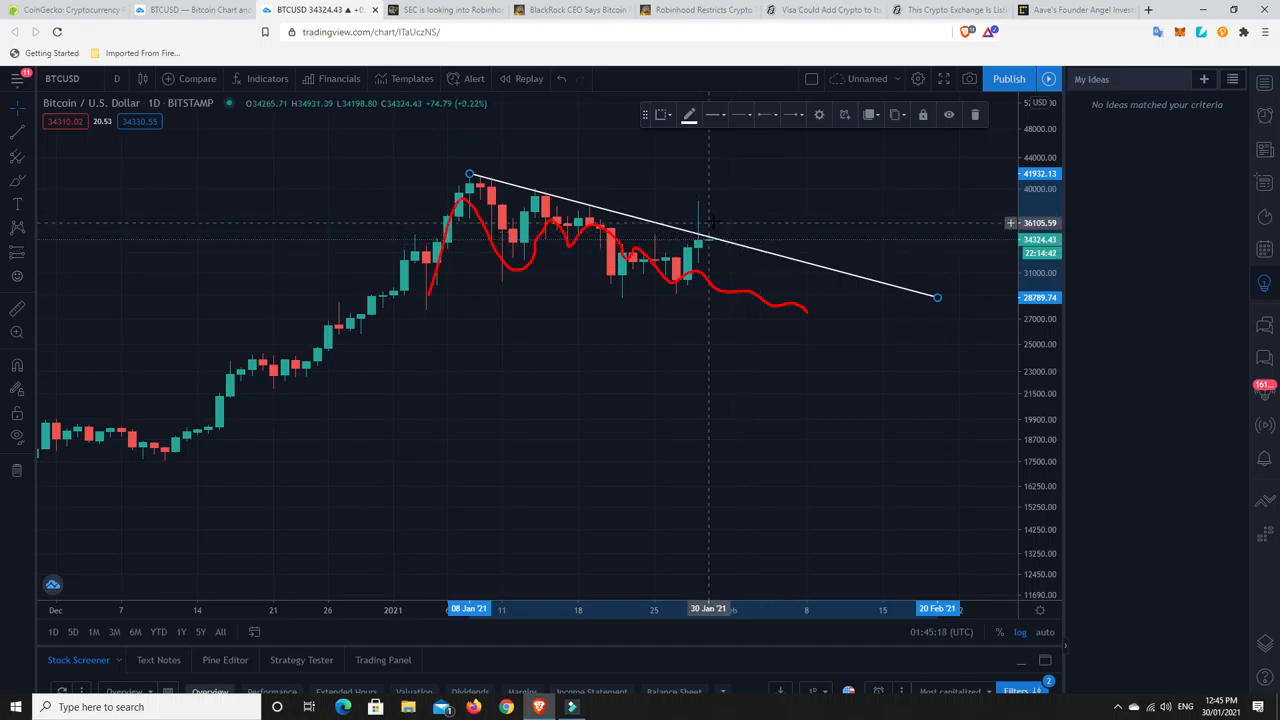
mouse_move(773, 249)
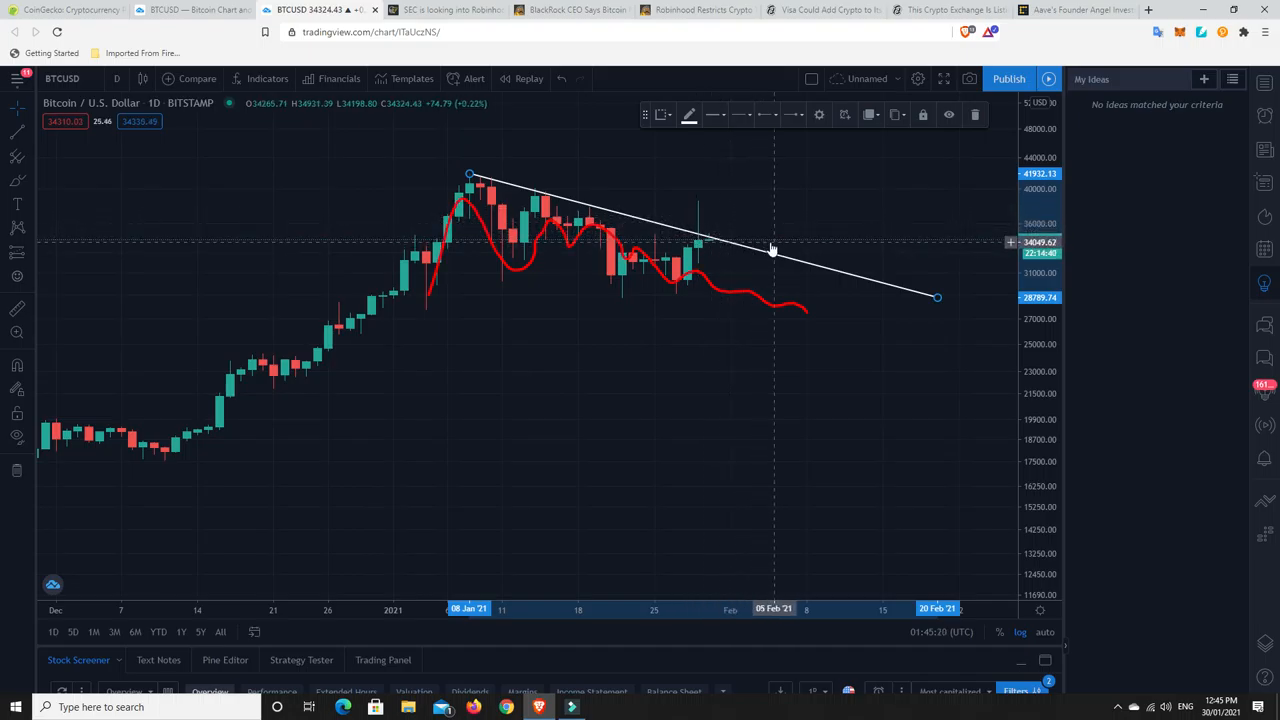
mouse_move(828, 217)
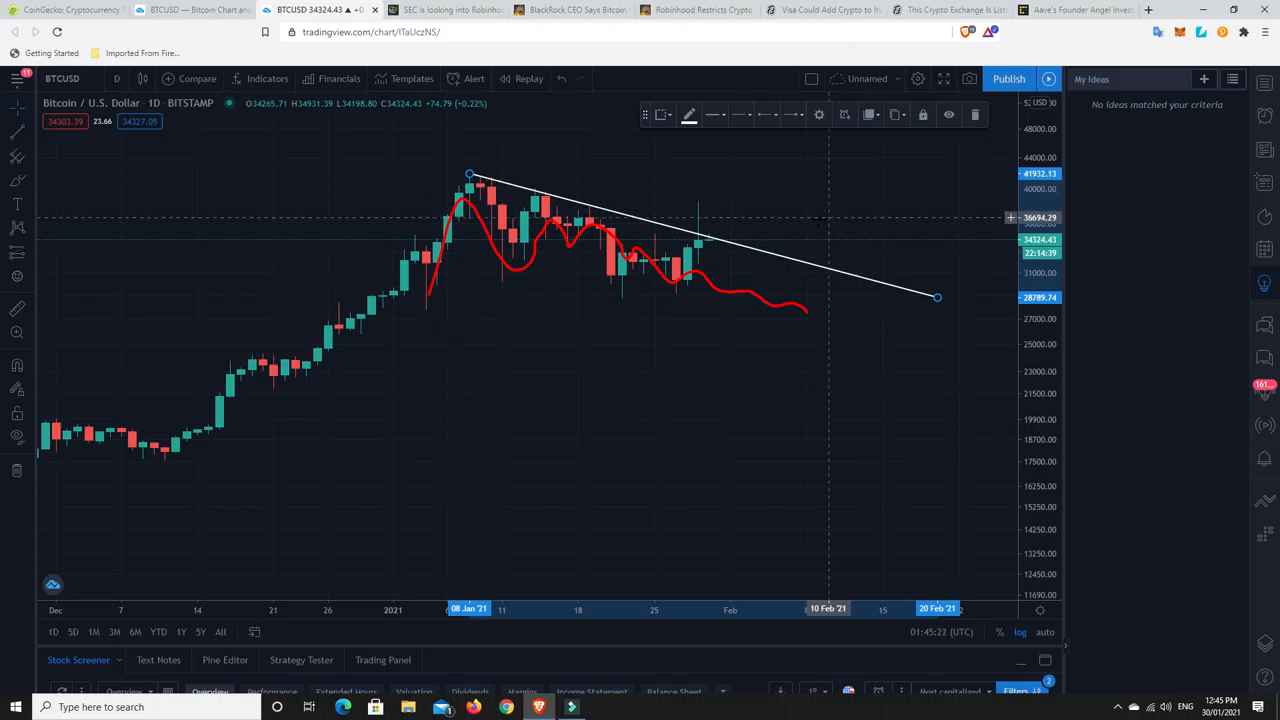
mouse_move(753, 230)
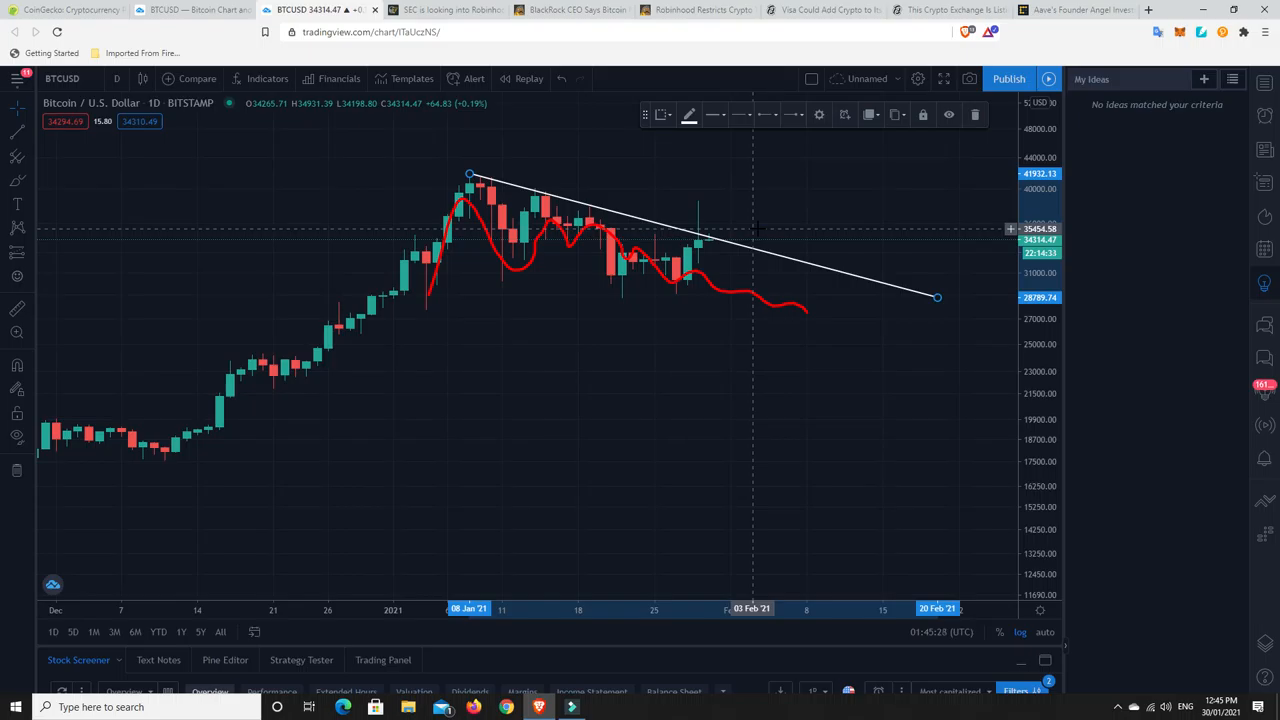
mouse_move(612, 248)
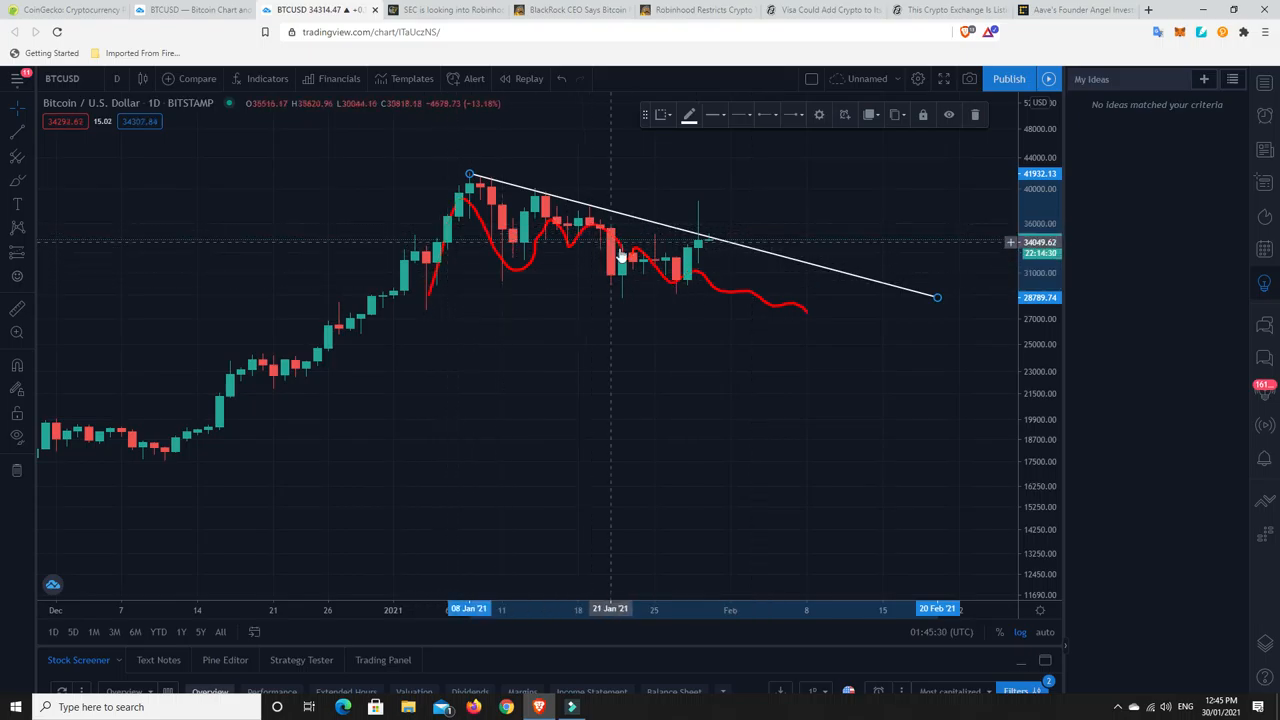
mouse_move(685, 235)
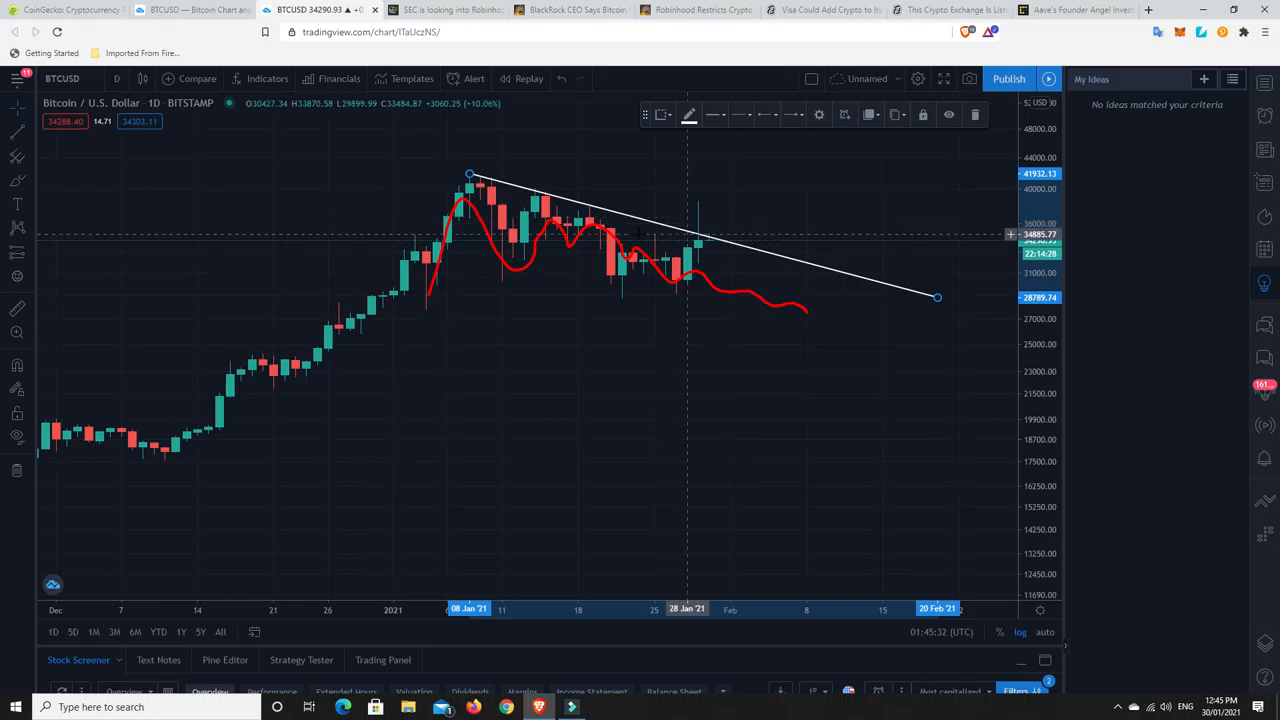
mouse_move(568, 253)
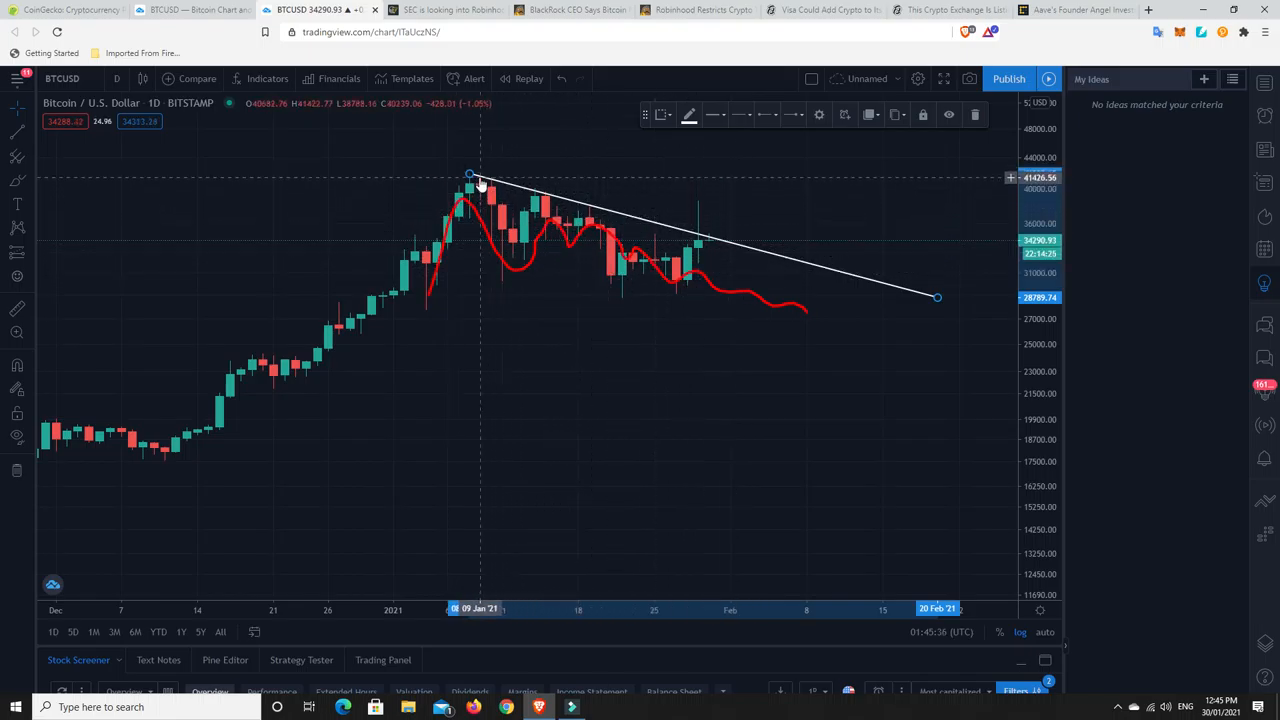
mouse_move(685, 255)
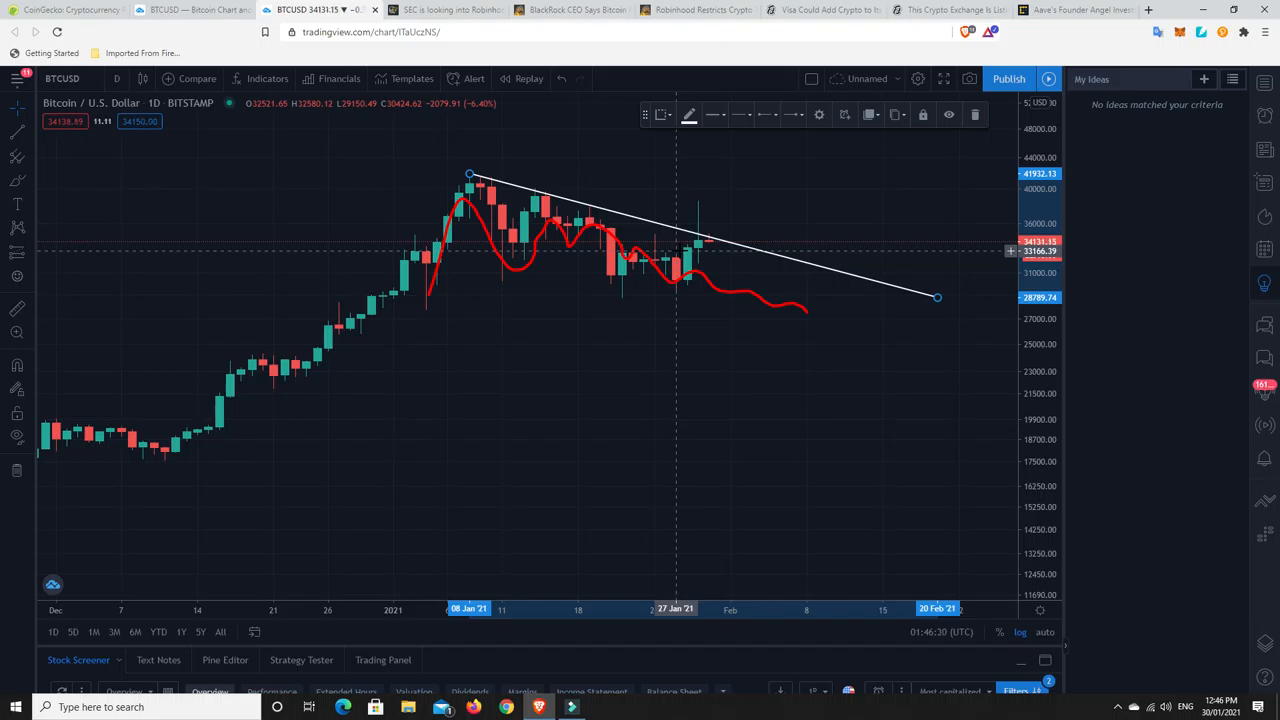
mouse_move(637, 273)
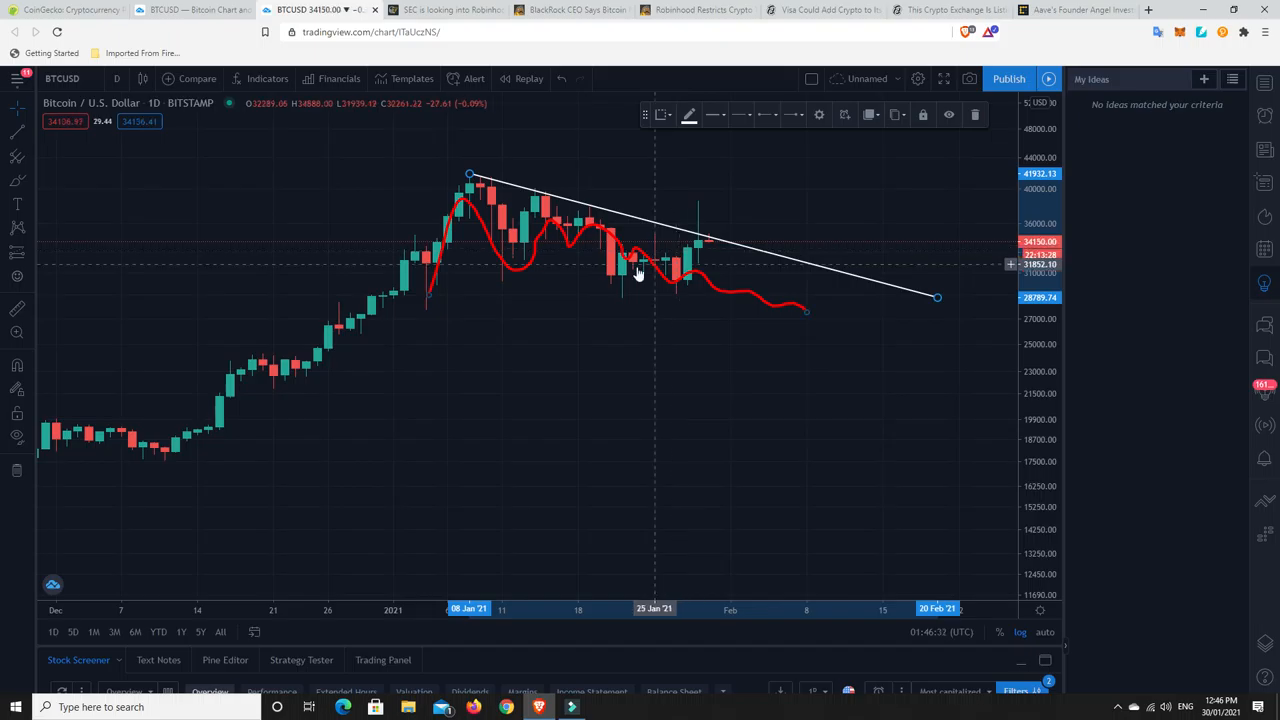
mouse_move(608, 277)
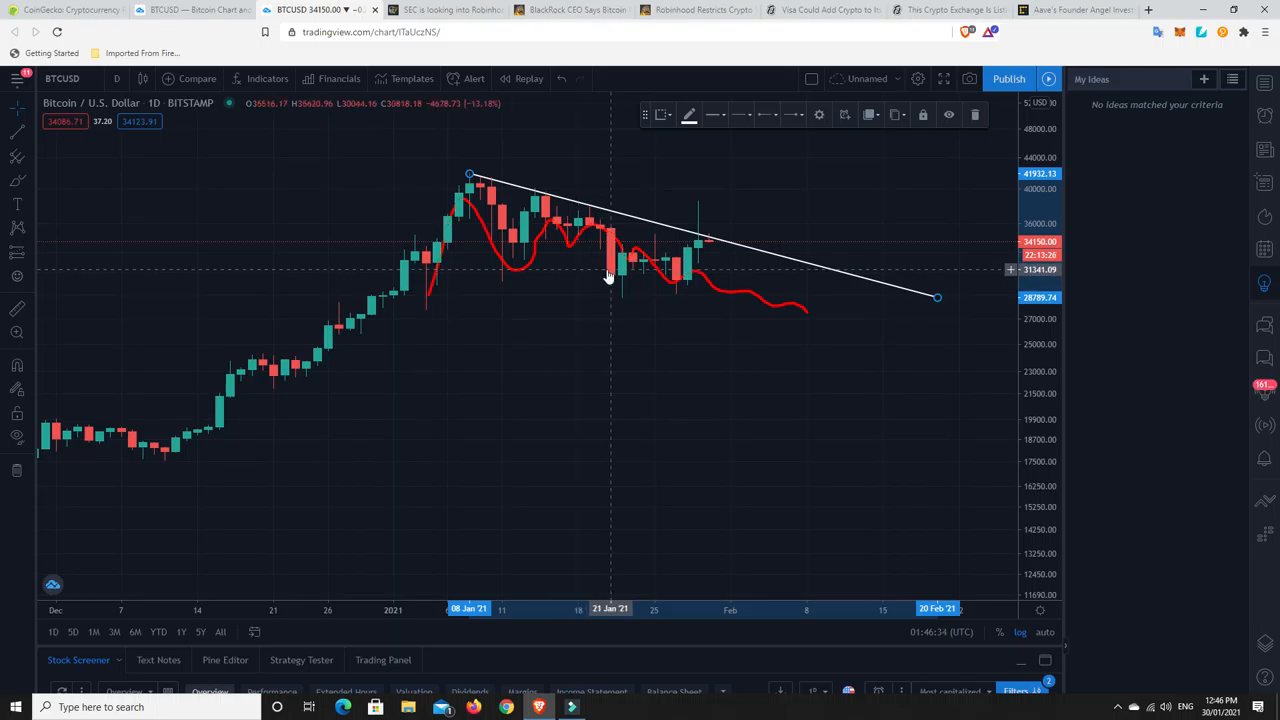
mouse_move(622, 258)
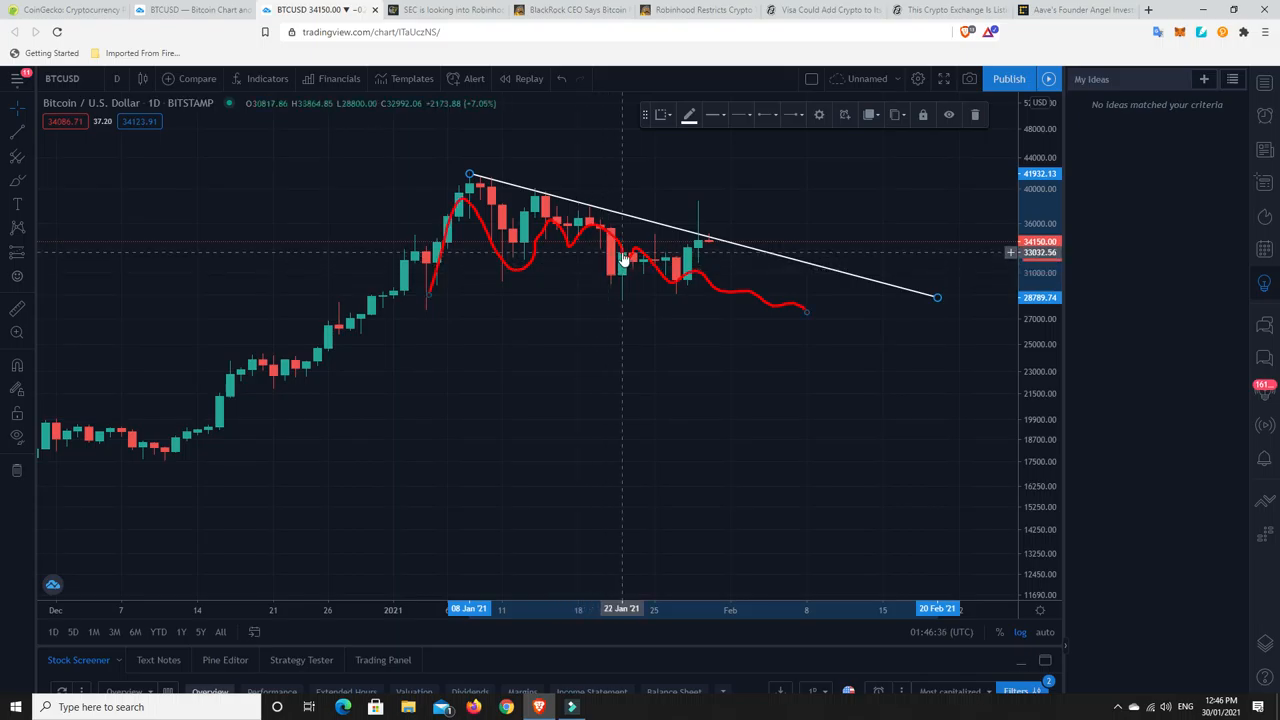
mouse_move(708, 248)
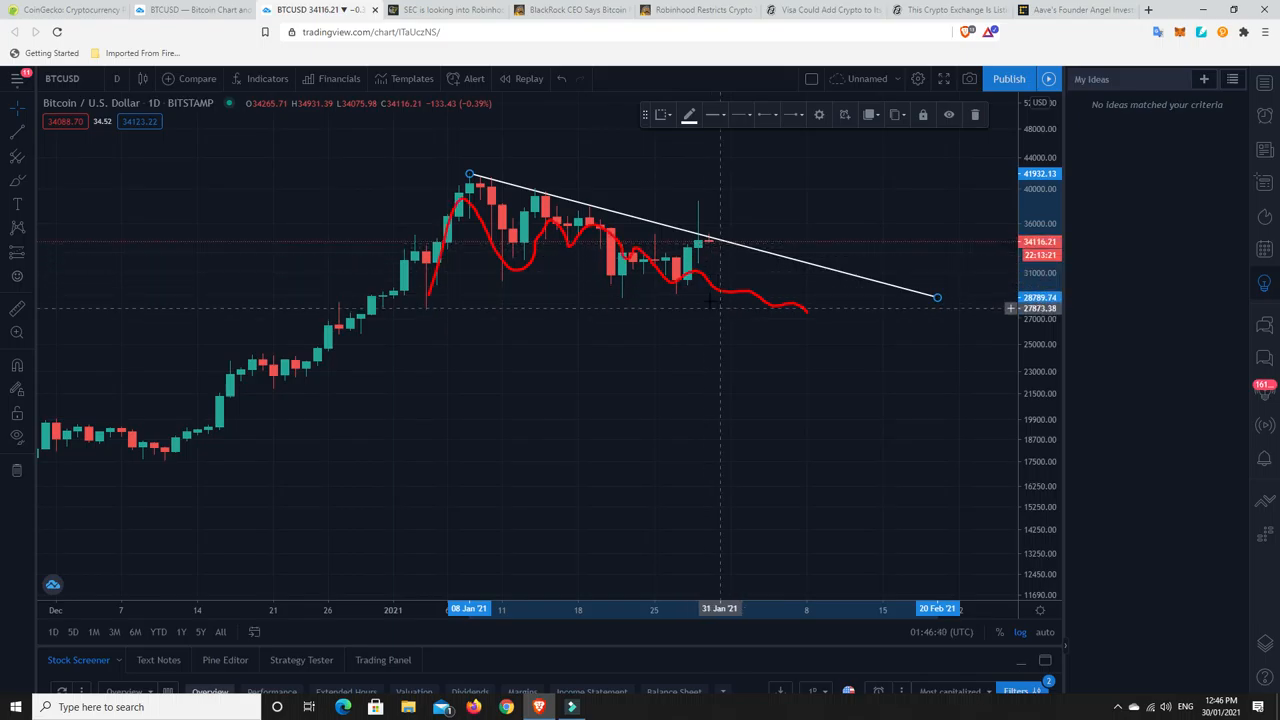
mouse_move(718, 245)
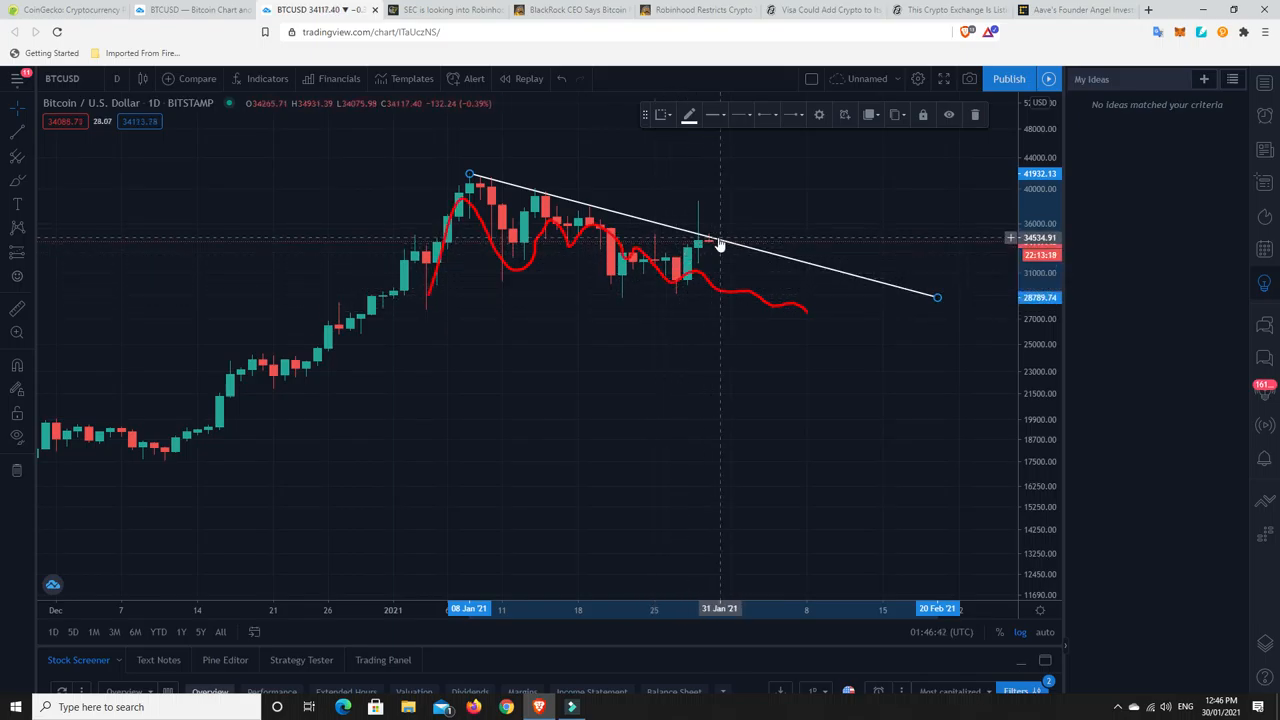
mouse_move(716, 248)
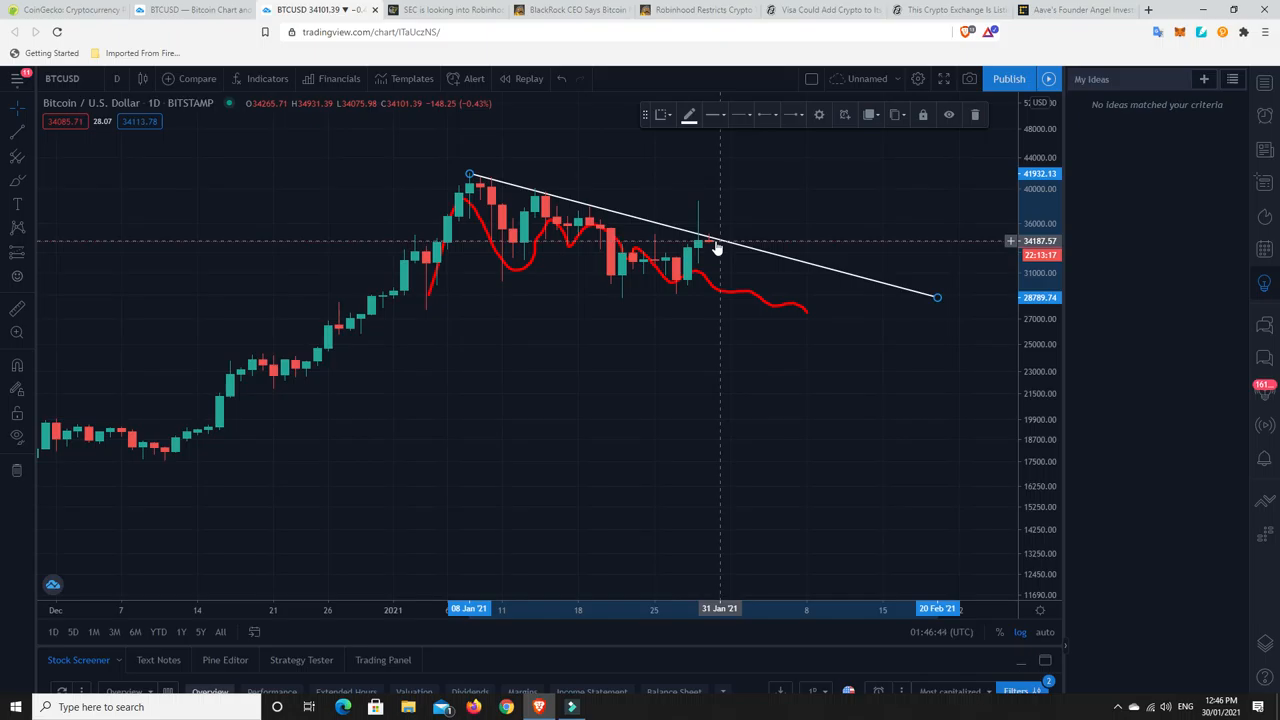
mouse_move(678, 263)
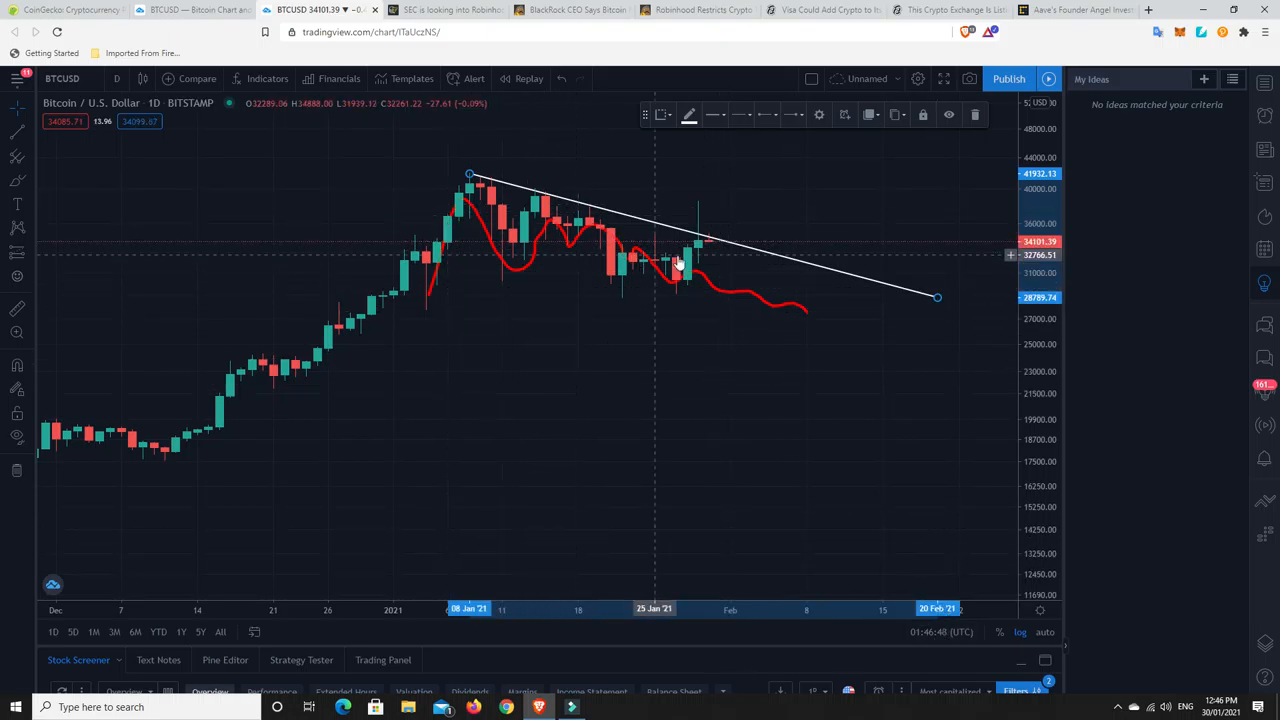
mouse_move(705, 238)
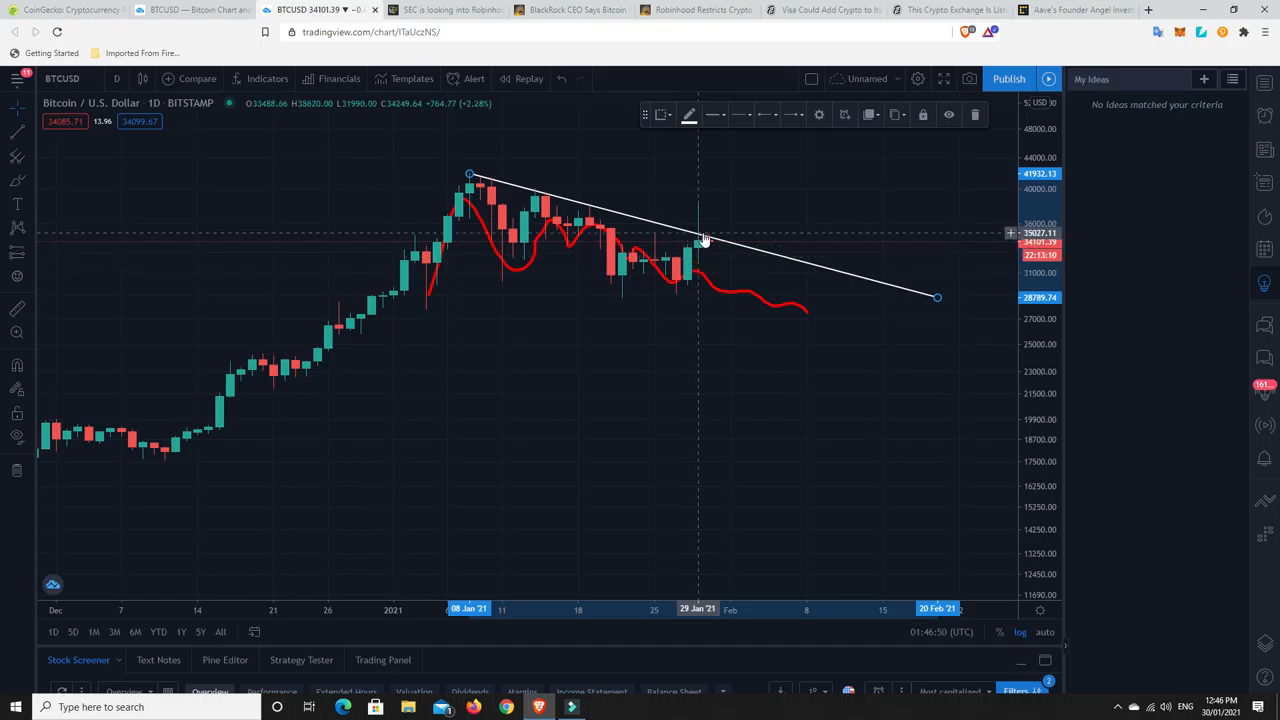
mouse_move(702, 248)
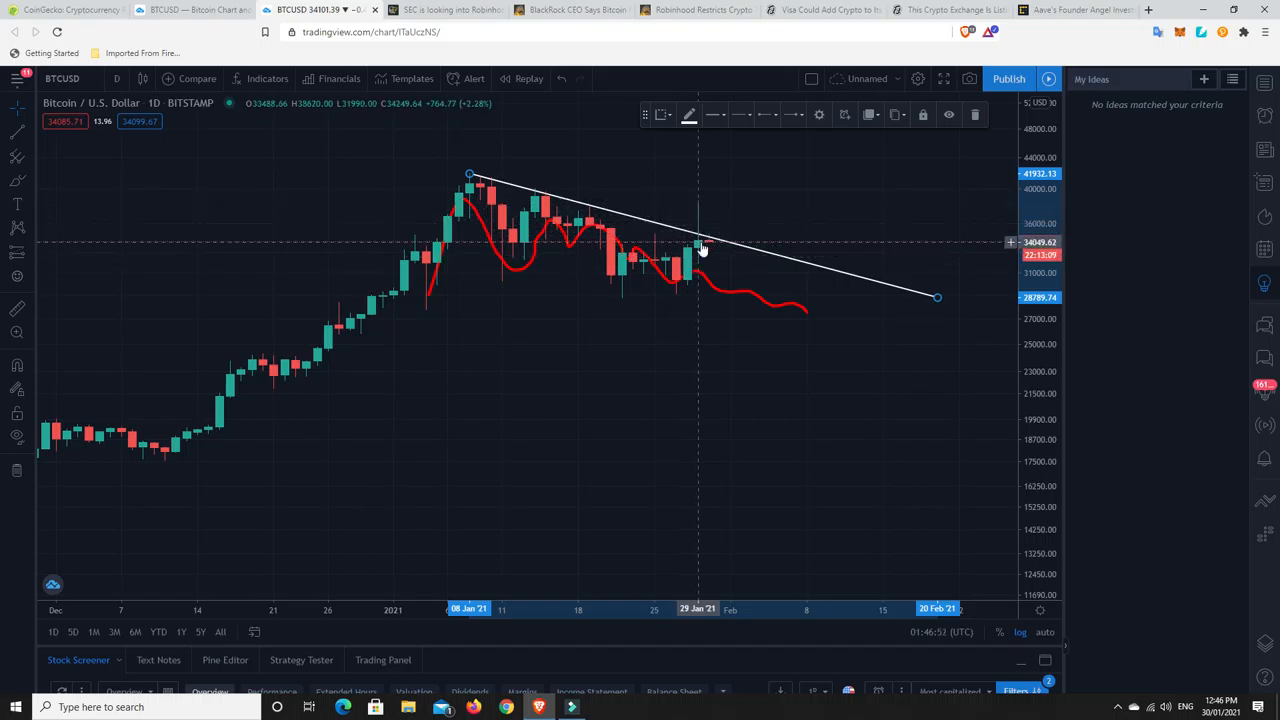
mouse_move(697, 210)
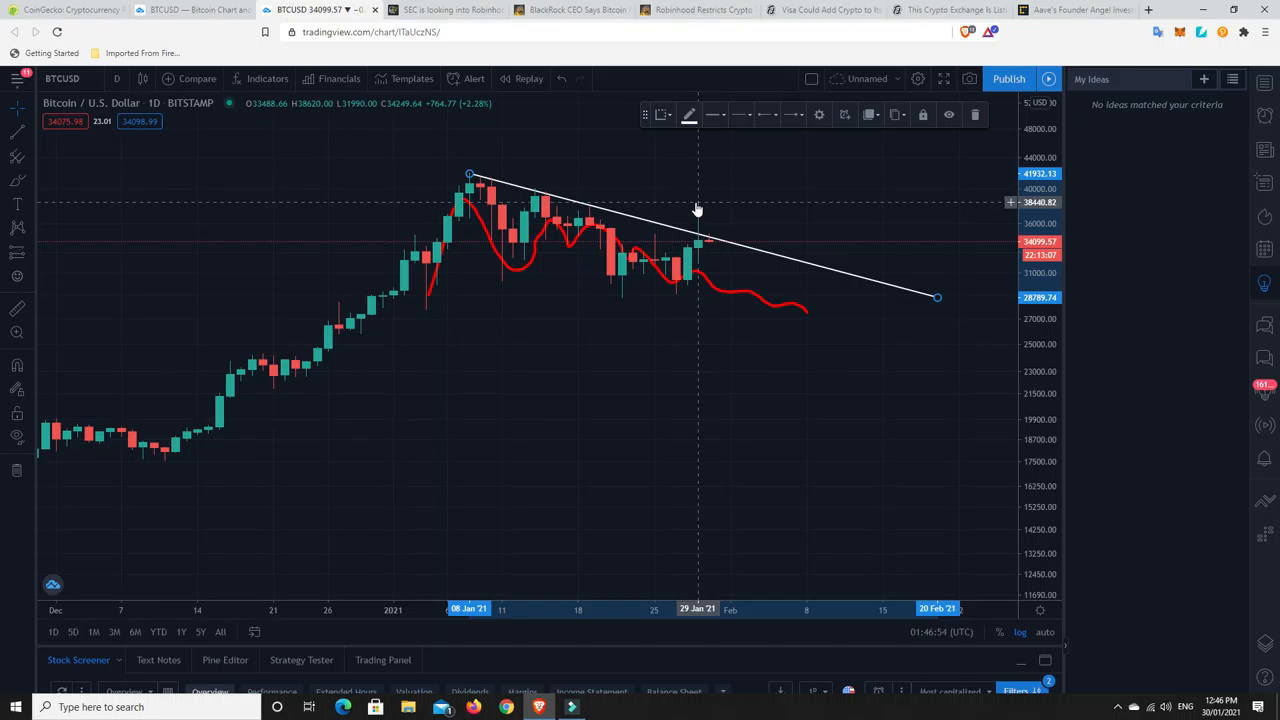
mouse_move(700, 250)
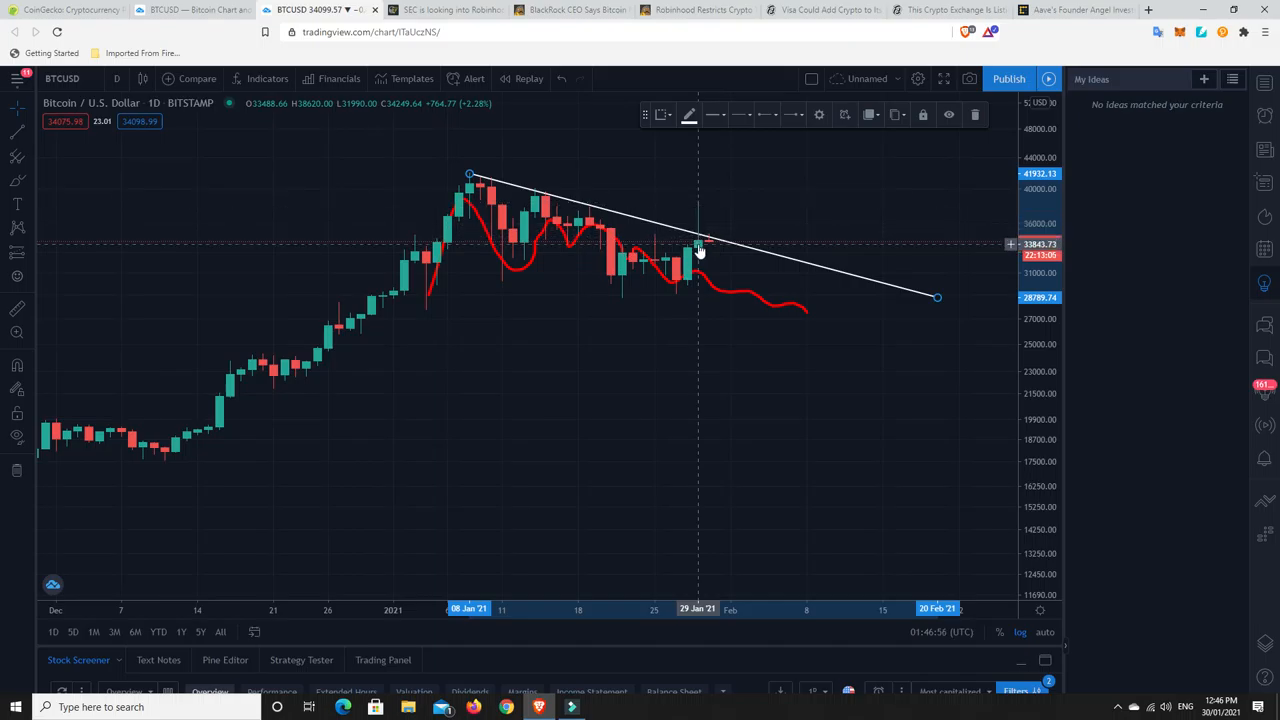
mouse_move(730, 248)
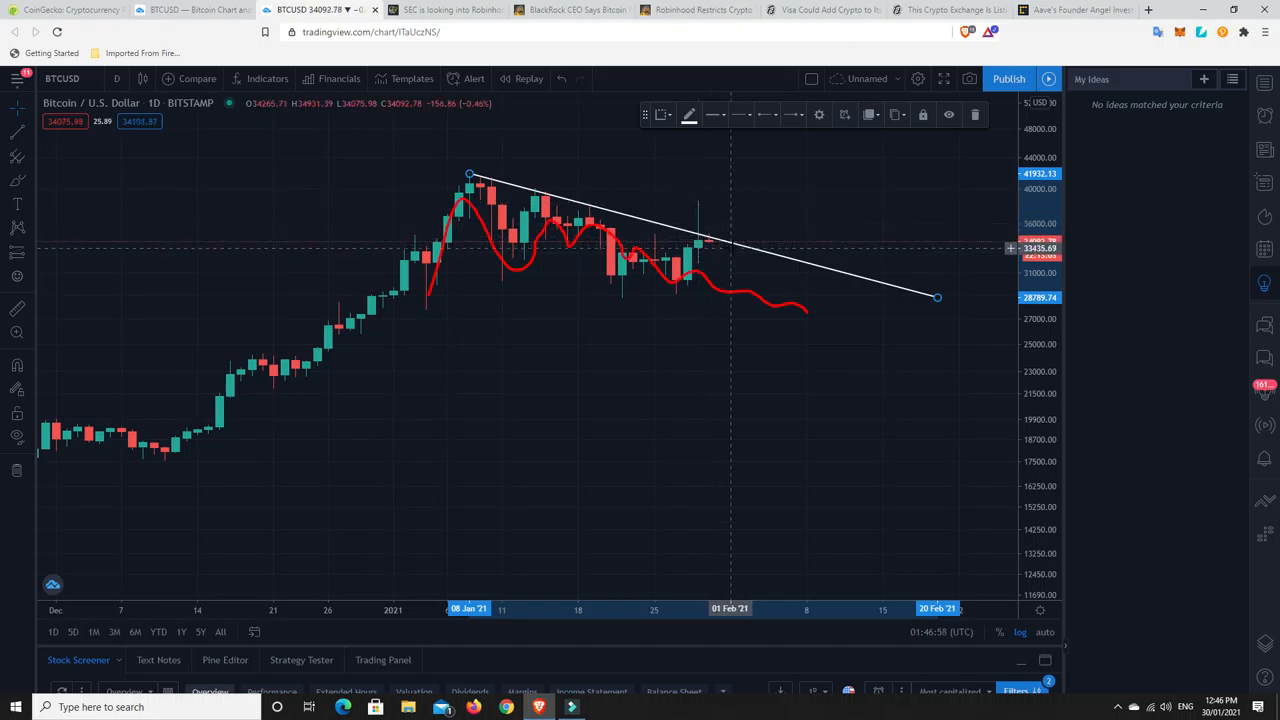
mouse_move(535, 215)
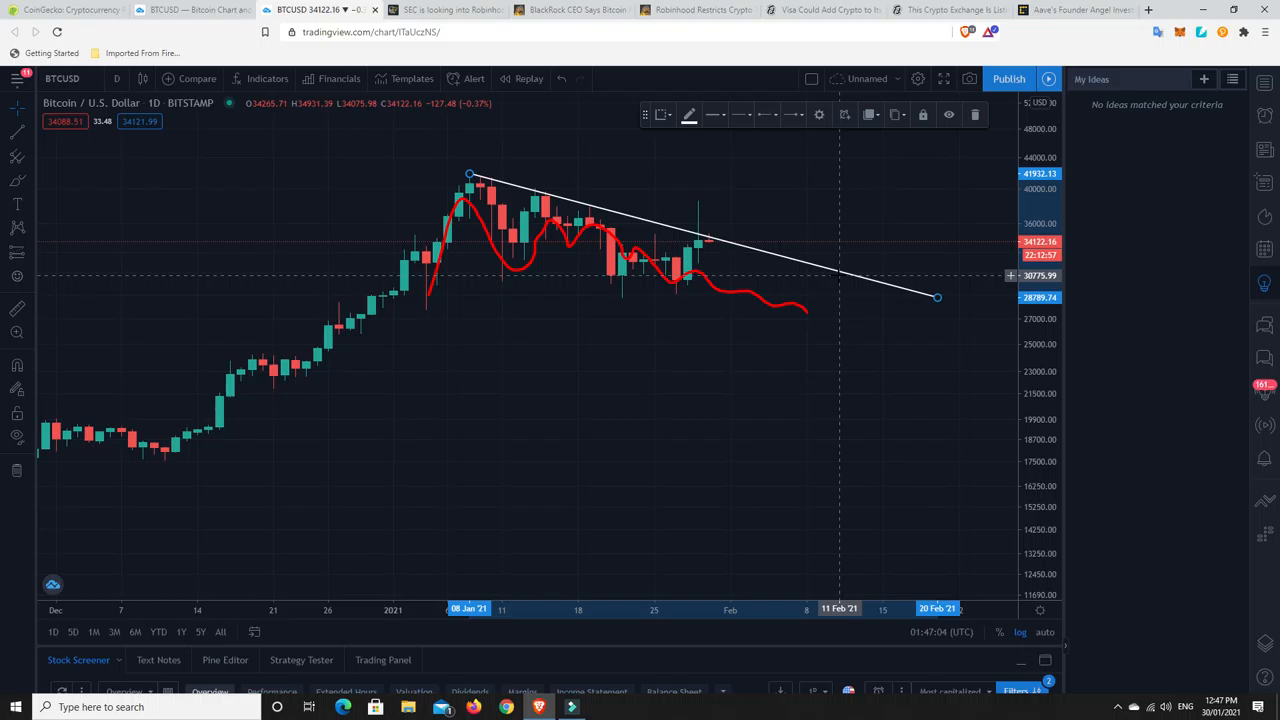
mouse_move(905, 153)
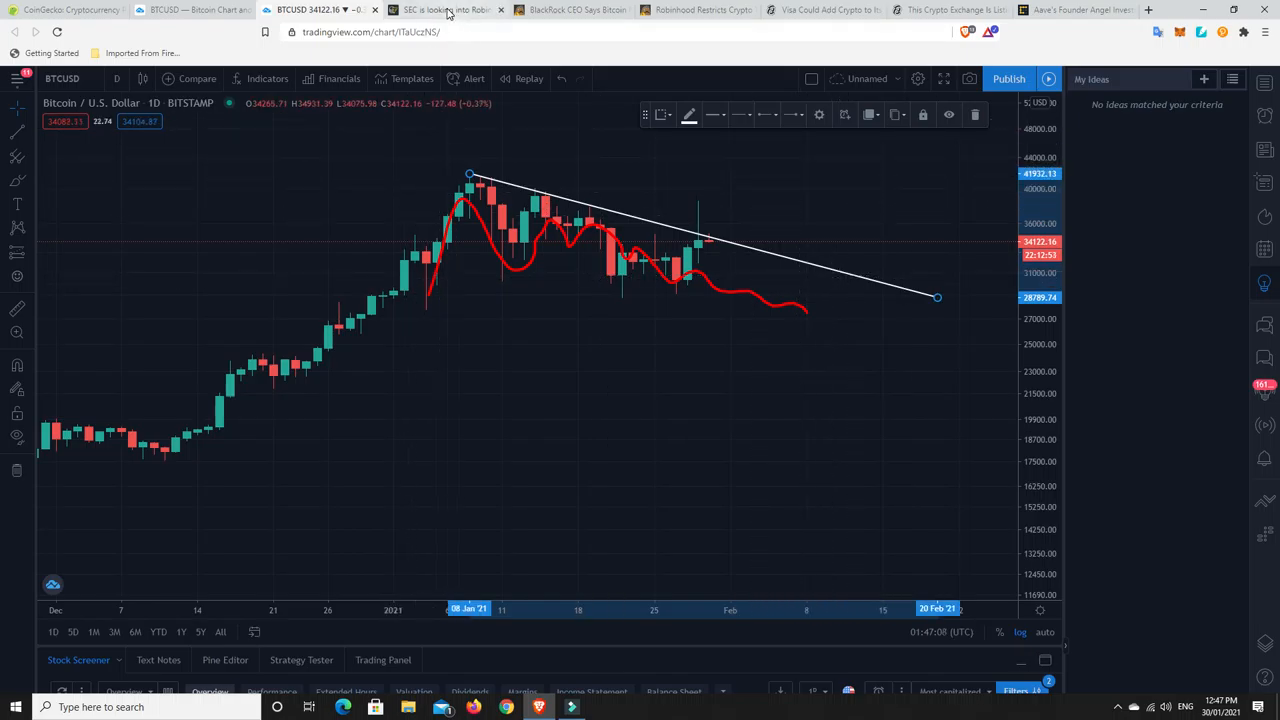
Step: Switch to the Cointelegraph SEC–Robinhood article and view its headline and summary
click(440, 10)
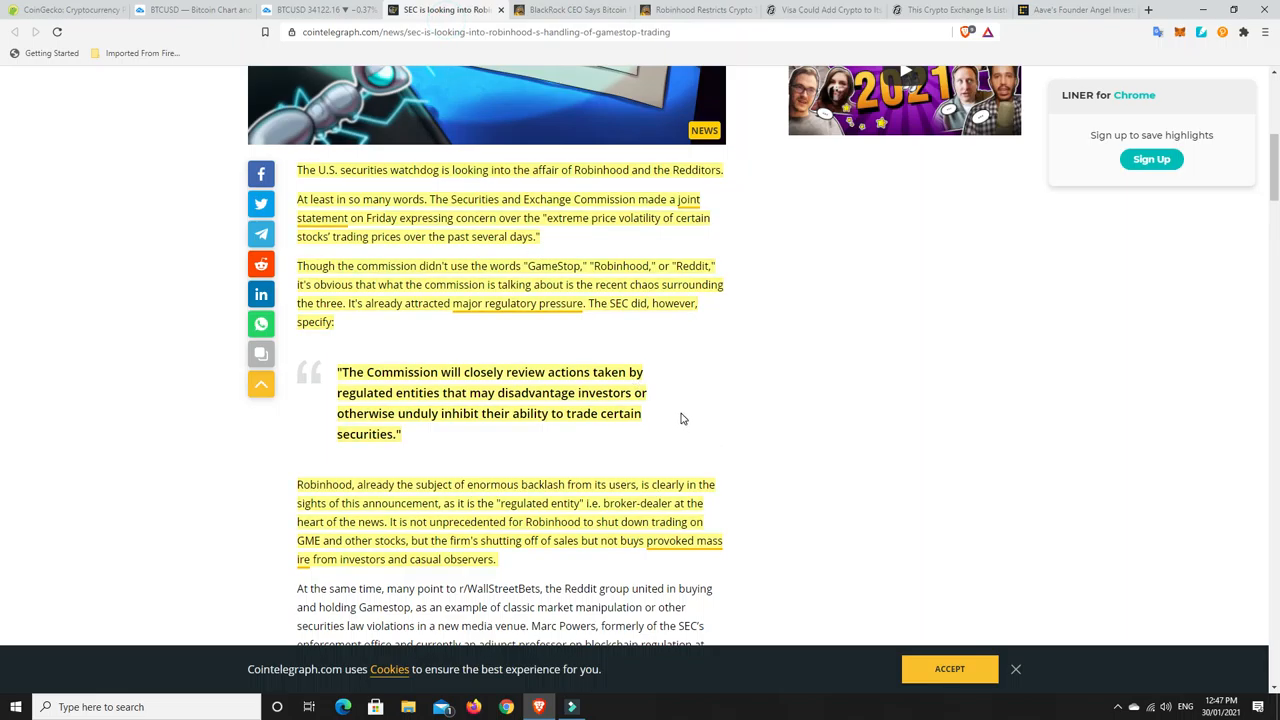
scroll(up, 3)
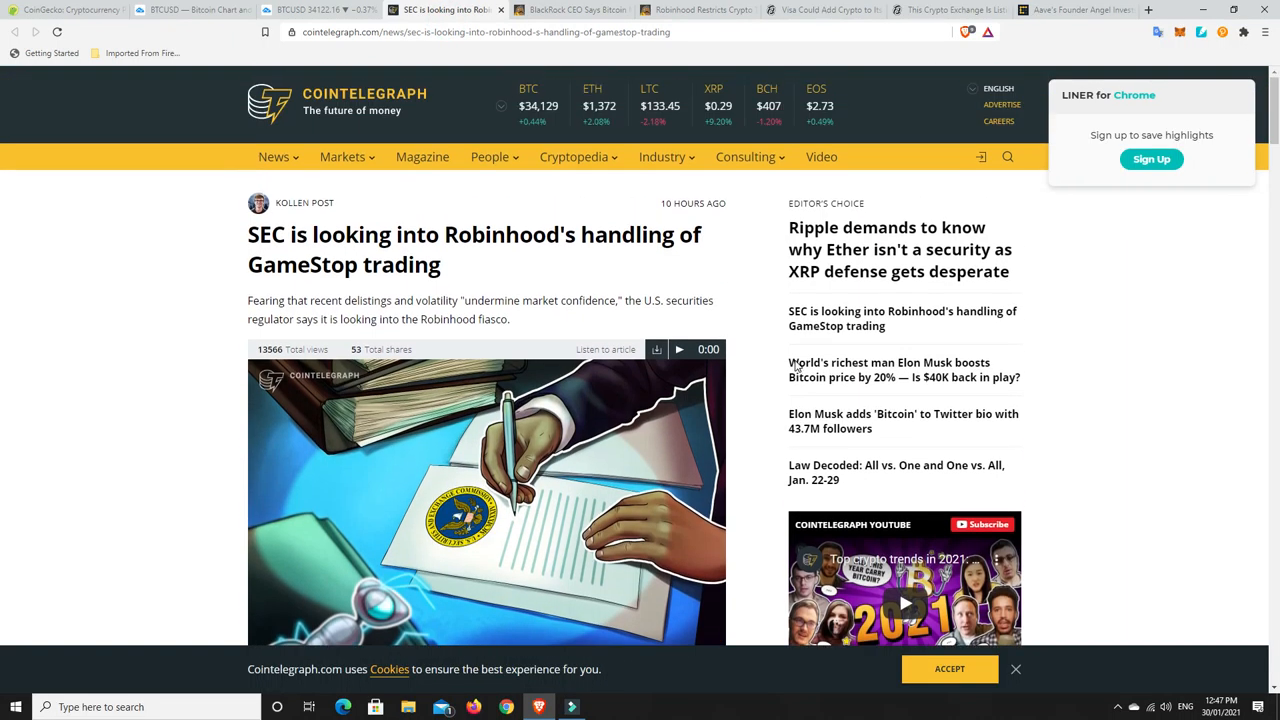
mouse_move(463, 259)
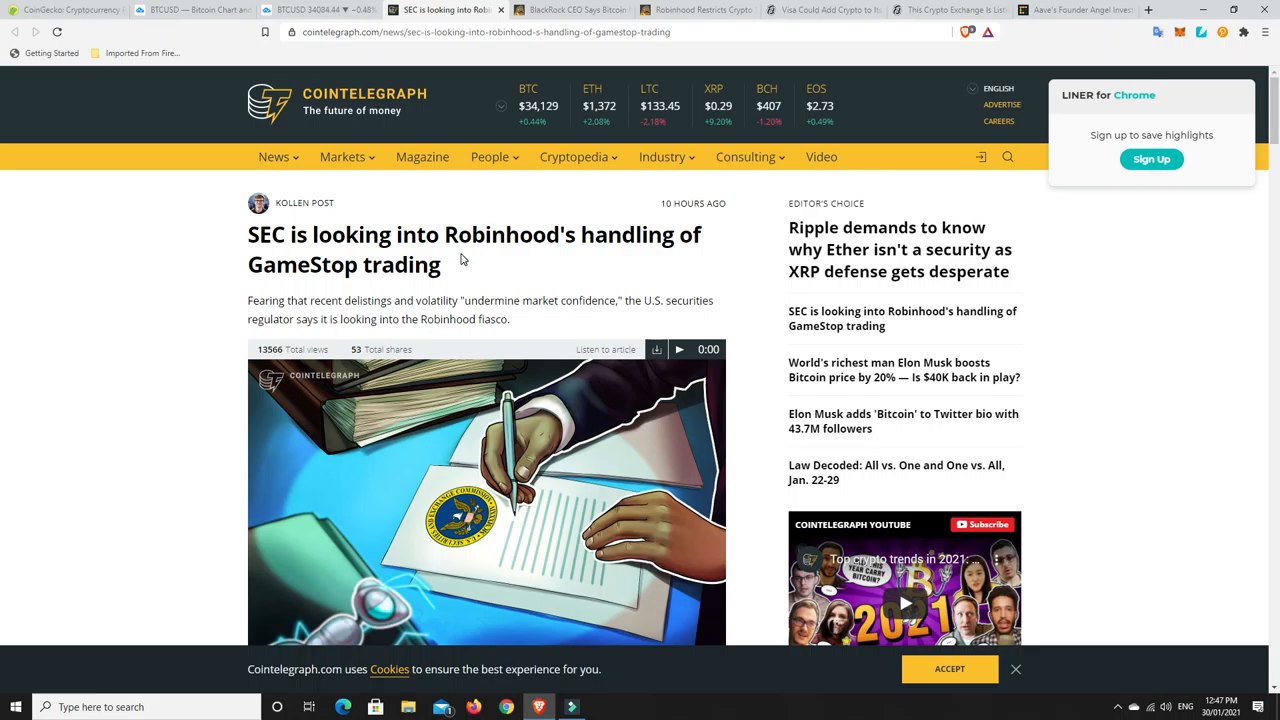
mouse_move(503, 275)
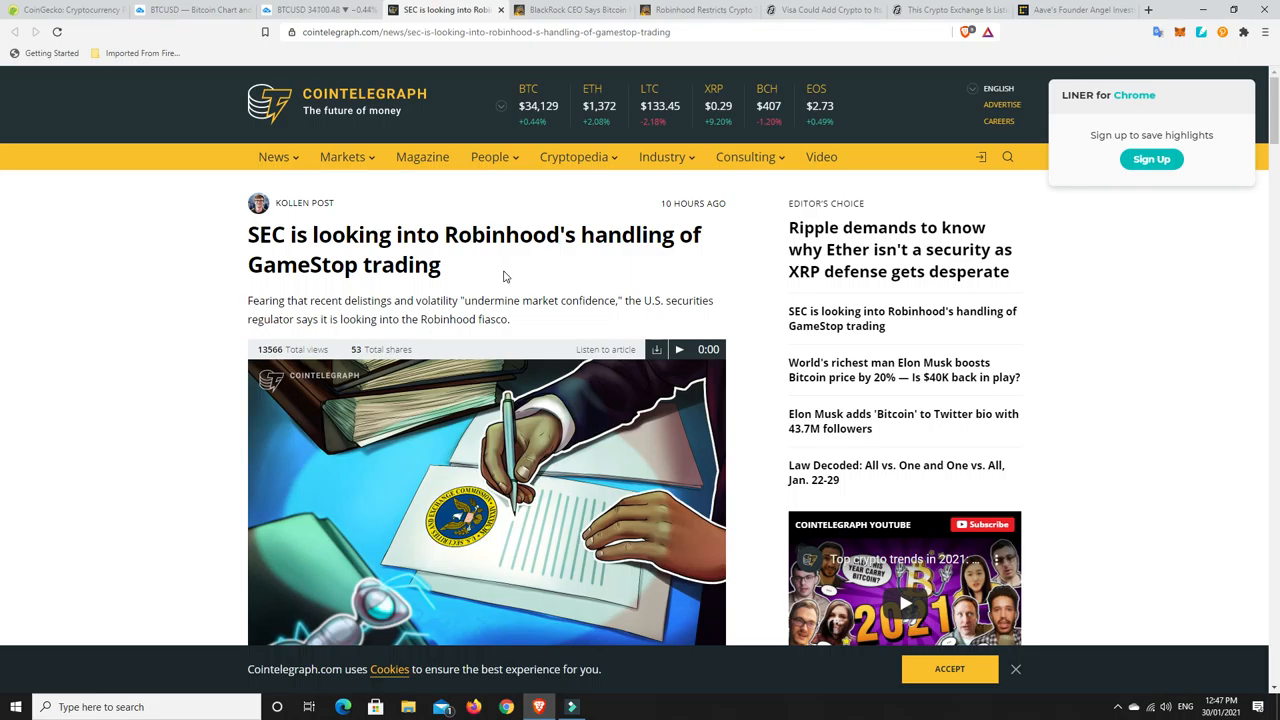
mouse_move(372, 314)
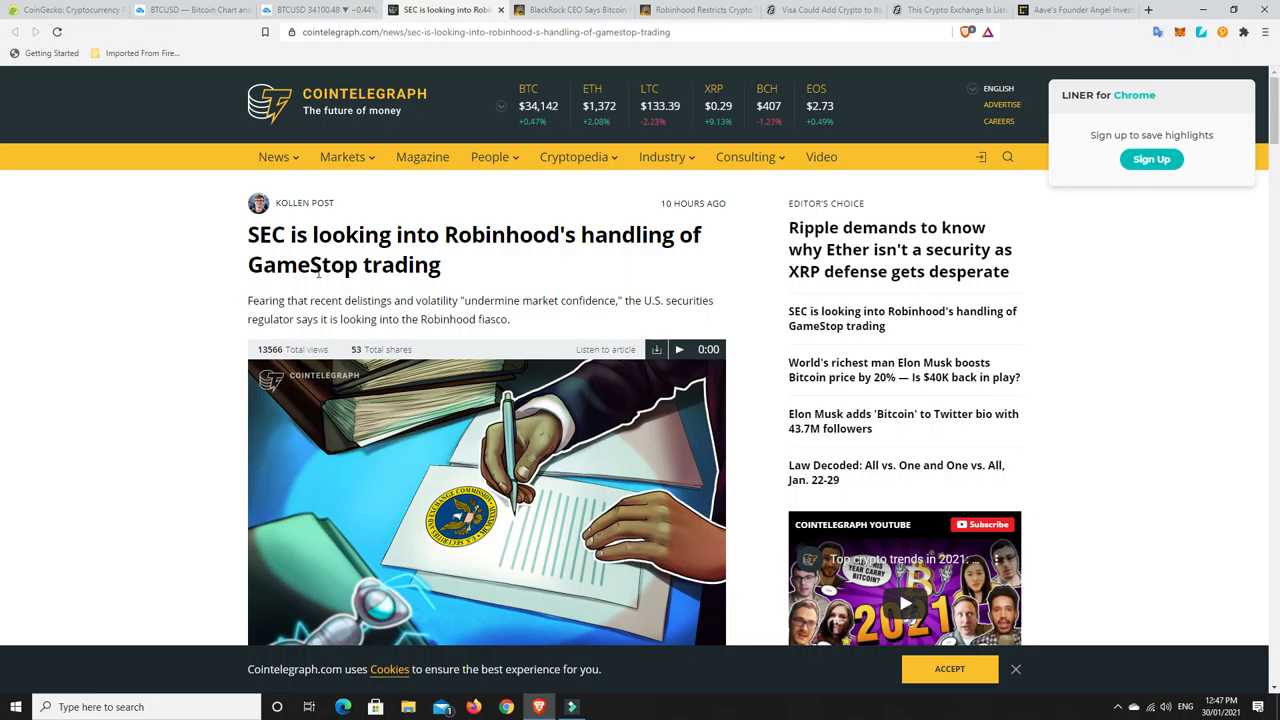
mouse_move(505, 267)
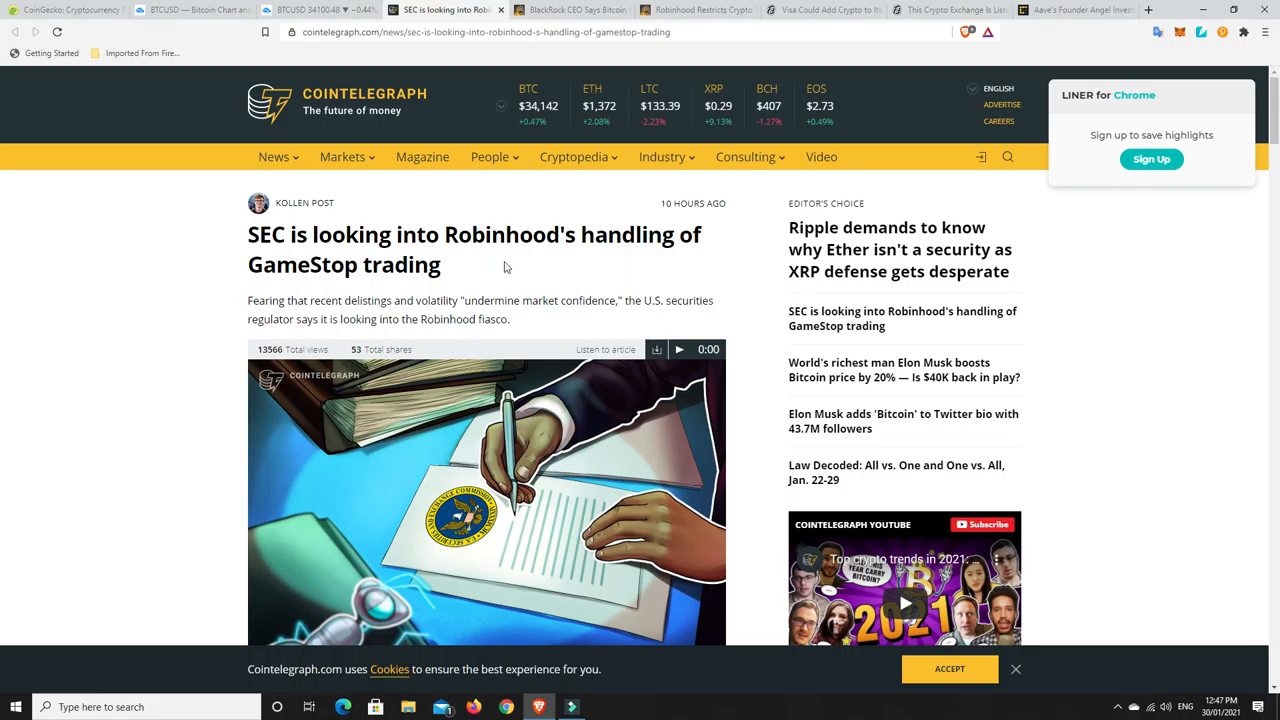
mouse_move(490, 261)
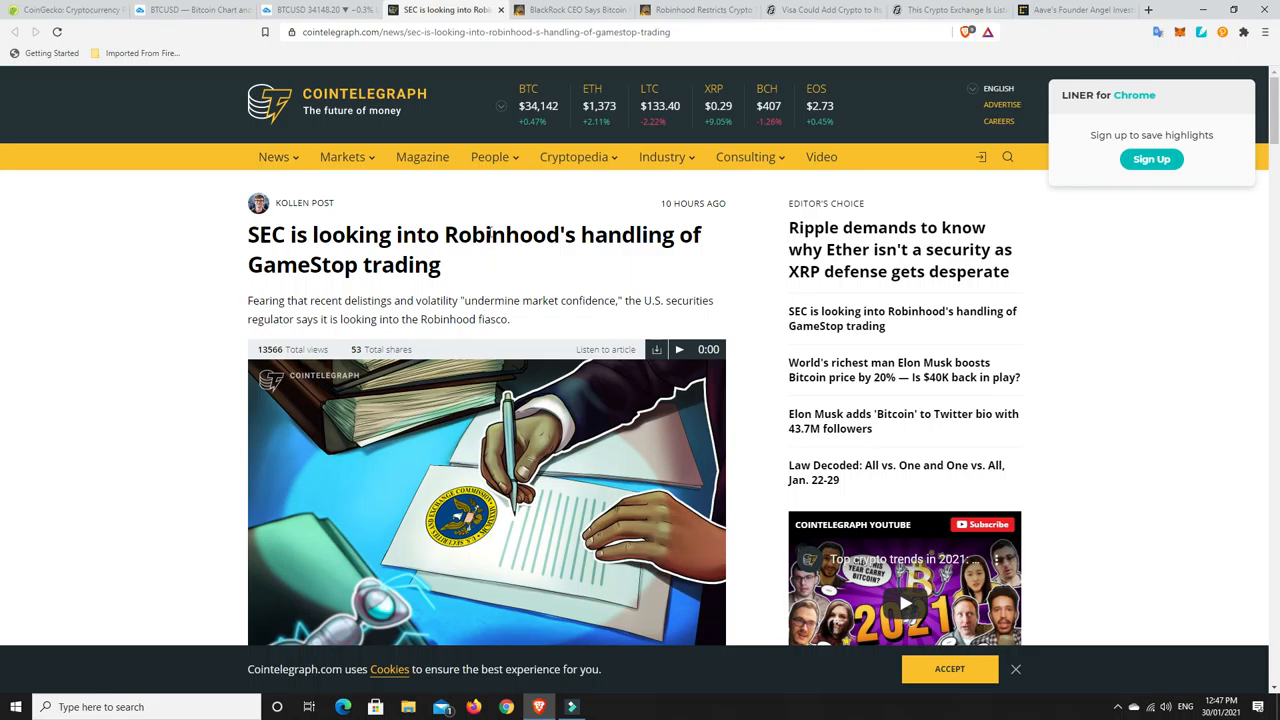
mouse_move(495, 284)
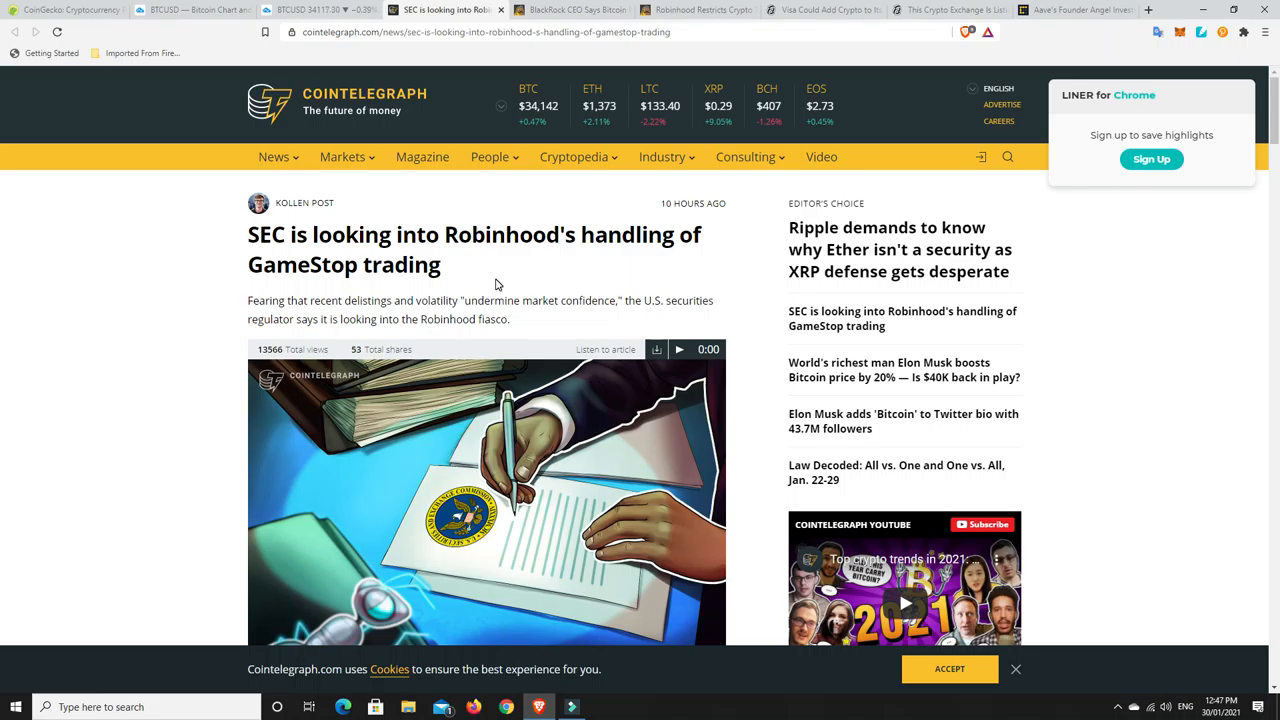
mouse_move(451, 243)
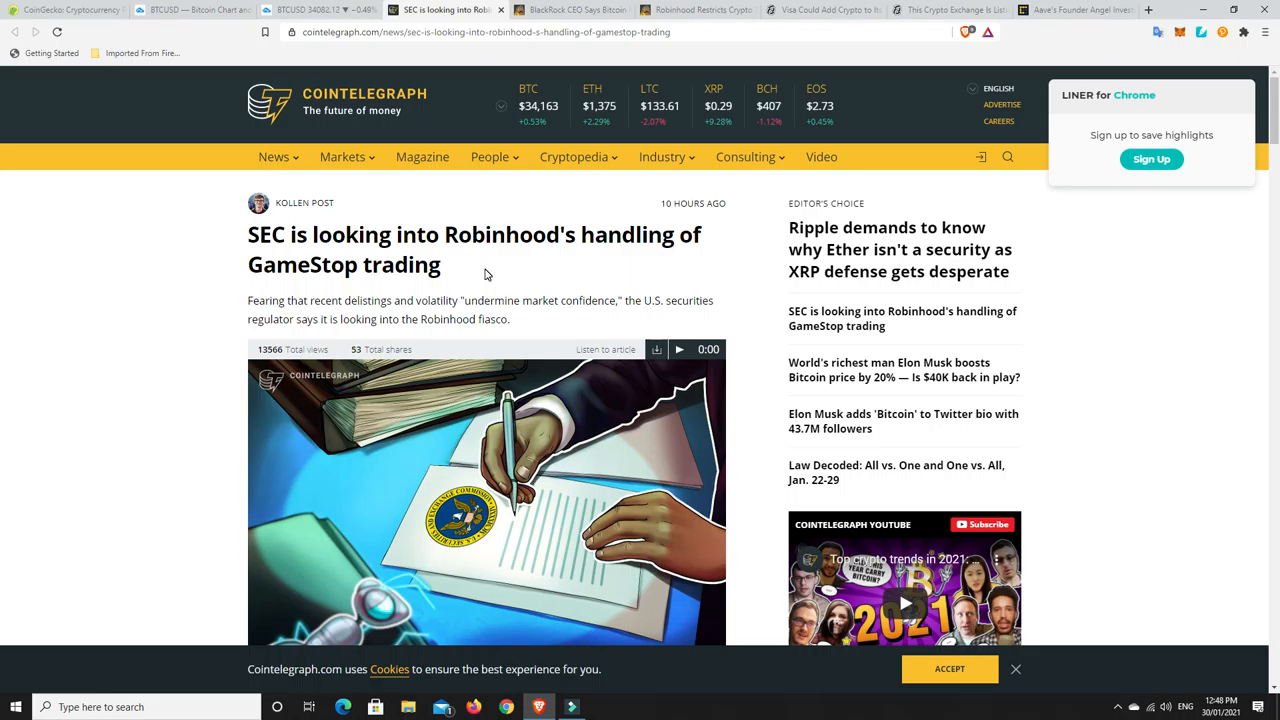
mouse_move(544, 324)
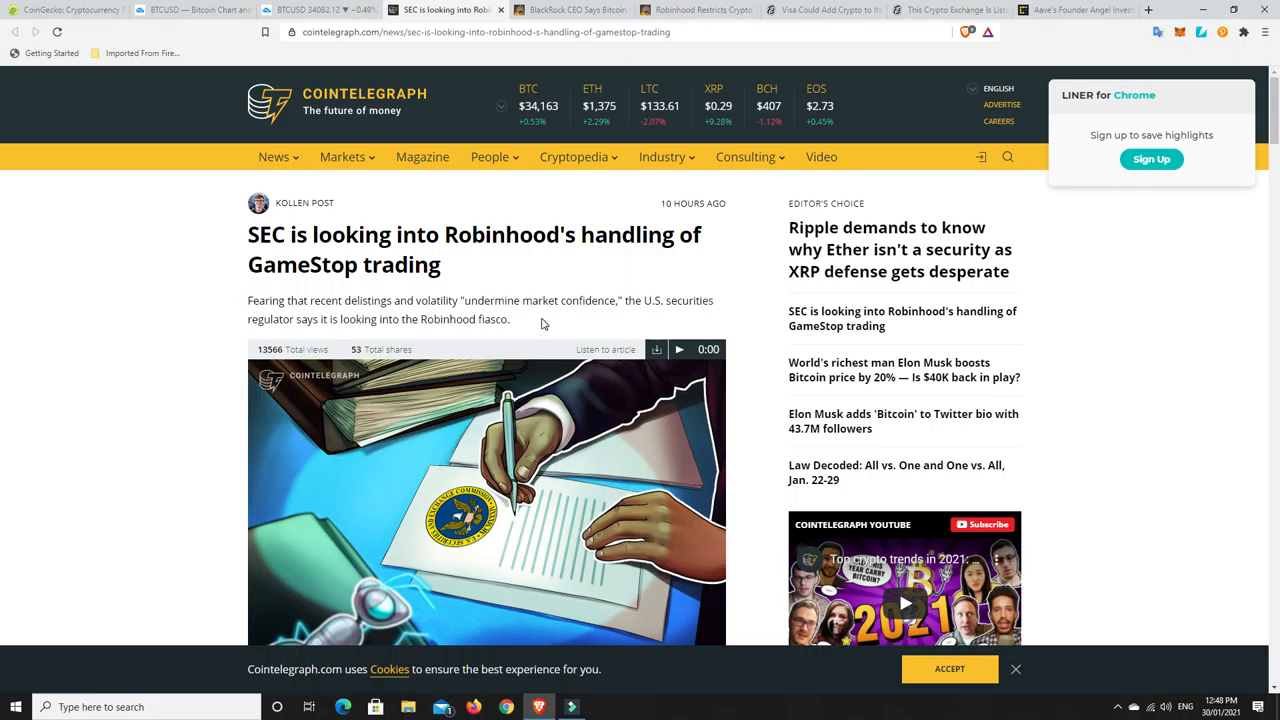
scroll(down, 3)
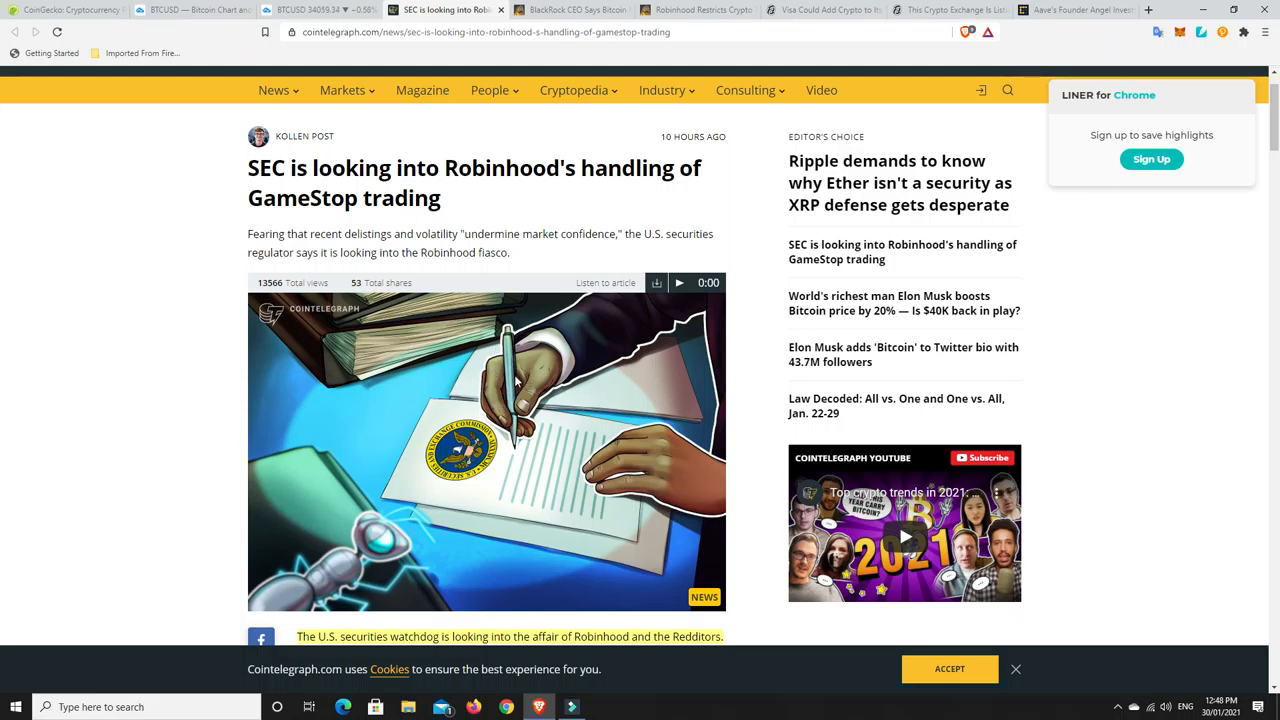
mouse_move(443, 446)
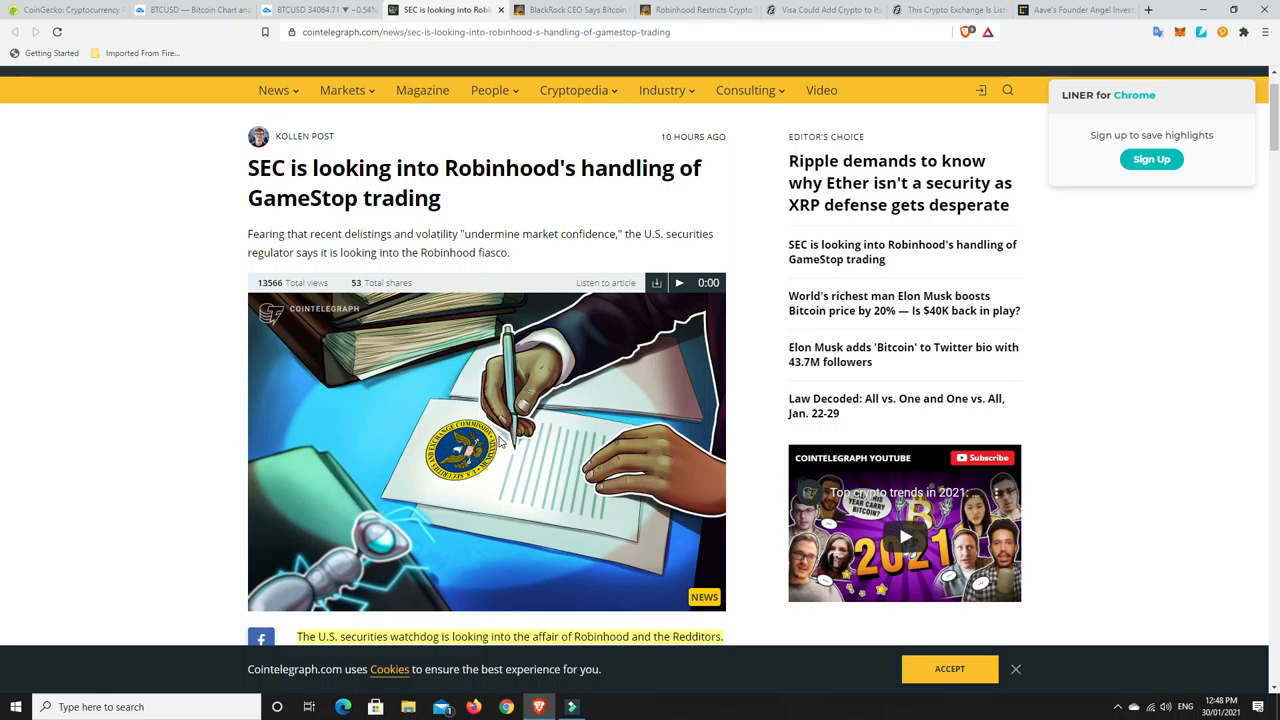
mouse_move(458, 443)
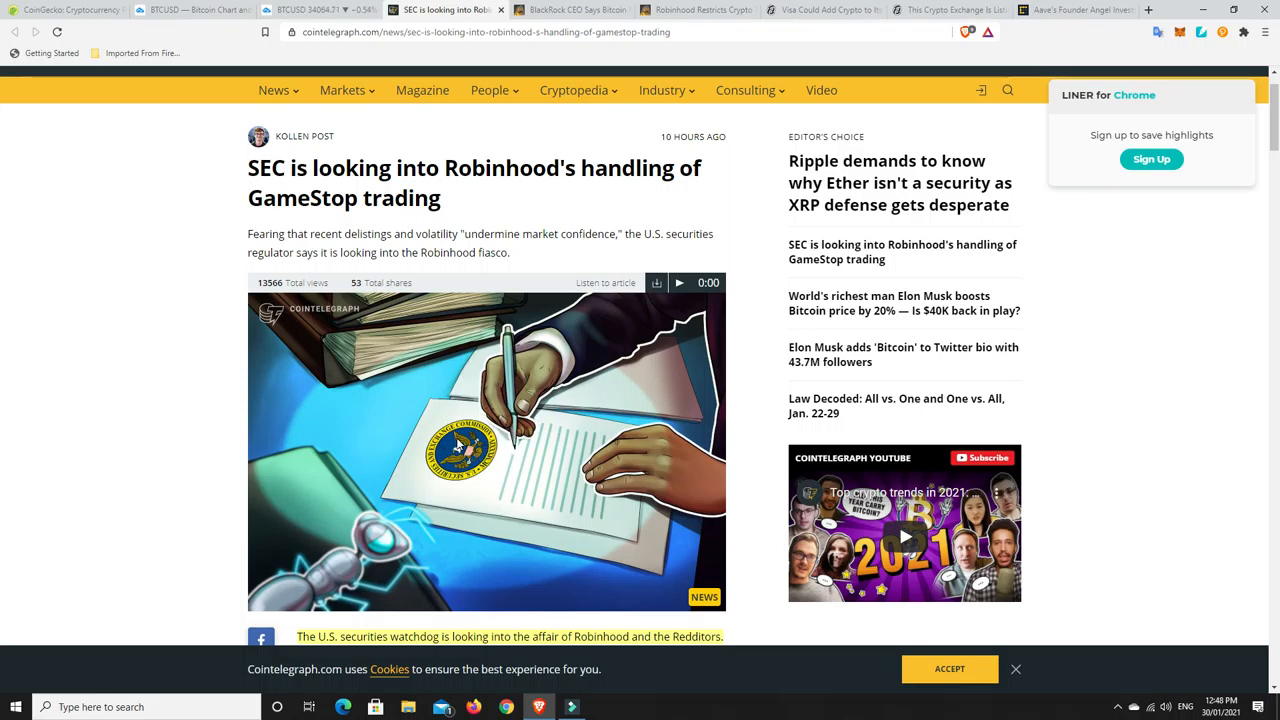
mouse_move(393, 453)
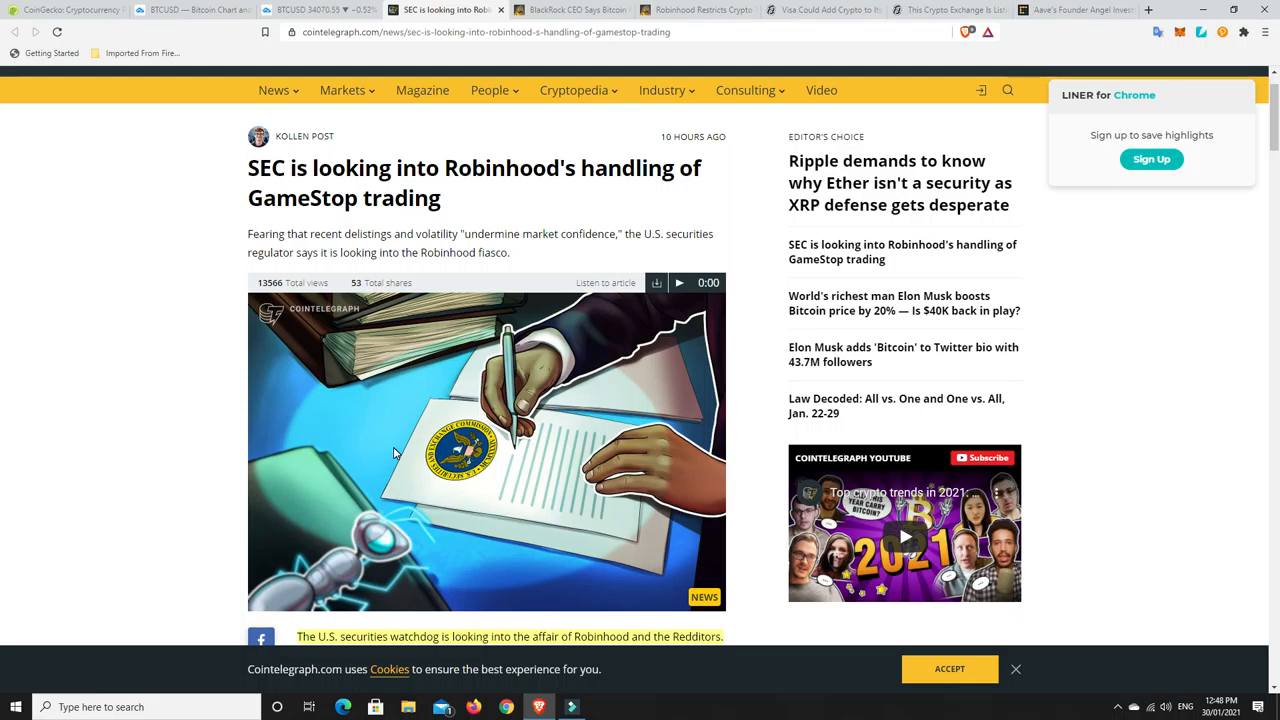
mouse_move(515, 387)
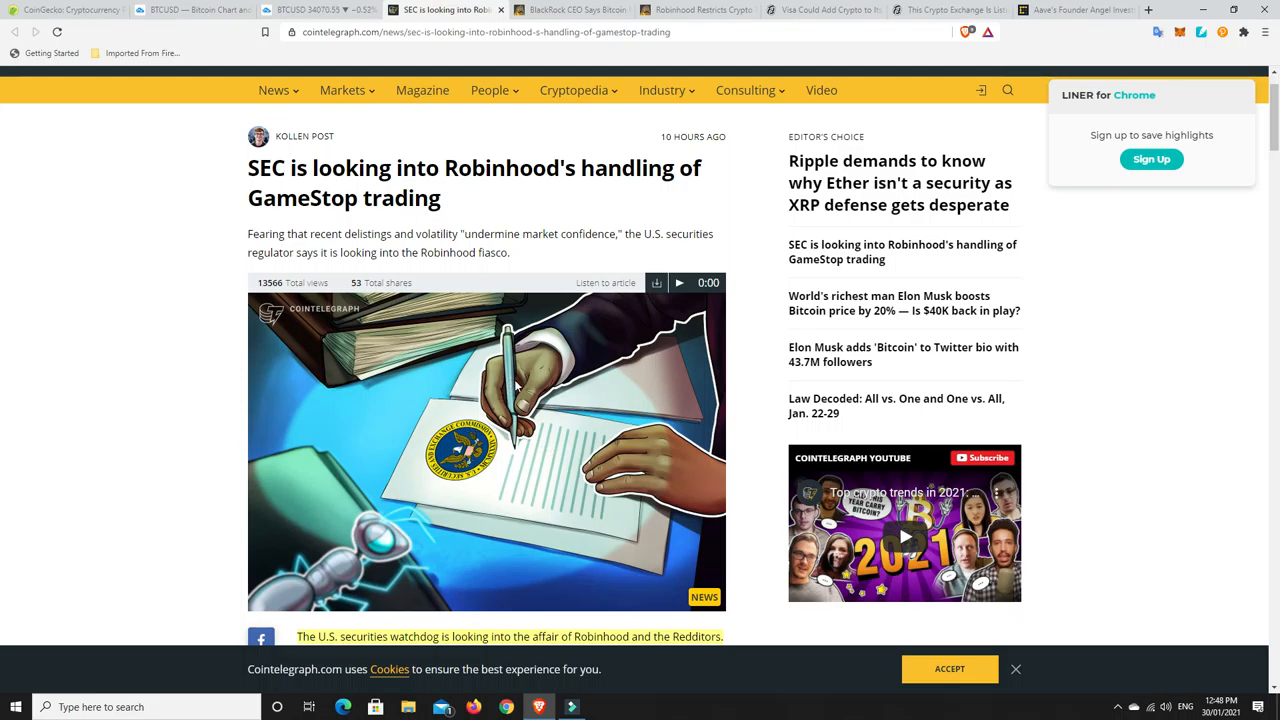
scroll(down, 3)
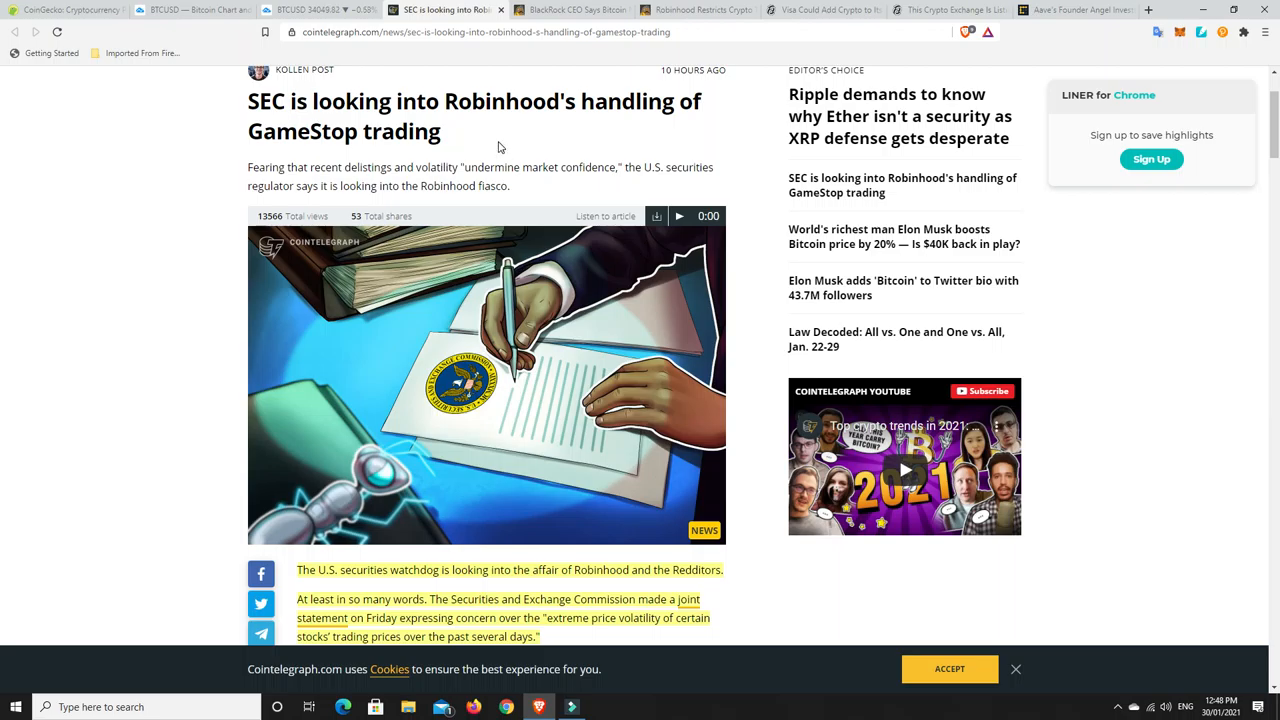
mouse_move(490, 148)
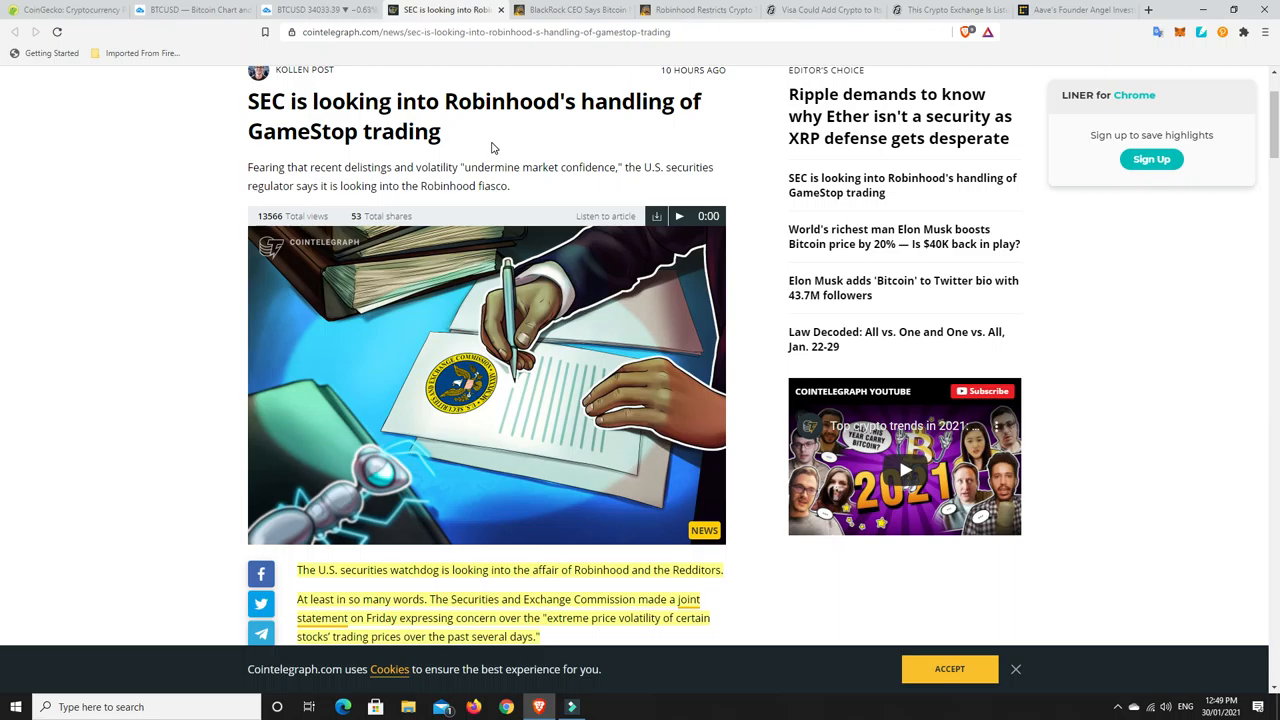
mouse_move(475, 182)
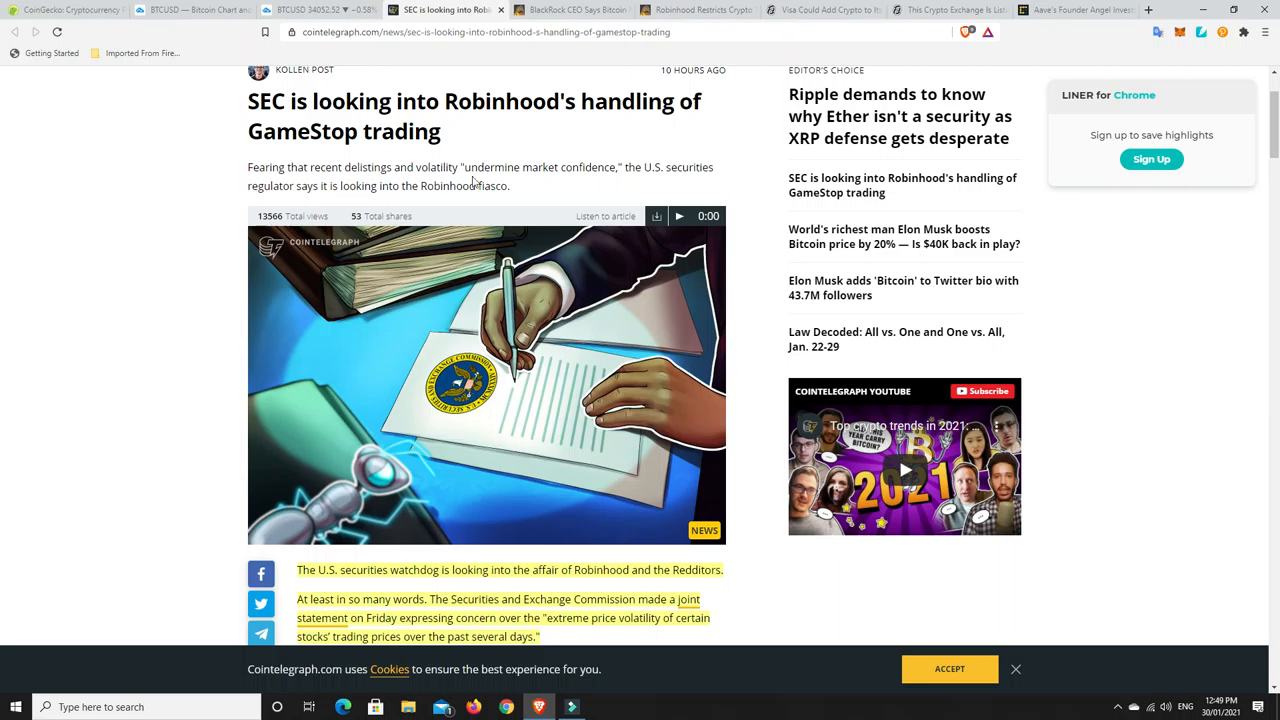
mouse_move(454, 159)
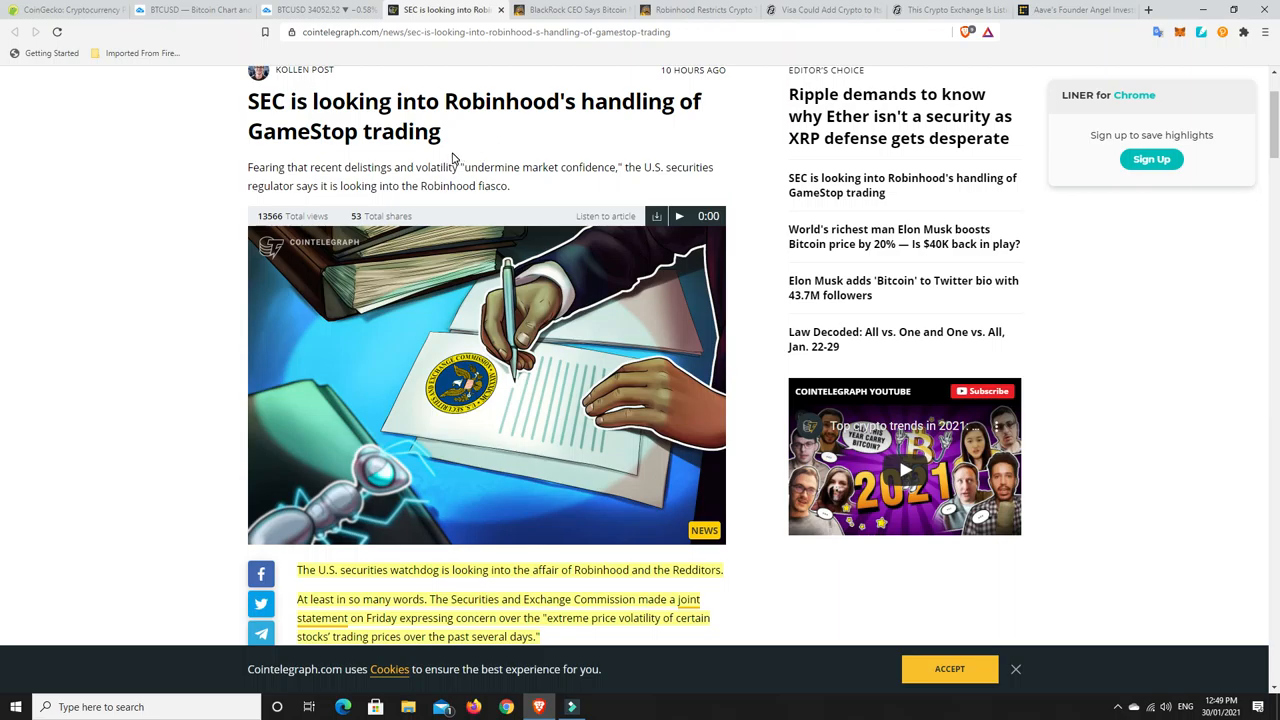
mouse_move(367, 155)
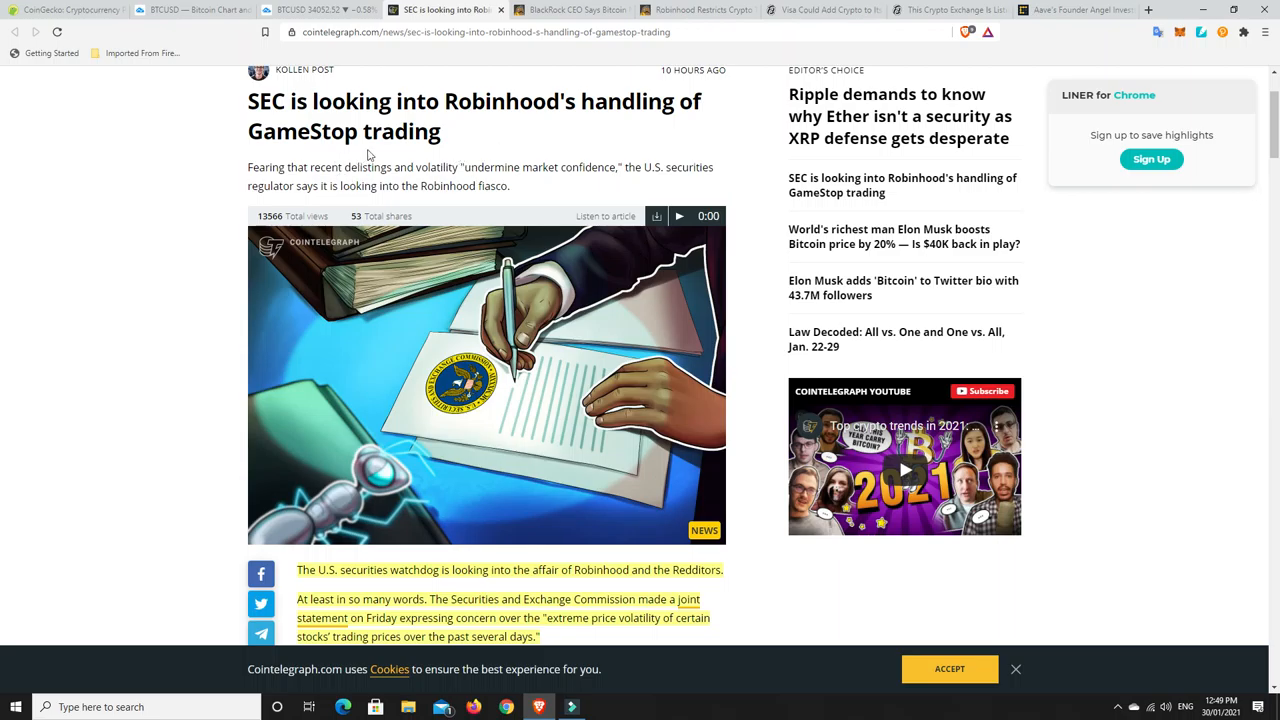
mouse_move(473, 143)
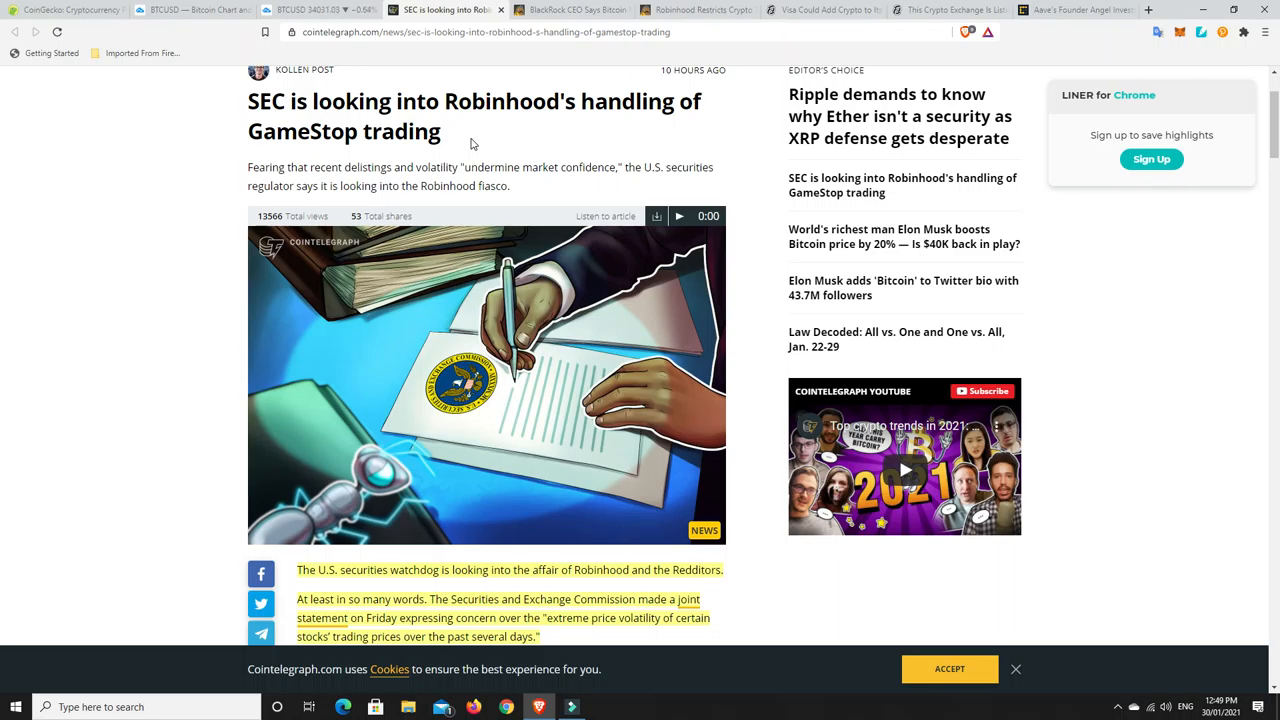
mouse_move(477, 200)
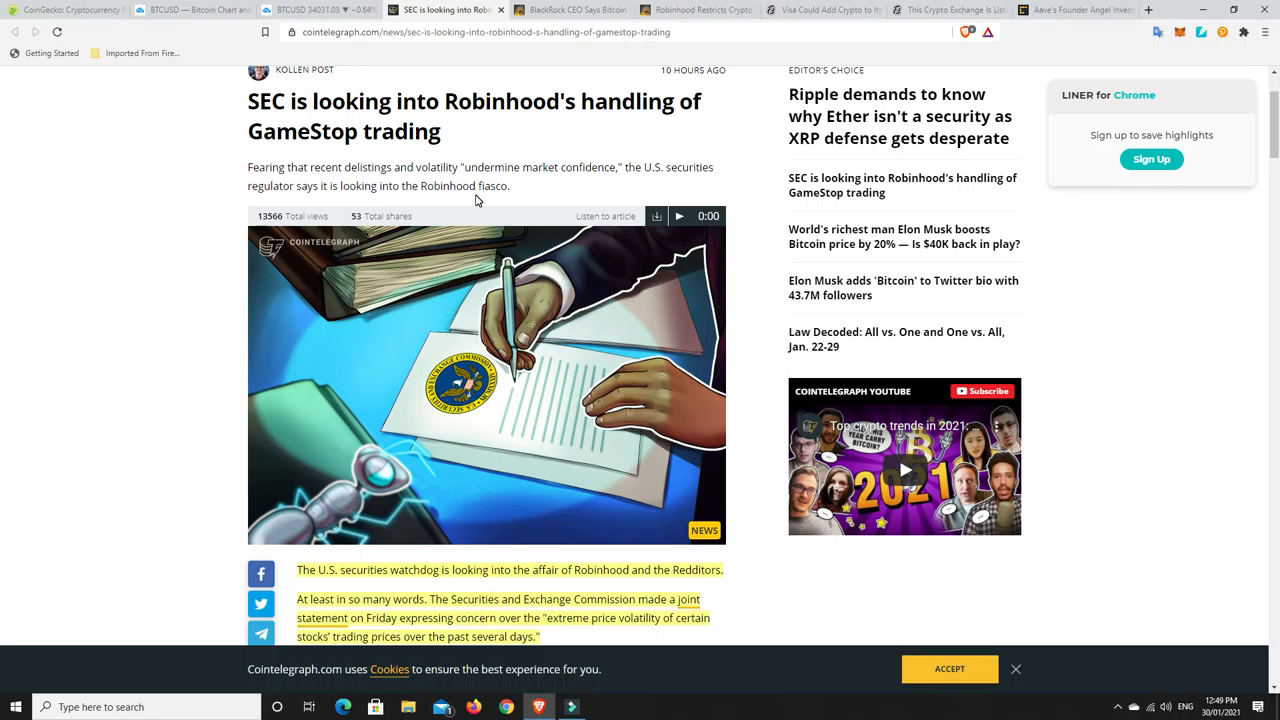
scroll(down, 3)
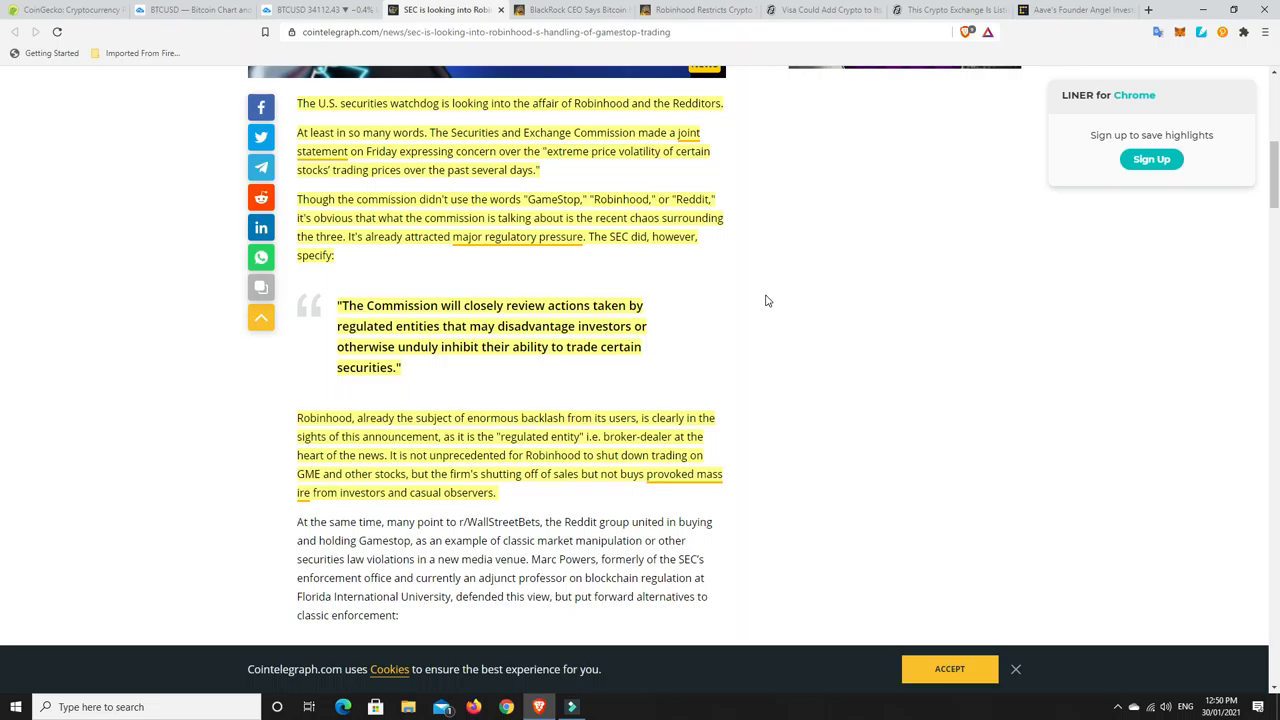
mouse_move(757, 326)
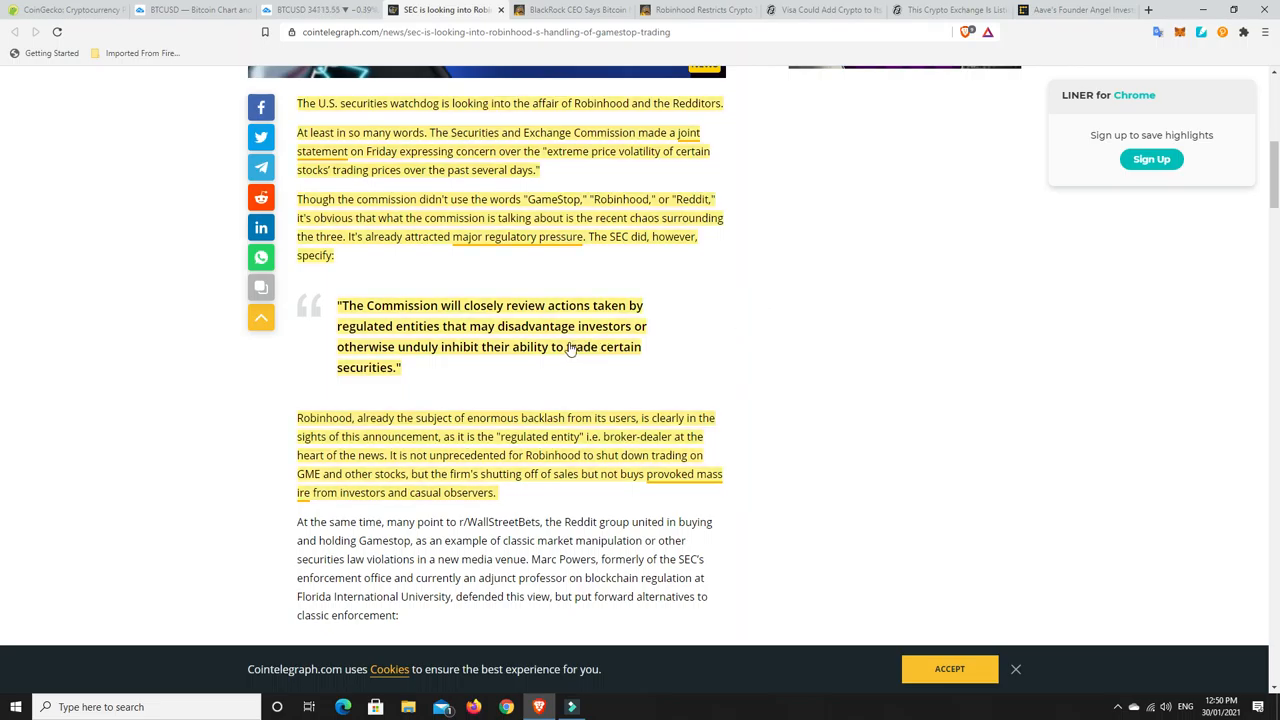
mouse_move(715, 349)
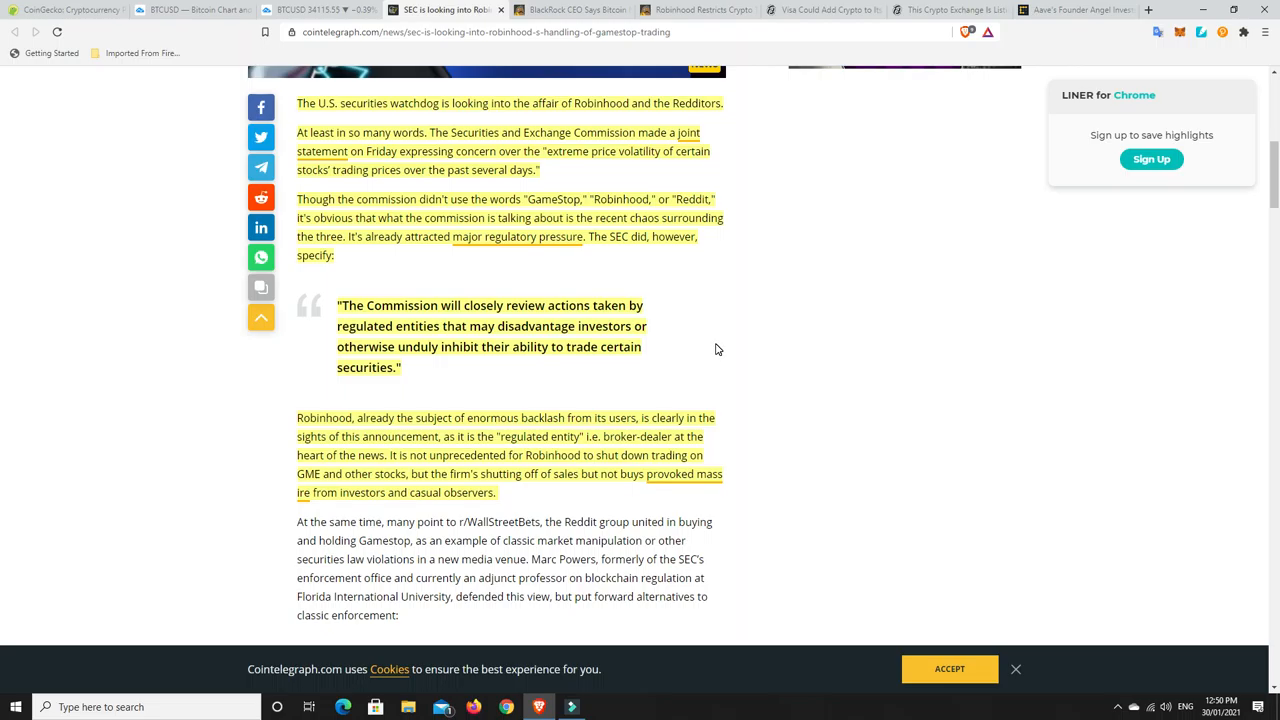
mouse_move(417, 363)
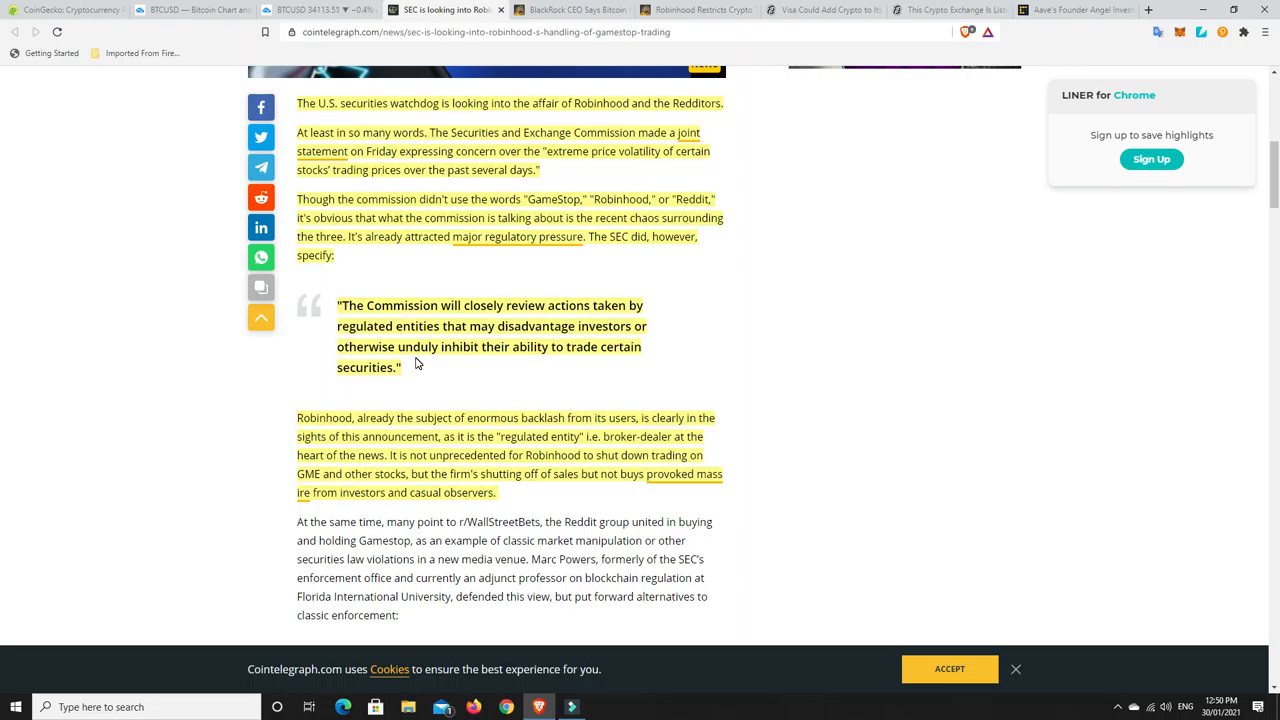
mouse_move(452, 373)
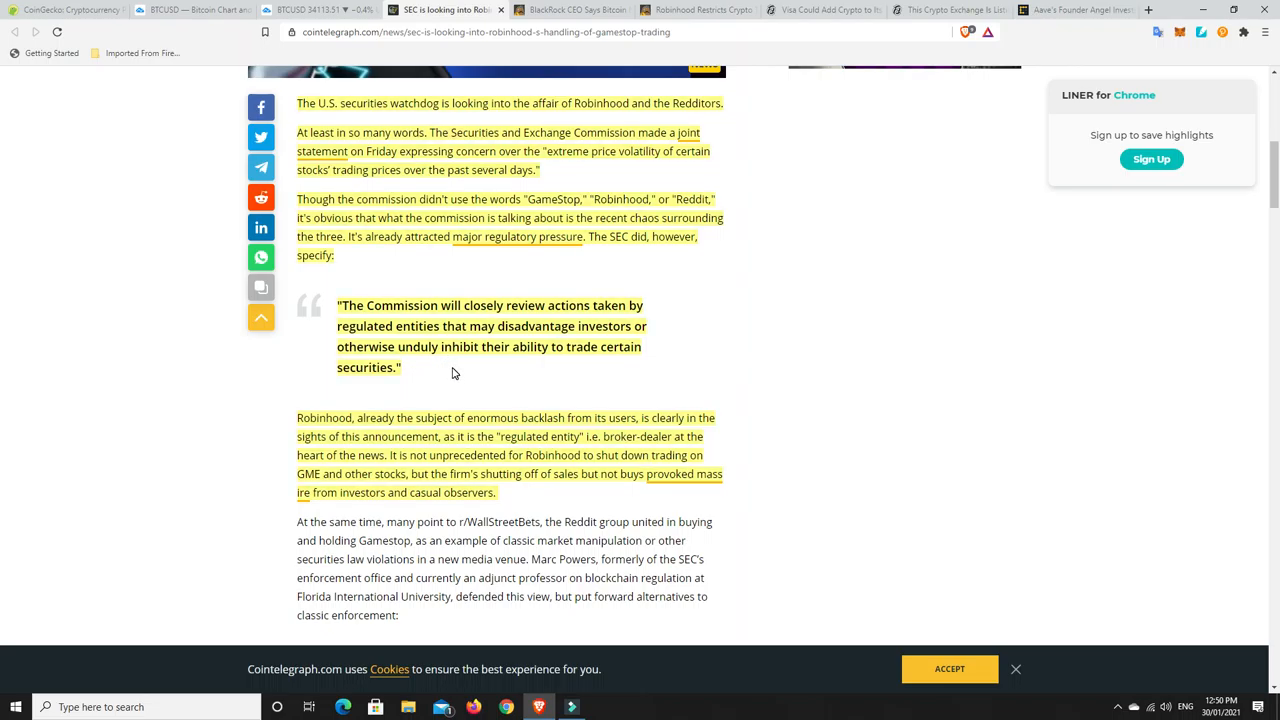
mouse_move(731, 337)
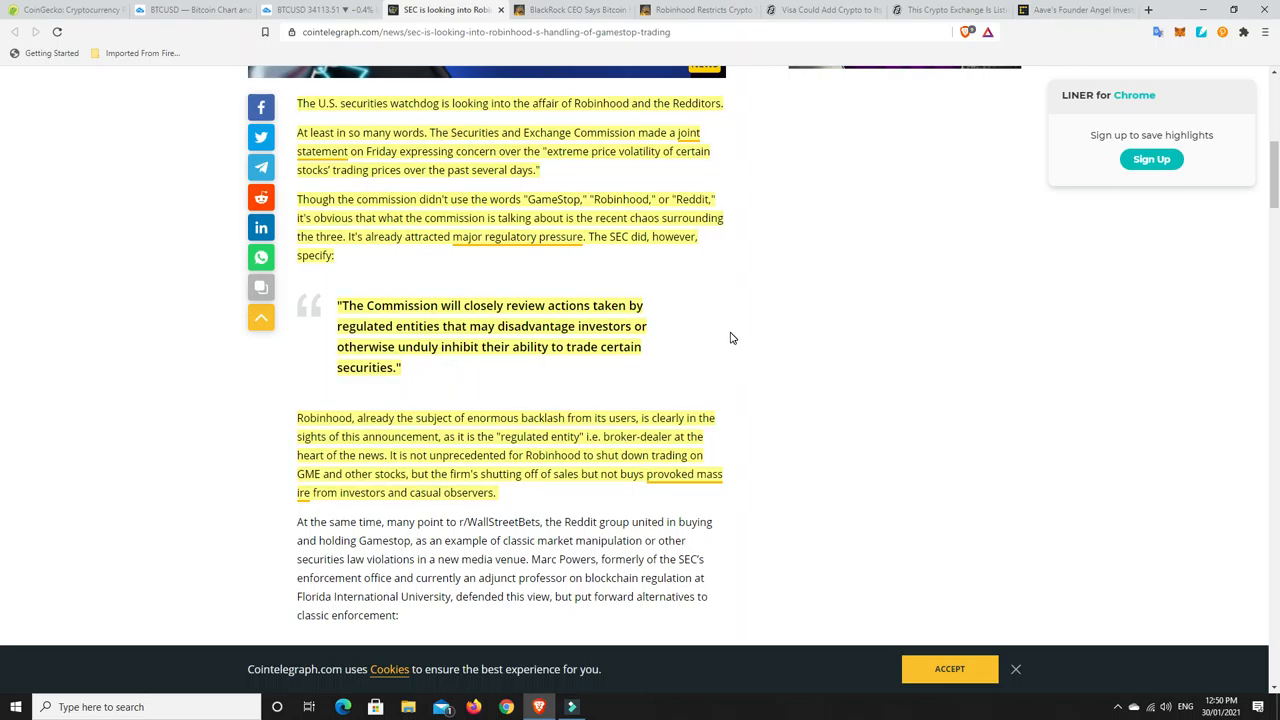
scroll(down, 3)
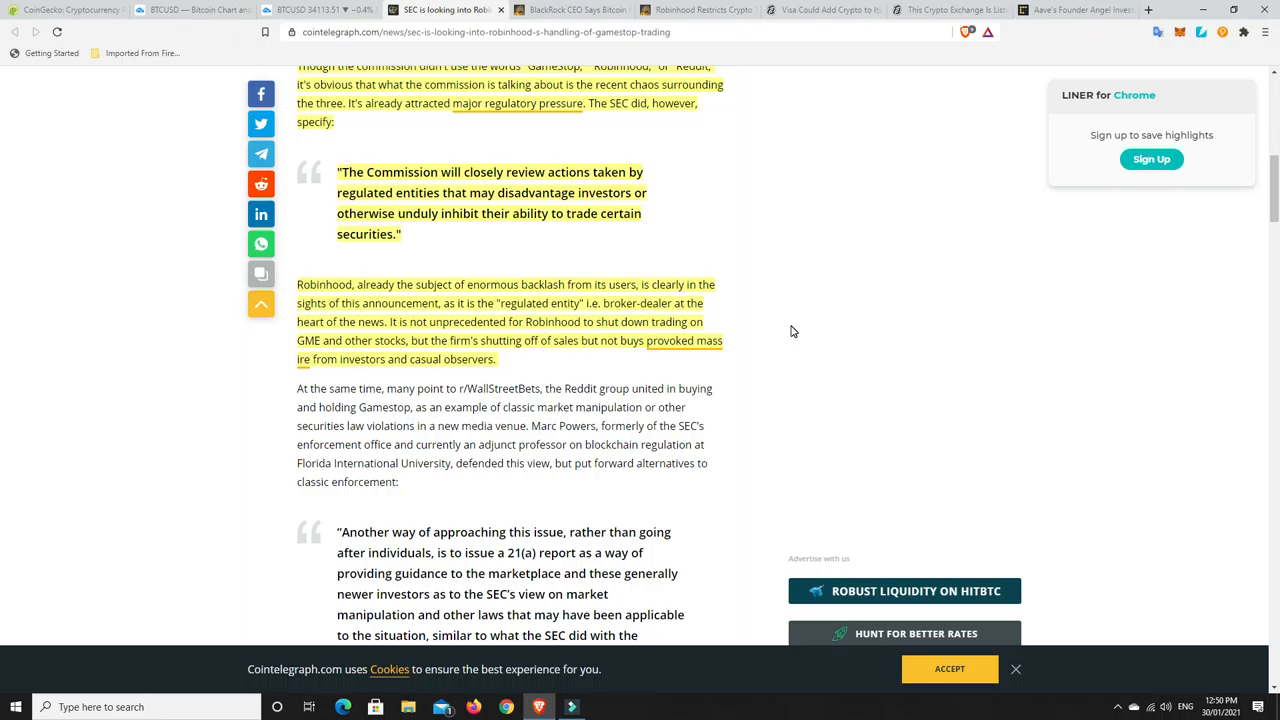
mouse_move(400, 303)
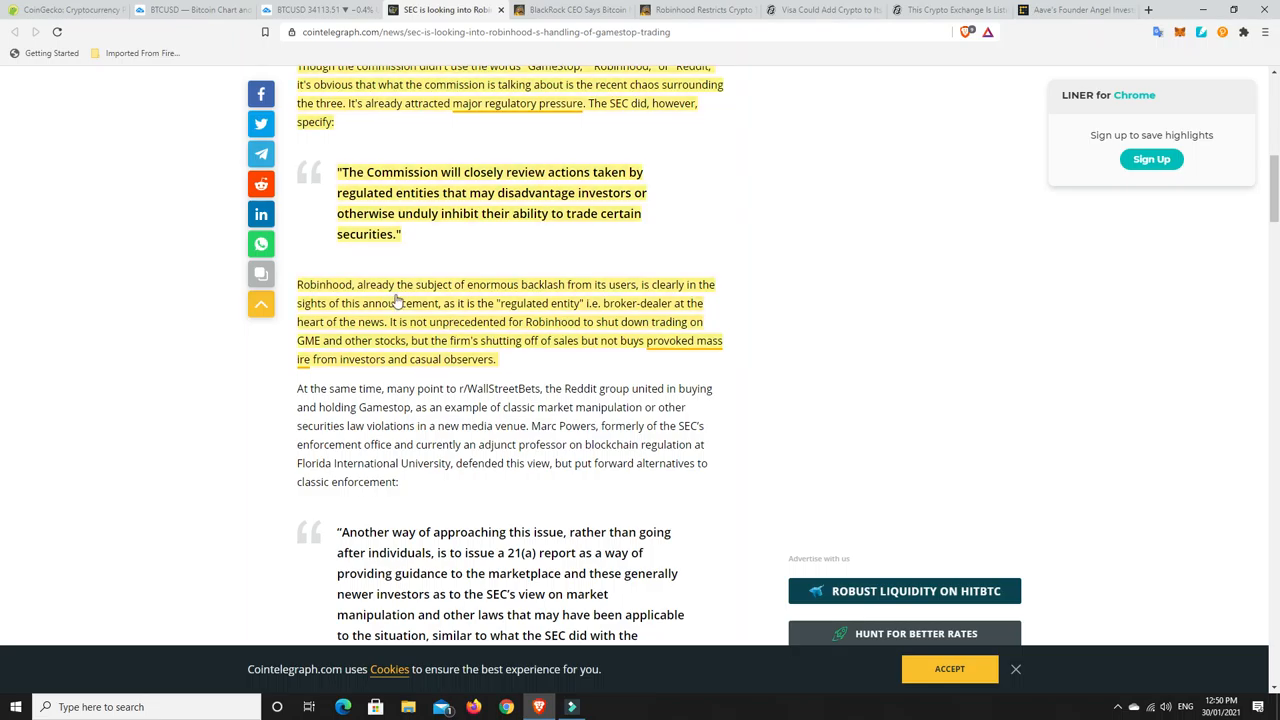
mouse_move(779, 264)
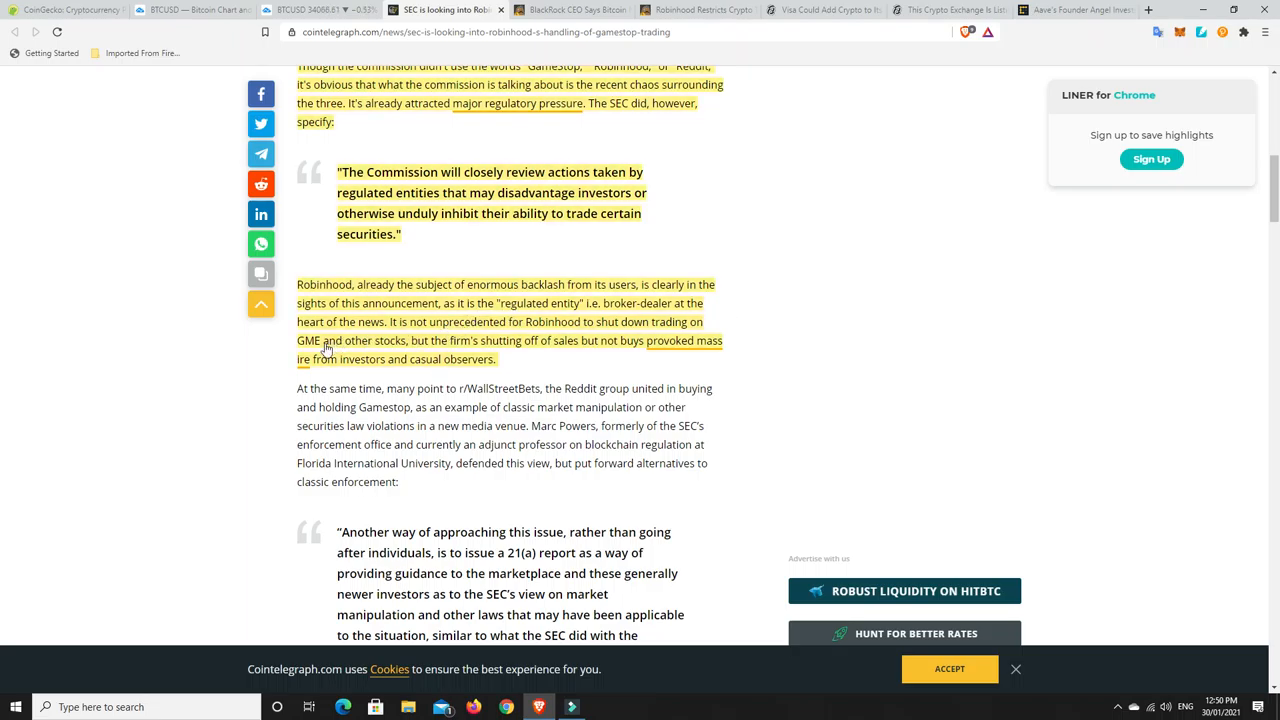
mouse_move(547, 351)
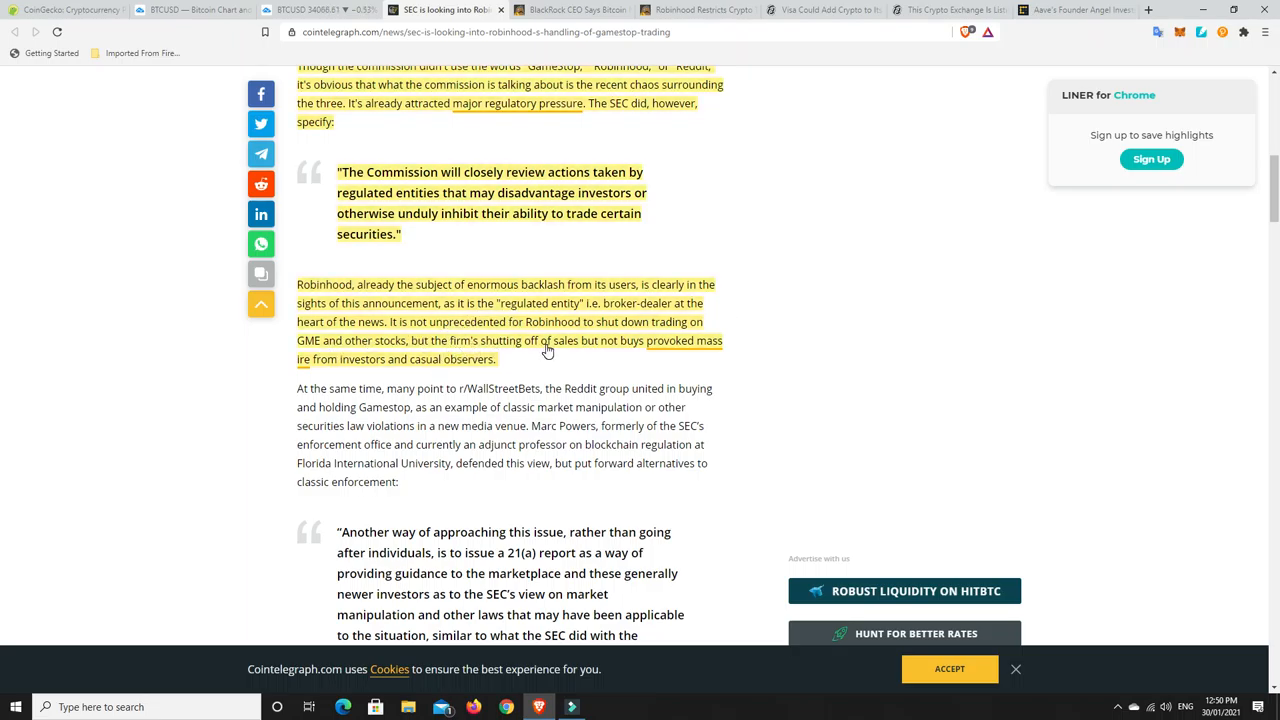
mouse_move(577, 356)
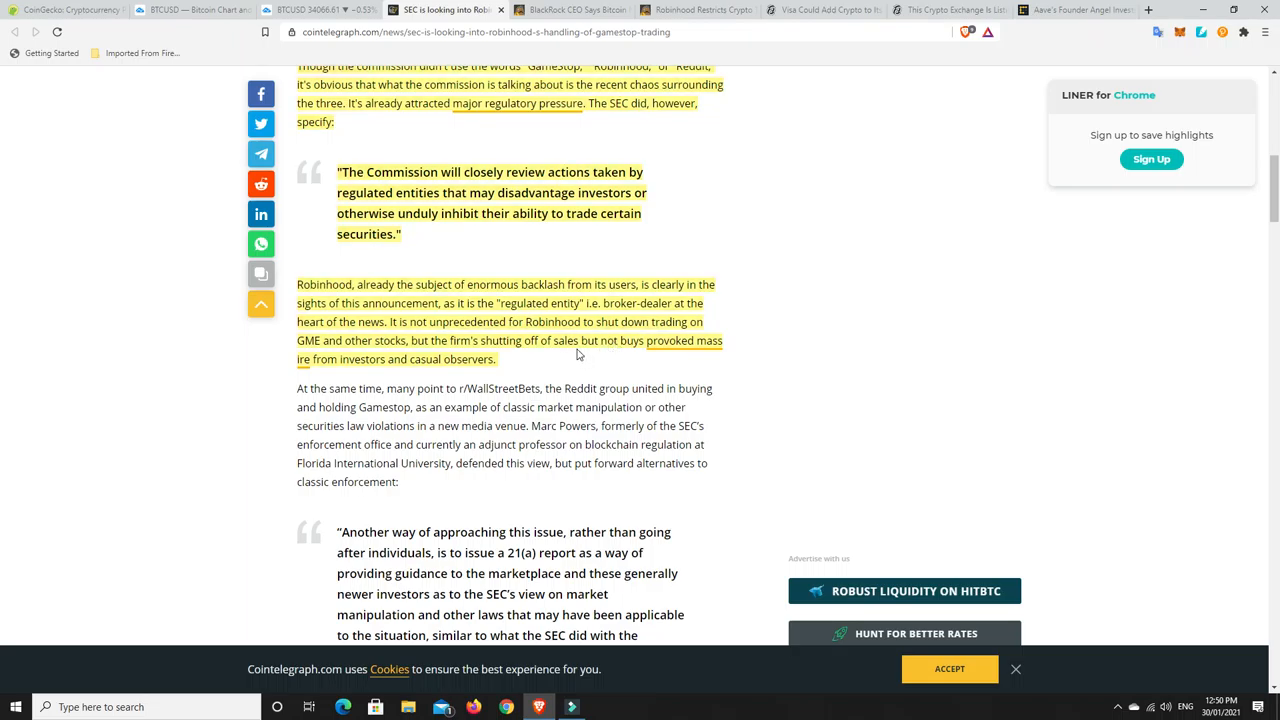
mouse_move(684, 347)
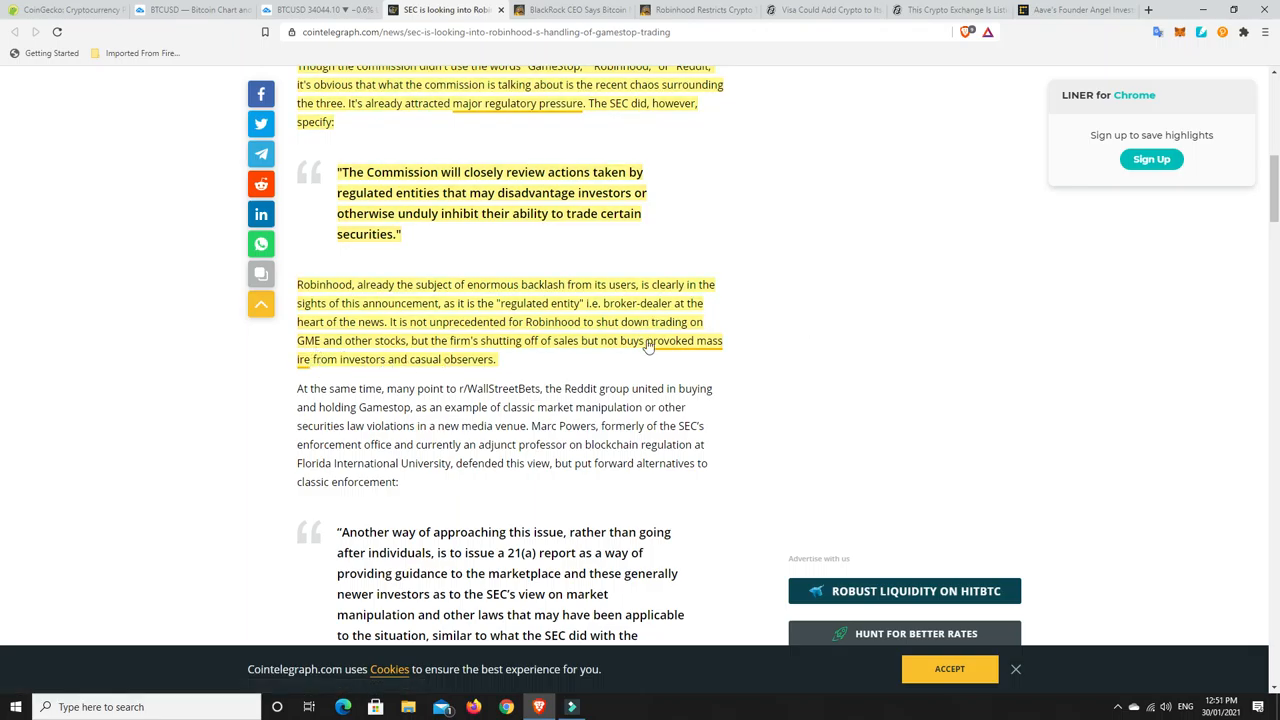
Step: Scroll back through the Cointelegraph SEC article, rereading sections up to the top
scroll(up, 3)
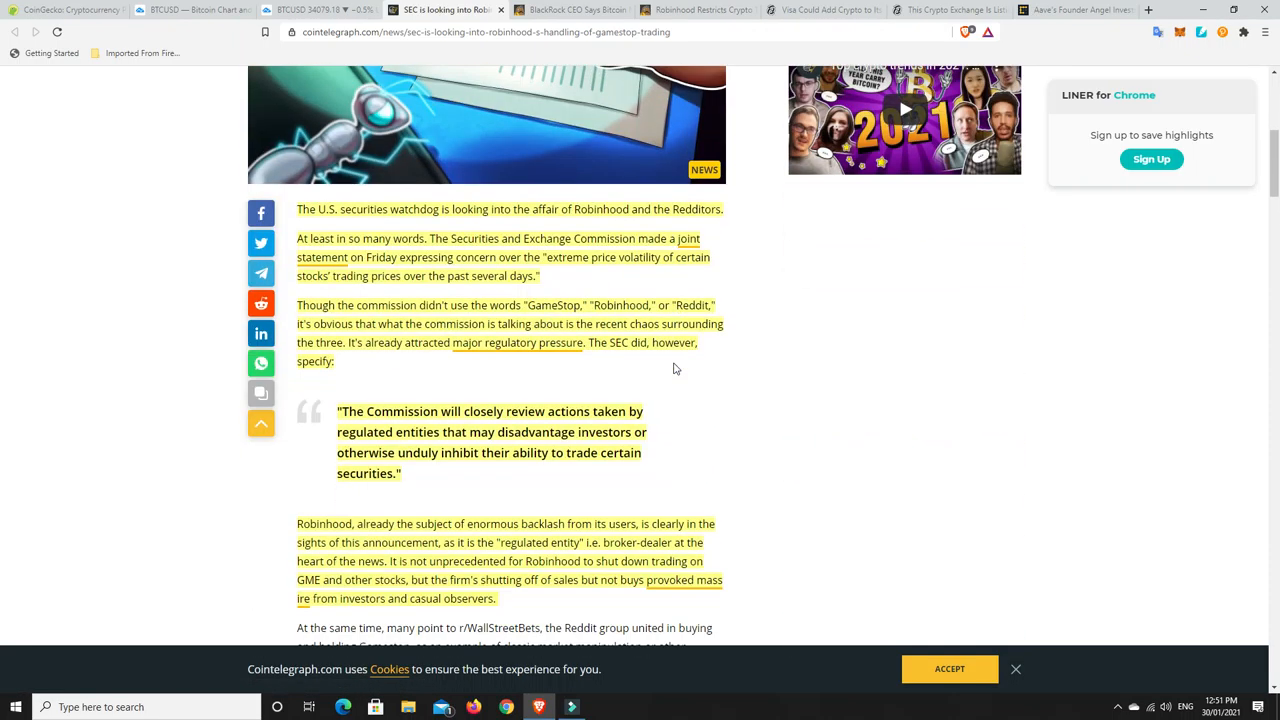
scroll(down, 3)
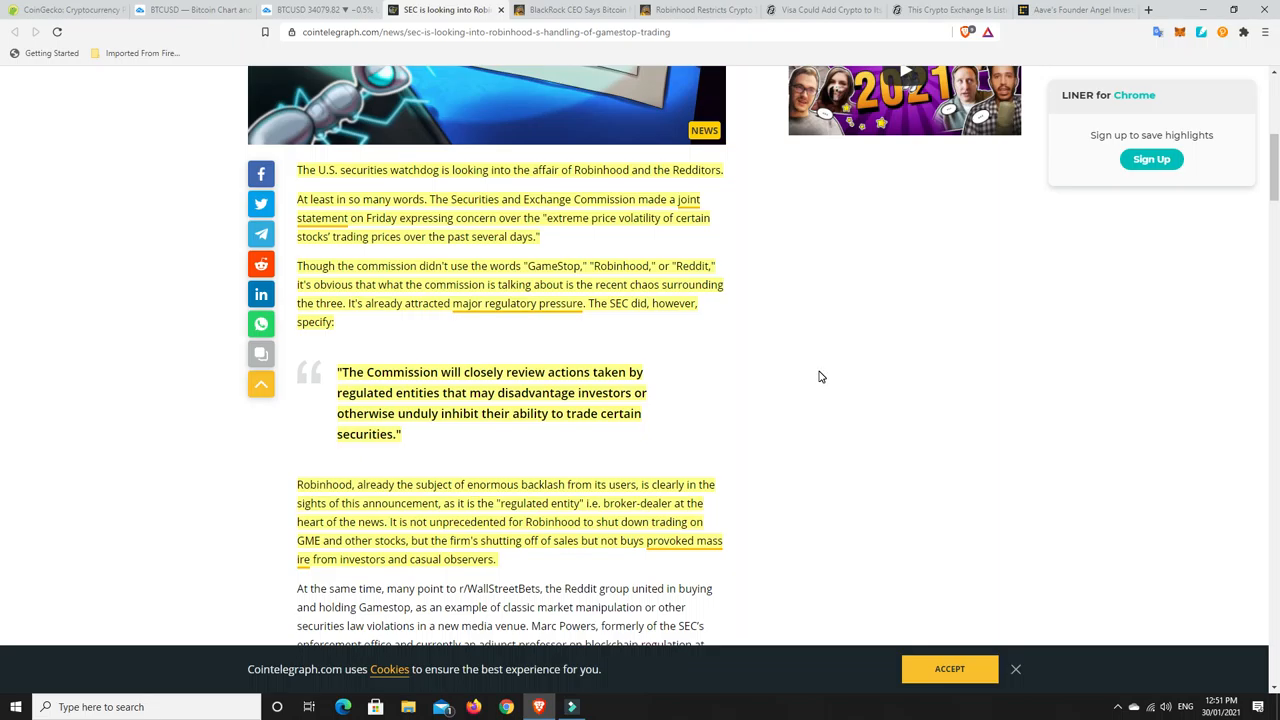
scroll(up, 3)
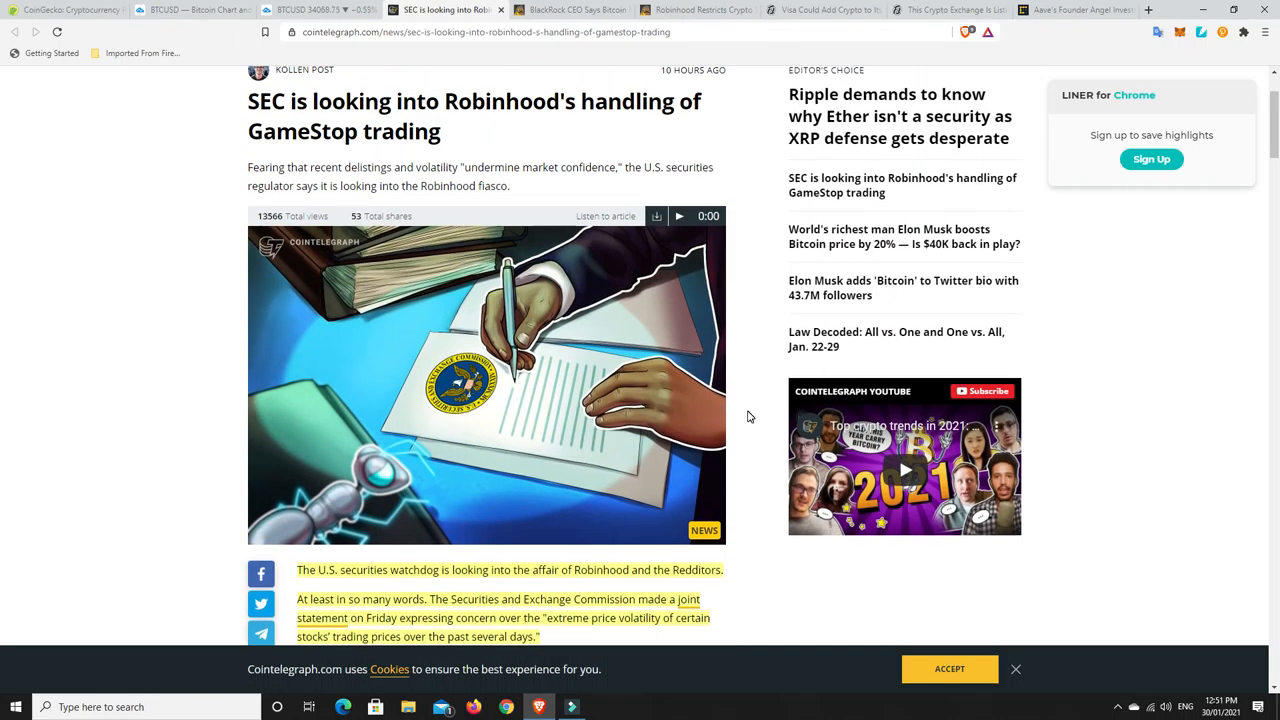
scroll(up, 3)
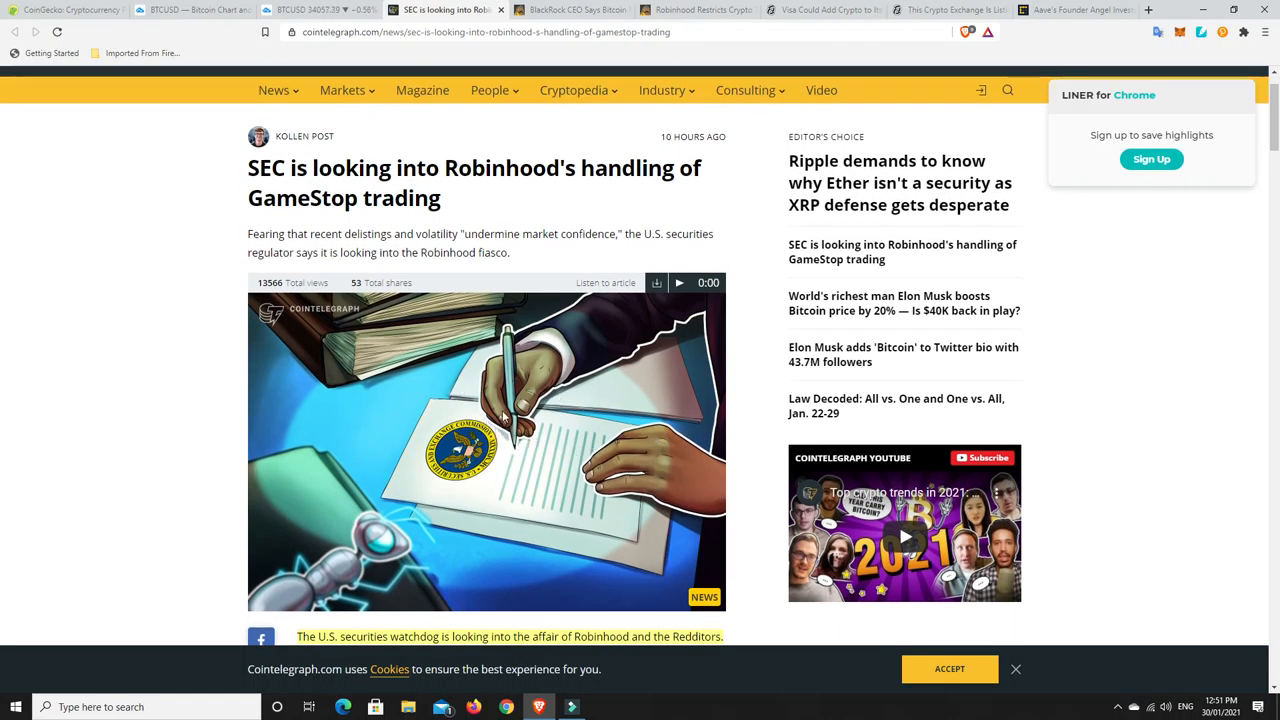
mouse_move(503, 470)
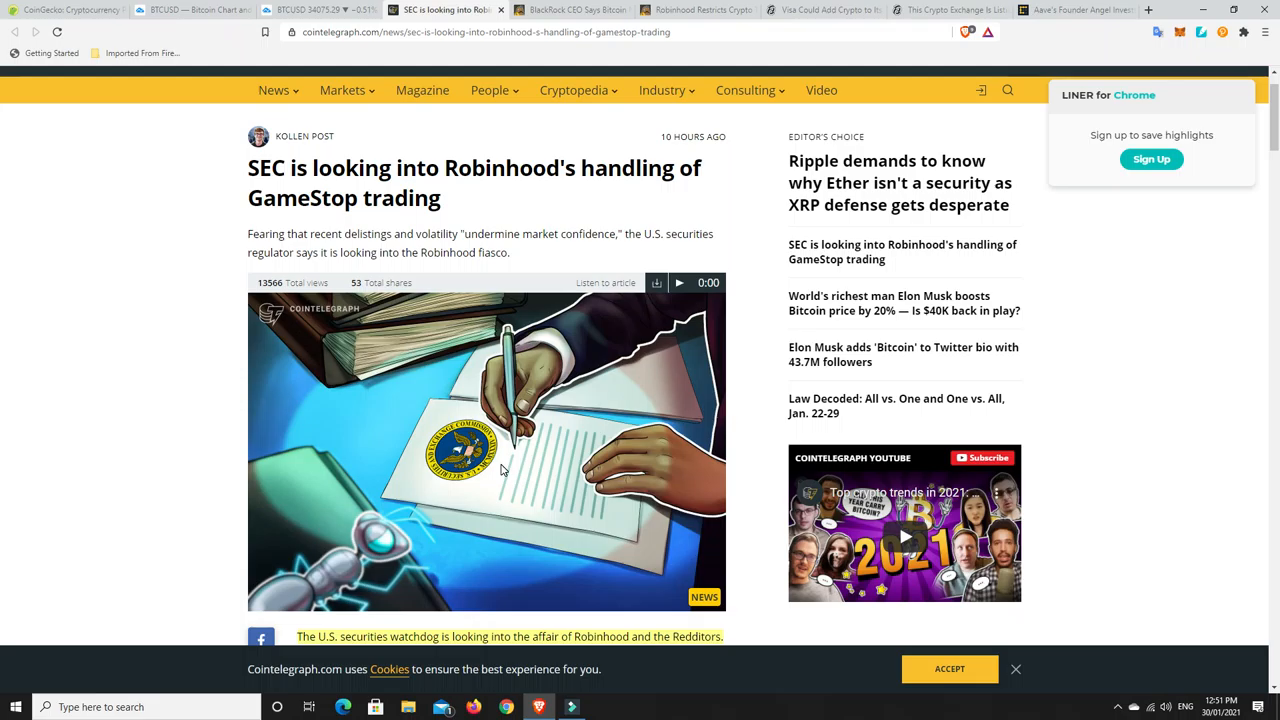
mouse_move(528, 450)
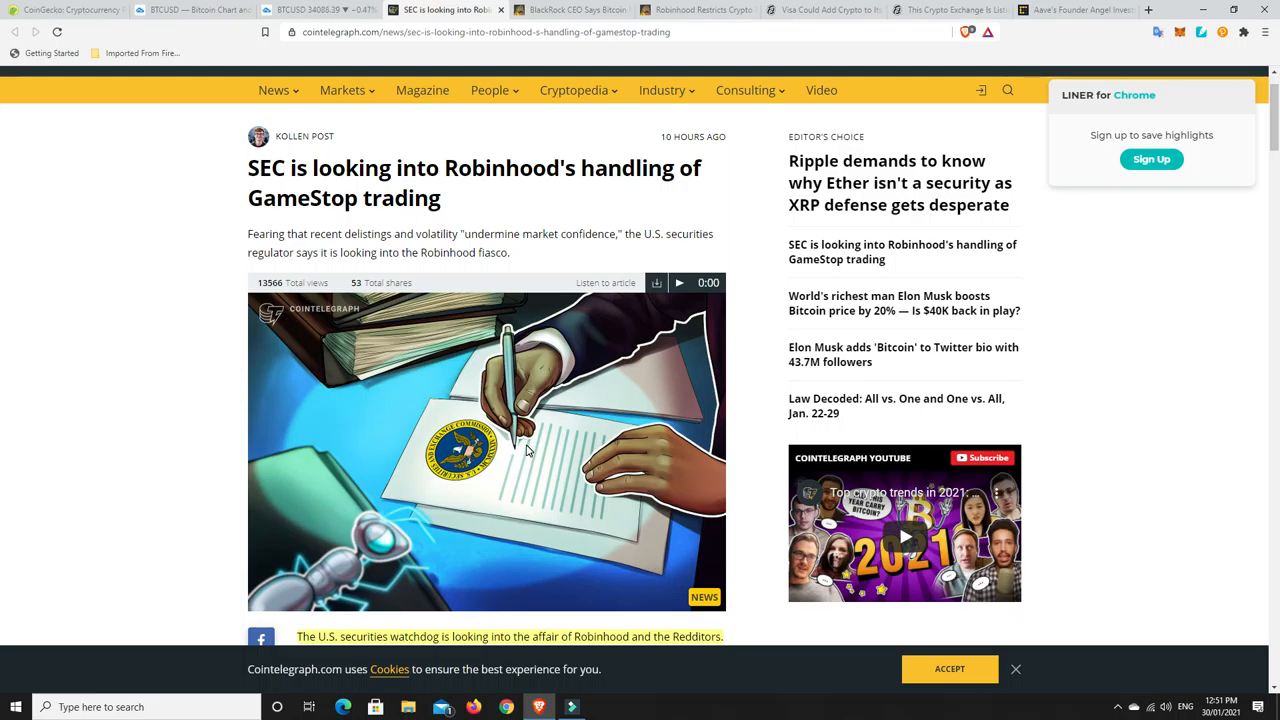
scroll(down, 3)
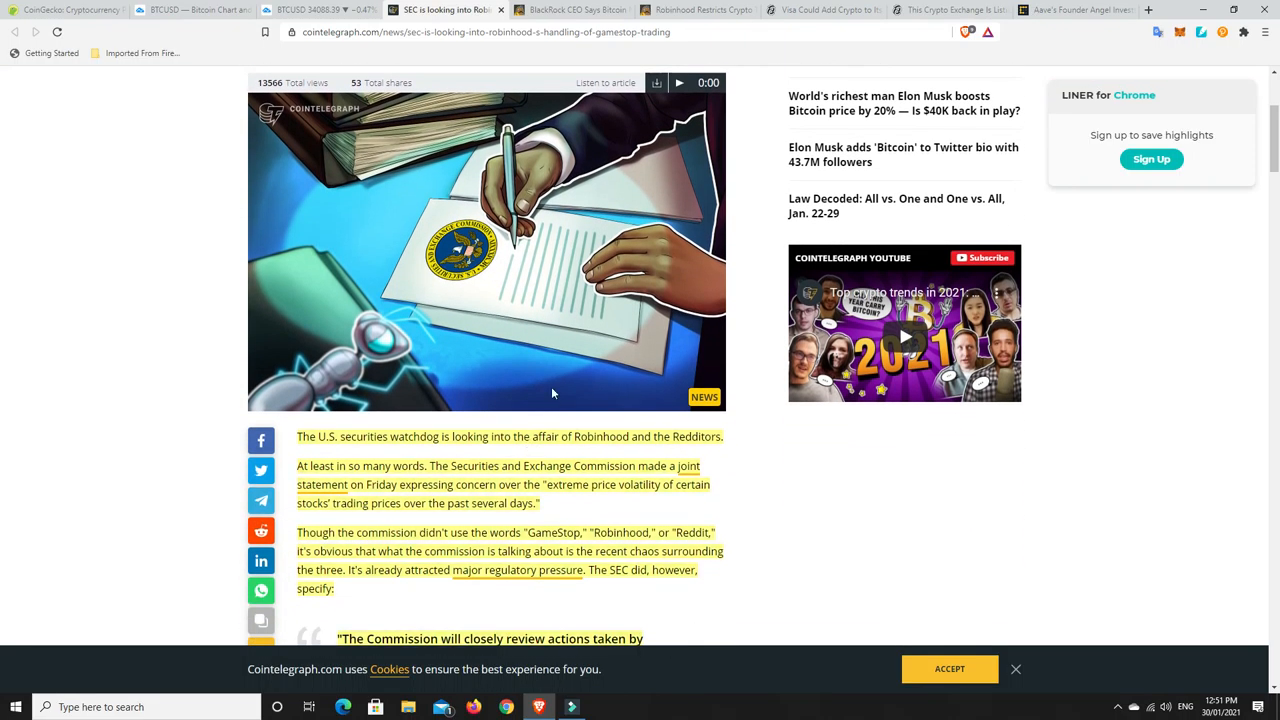
mouse_move(537, 288)
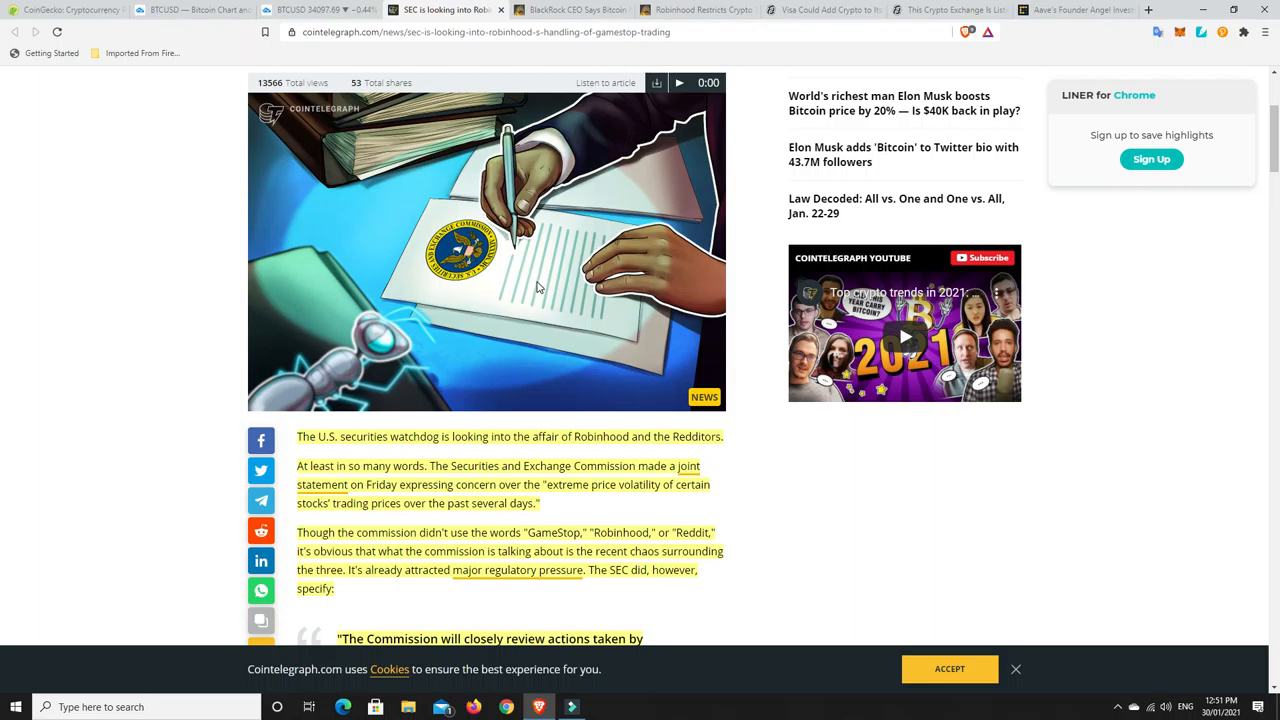
mouse_move(624, 230)
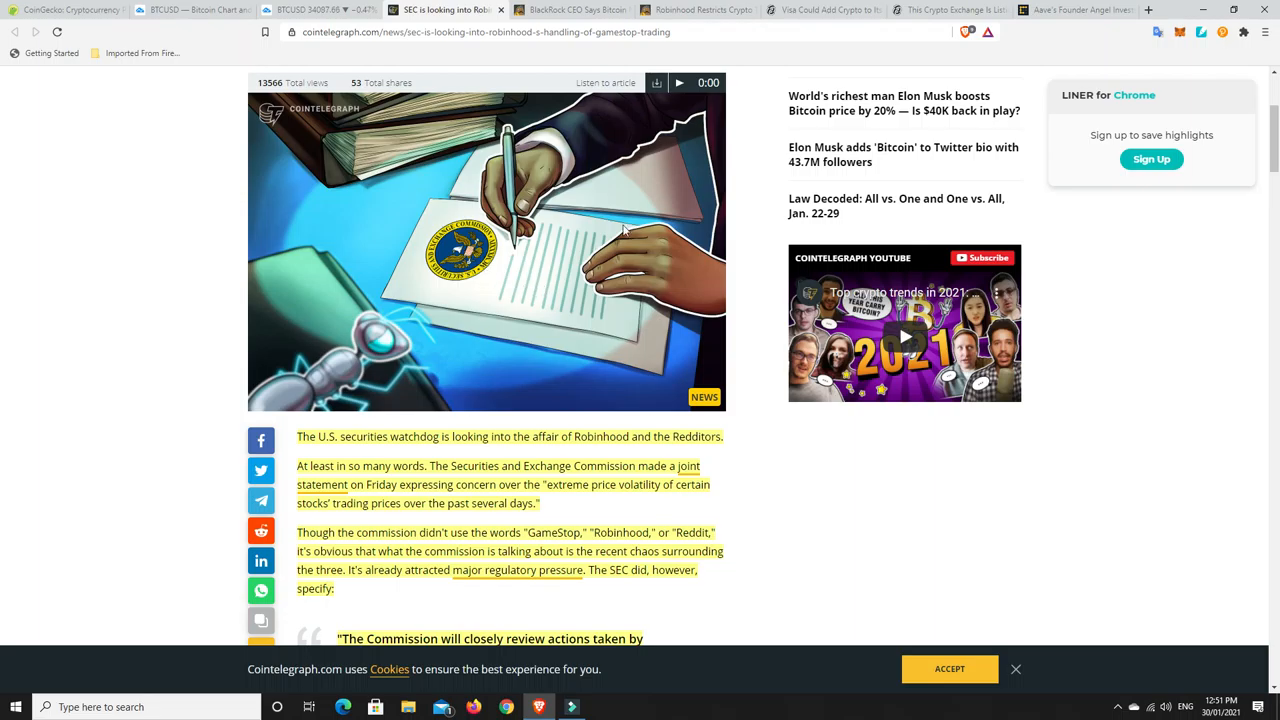
mouse_move(513, 281)
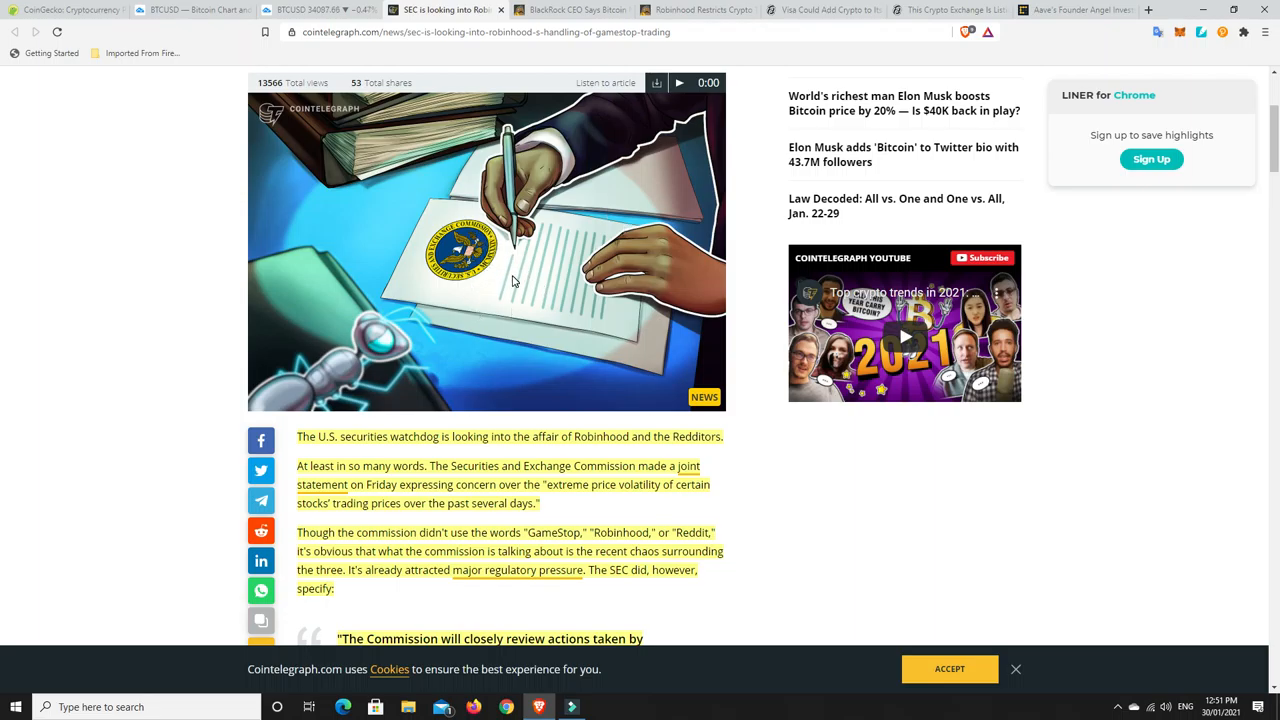
scroll(down, 3)
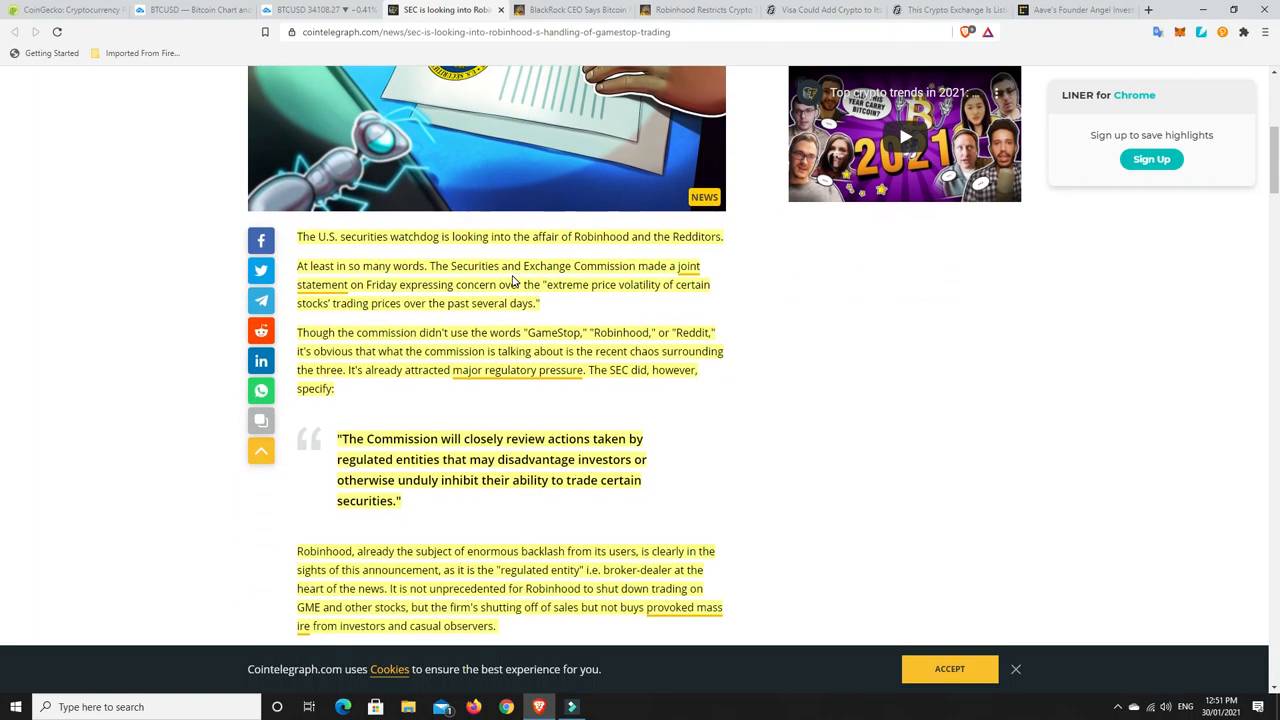
scroll(down, 3)
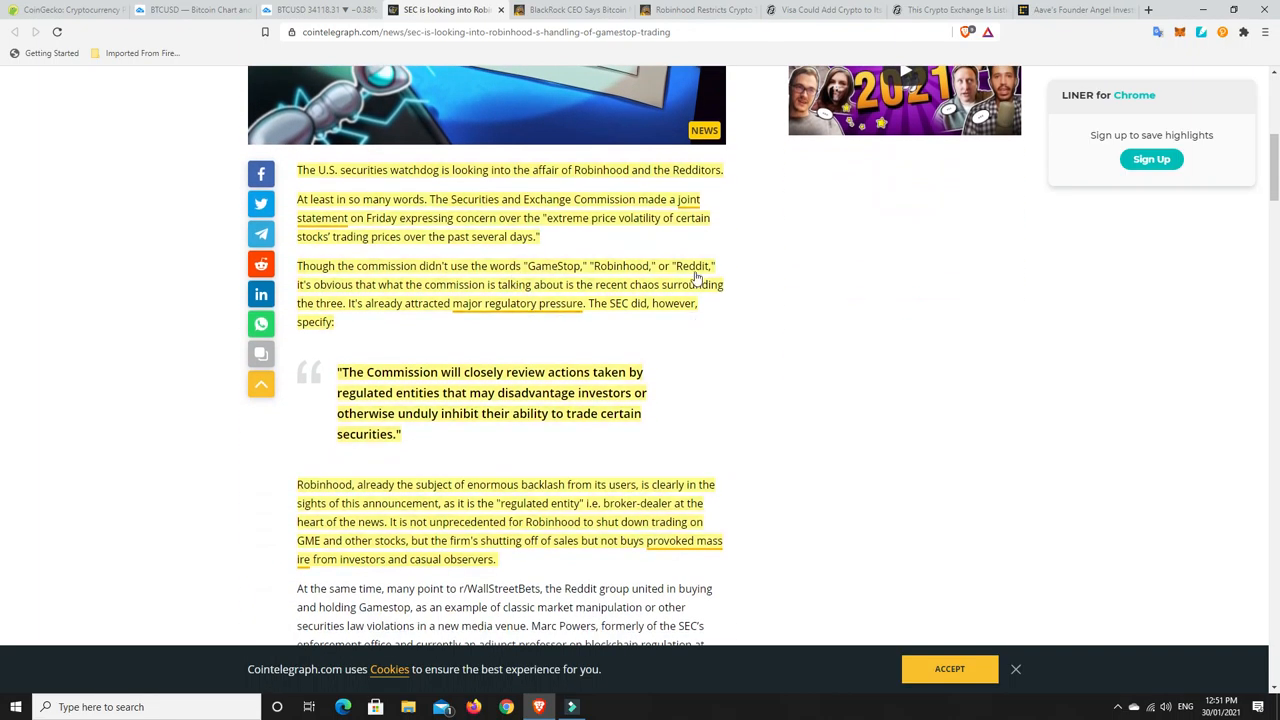
scroll(down, 3)
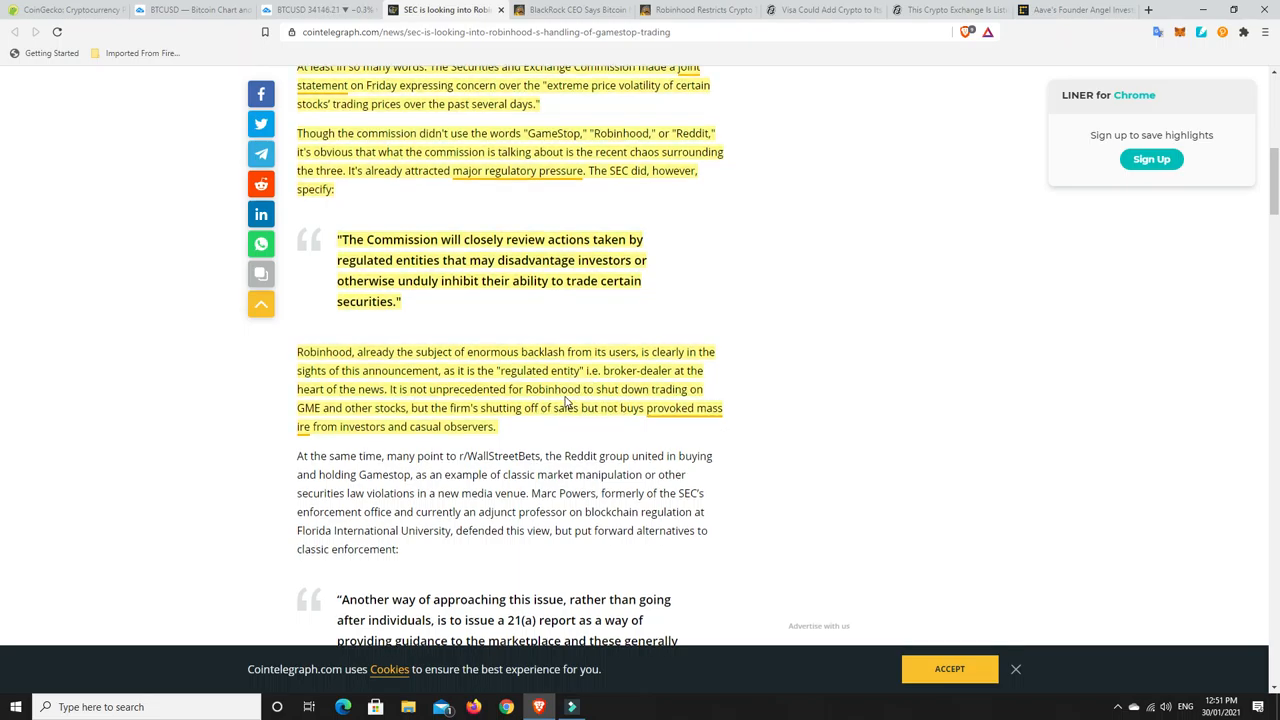
scroll(up, 3)
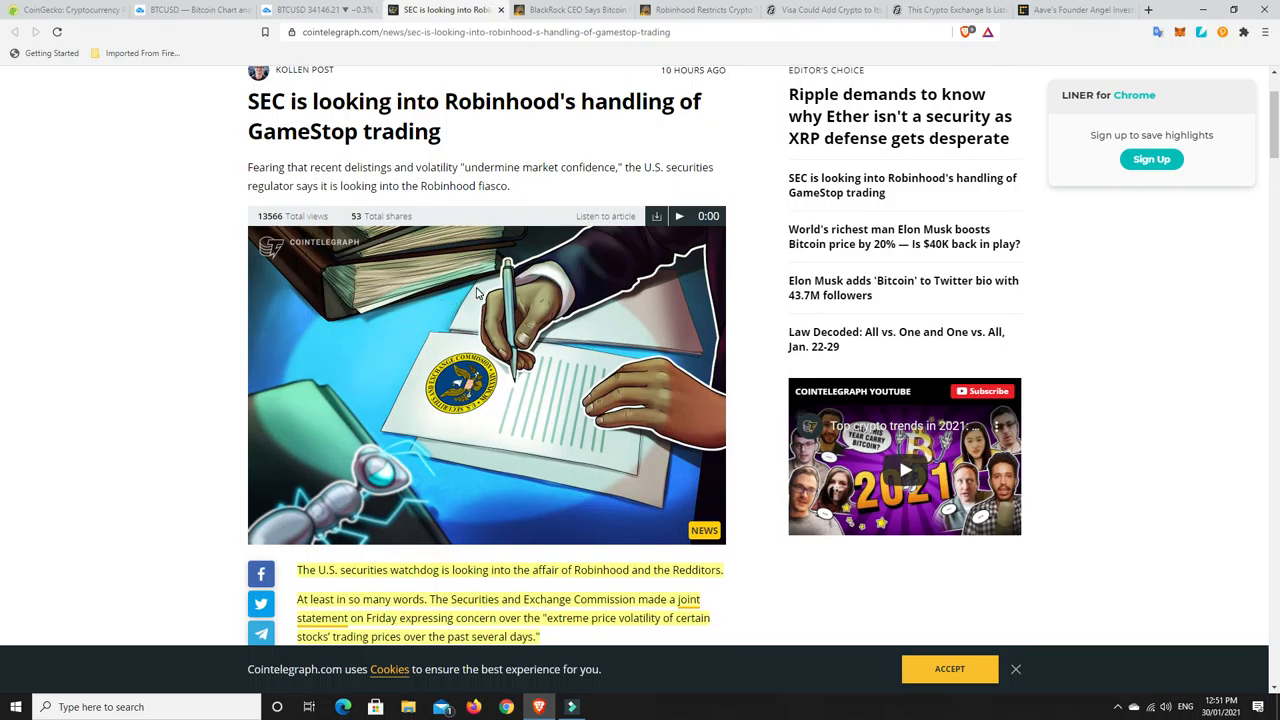
scroll(up, 3)
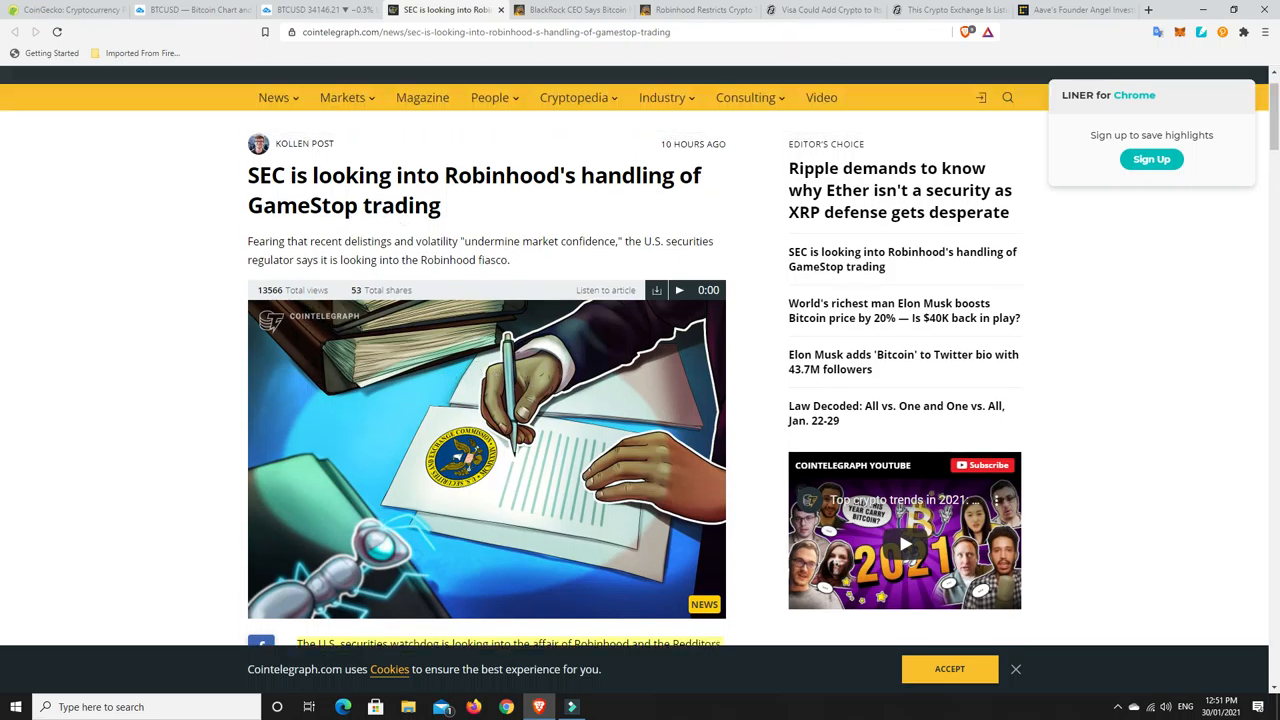
scroll(up, 3)
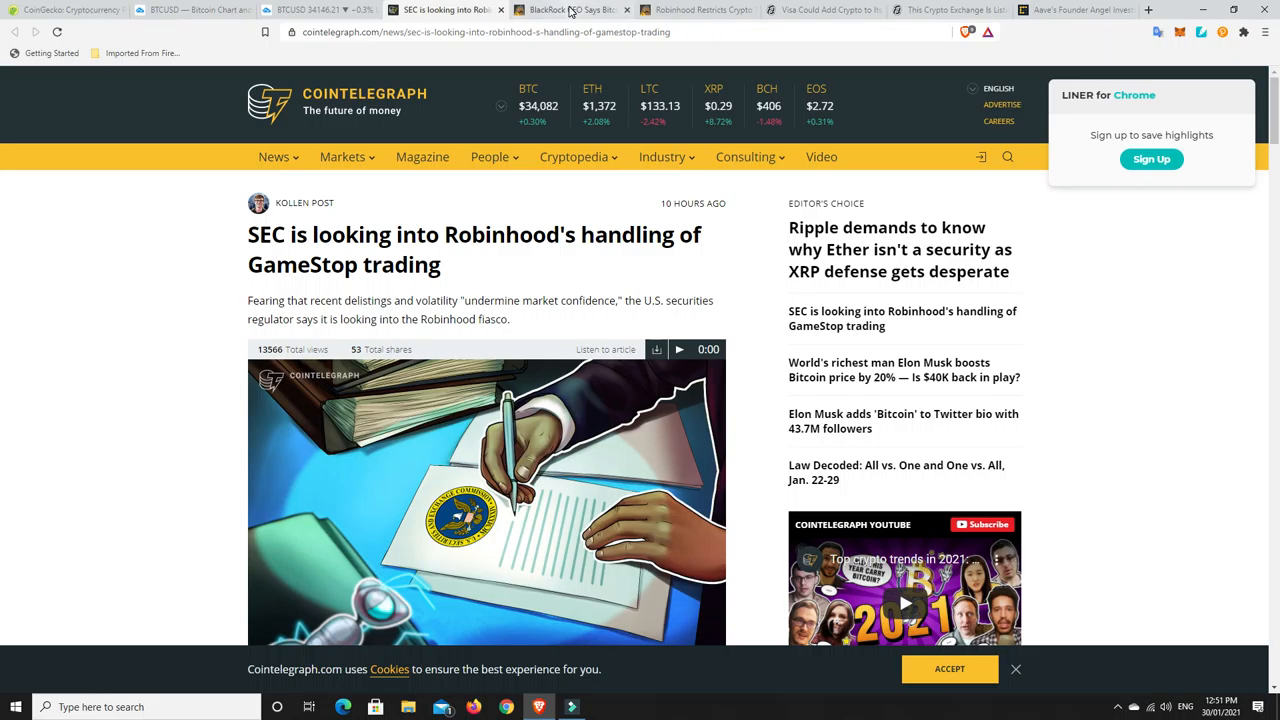
Step: Switch to the CryptoPotato article on BlackRock's CEO and Bitcoin as a store of value
click(565, 10)
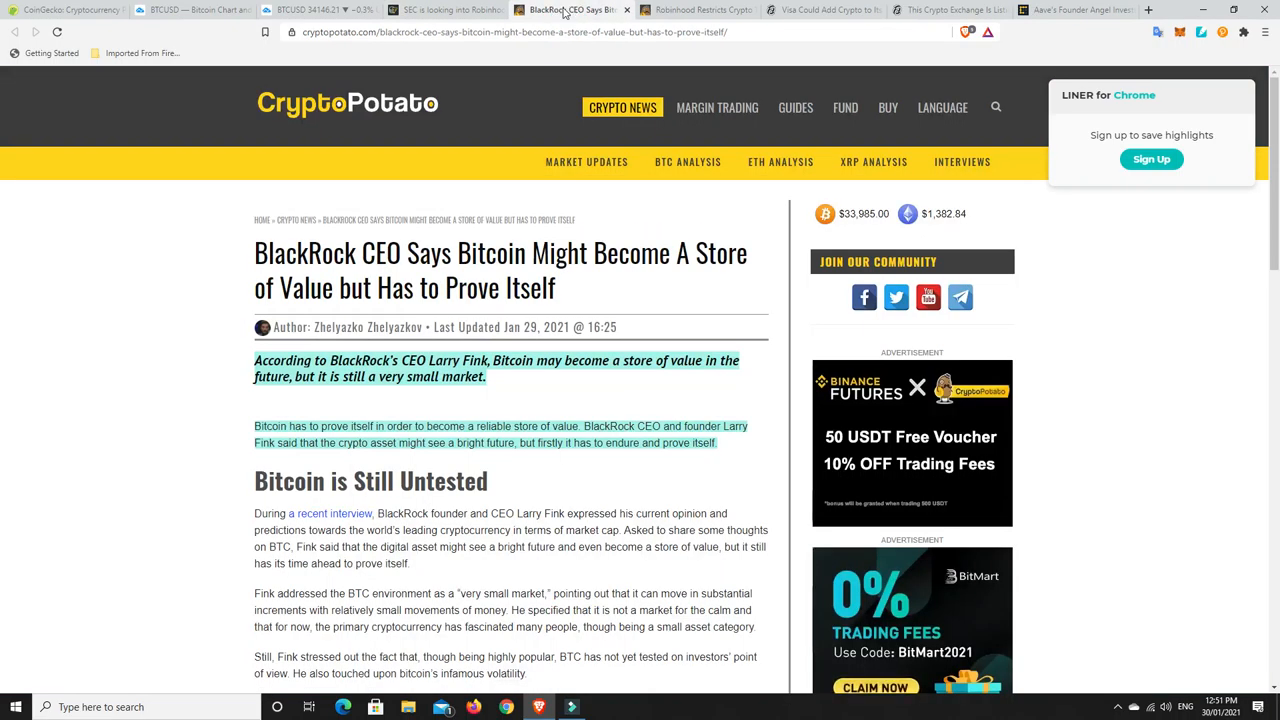
mouse_move(640, 297)
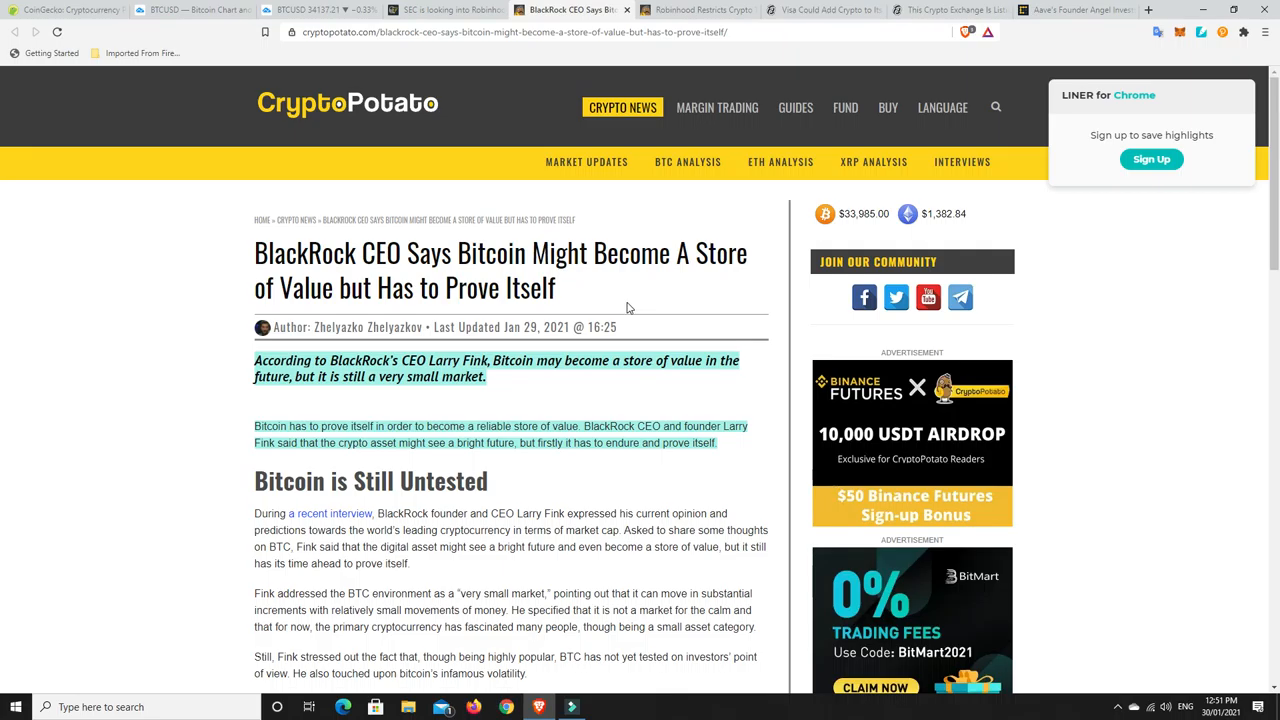
mouse_move(615, 290)
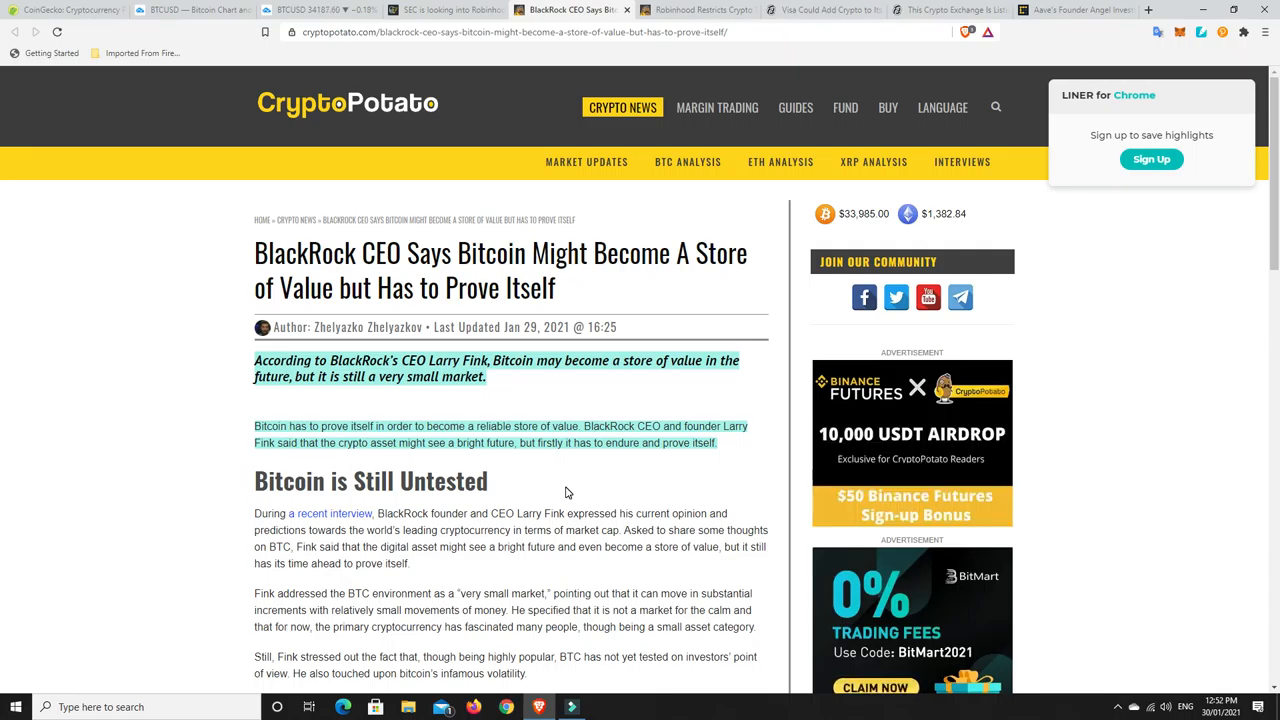
mouse_move(491, 392)
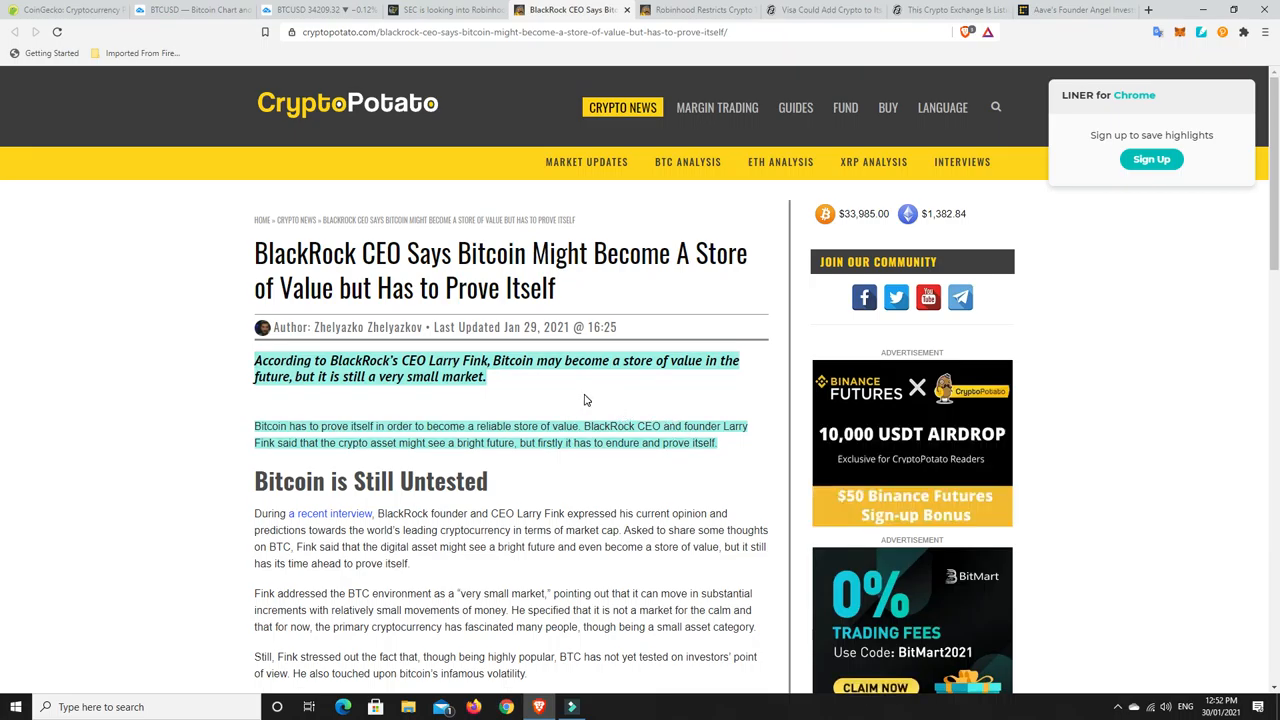
mouse_move(567, 406)
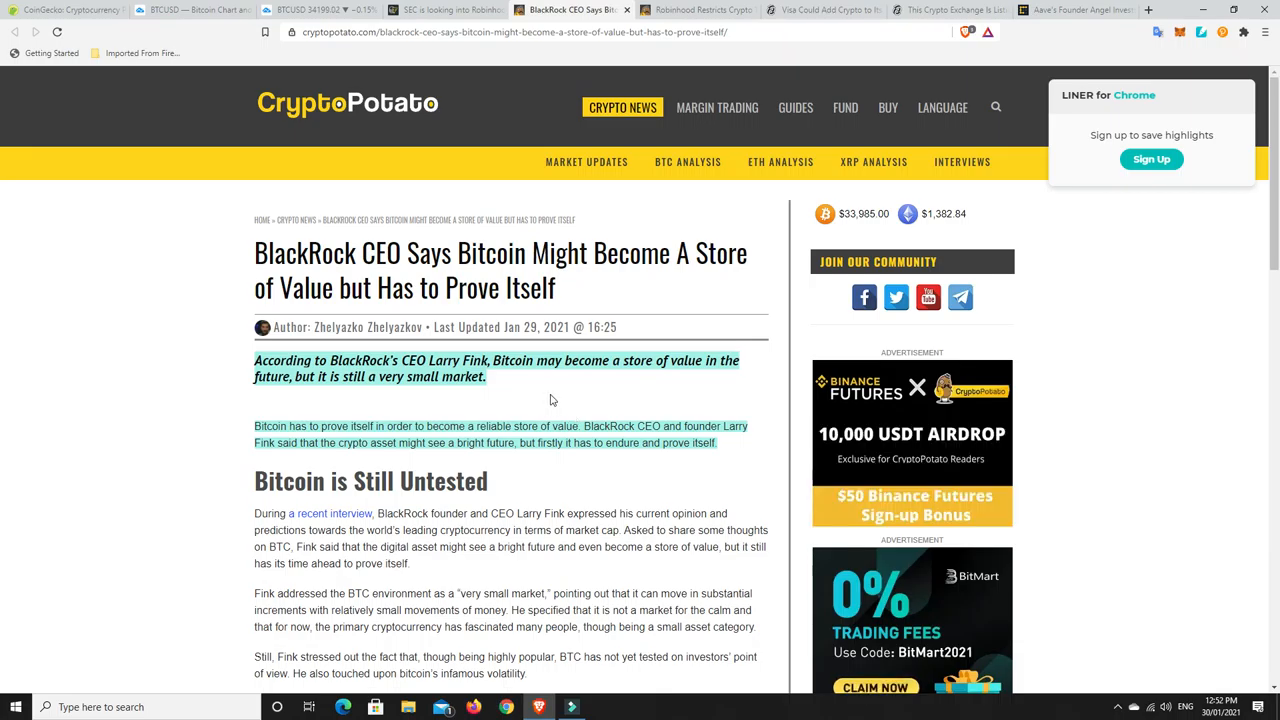
mouse_move(555, 399)
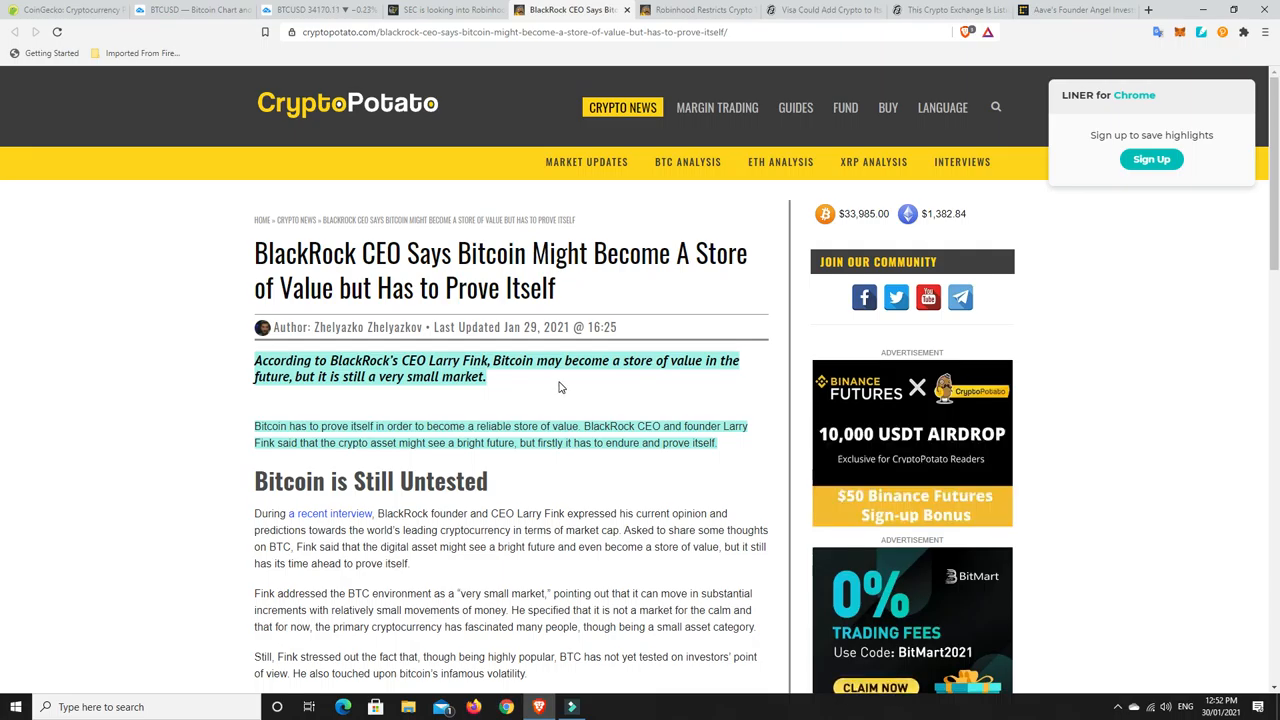
mouse_move(536, 410)
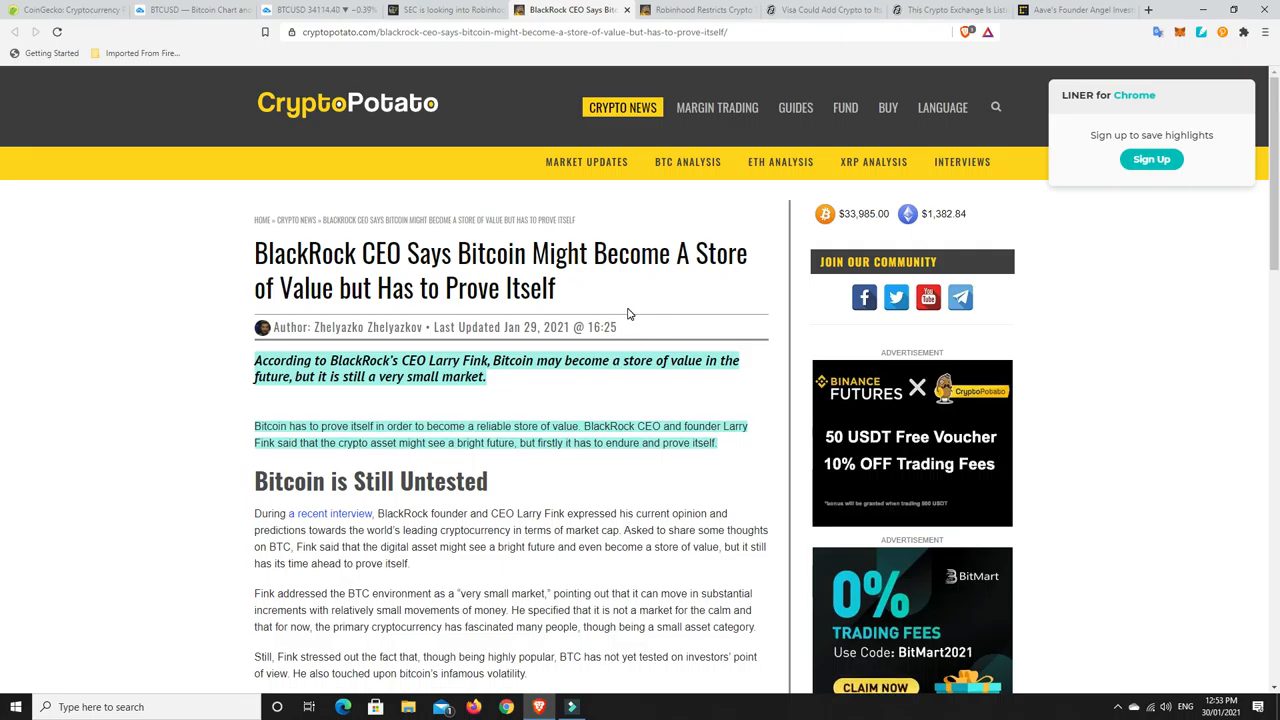
Step: After finishing the BlackRock CEO piece, open the Robinhood crypto restrictions article
click(695, 9)
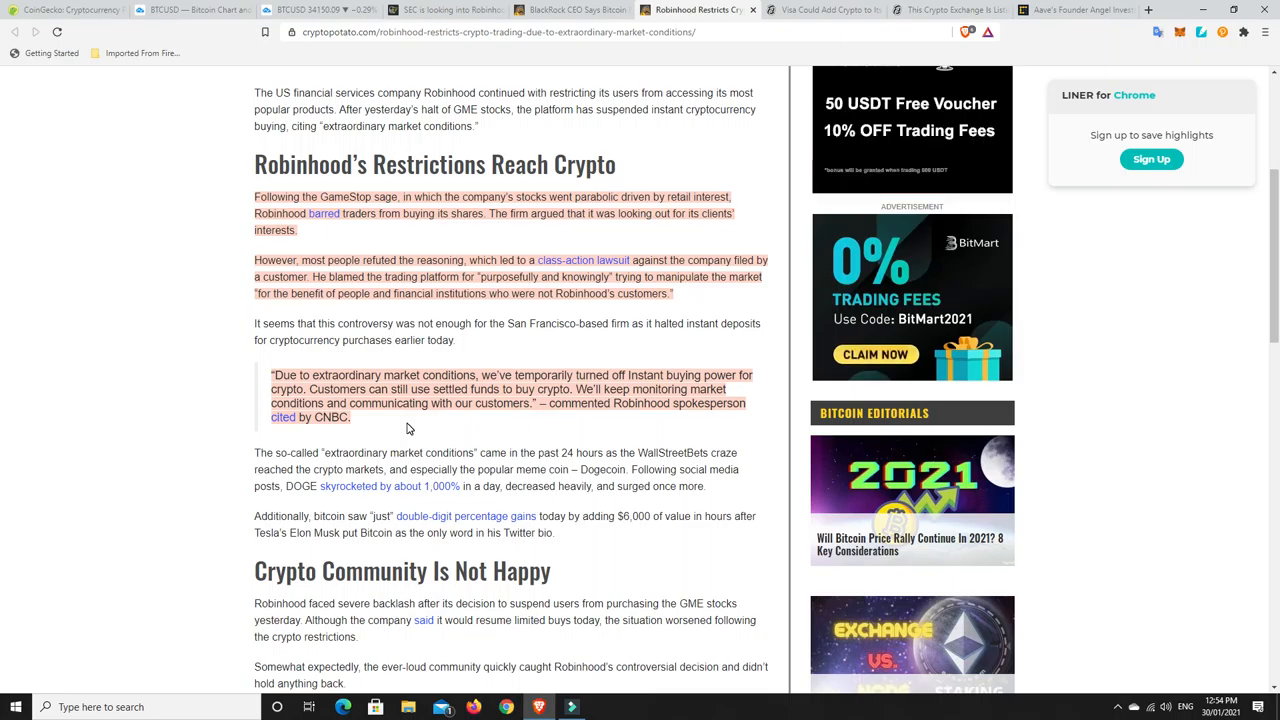
mouse_move(308, 174)
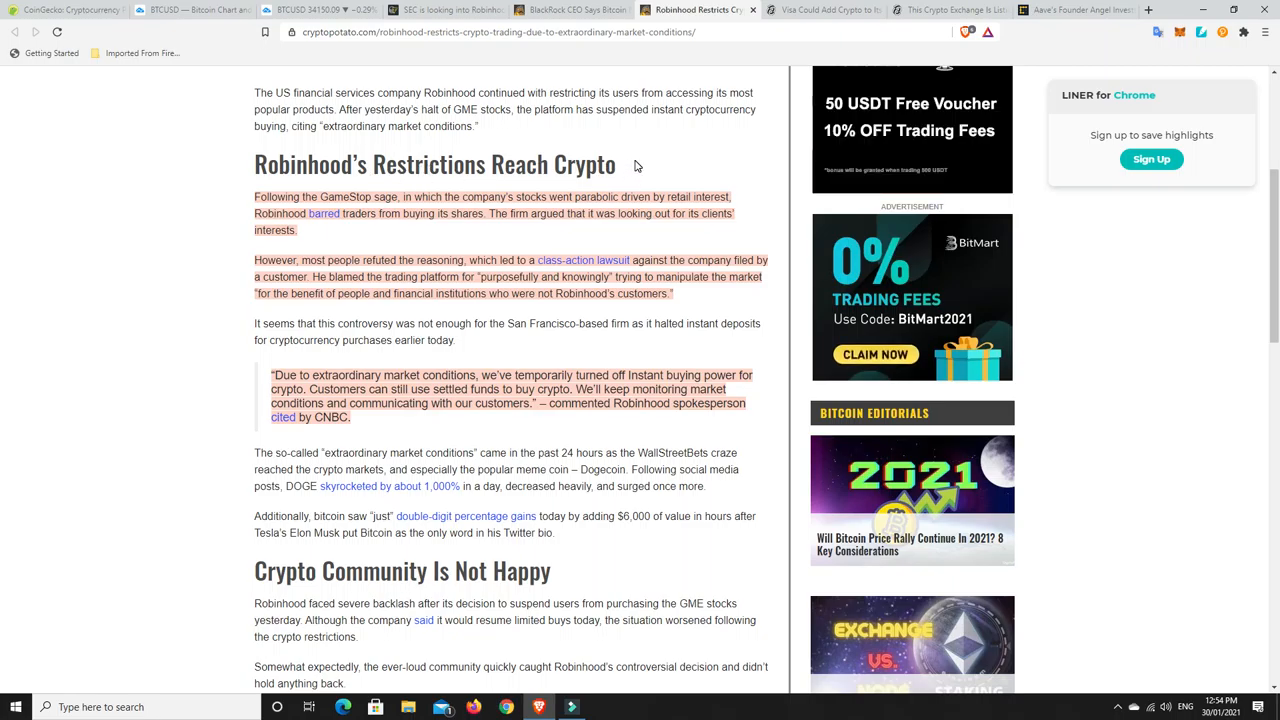
mouse_move(648, 172)
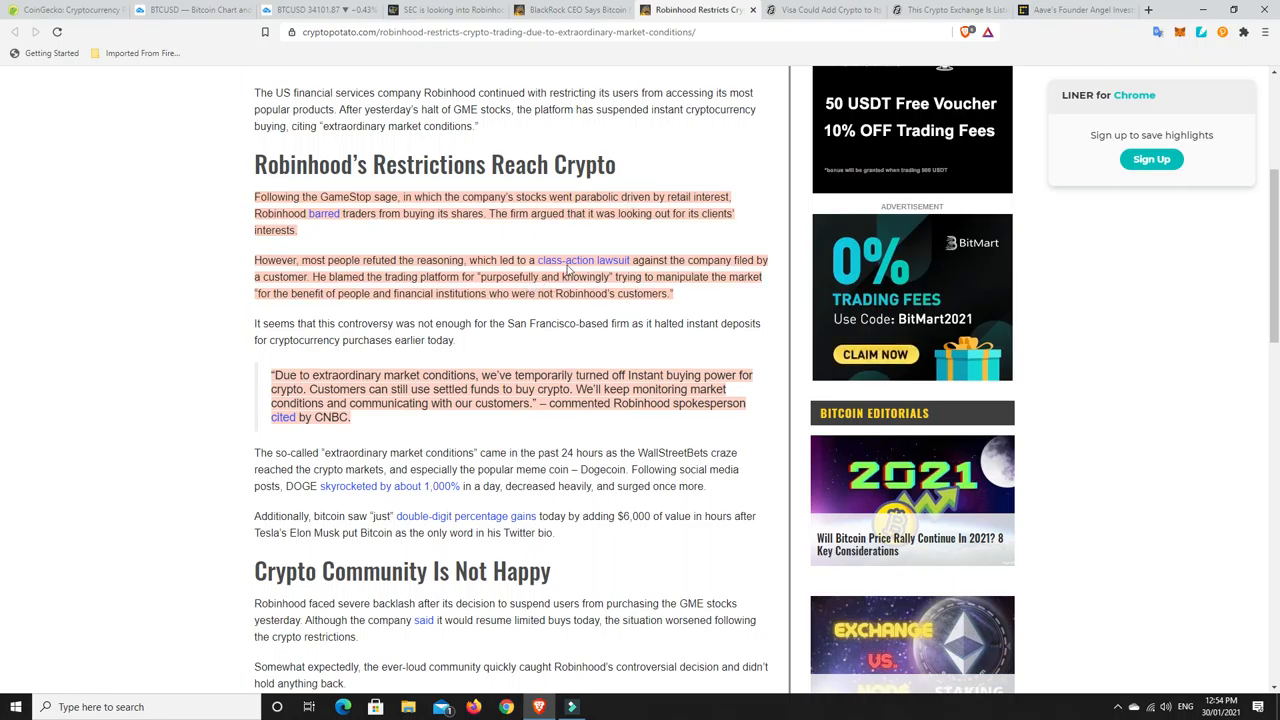
mouse_move(459, 241)
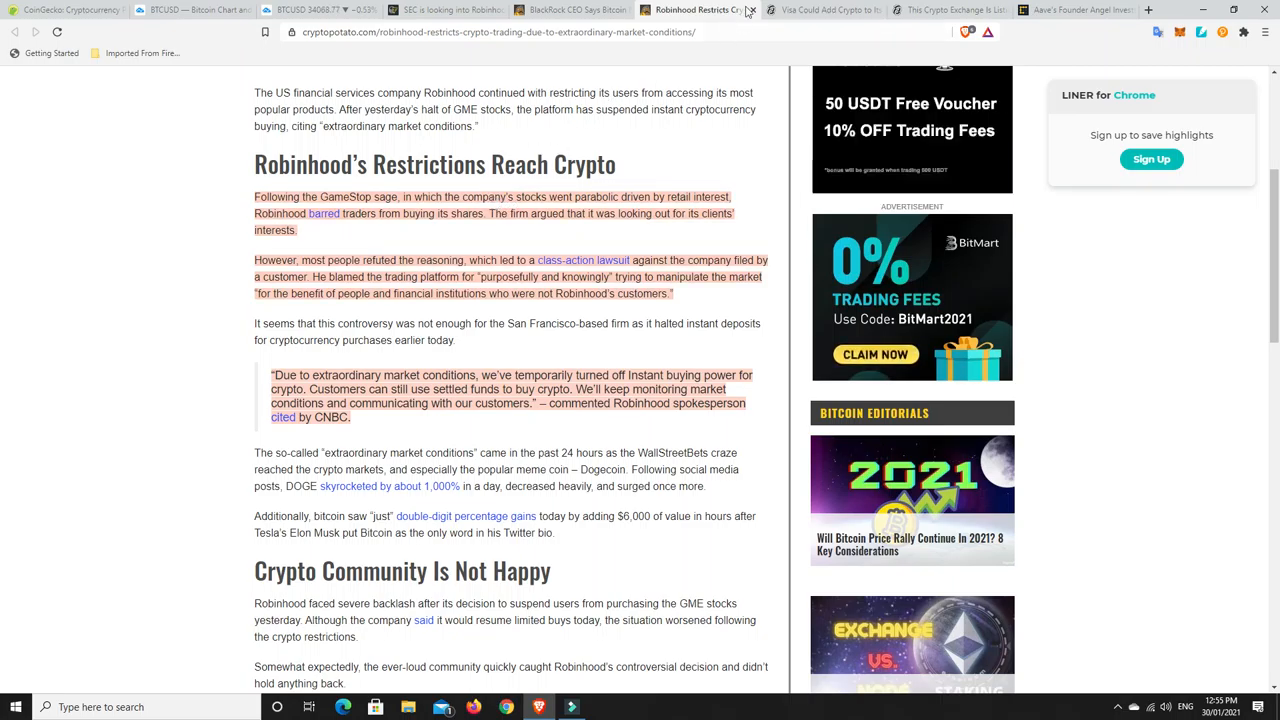
Step: After the Robinhood article, open Decrypt's piece on Visa adding crypto payments
click(820, 10)
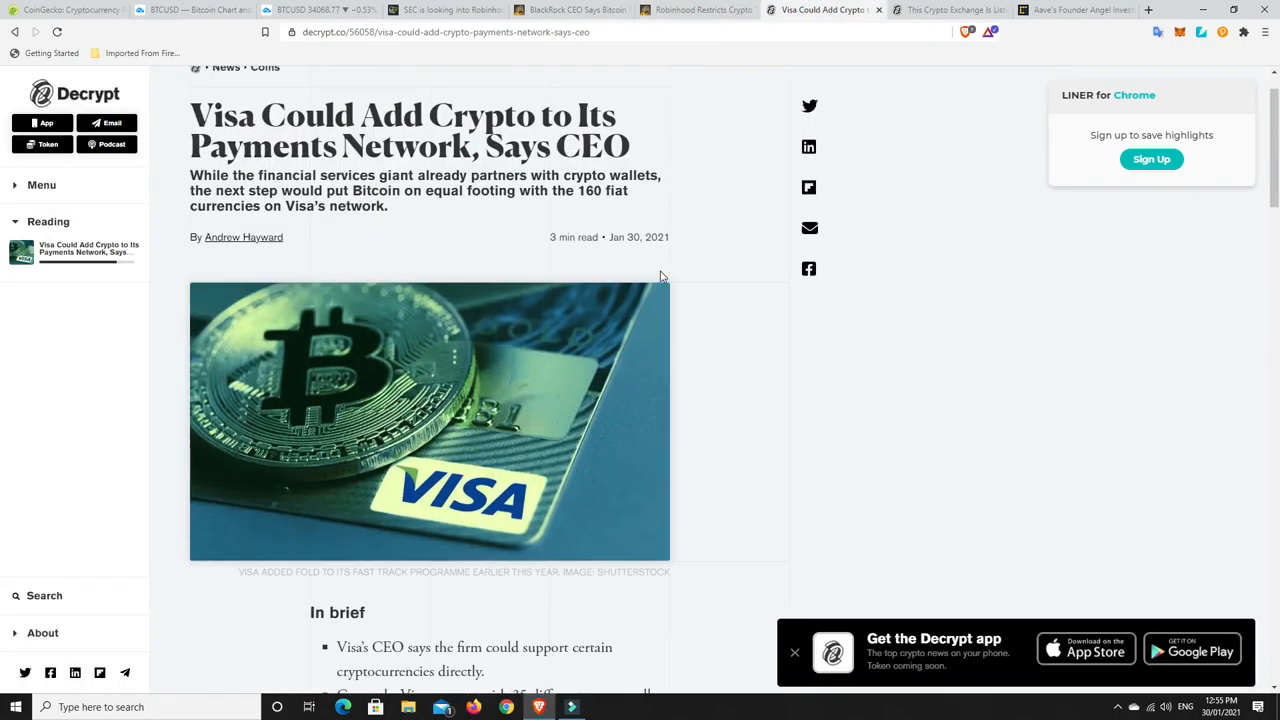
Step: Read through the Visa crypto payments article, then open the crypto exchange stock listing story
scroll(up, 3)
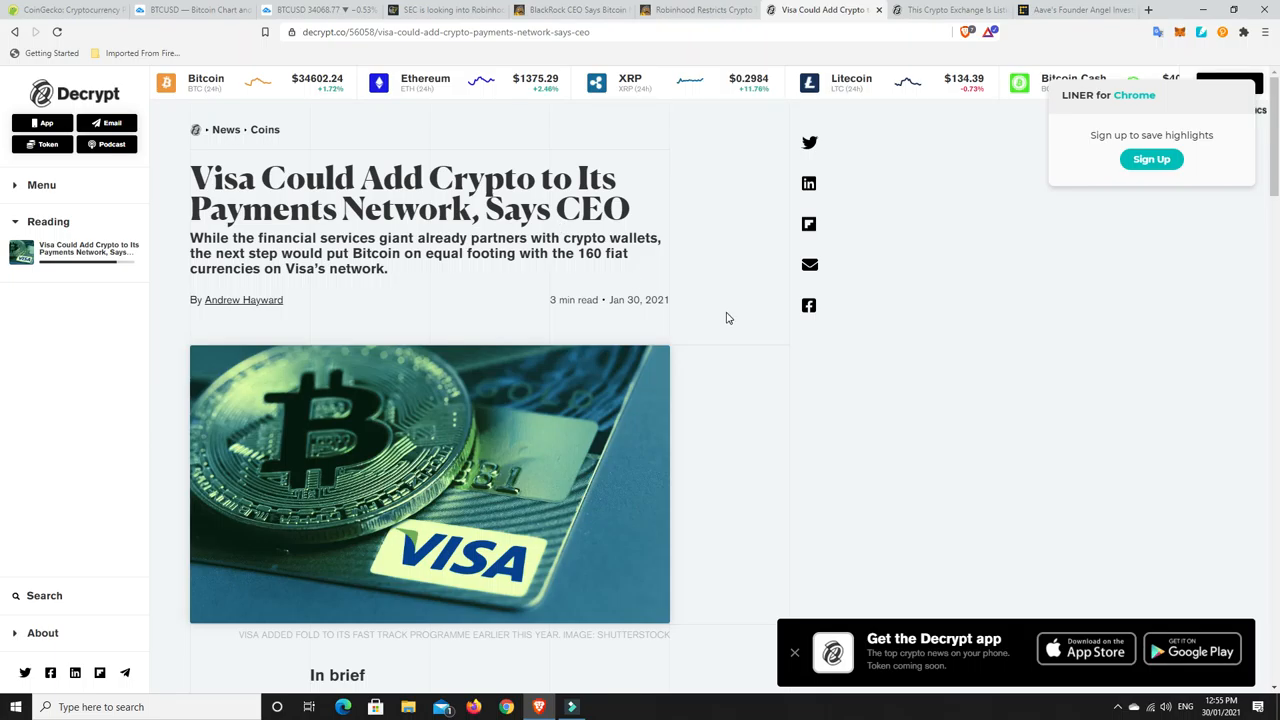
mouse_move(722, 350)
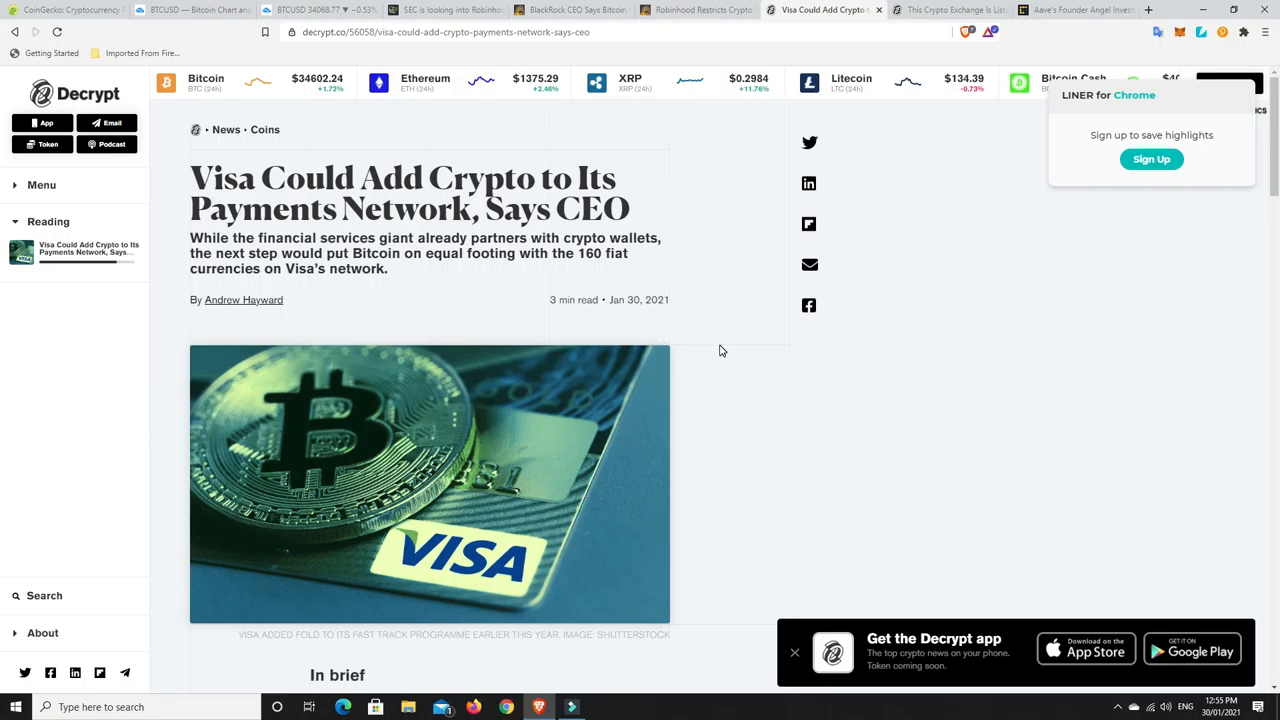
scroll(down, 3)
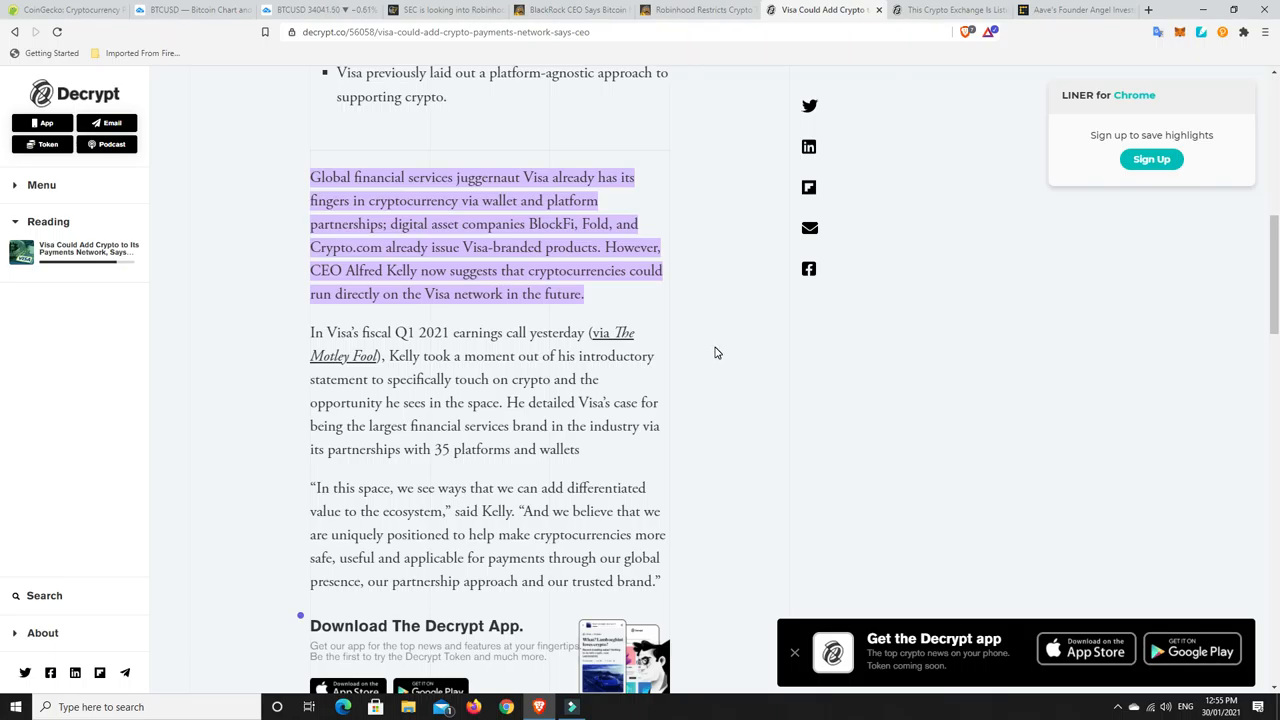
mouse_move(722, 316)
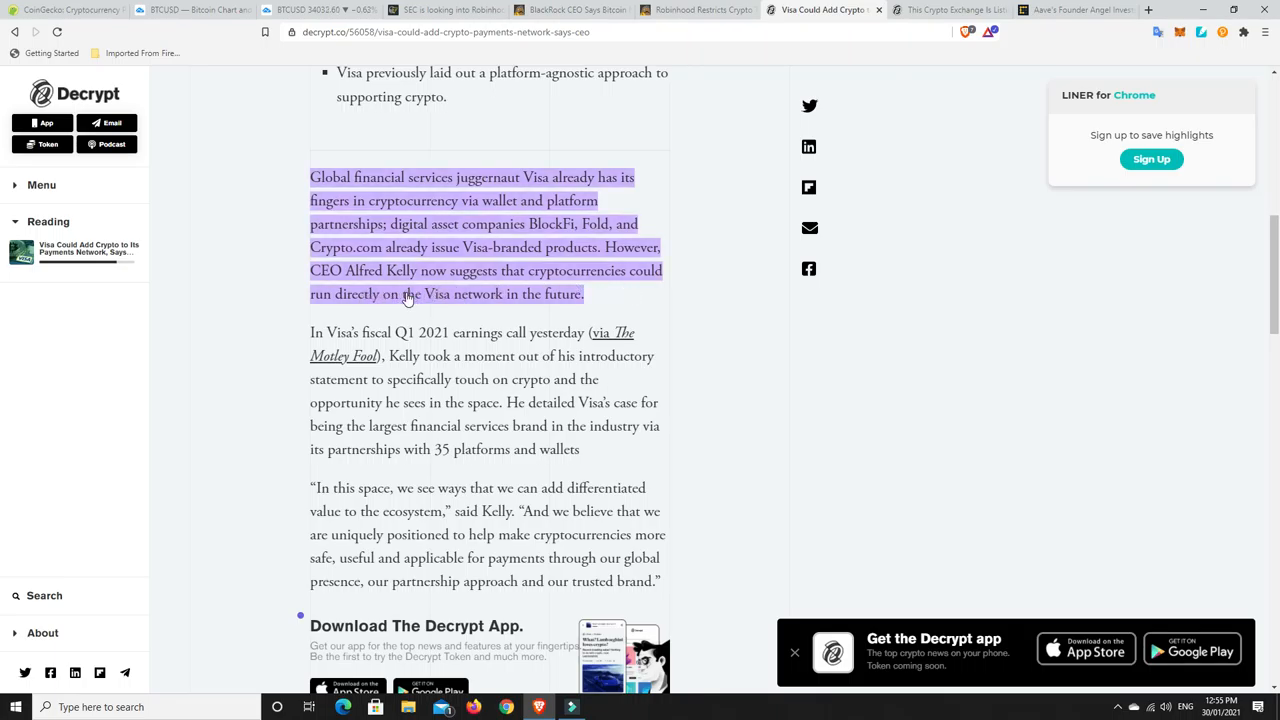
mouse_move(513, 307)
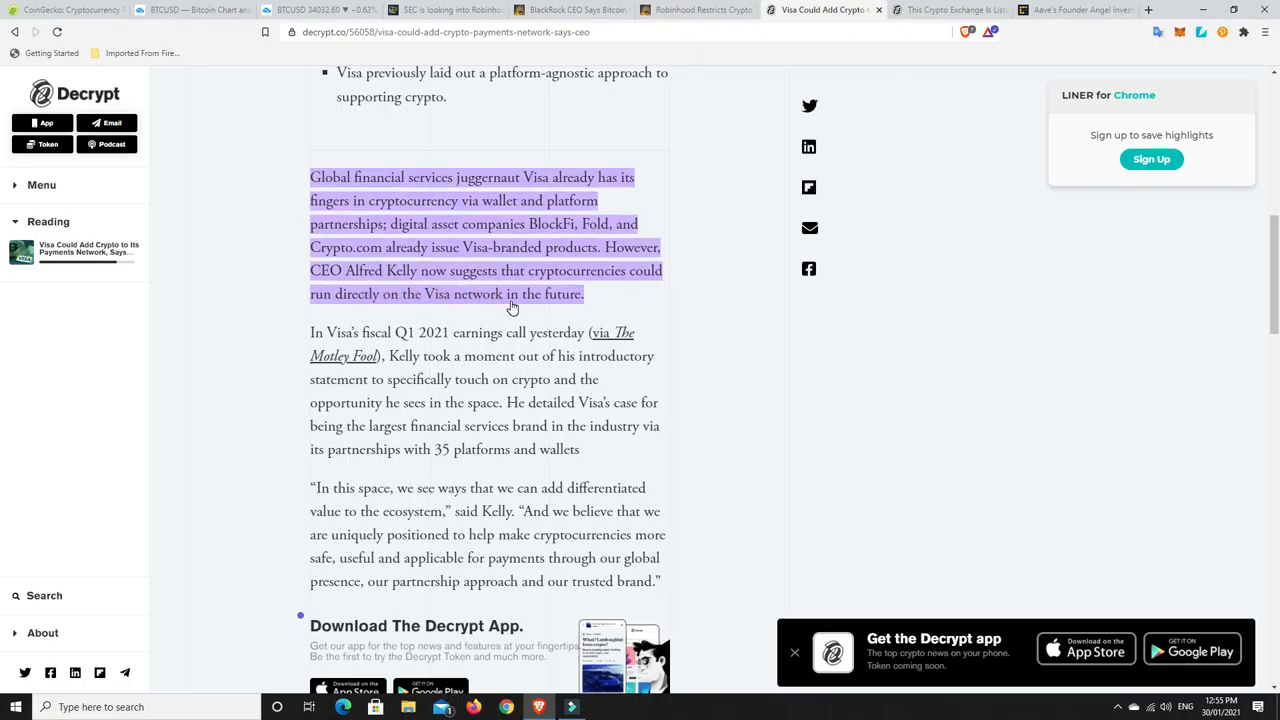
mouse_move(465, 250)
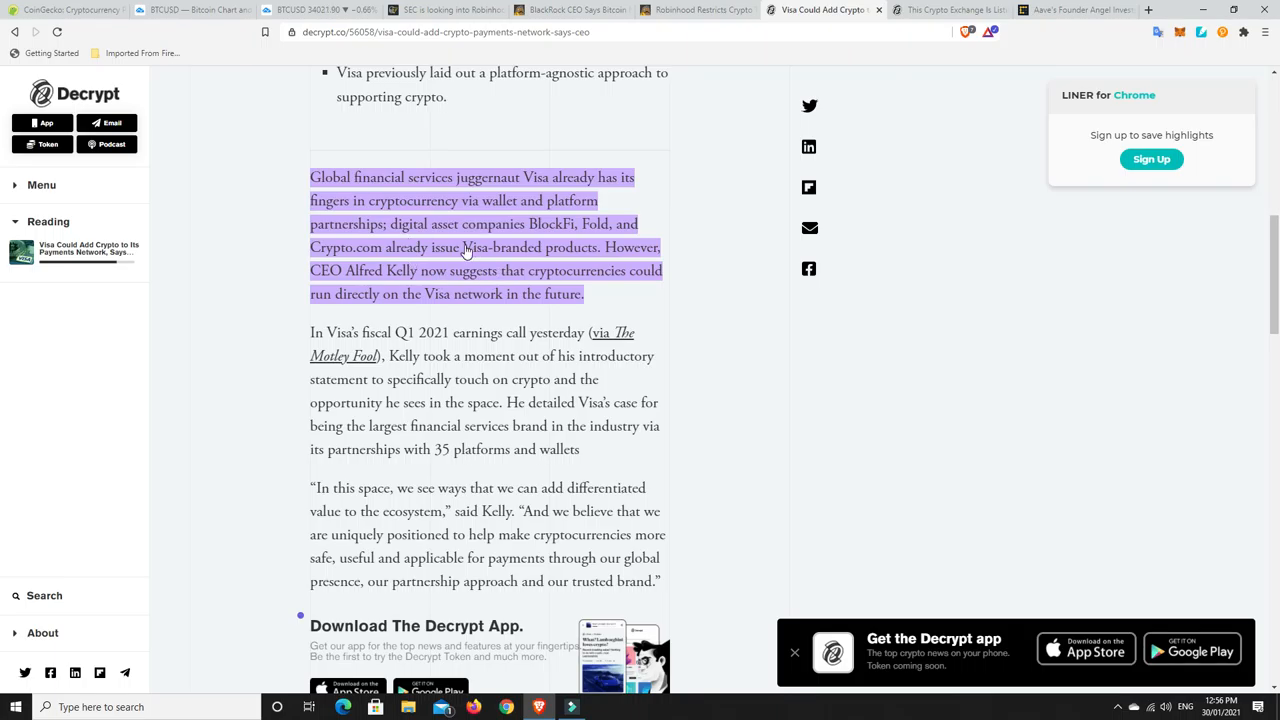
mouse_move(735, 291)
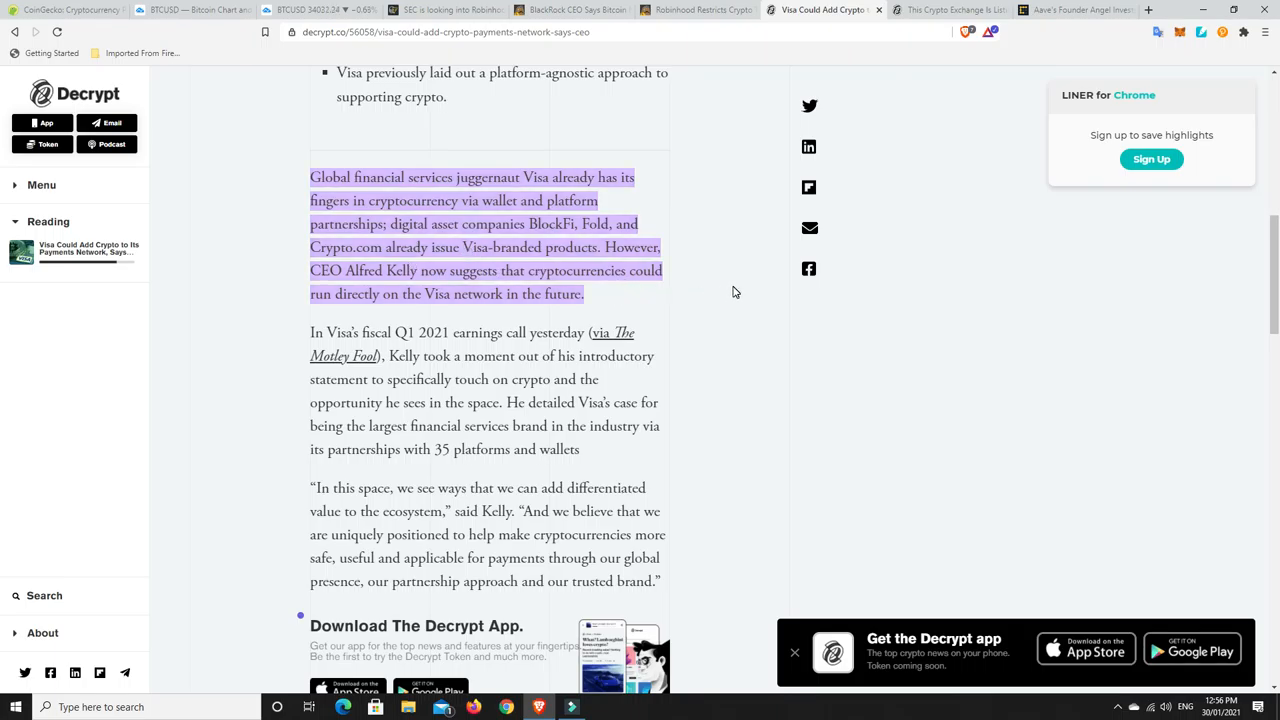
mouse_move(759, 282)
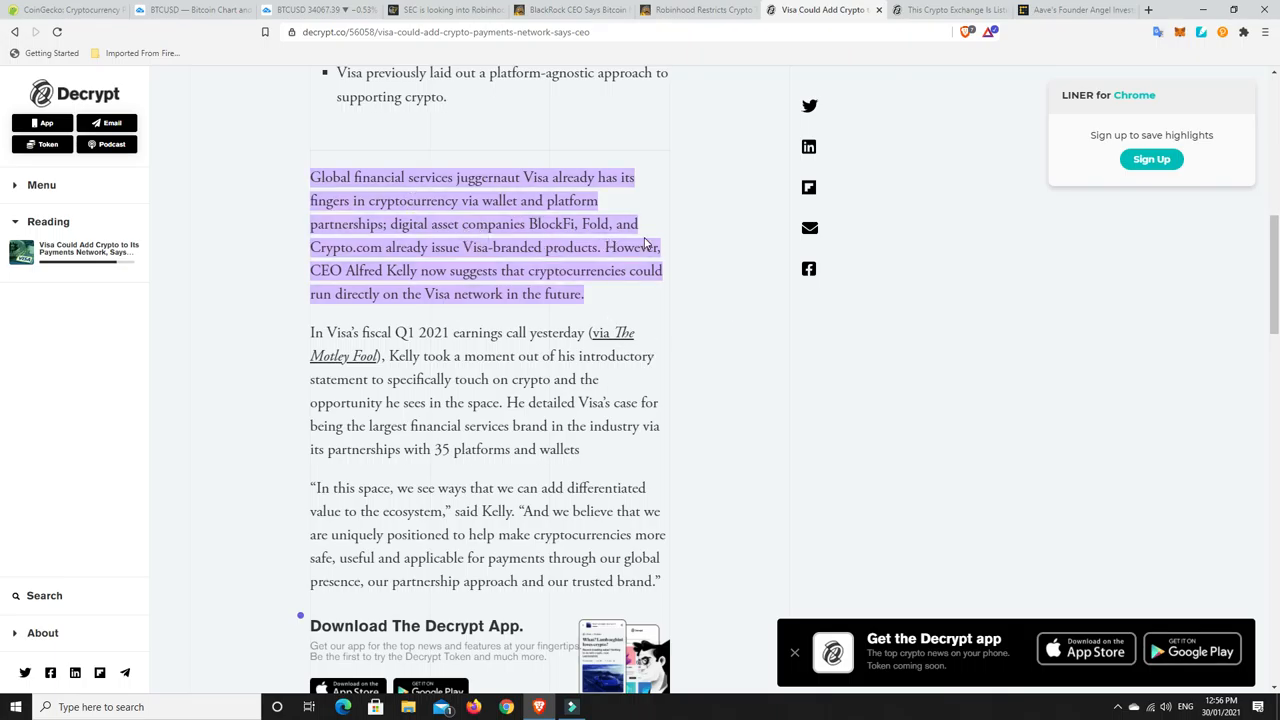
mouse_move(452, 253)
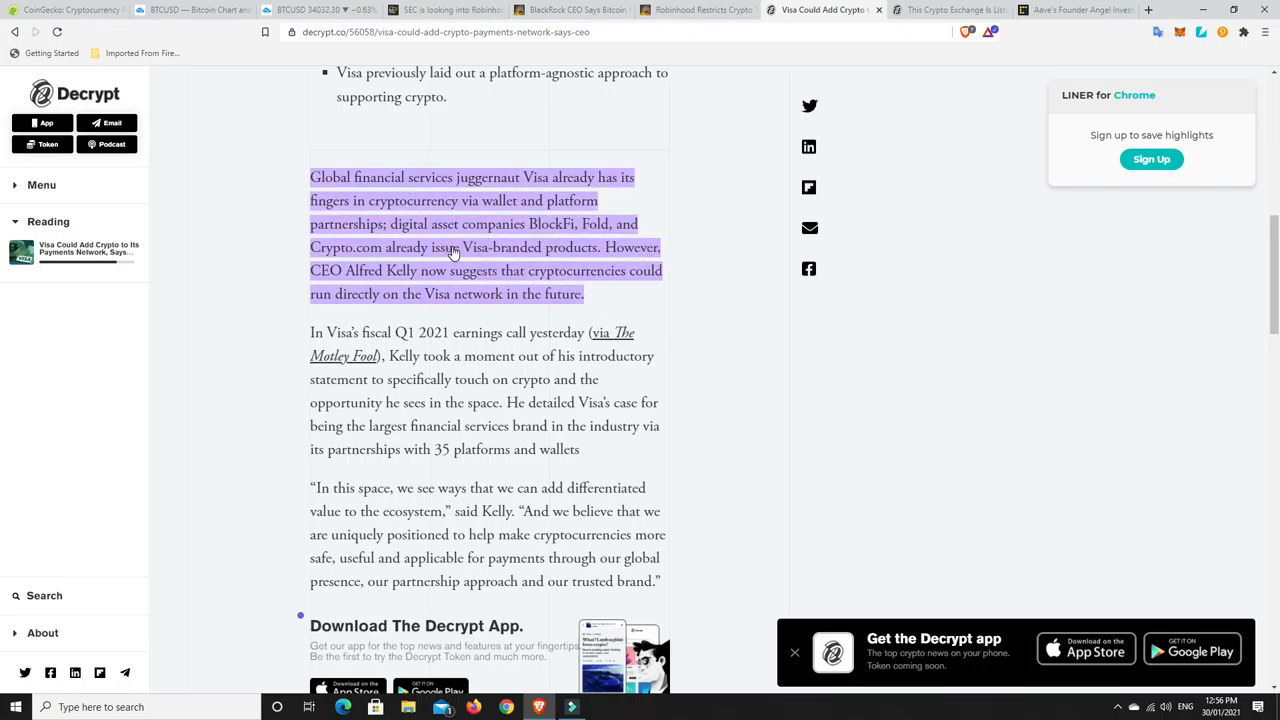
mouse_move(715, 261)
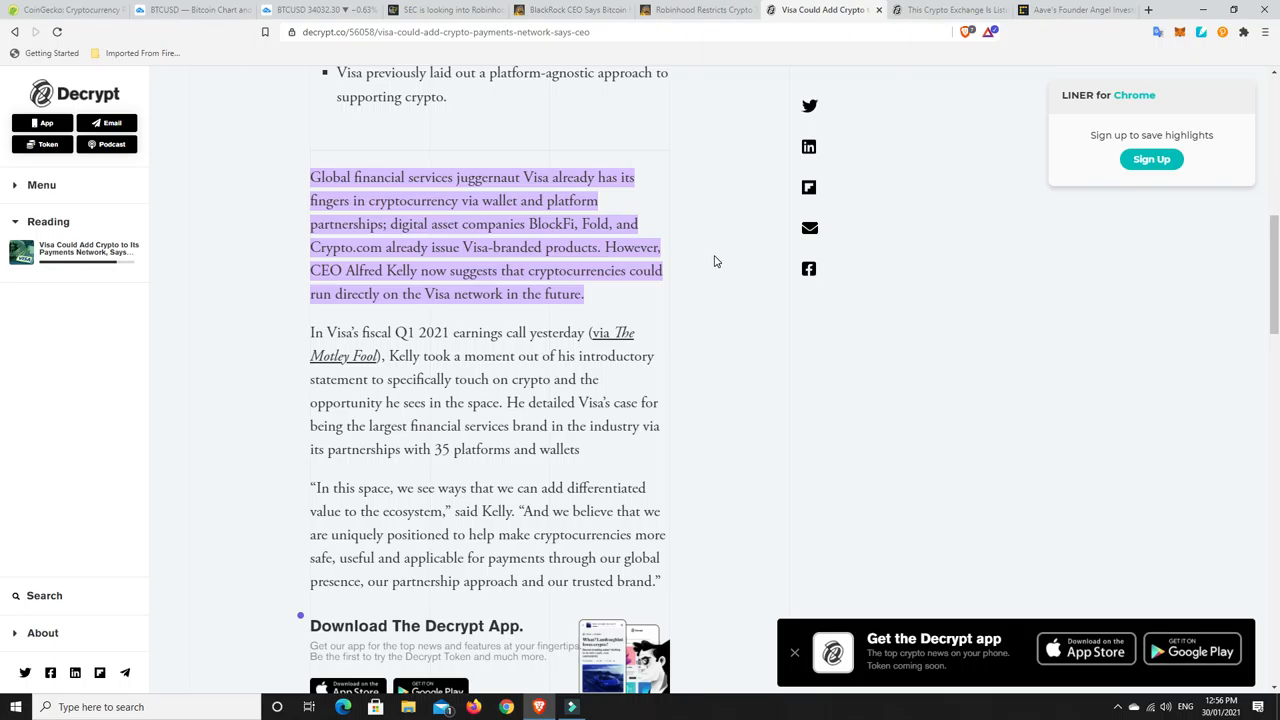
mouse_move(535, 270)
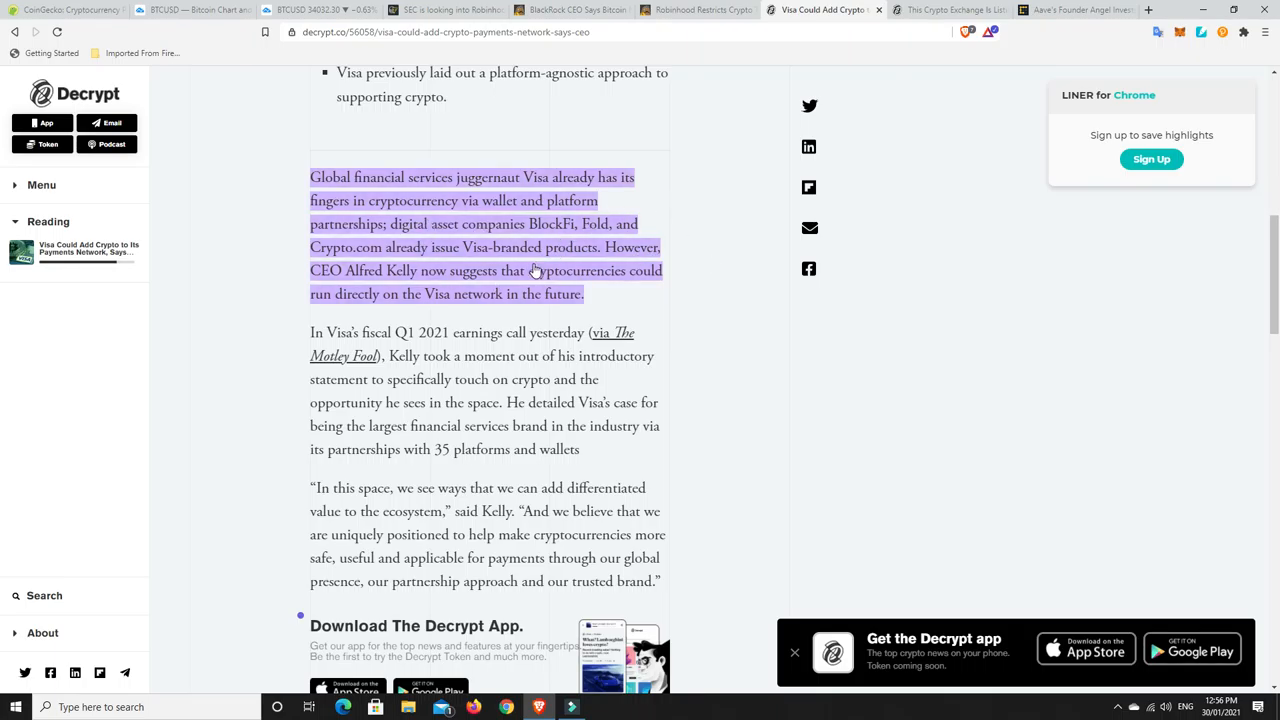
mouse_move(723, 298)
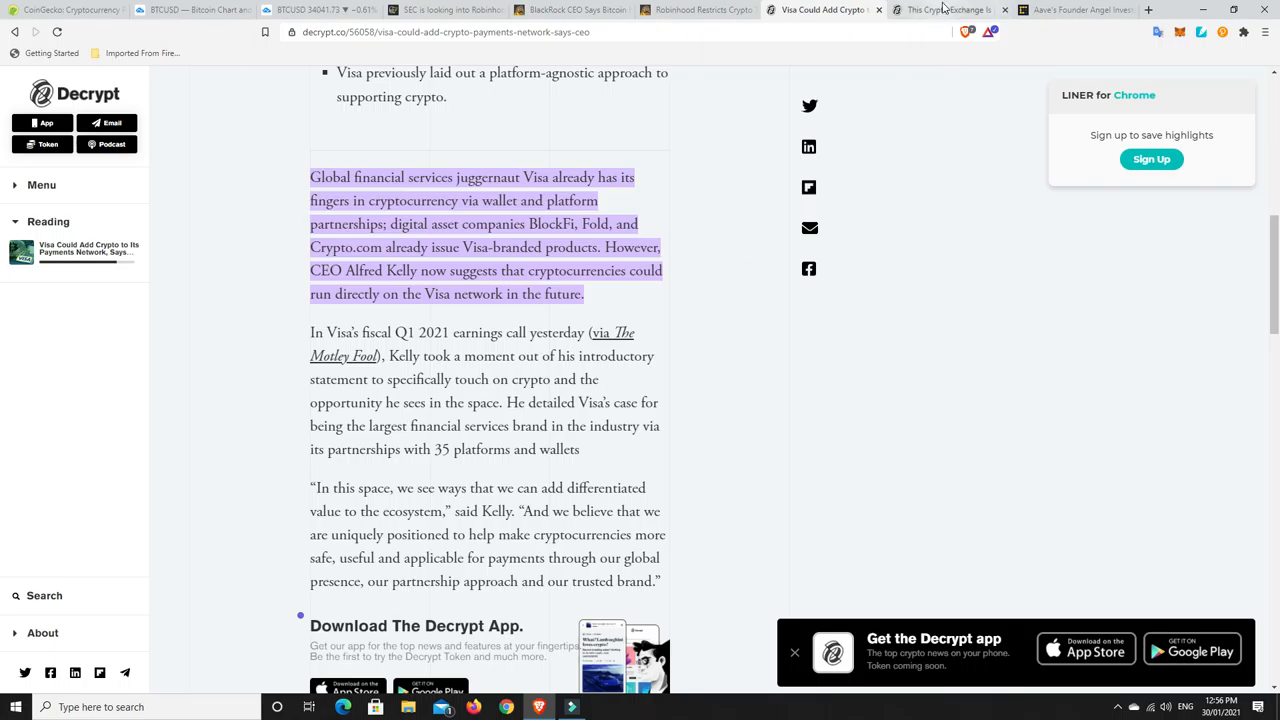
click(945, 9)
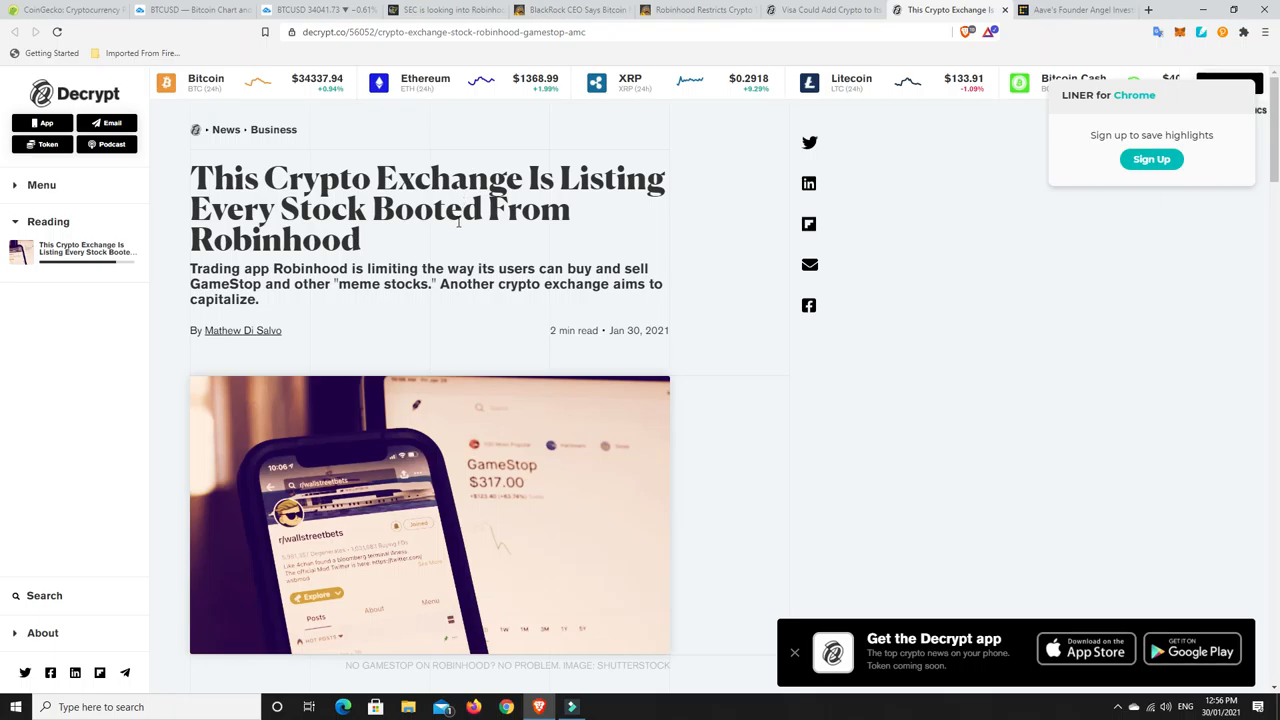
mouse_move(485, 213)
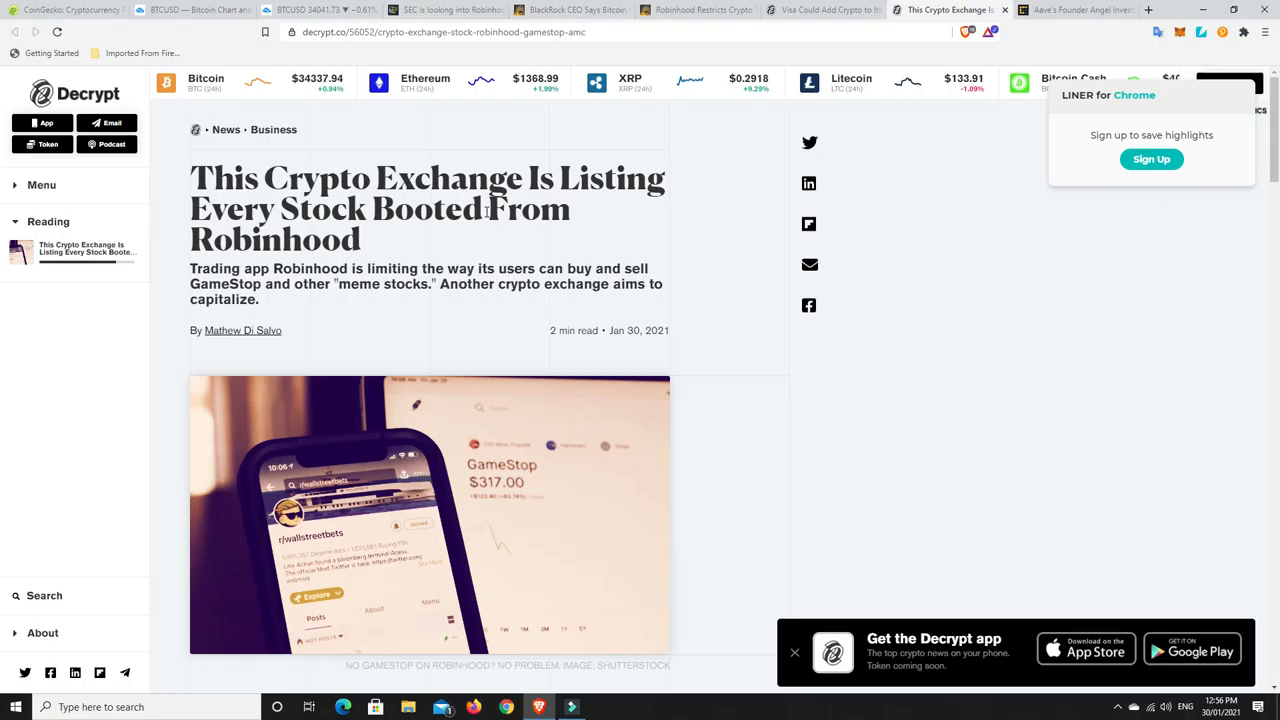
Step: Finish the Bittrex tokenized stocks story, then open the Aave founder angel investing article
scroll(down, 3)
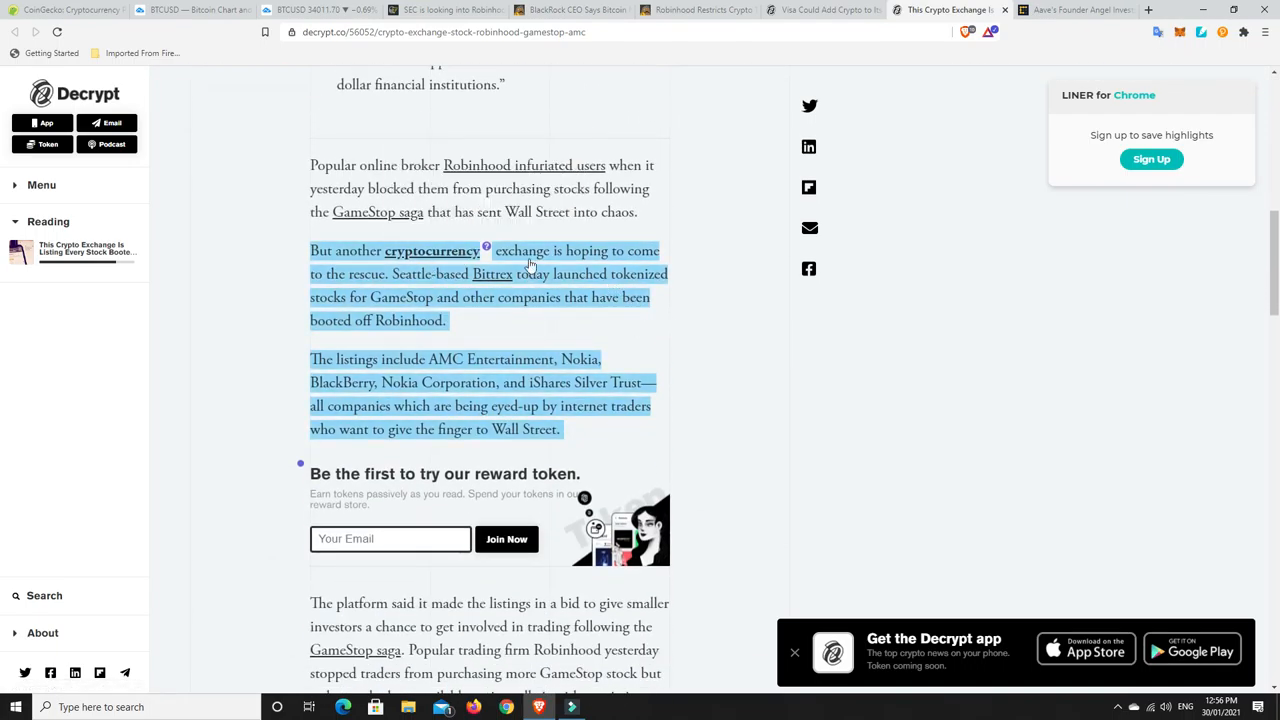
mouse_move(420, 277)
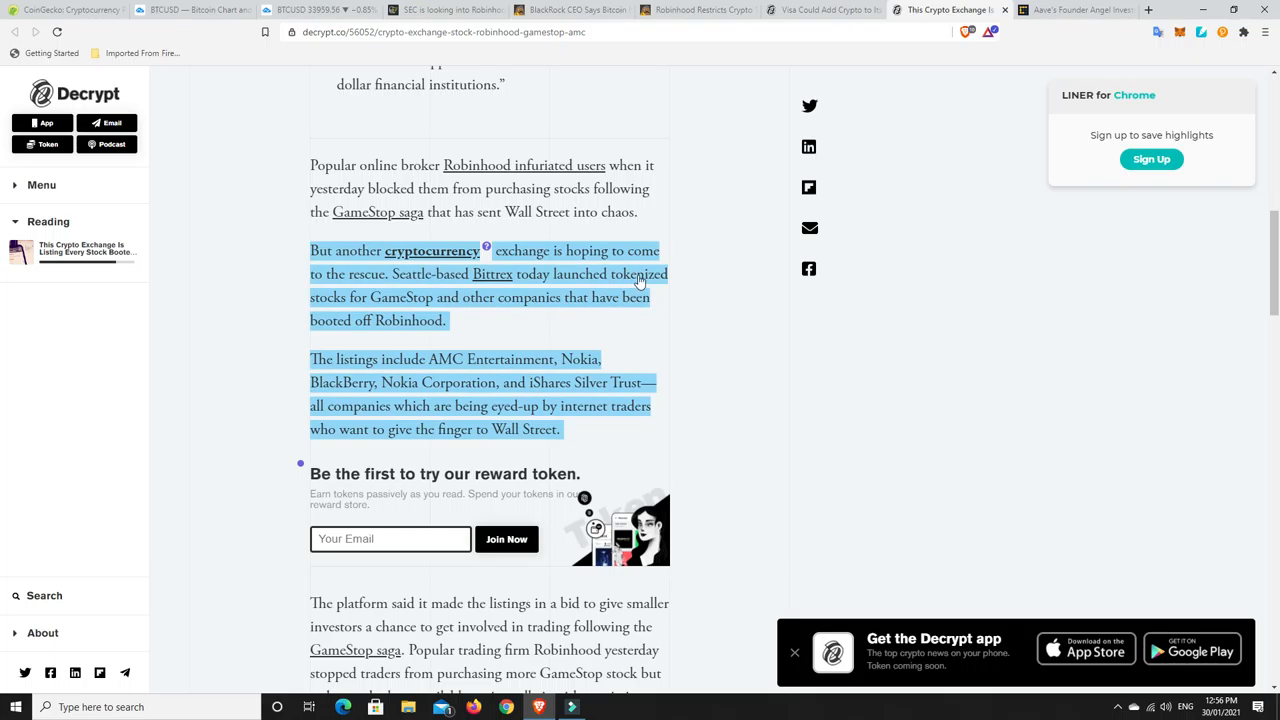
mouse_move(355, 310)
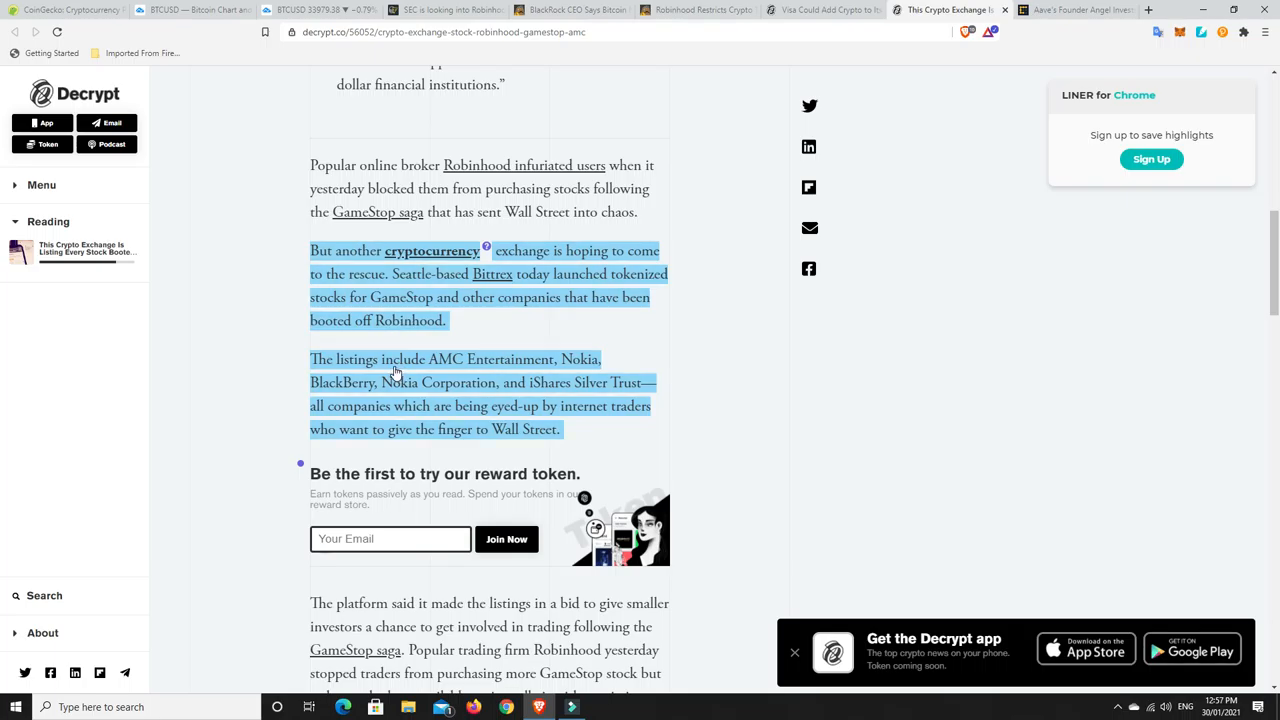
mouse_move(550, 373)
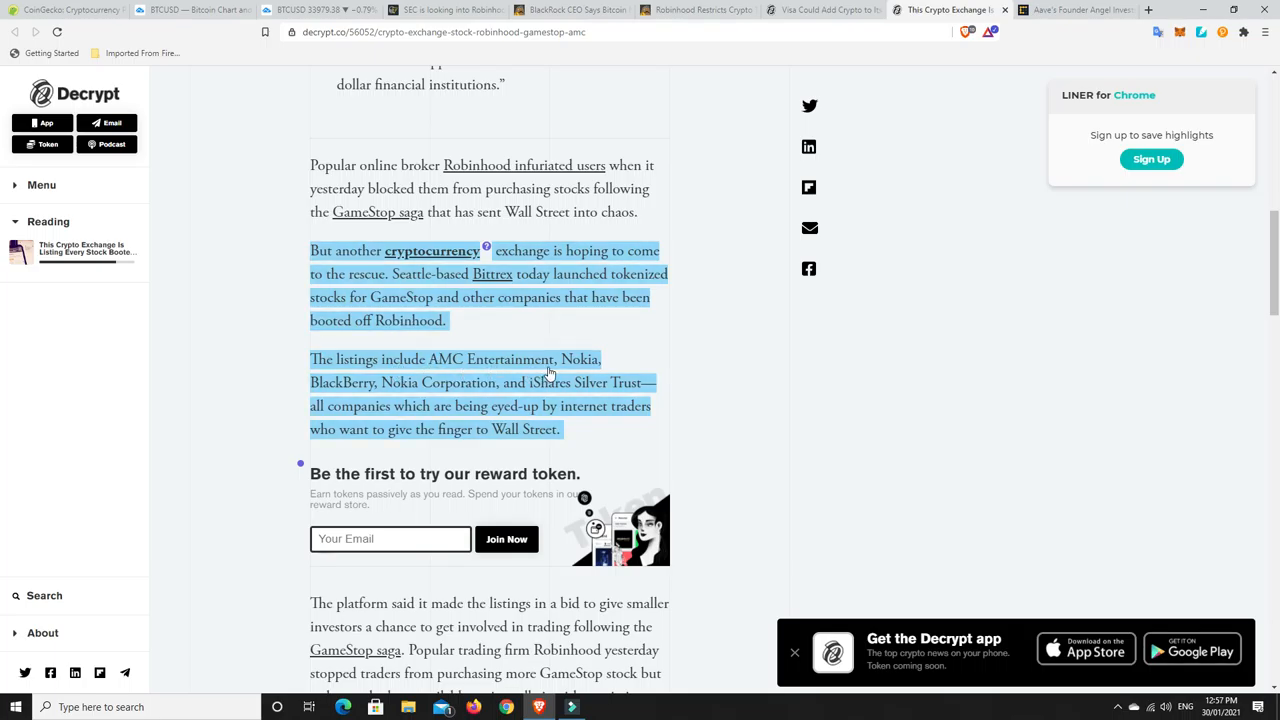
mouse_move(508, 388)
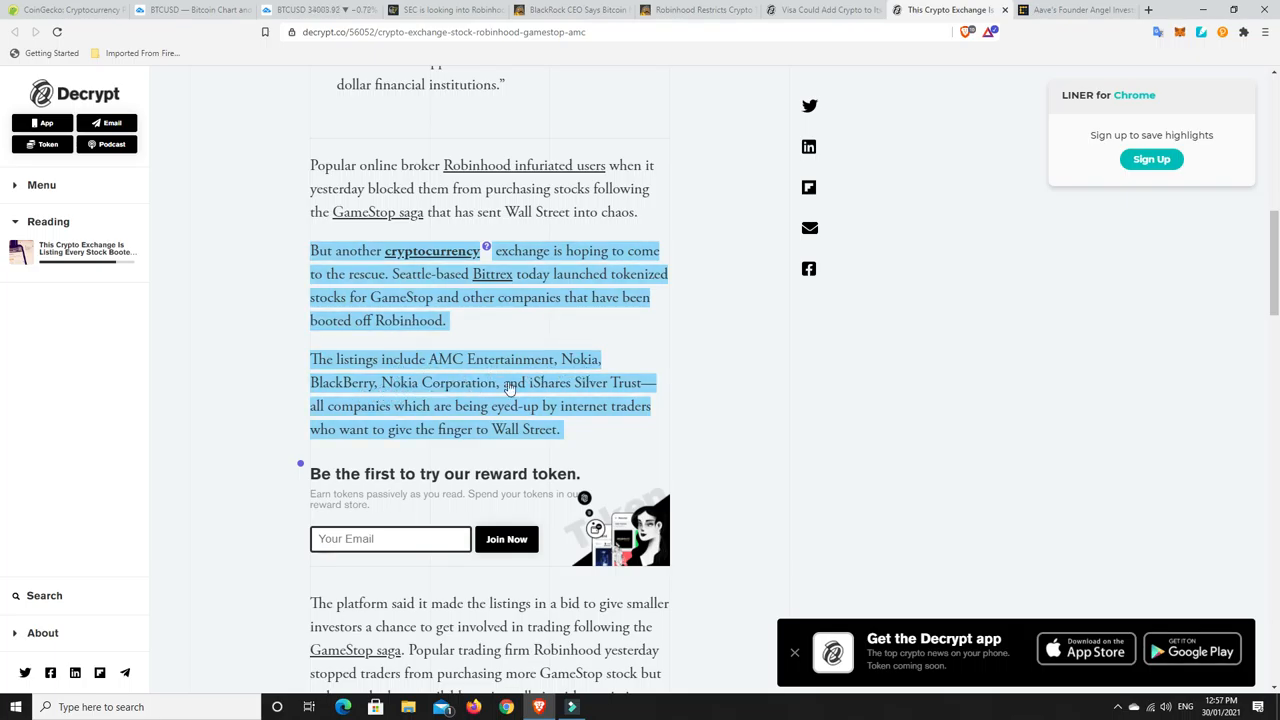
mouse_move(635, 395)
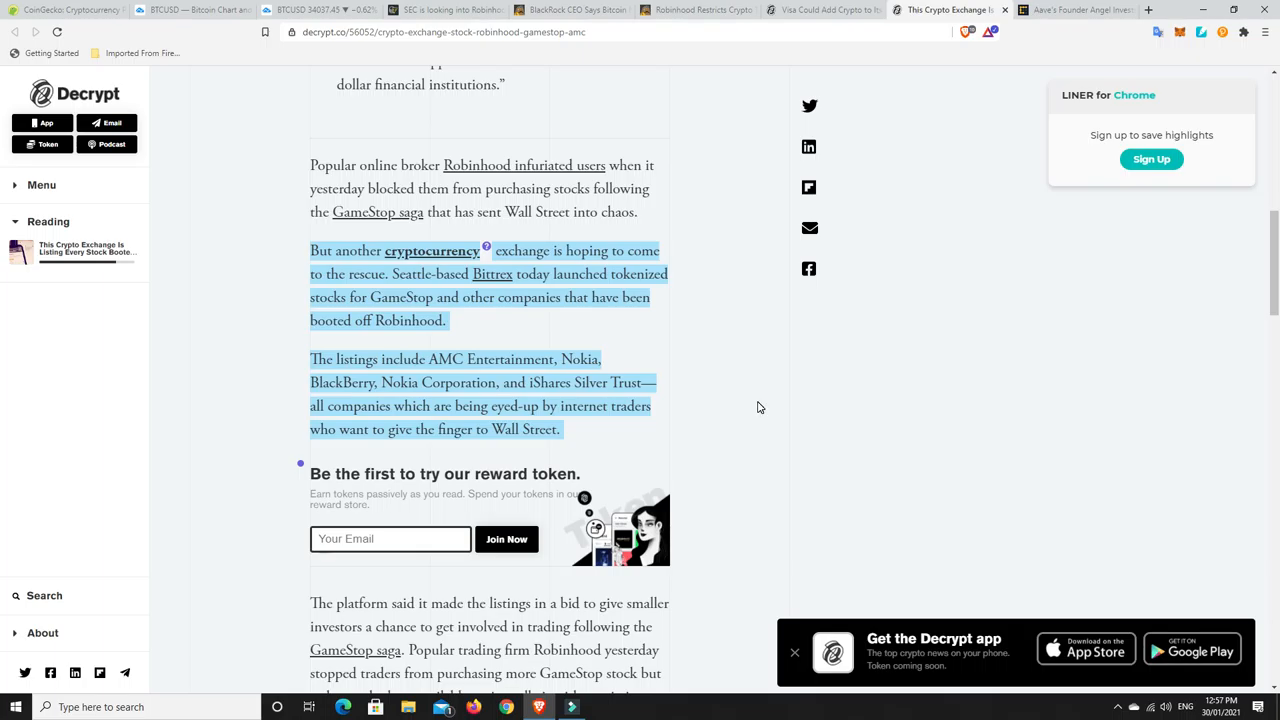
mouse_move(473, 347)
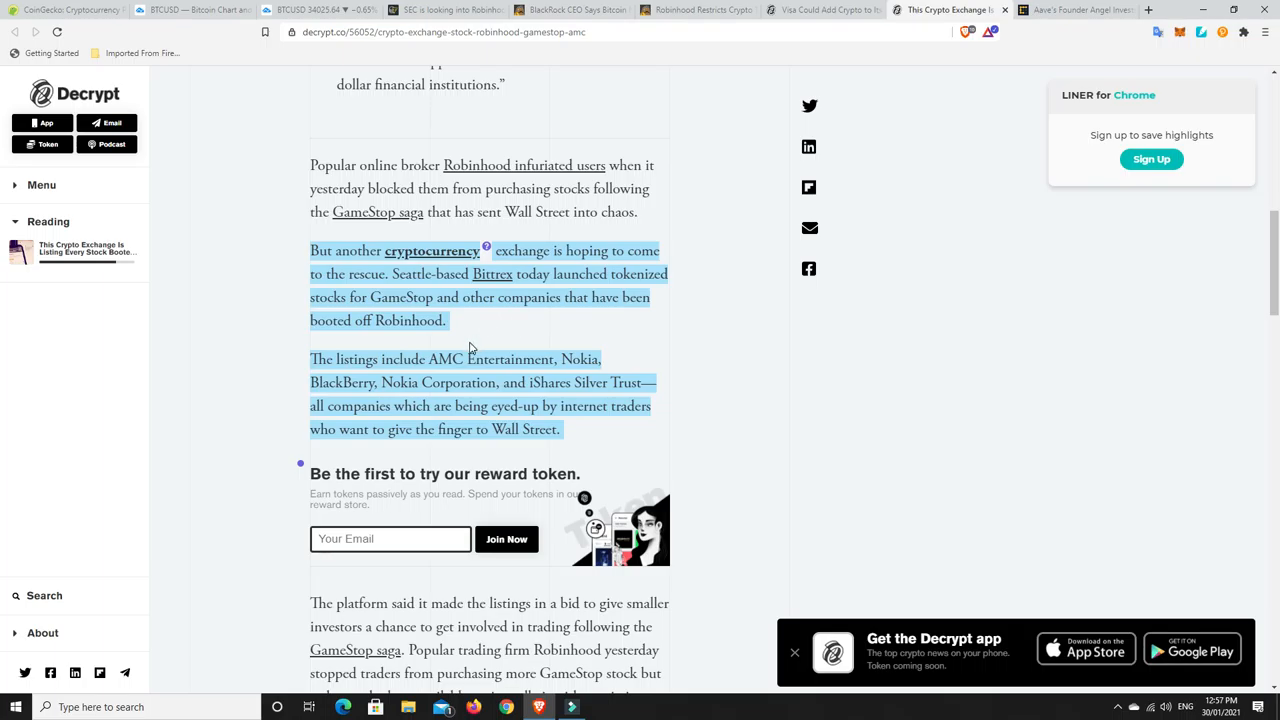
mouse_move(668, 422)
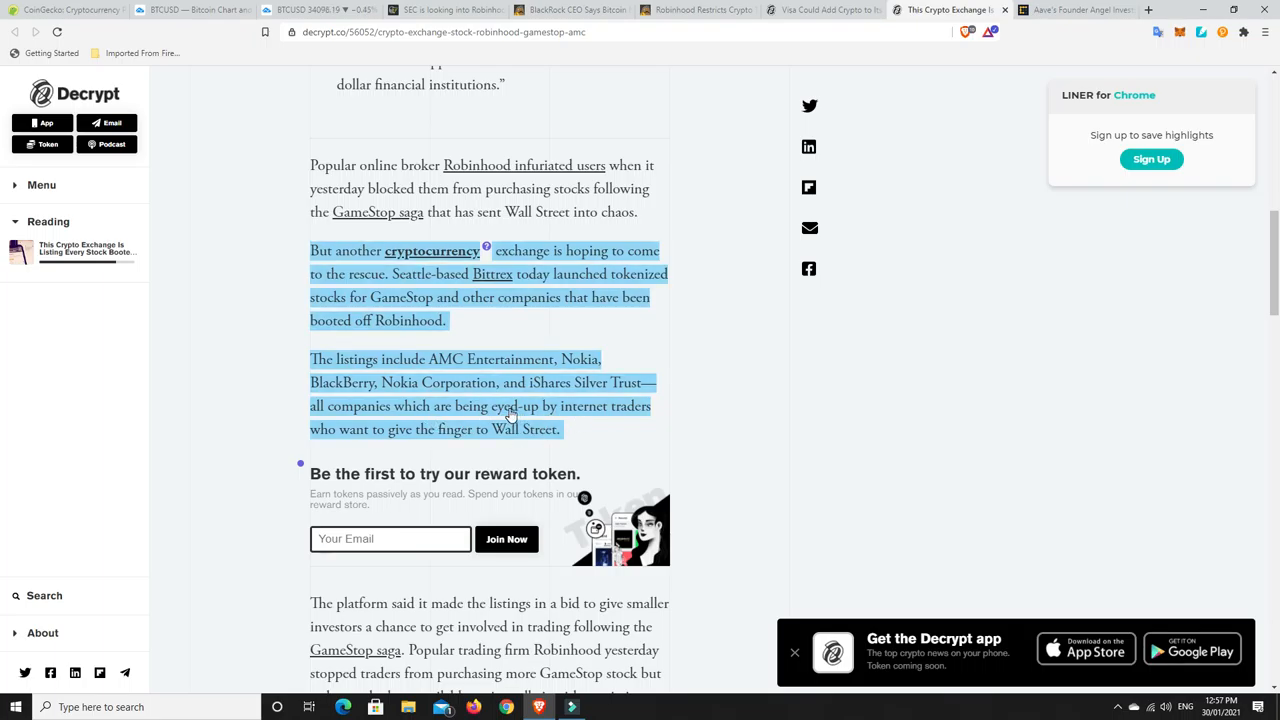
mouse_move(502, 441)
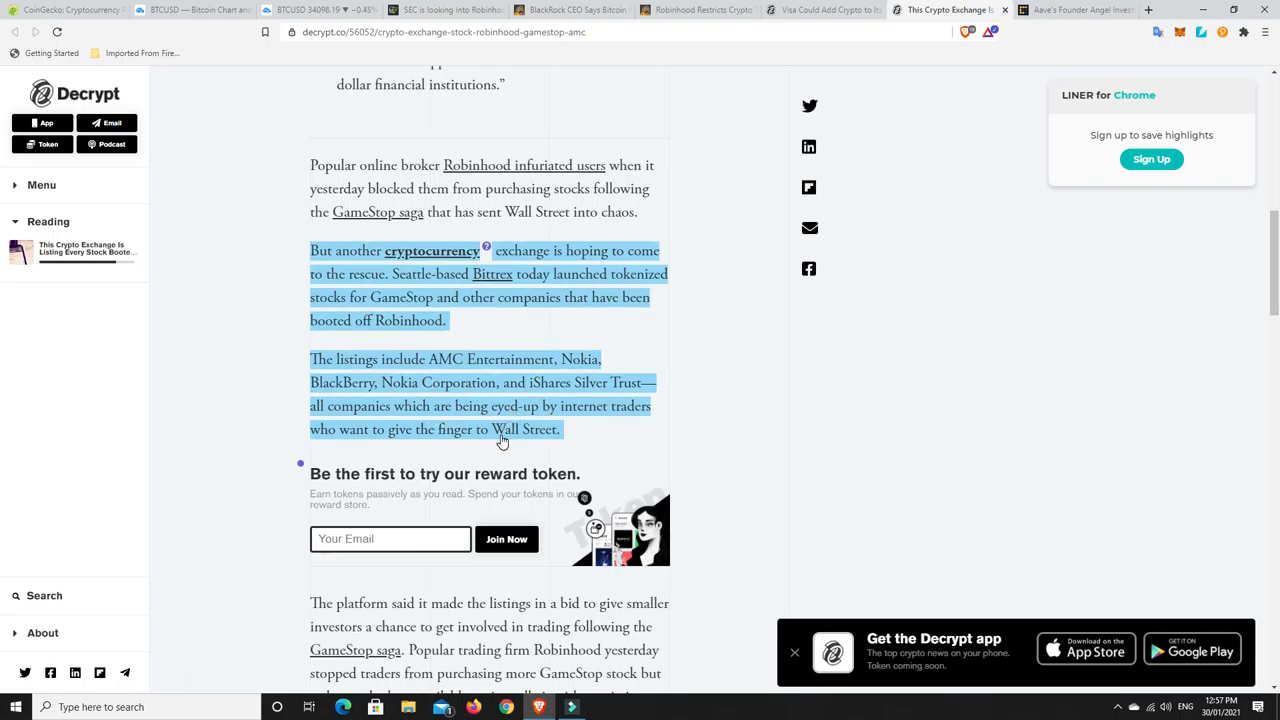
mouse_move(485, 442)
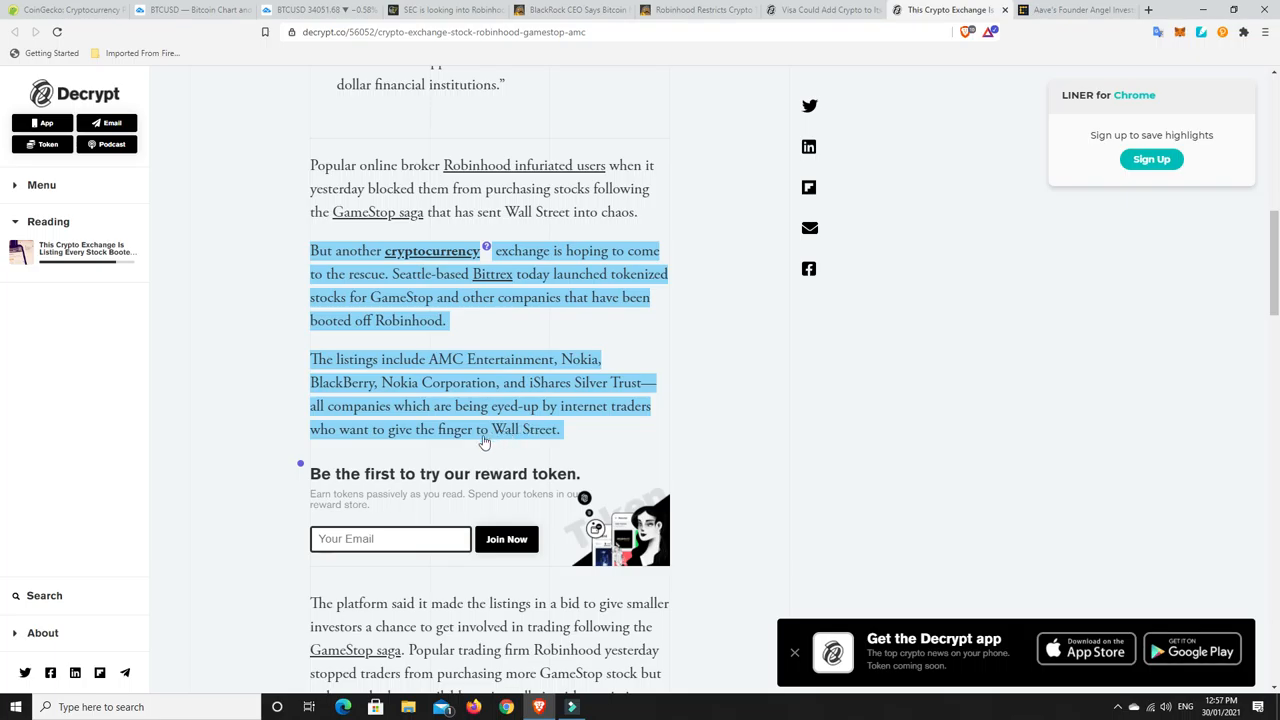
mouse_move(680, 443)
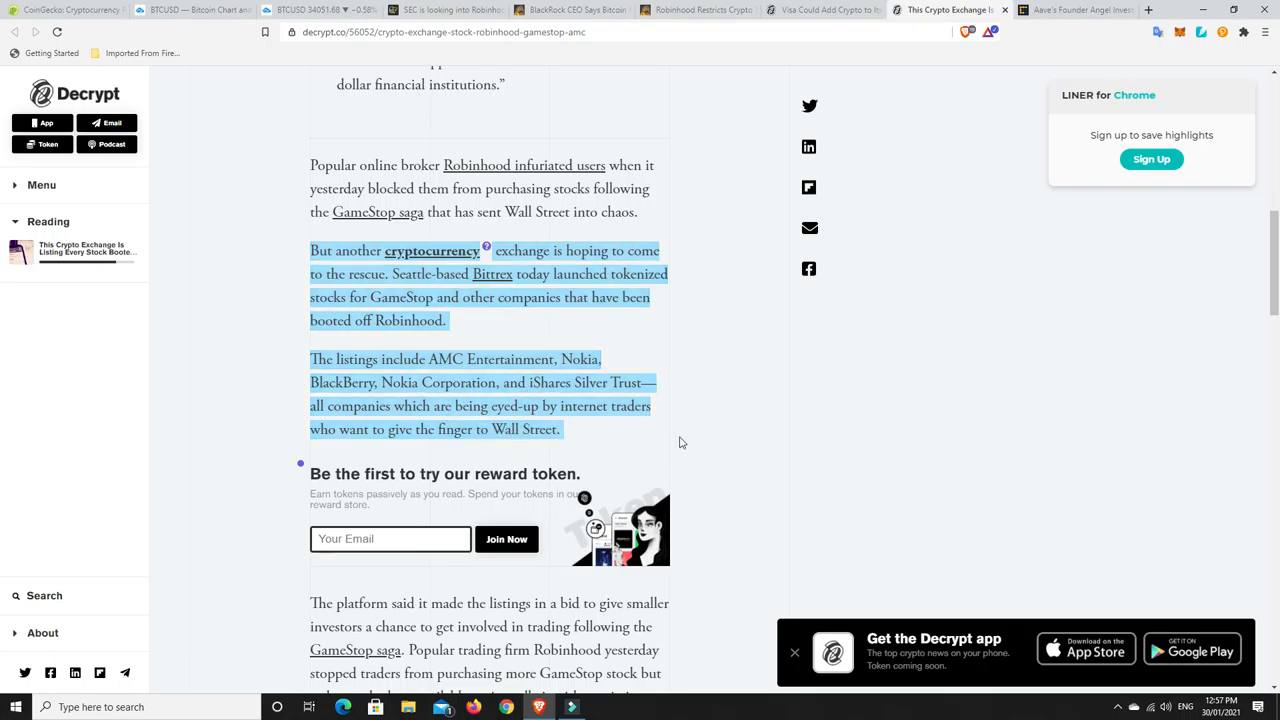
mouse_move(695, 416)
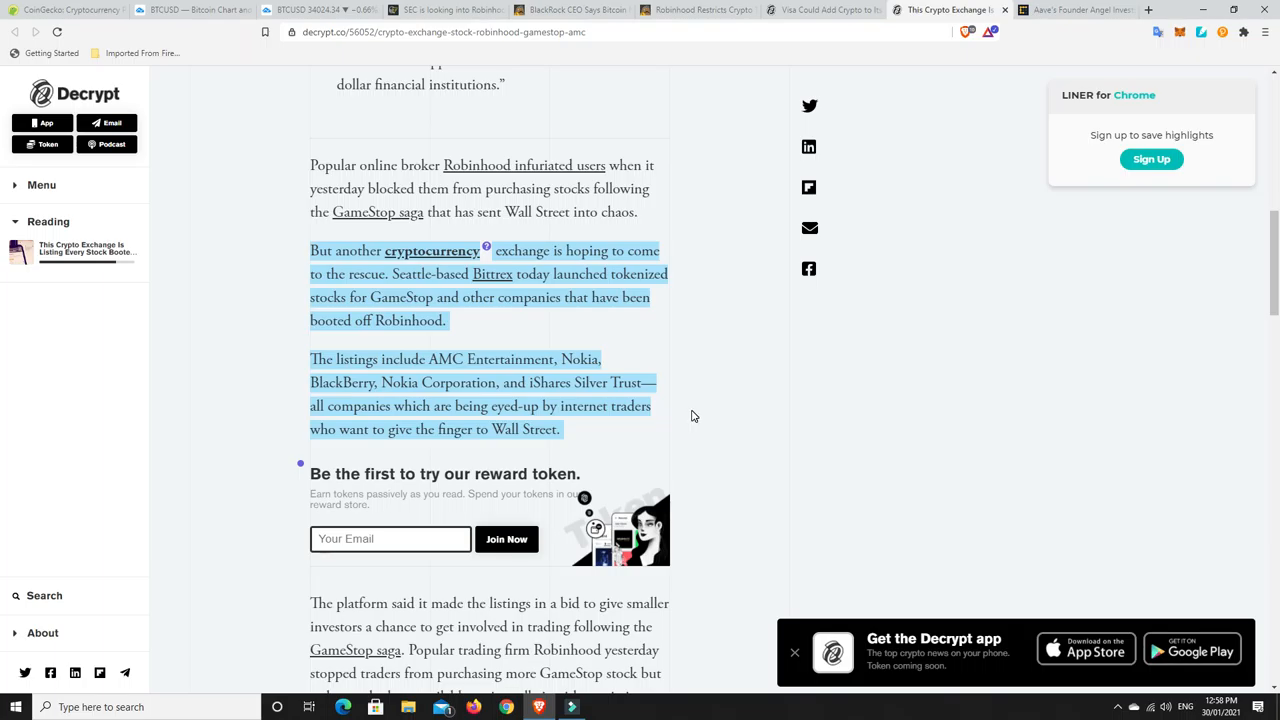
mouse_move(728, 404)
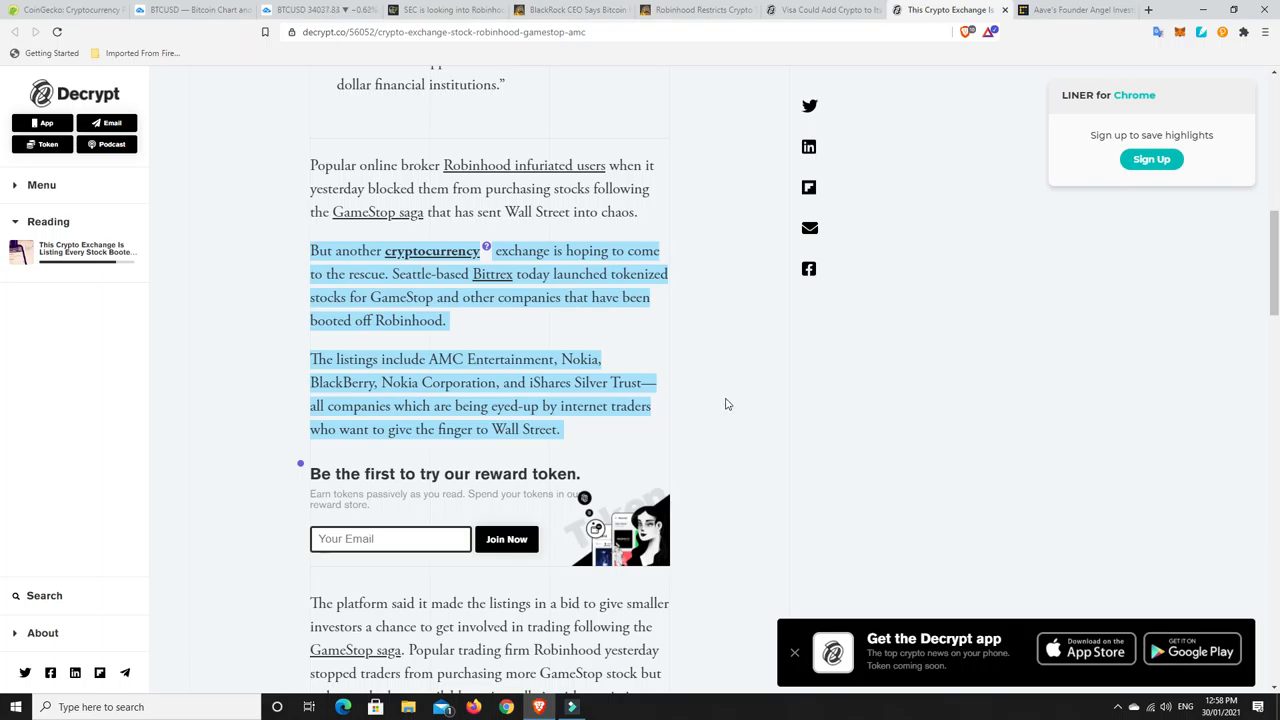
mouse_move(730, 403)
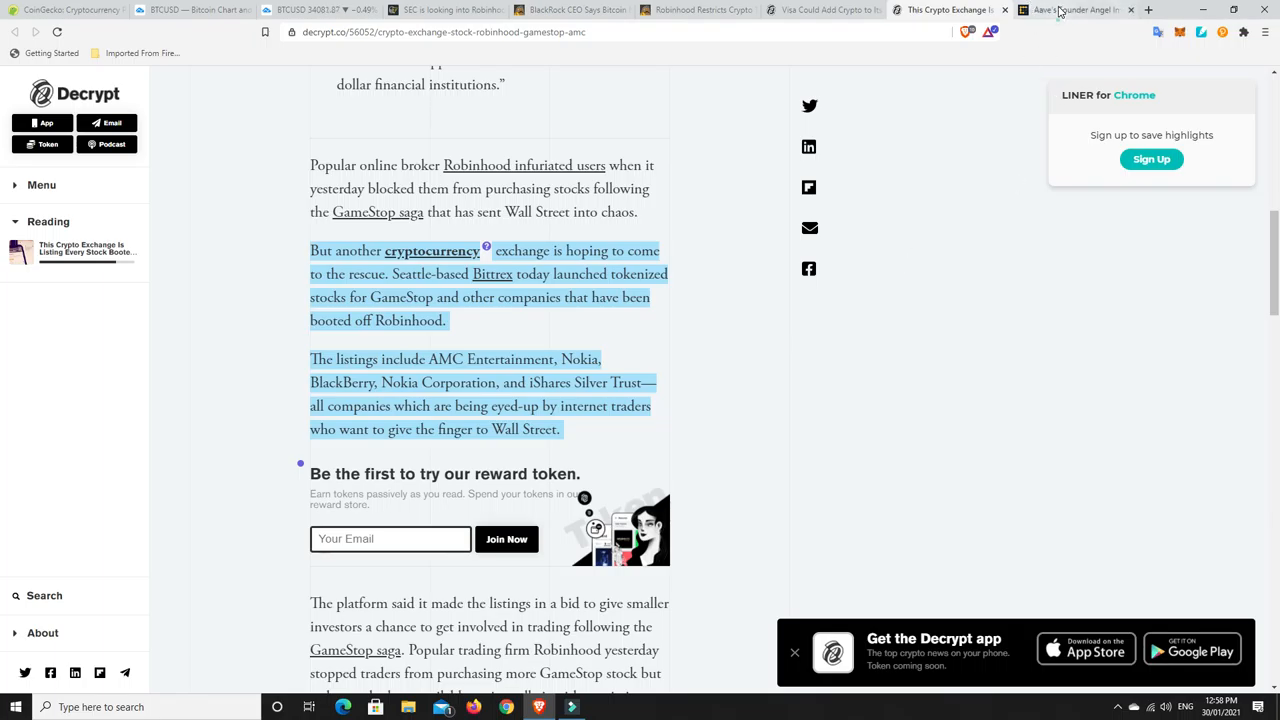
click(1070, 9)
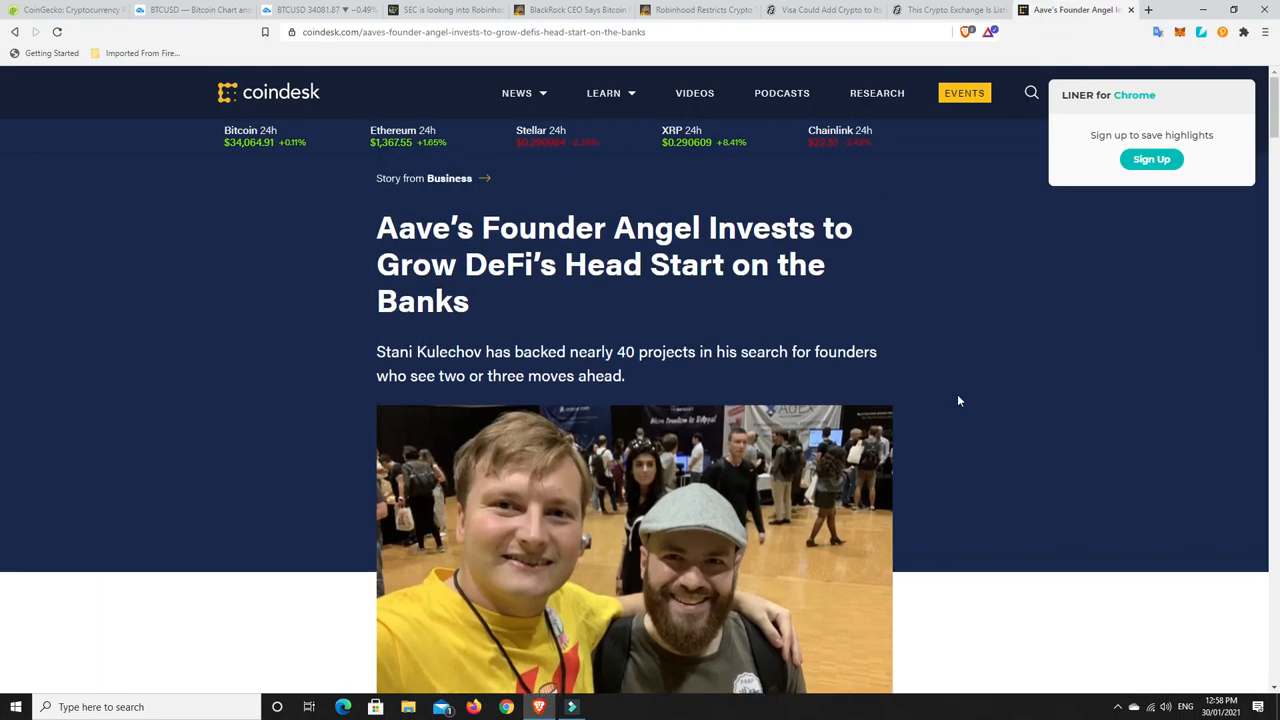
Step: Read the CoinDesk Aave article from the headline down to the 'Dark forest' section
scroll(down, 3)
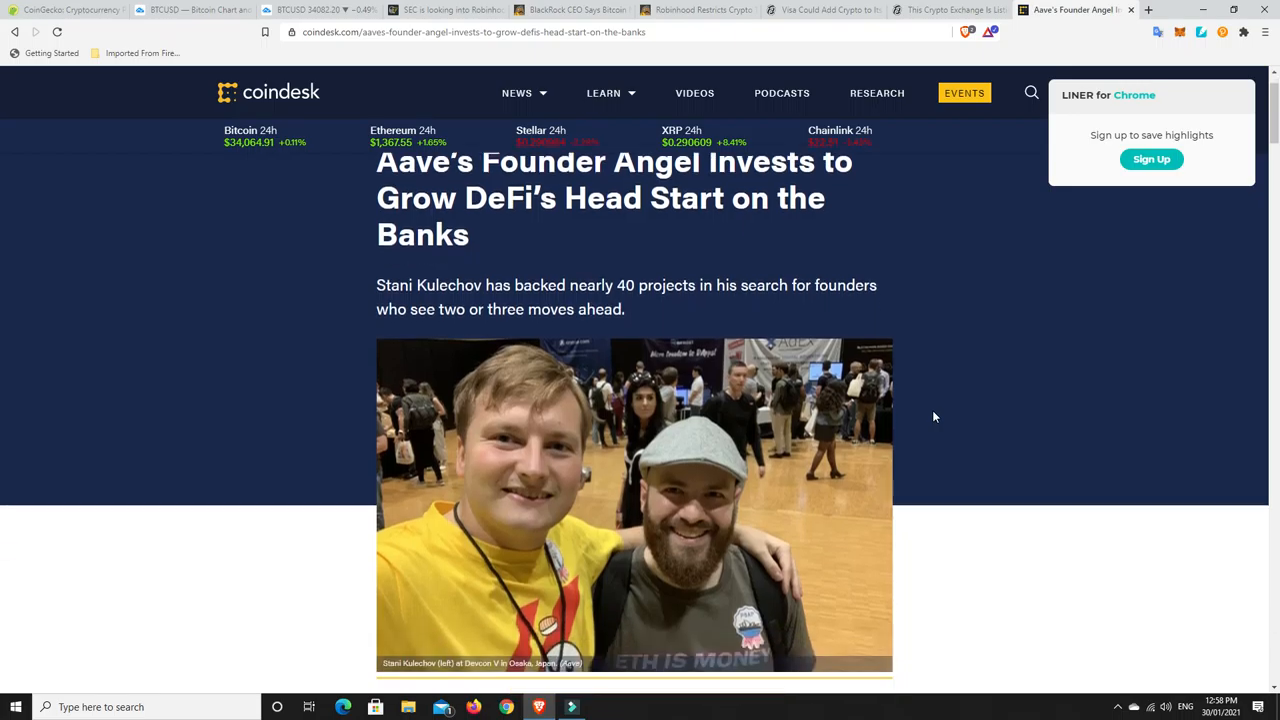
mouse_move(931, 431)
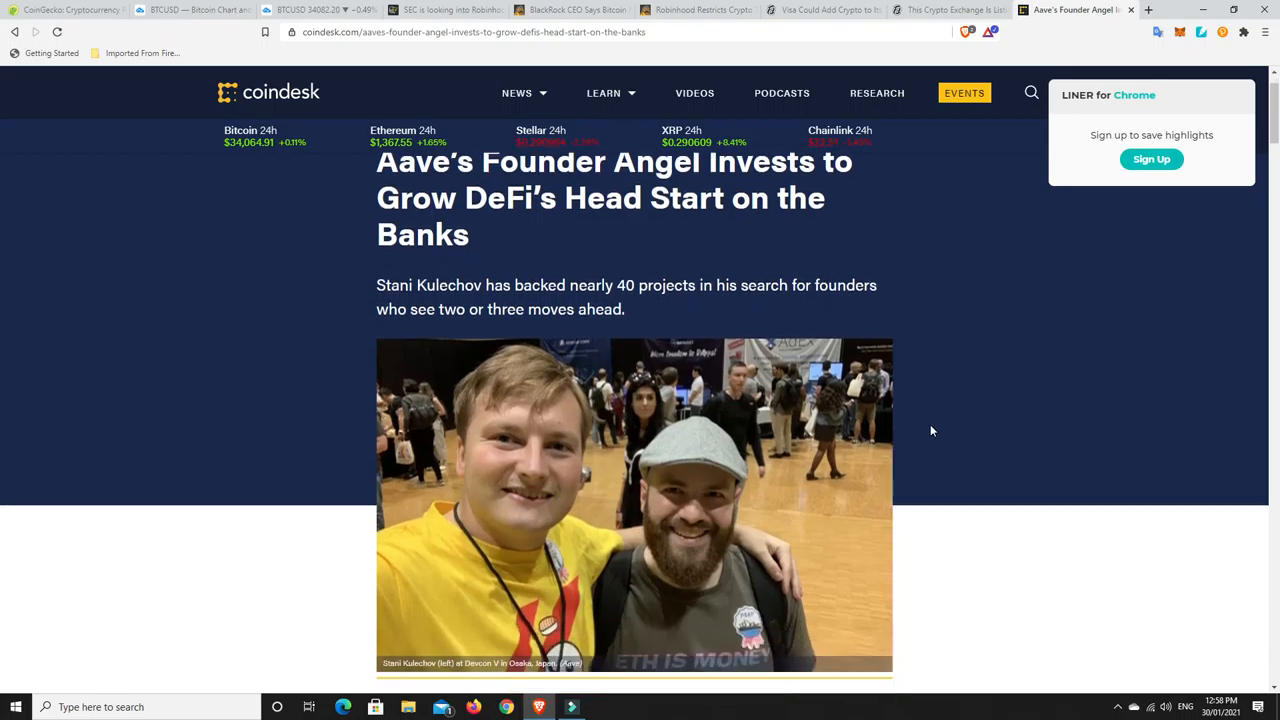
scroll(down, 3)
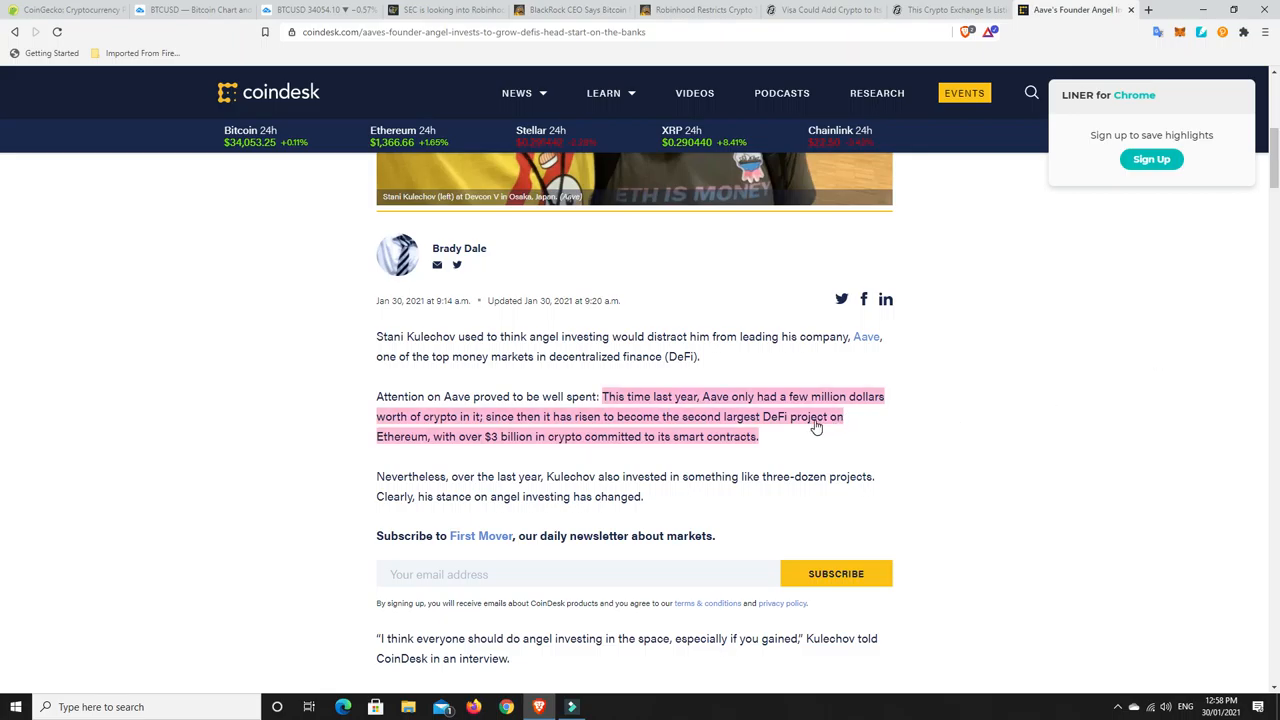
mouse_move(515, 446)
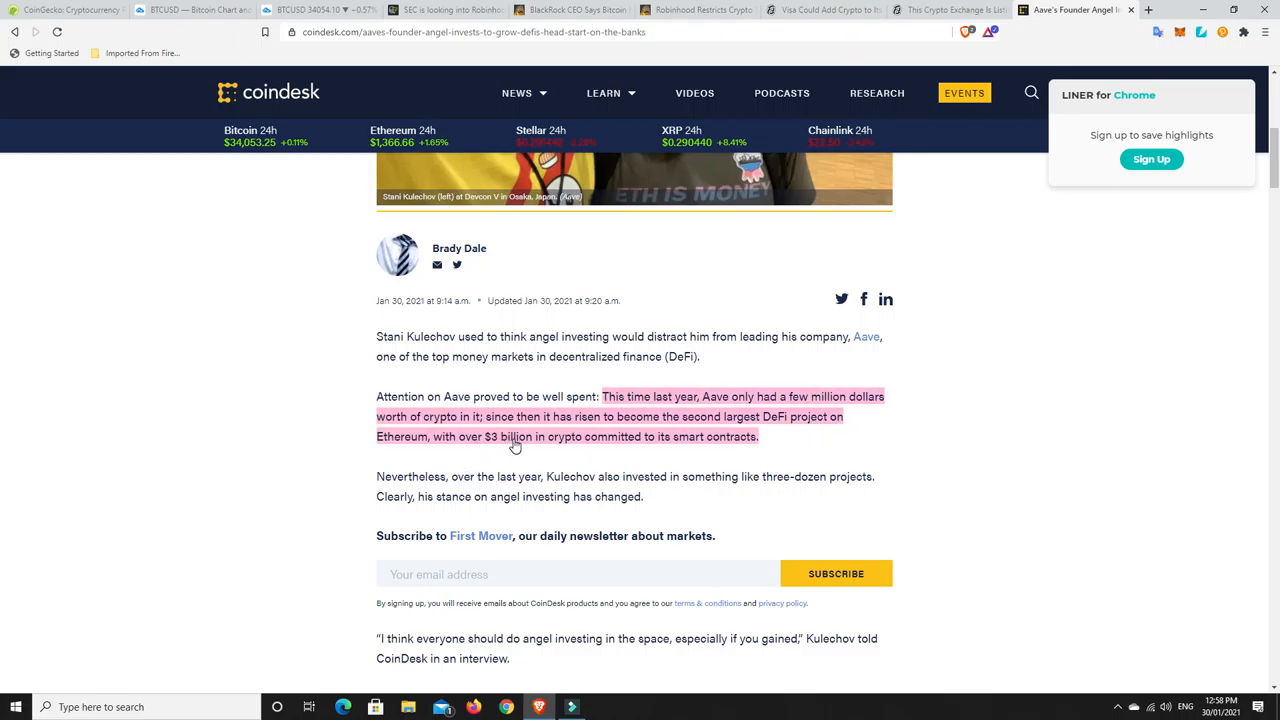
mouse_move(700, 450)
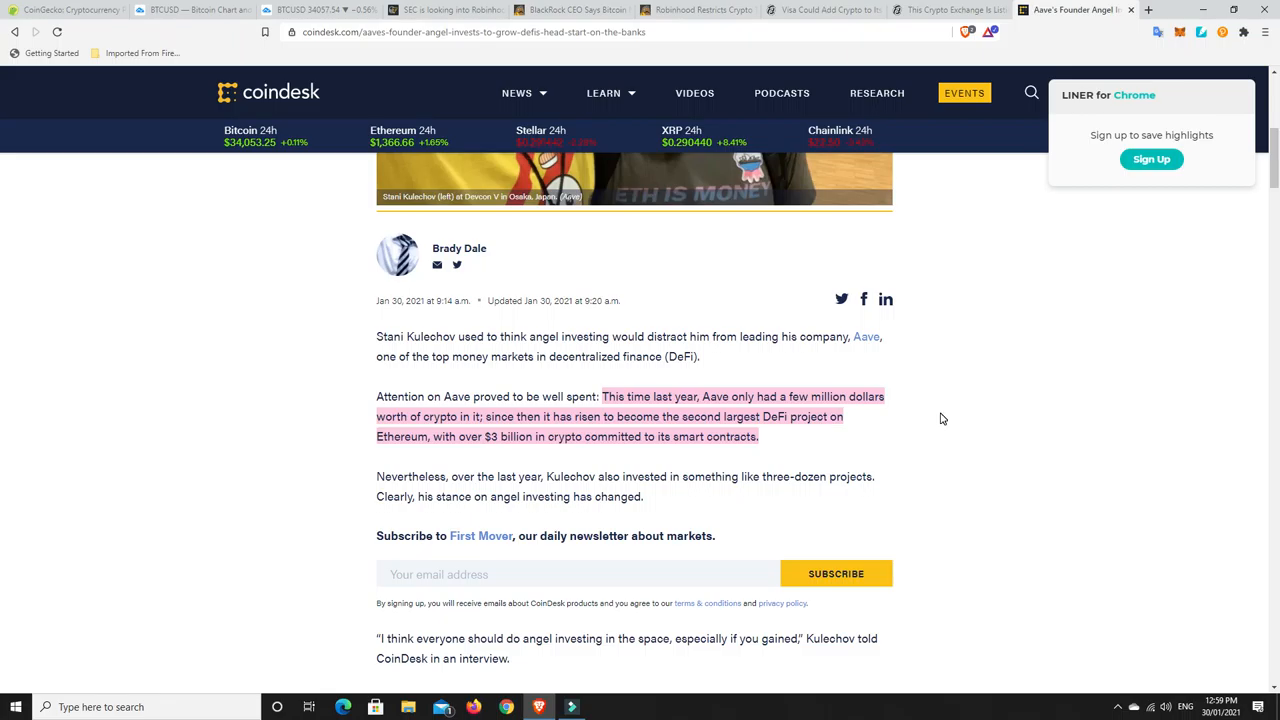
scroll(down, 3)
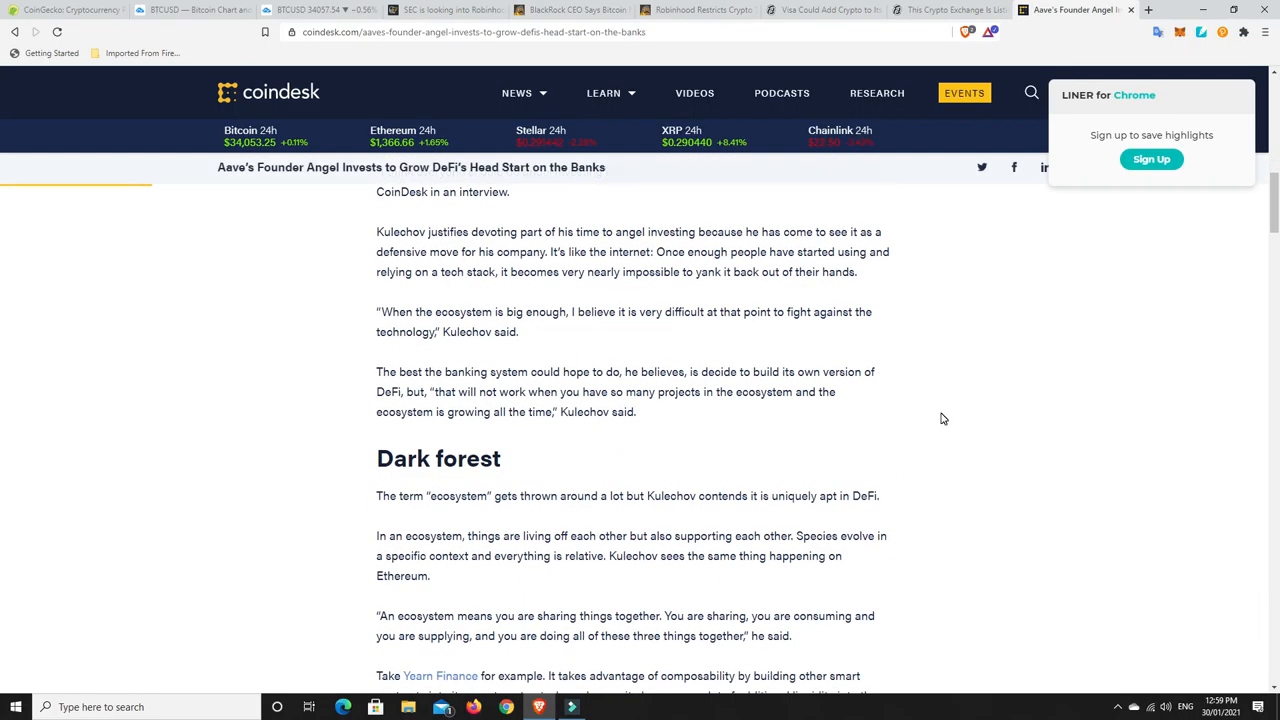
Step: Scroll down through the Picks section on Kulechov's investments in Pods Finance, Certora and Shell Protocol
scroll(down, 3)
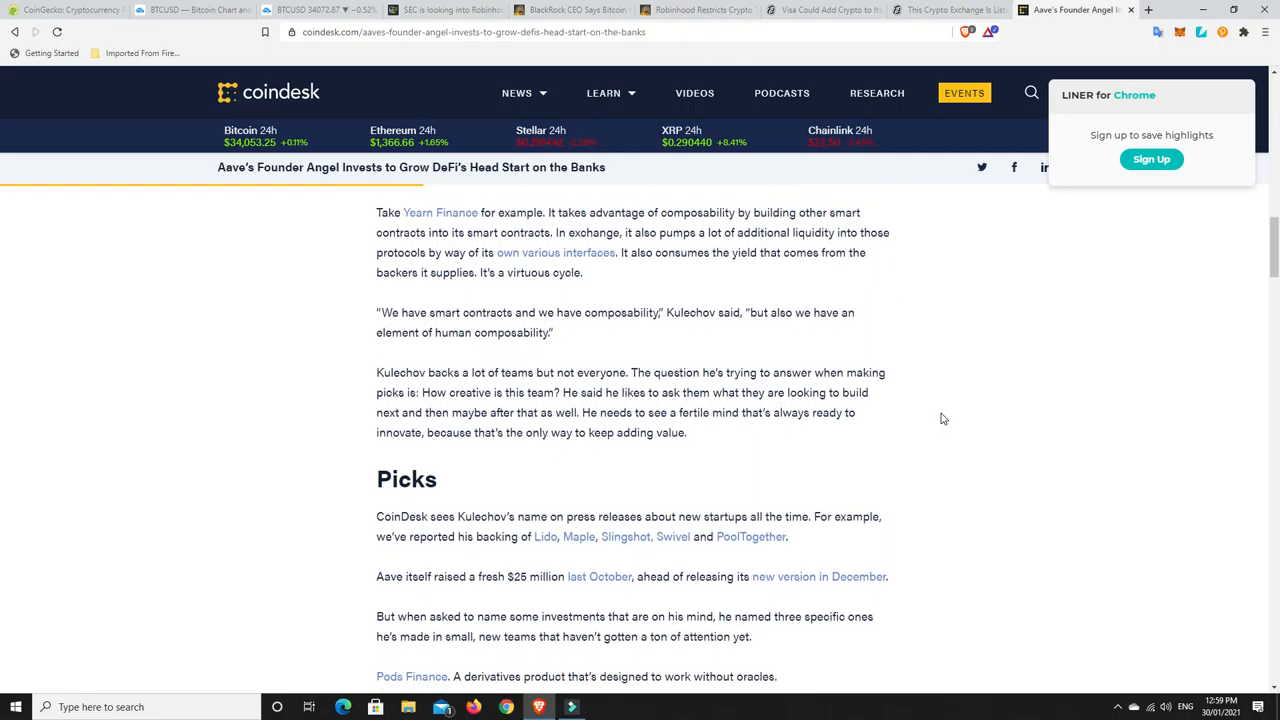
scroll(down, 3)
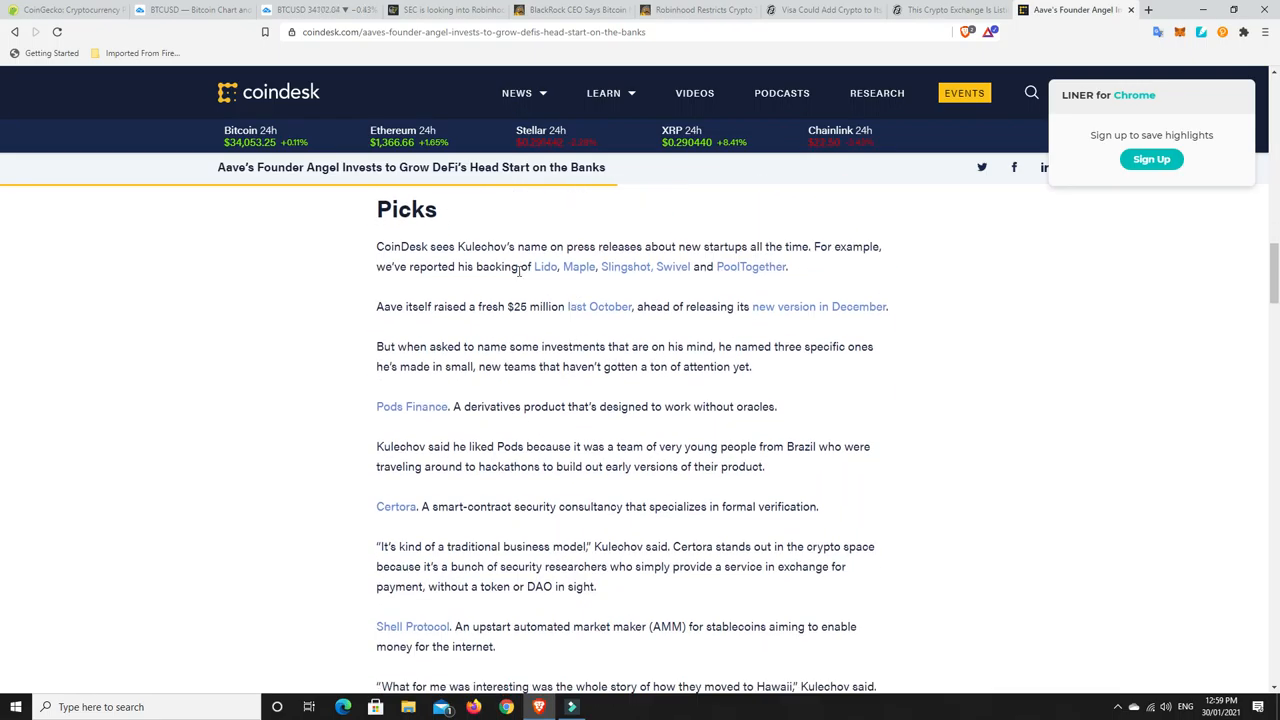
mouse_move(543, 277)
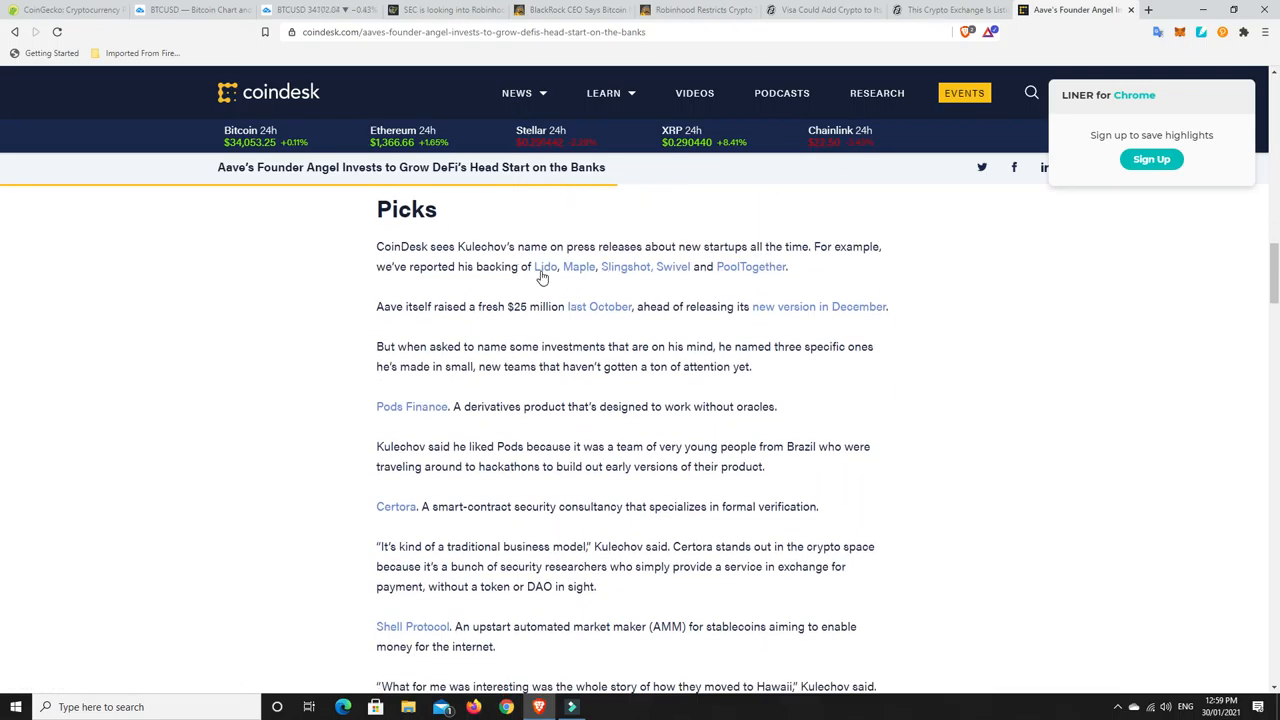
mouse_move(671, 266)
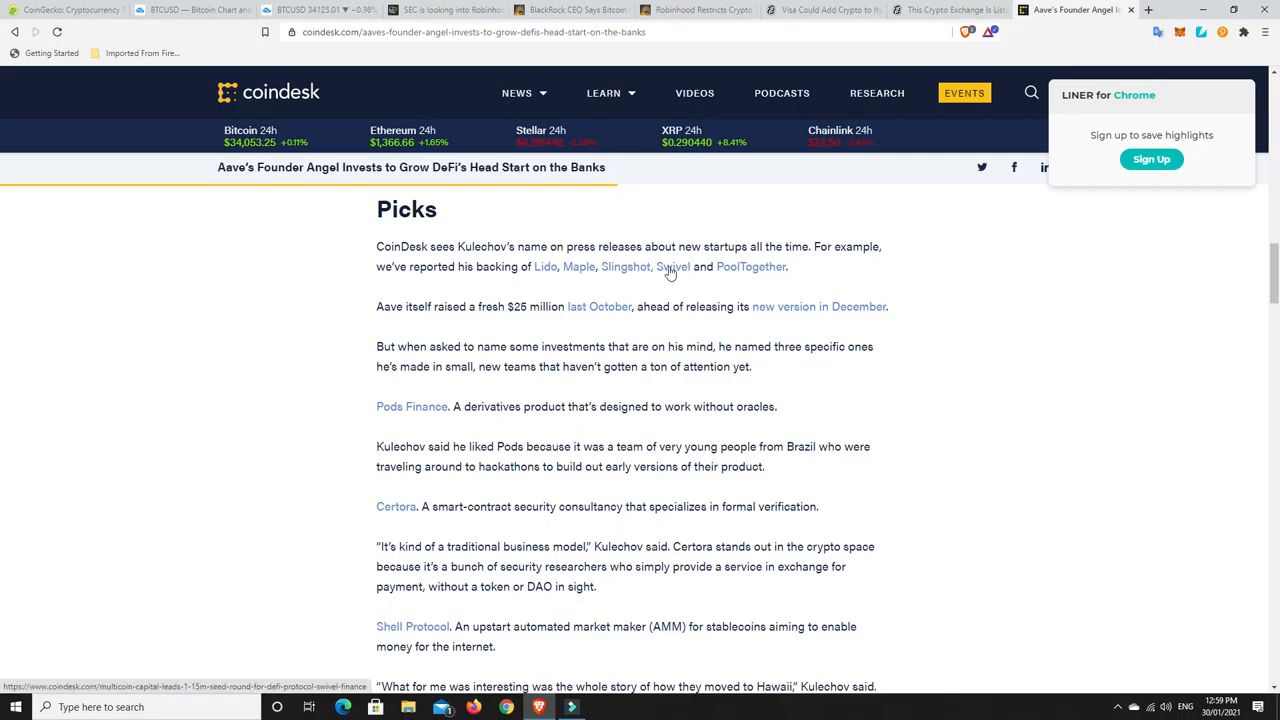
mouse_move(745, 267)
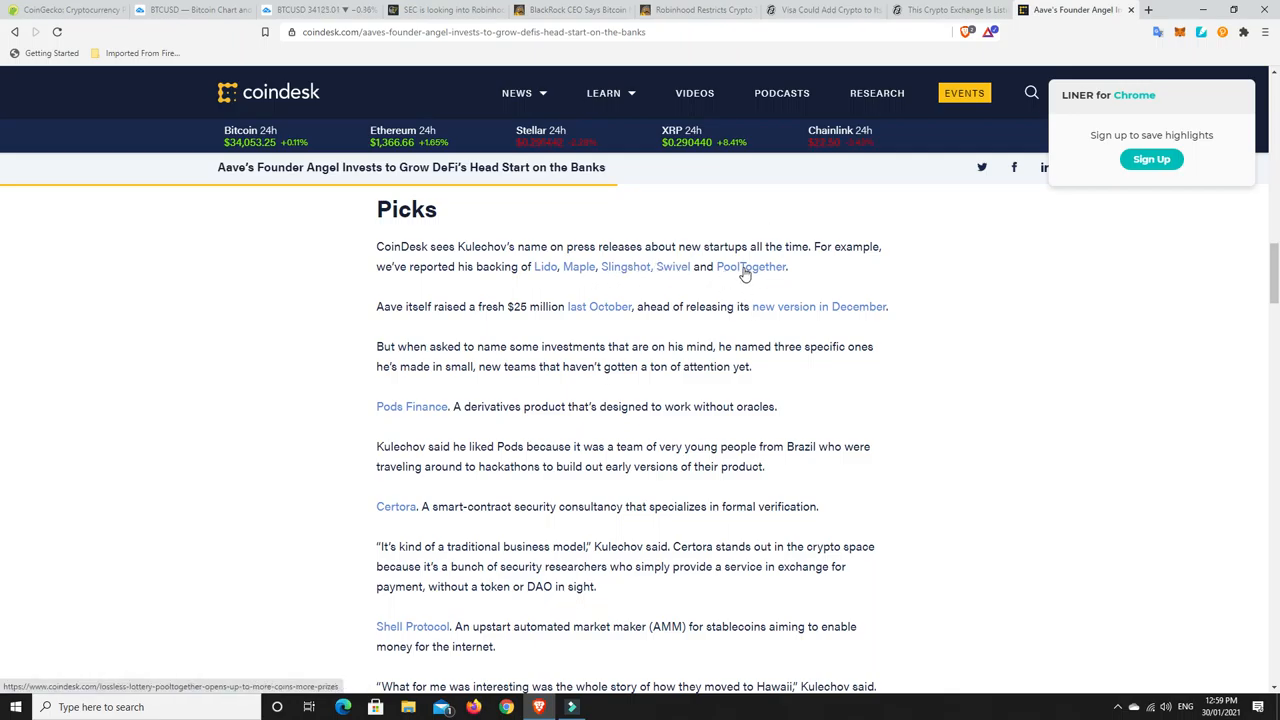
mouse_move(832, 278)
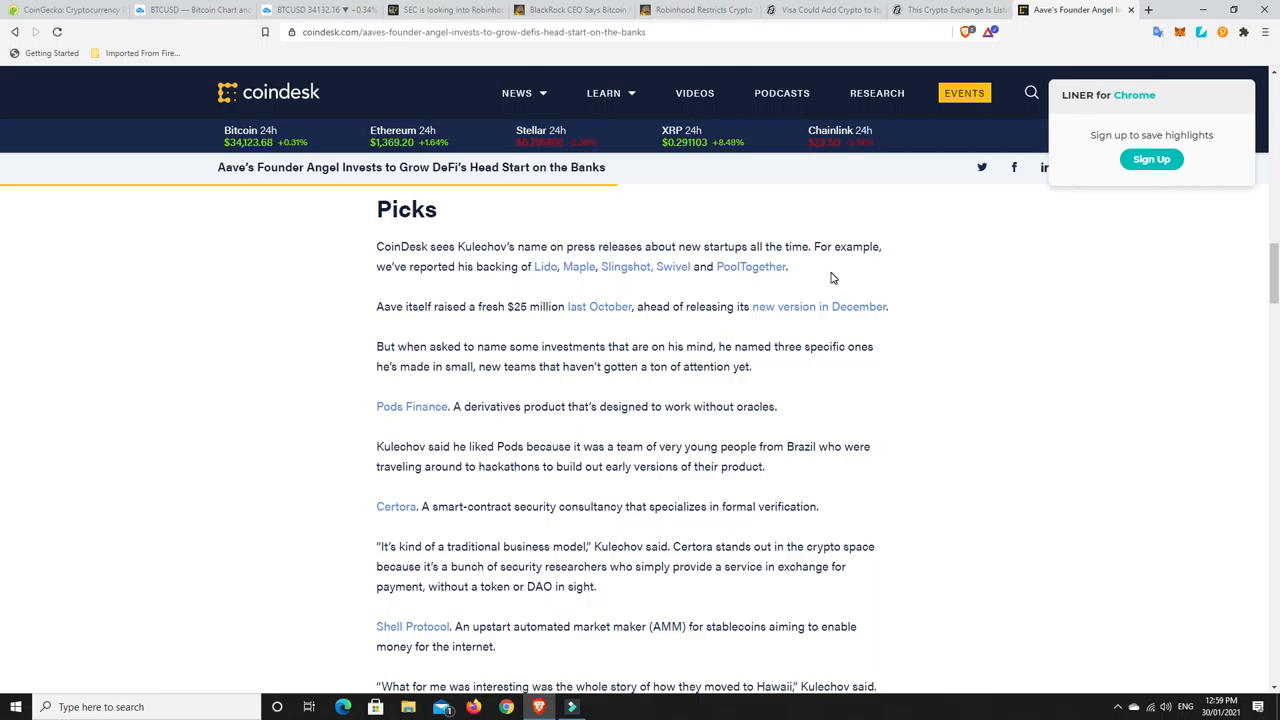
mouse_move(751, 266)
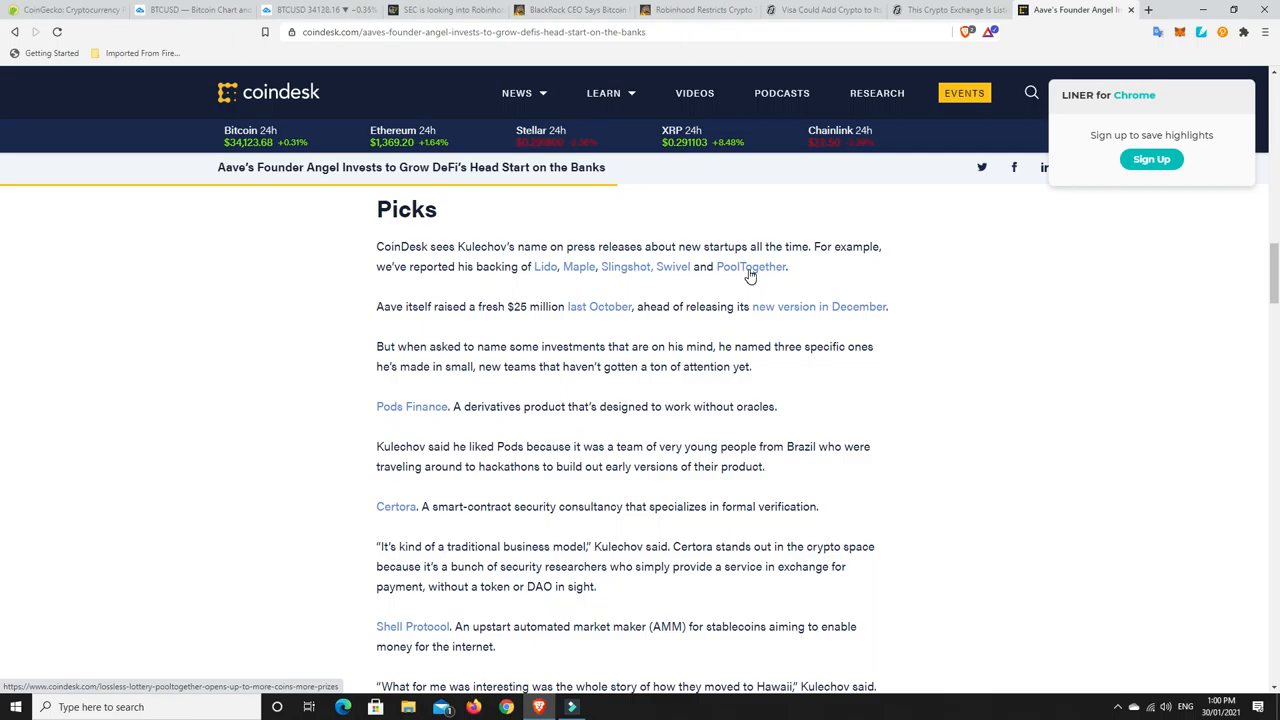
mouse_move(718, 285)
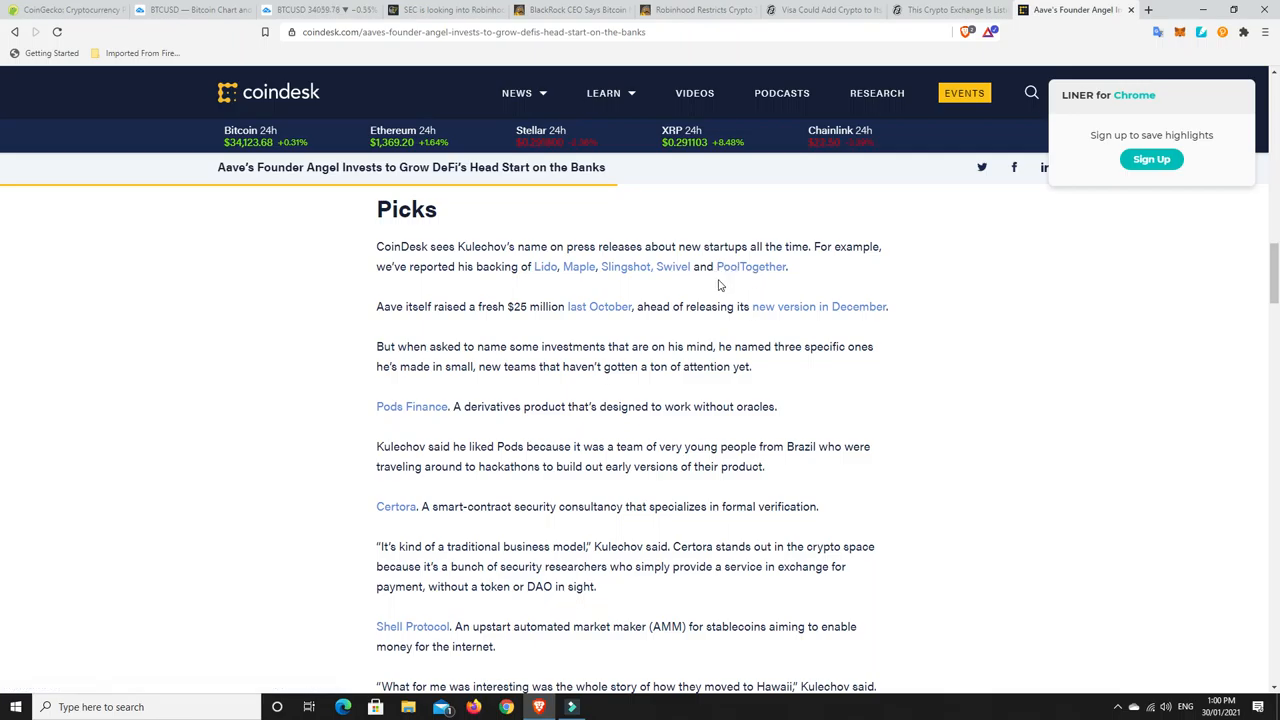
scroll(down, 3)
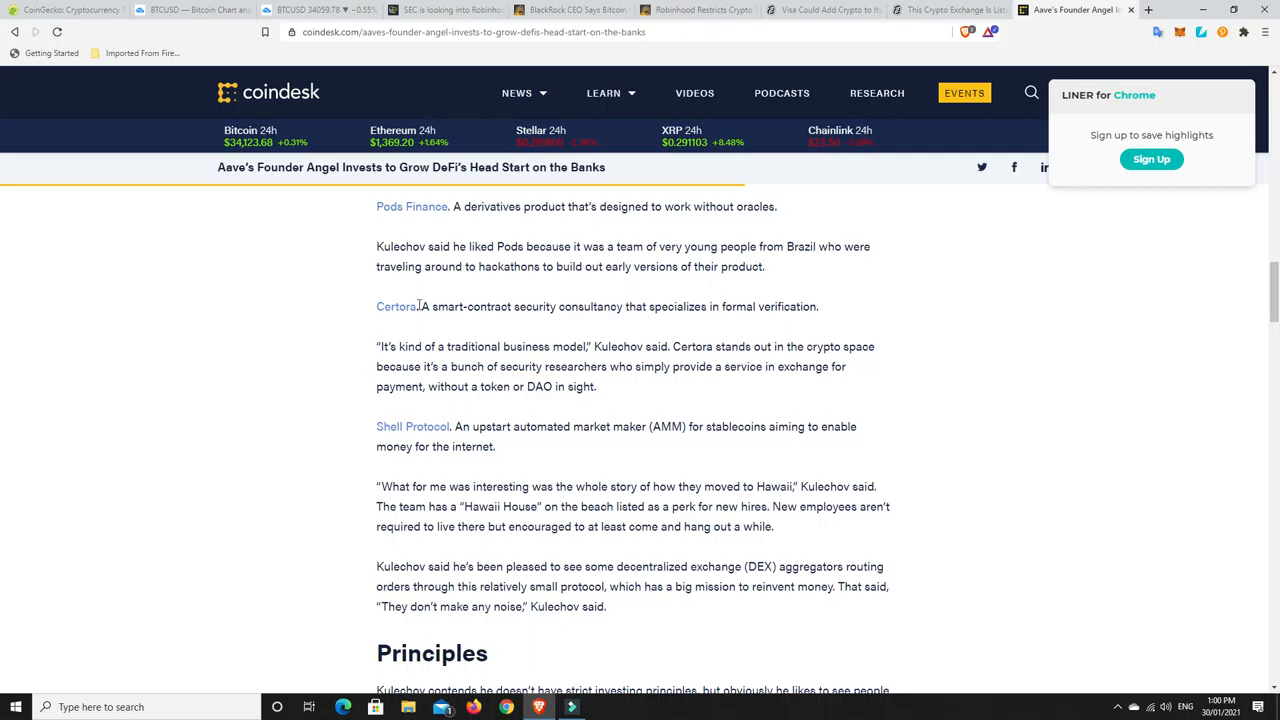
mouse_move(410, 430)
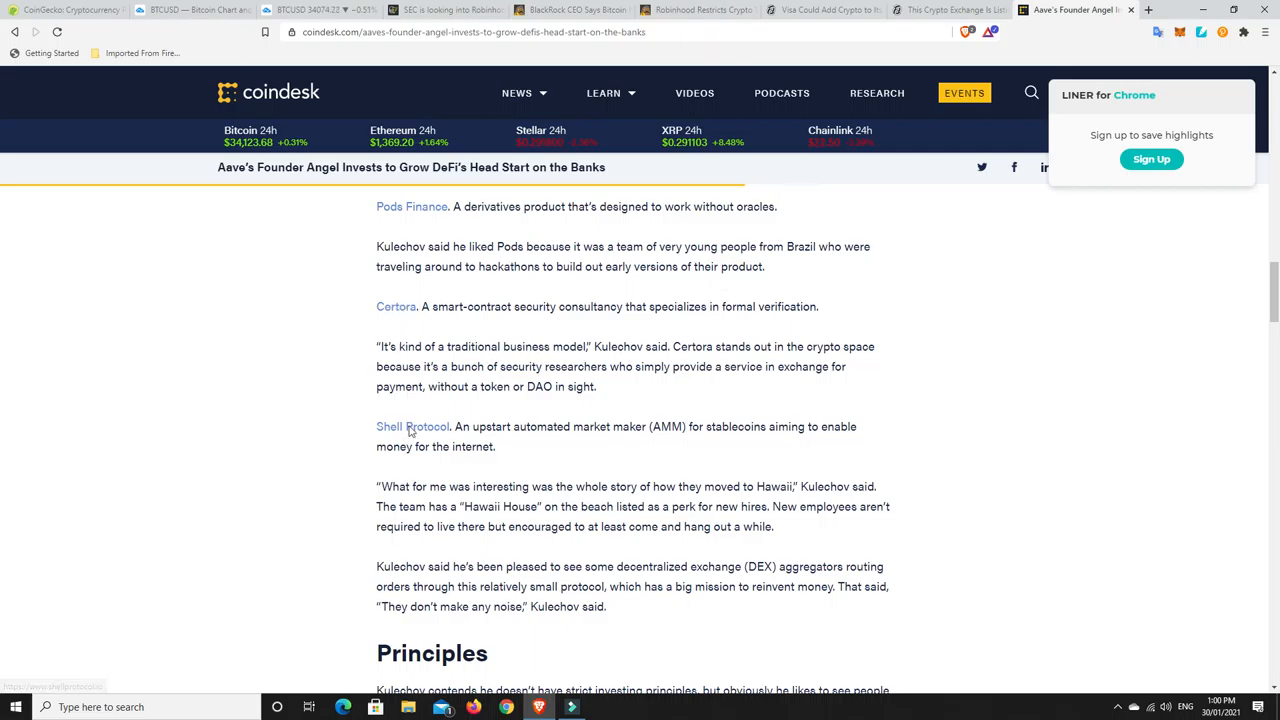
scroll(up, 3)
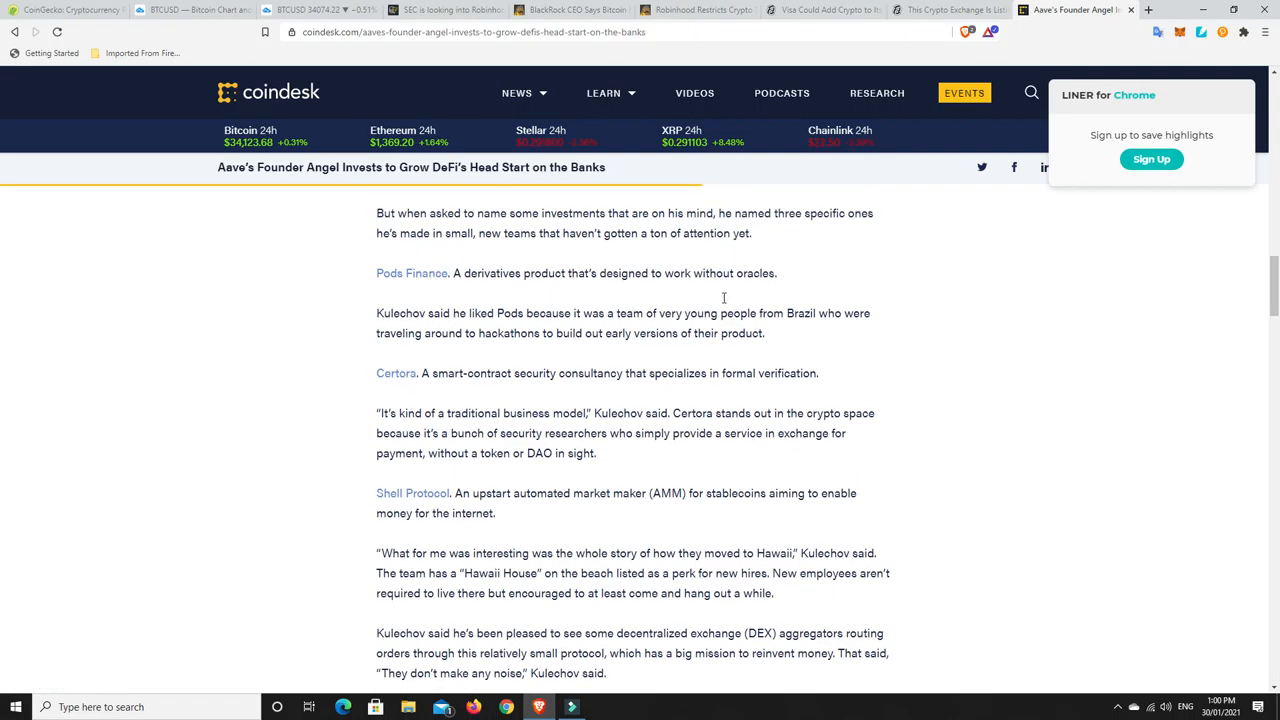
scroll(down, 3)
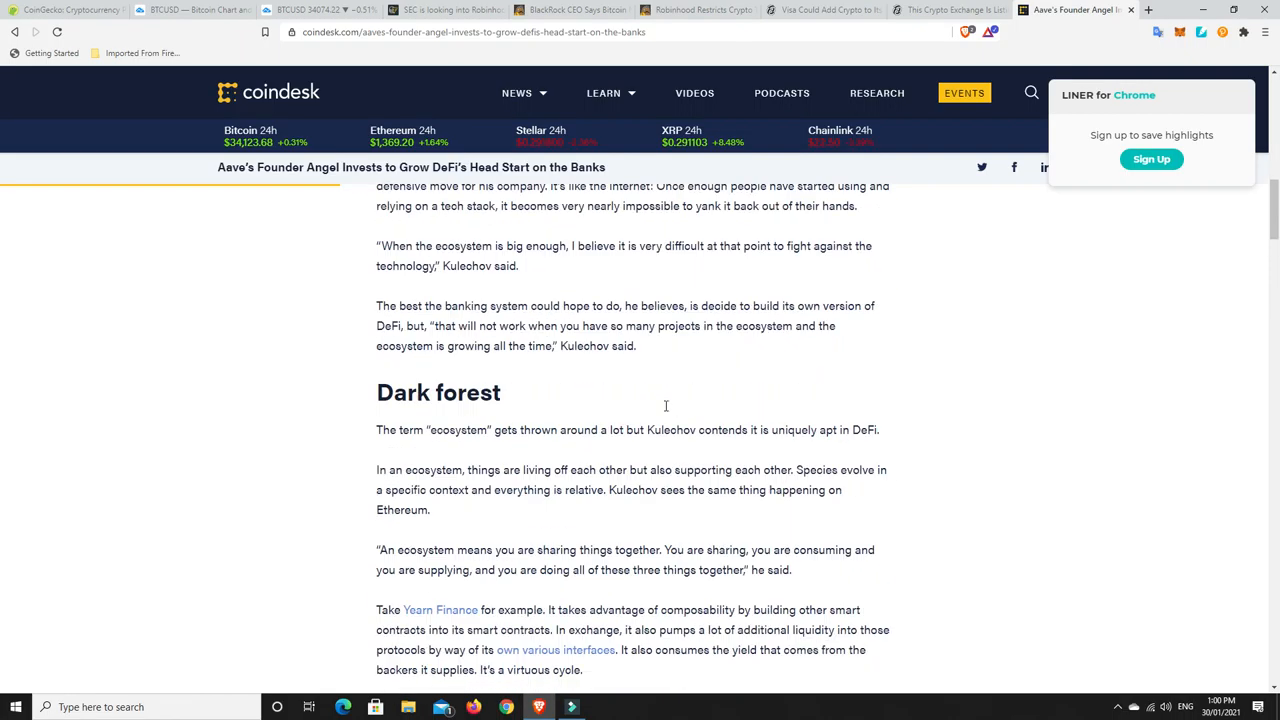
scroll(up, 3)
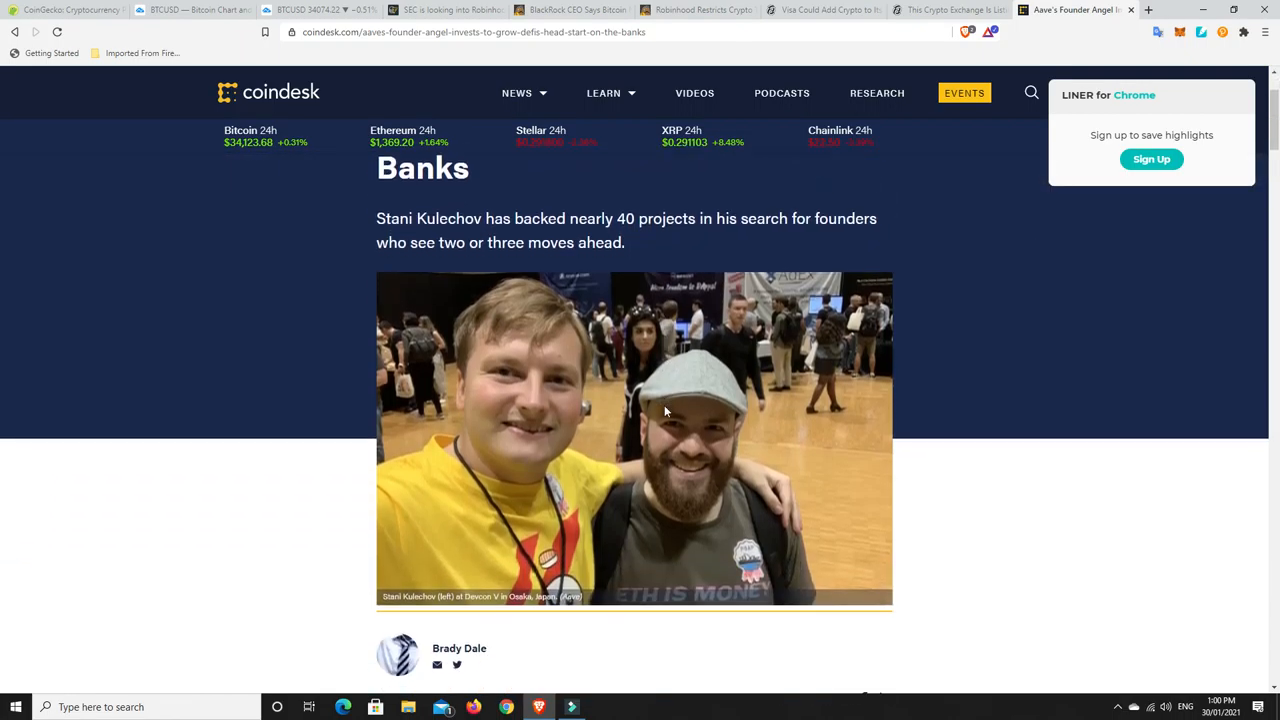
mouse_move(547, 407)
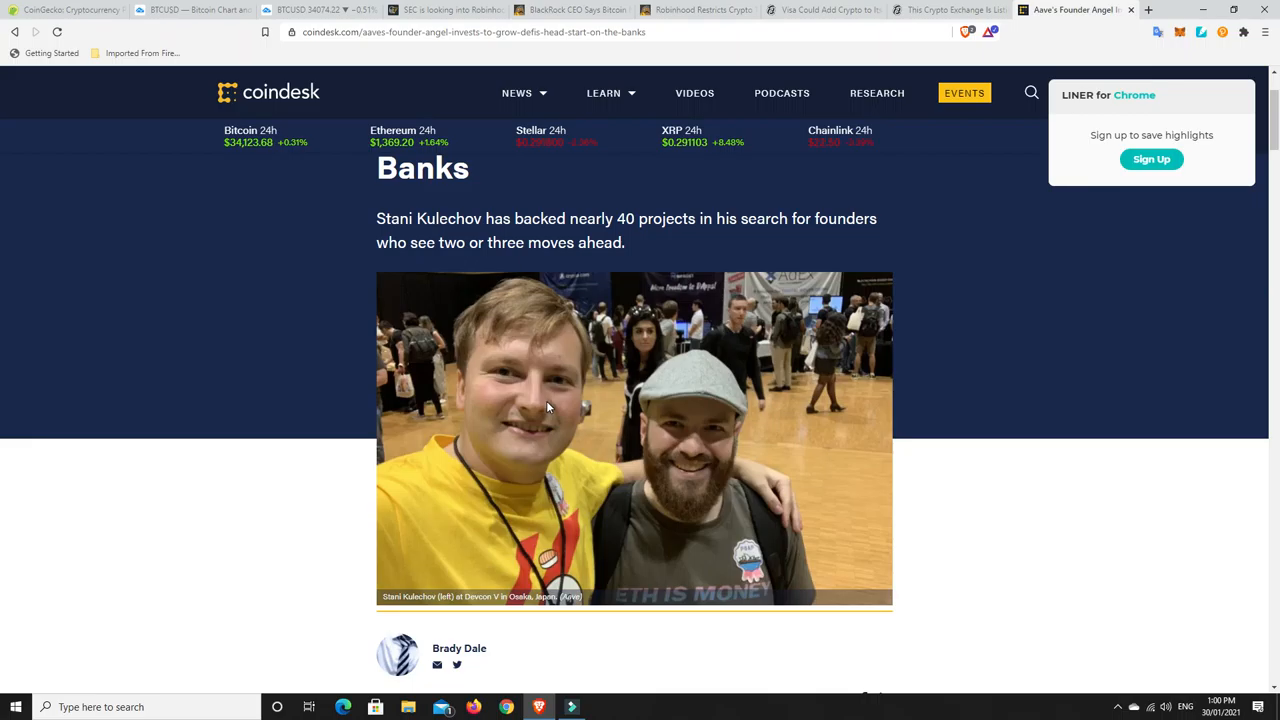
mouse_move(418, 302)
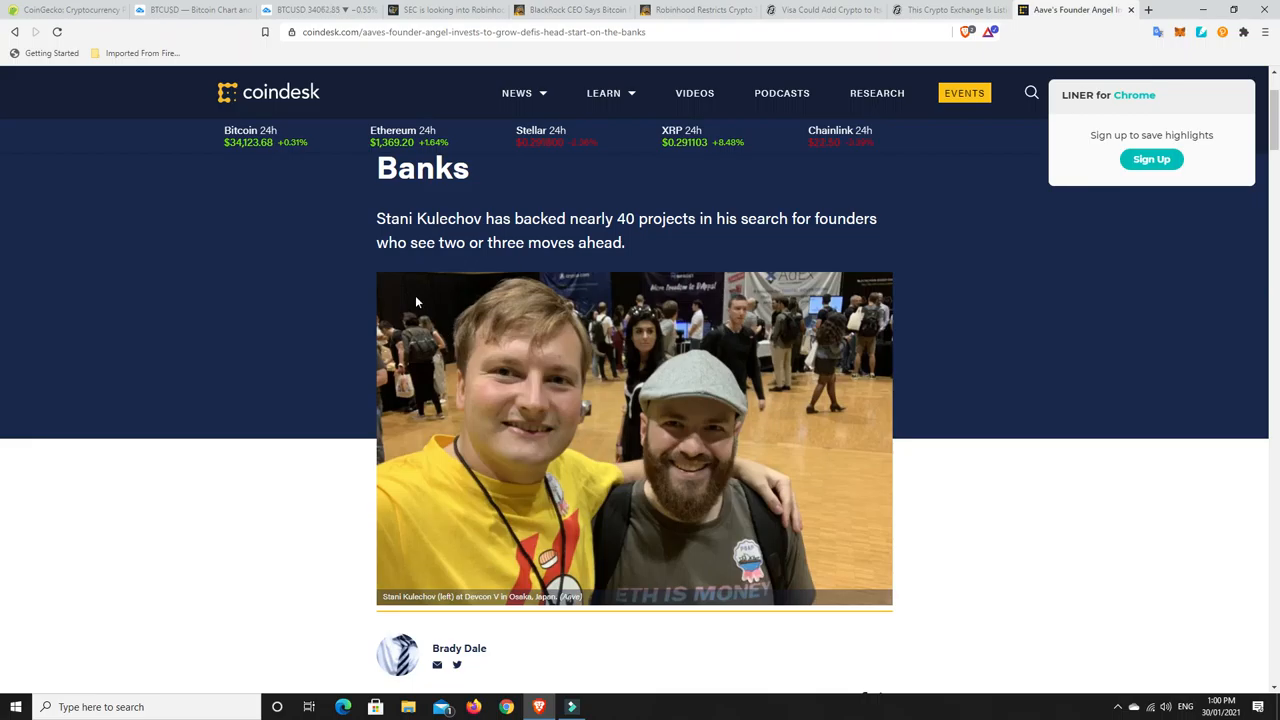
mouse_move(663, 422)
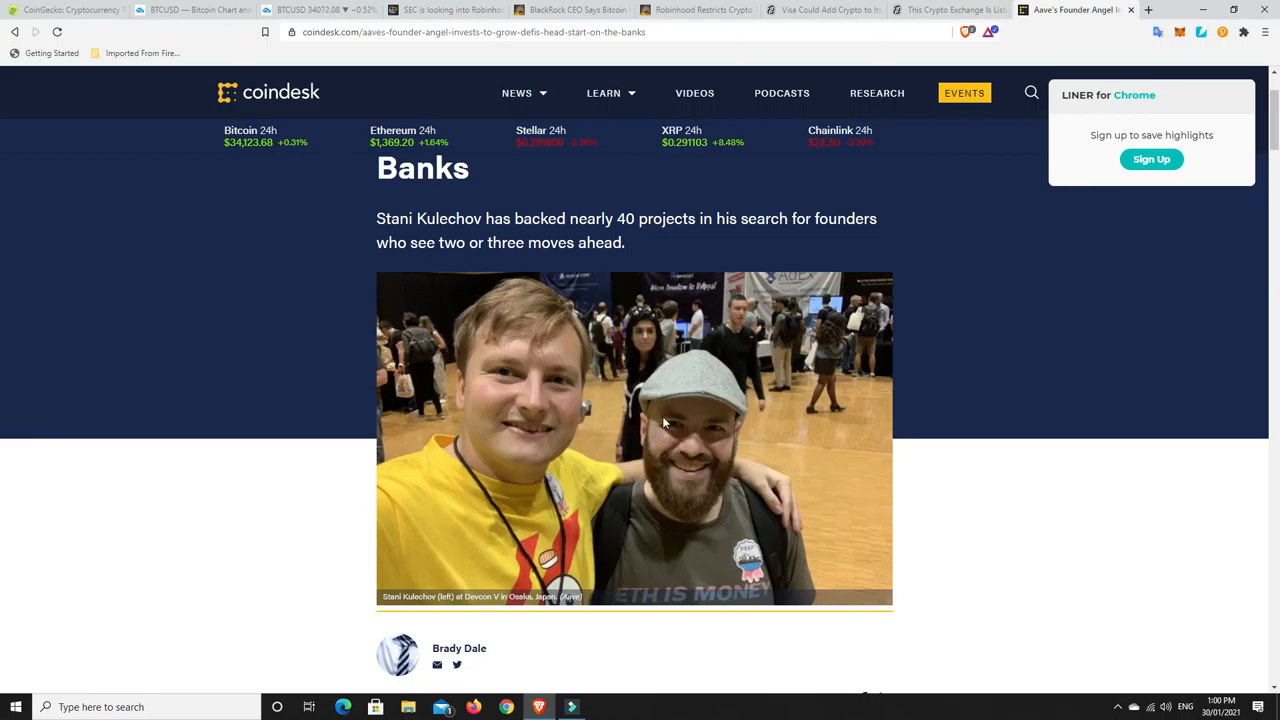
mouse_move(632, 411)
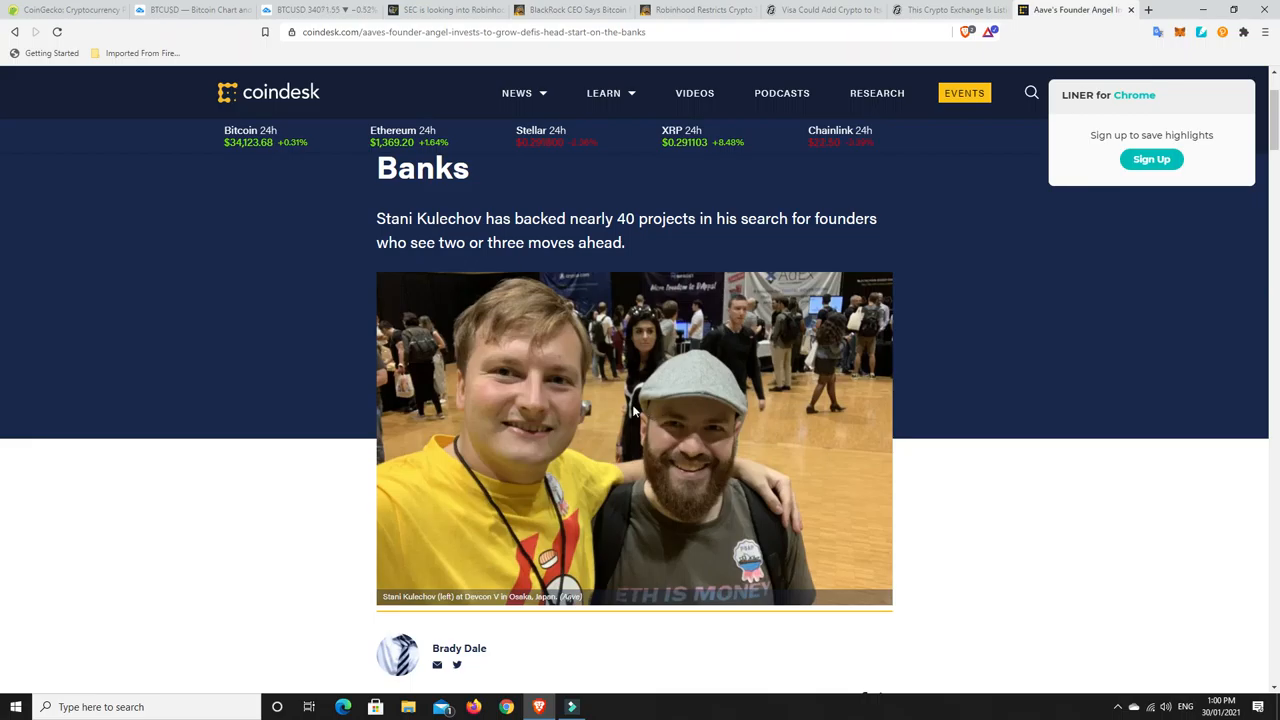
mouse_move(1055, 529)
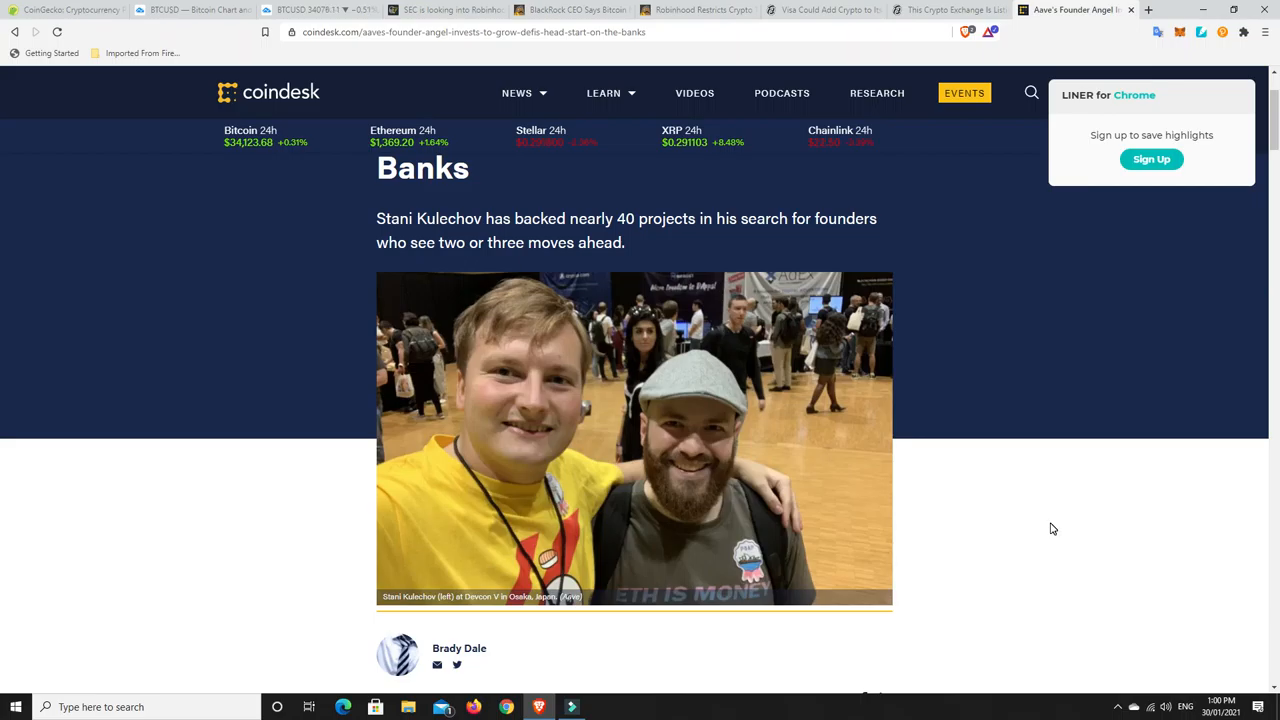
scroll(up, 3)
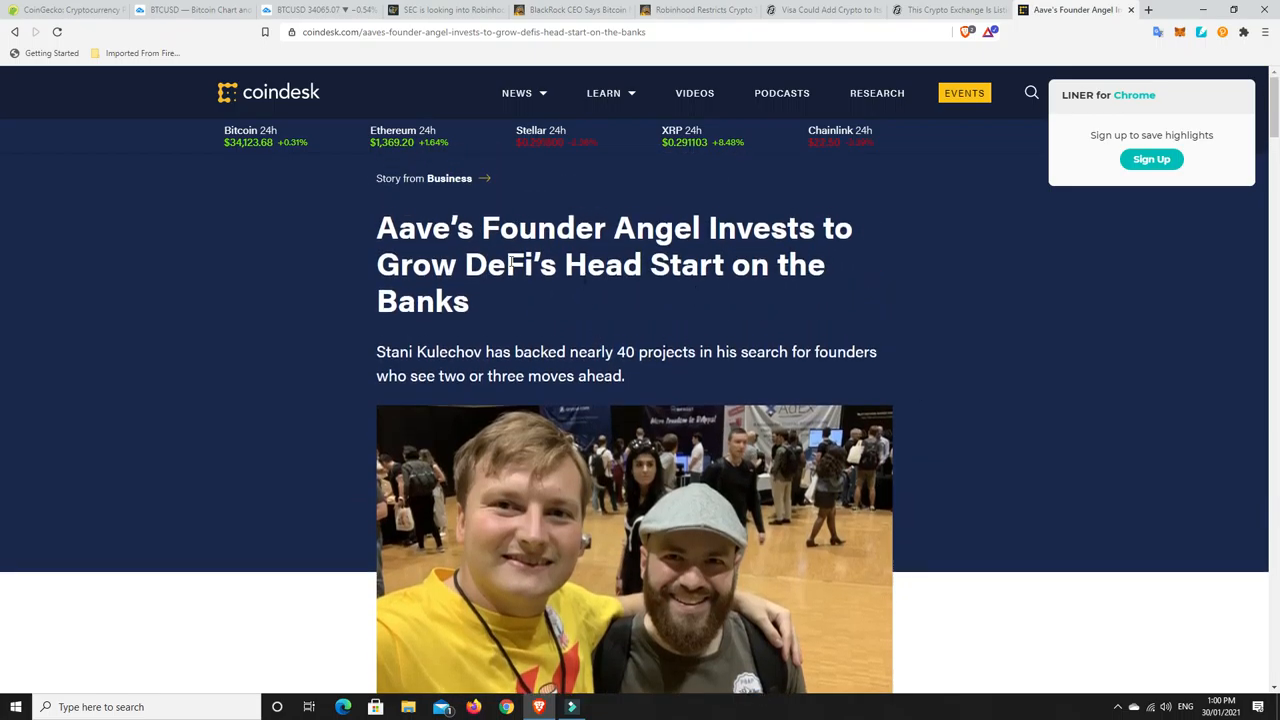
mouse_move(1024, 512)
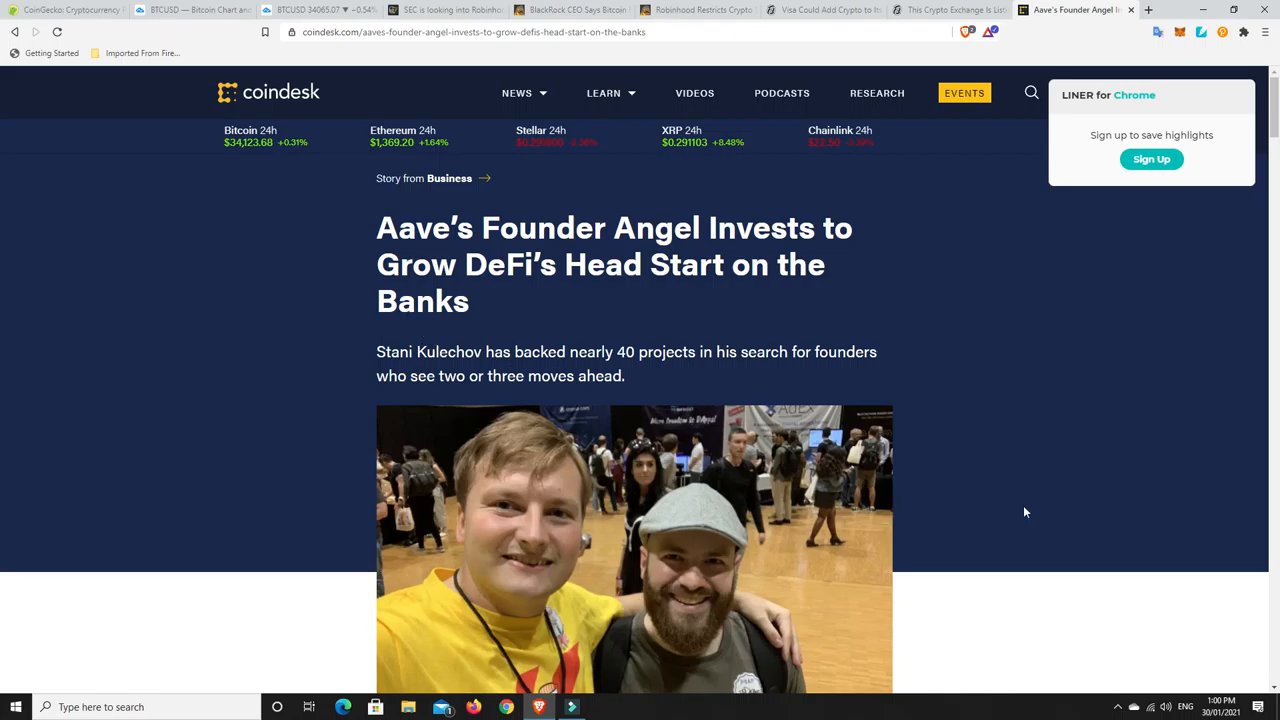
Step: Scroll from the headline down to the Jan 30, 2021 byline and opening paragraph
scroll(down, 3)
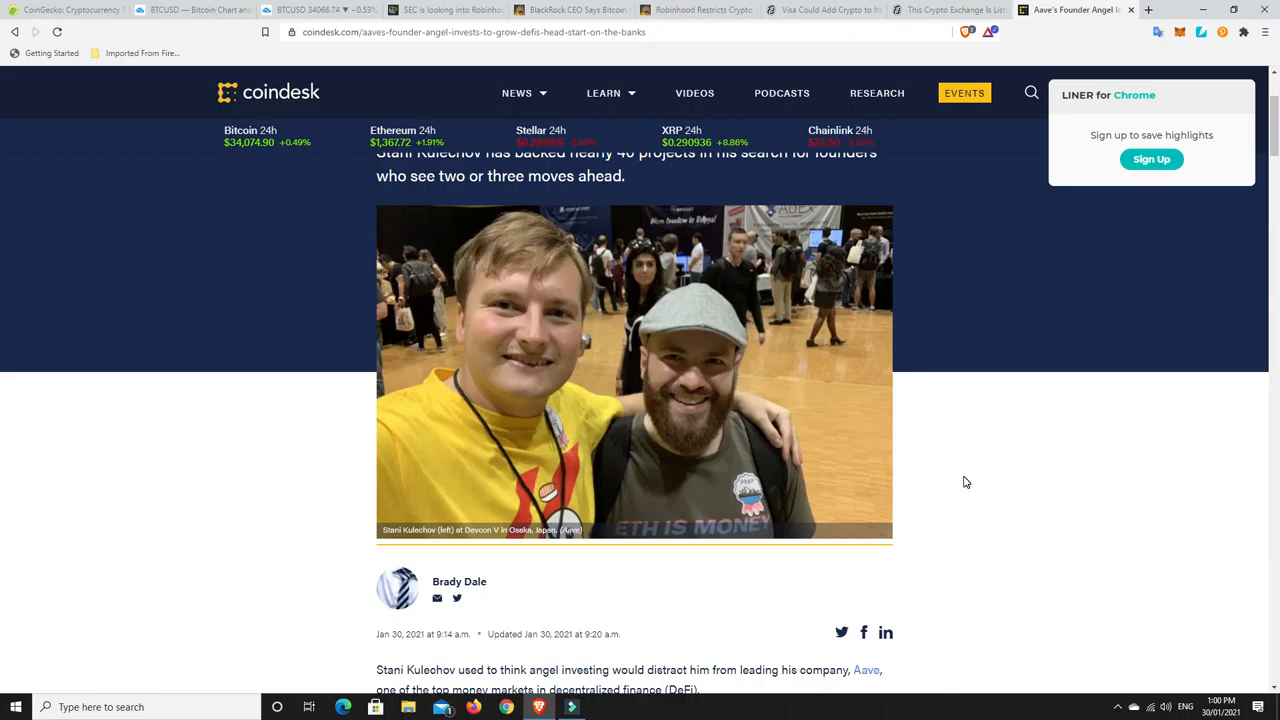
mouse_move(928, 480)
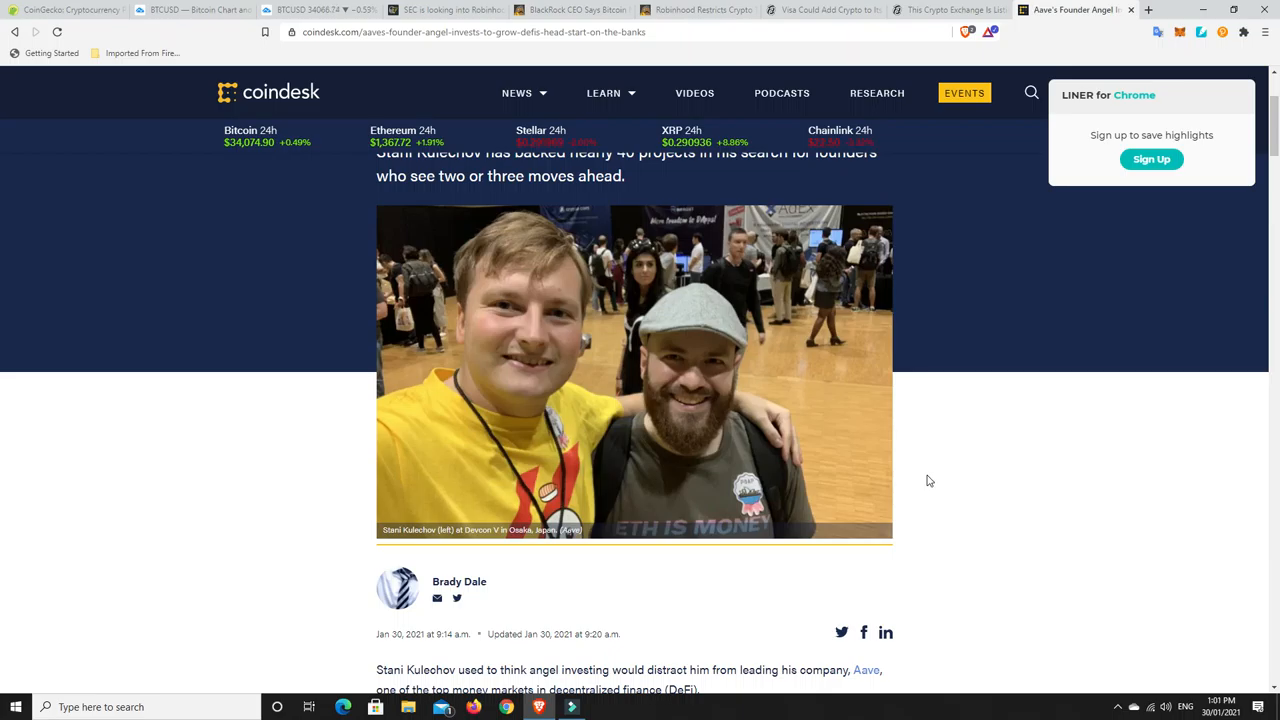
mouse_move(638, 464)
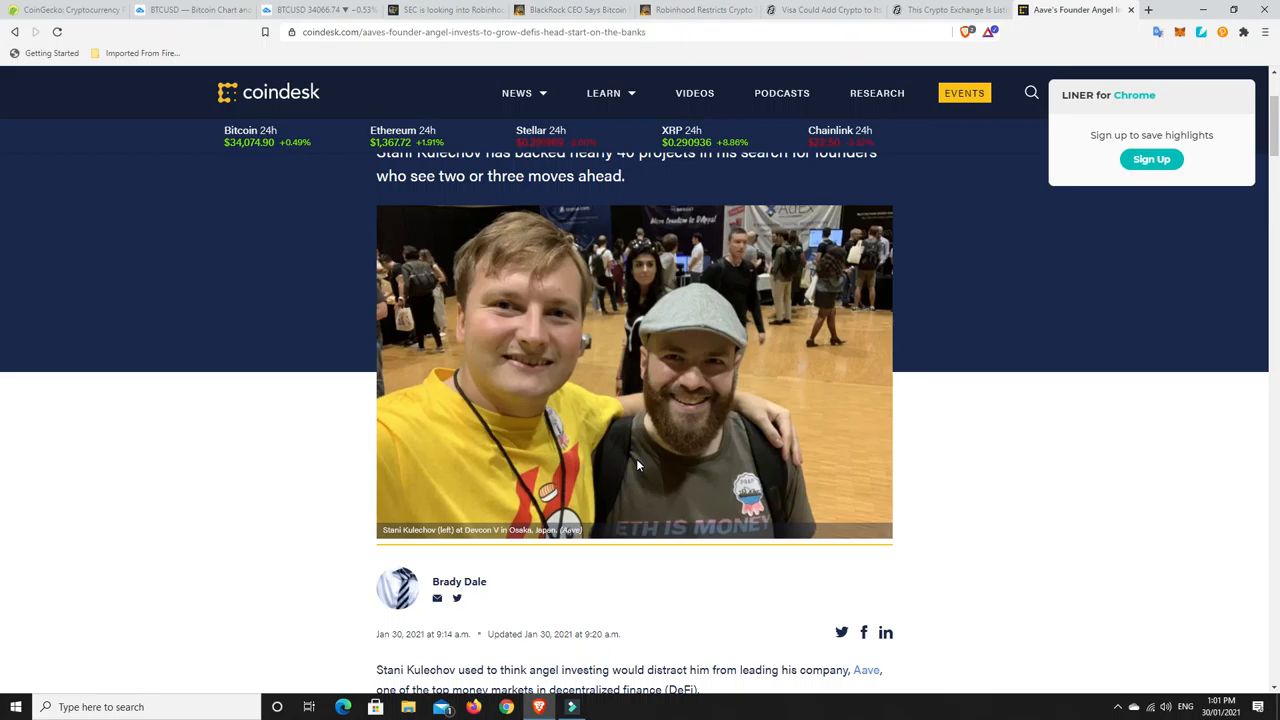
mouse_move(930, 458)
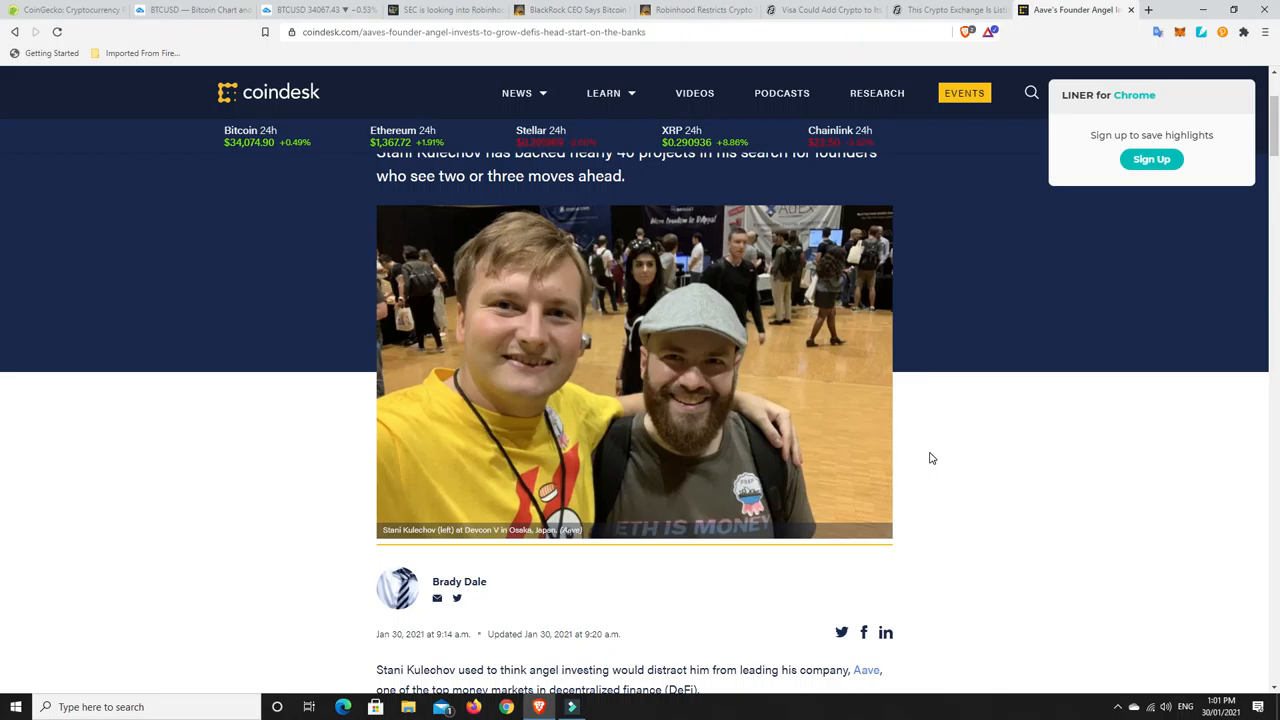
mouse_move(757, 377)
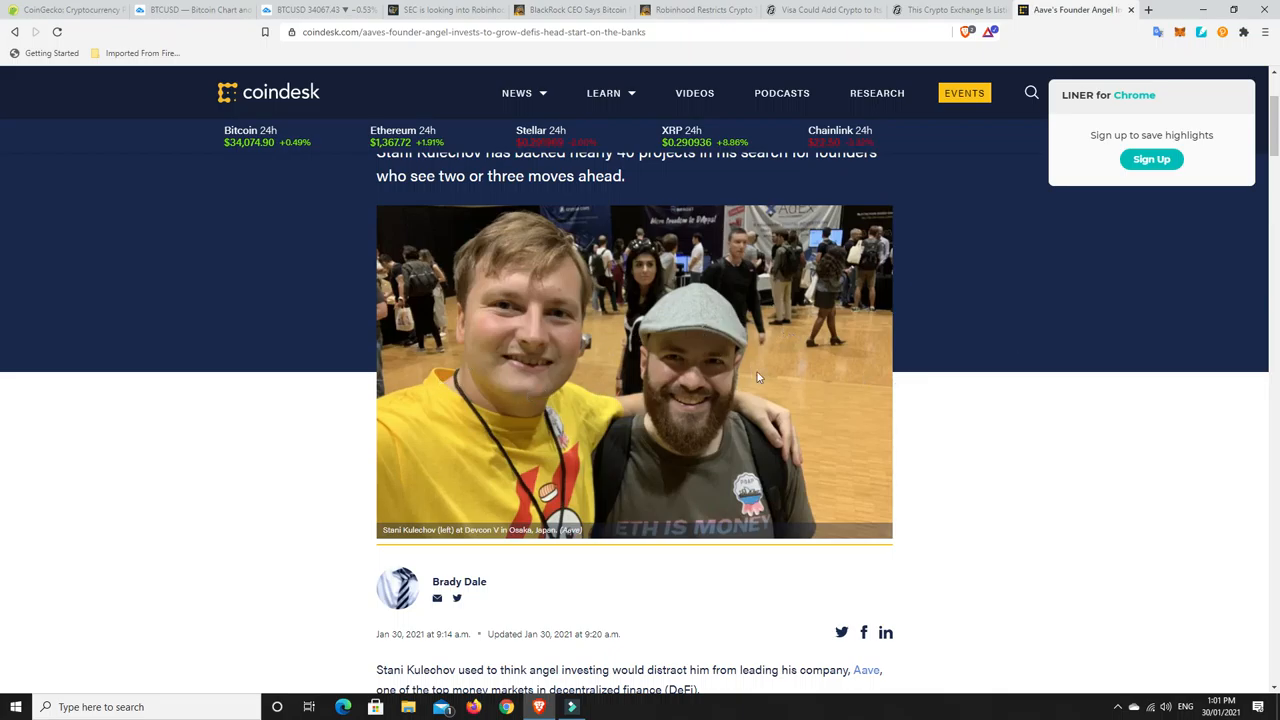
mouse_move(567, 403)
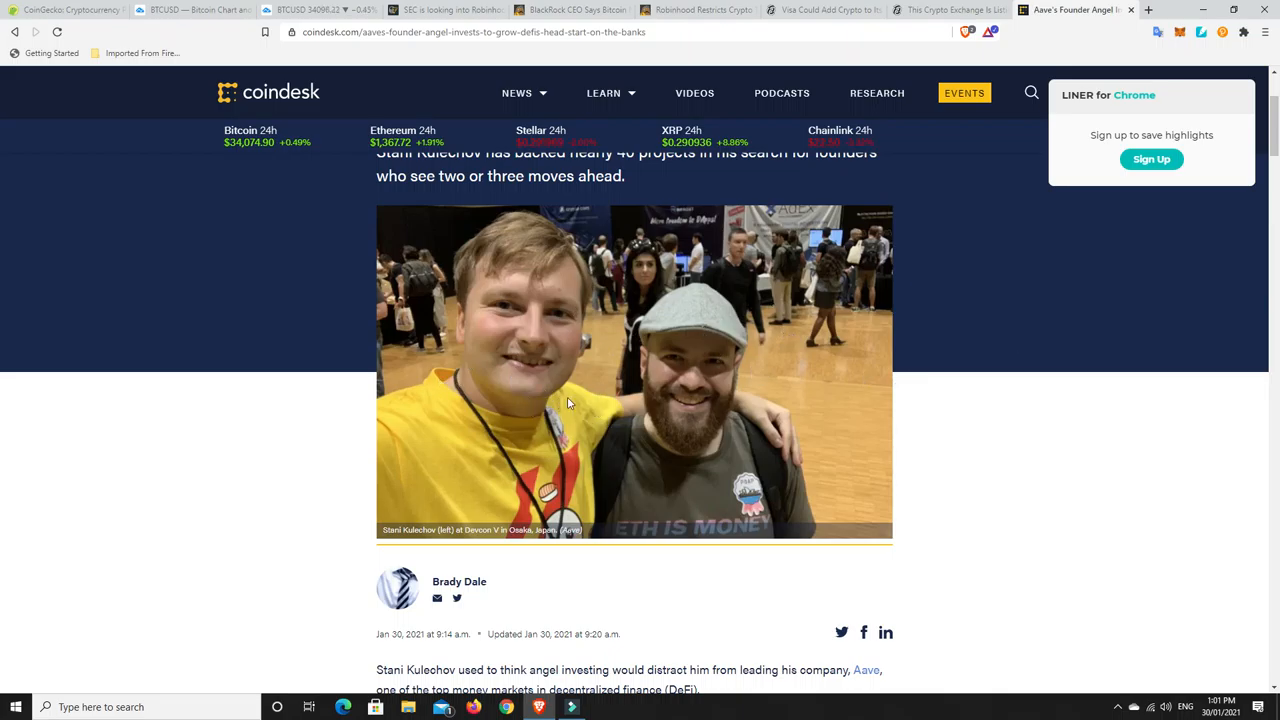
mouse_move(688, 293)
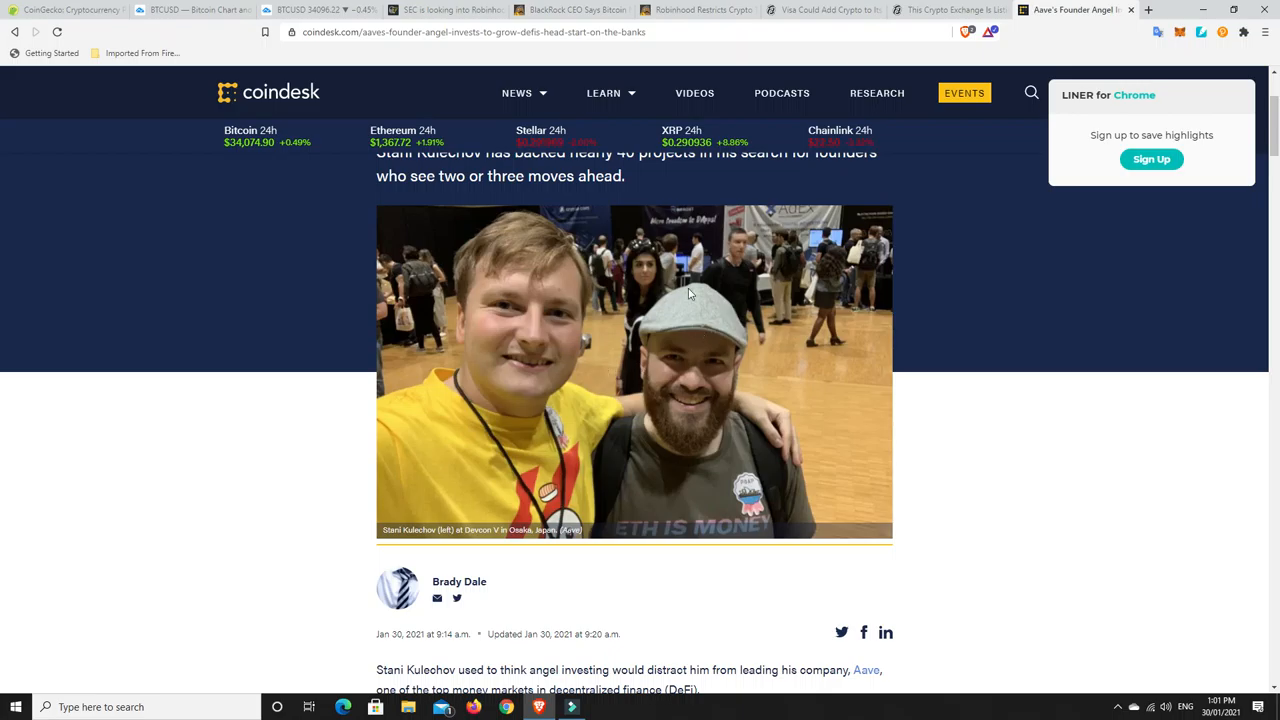
mouse_move(532, 366)
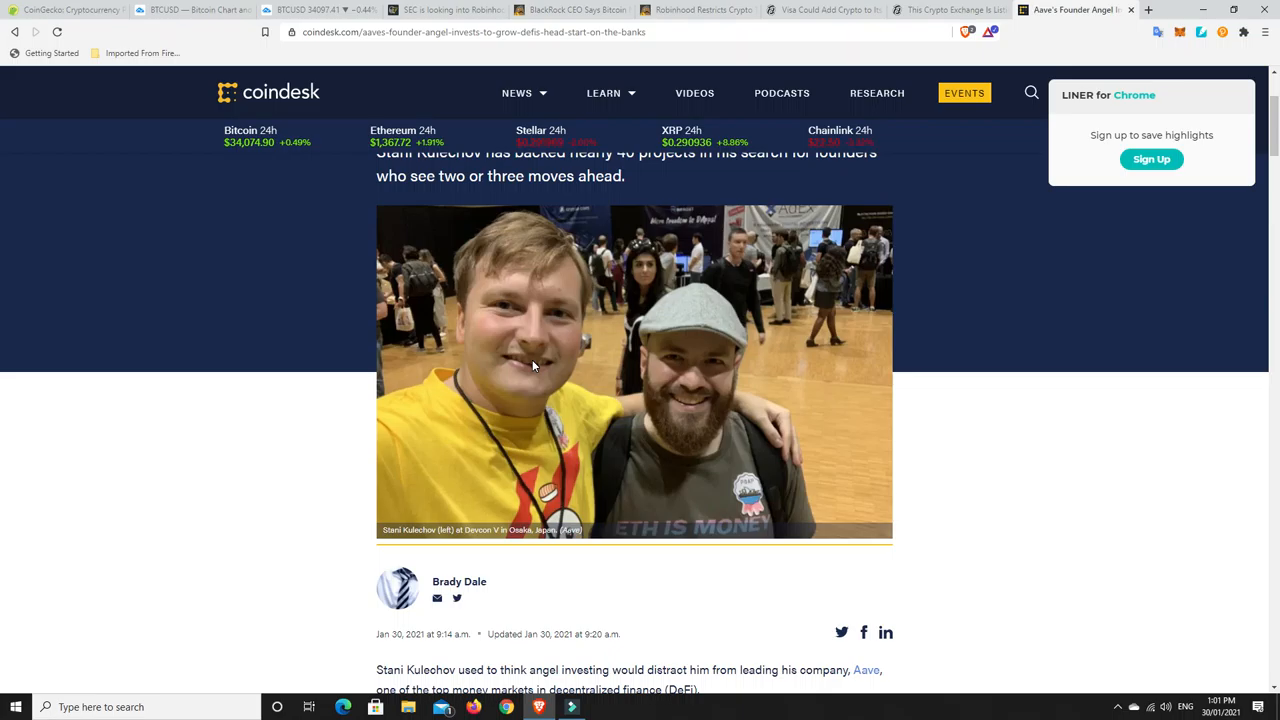
mouse_move(622, 366)
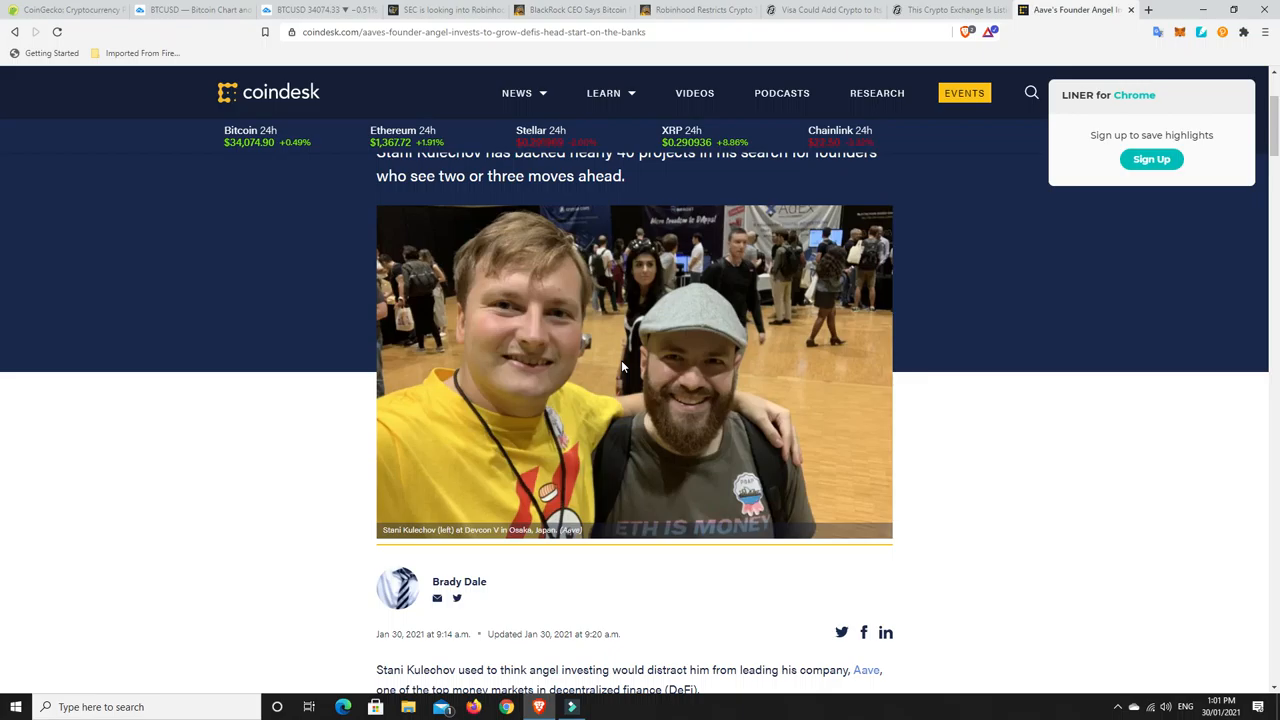
mouse_move(617, 357)
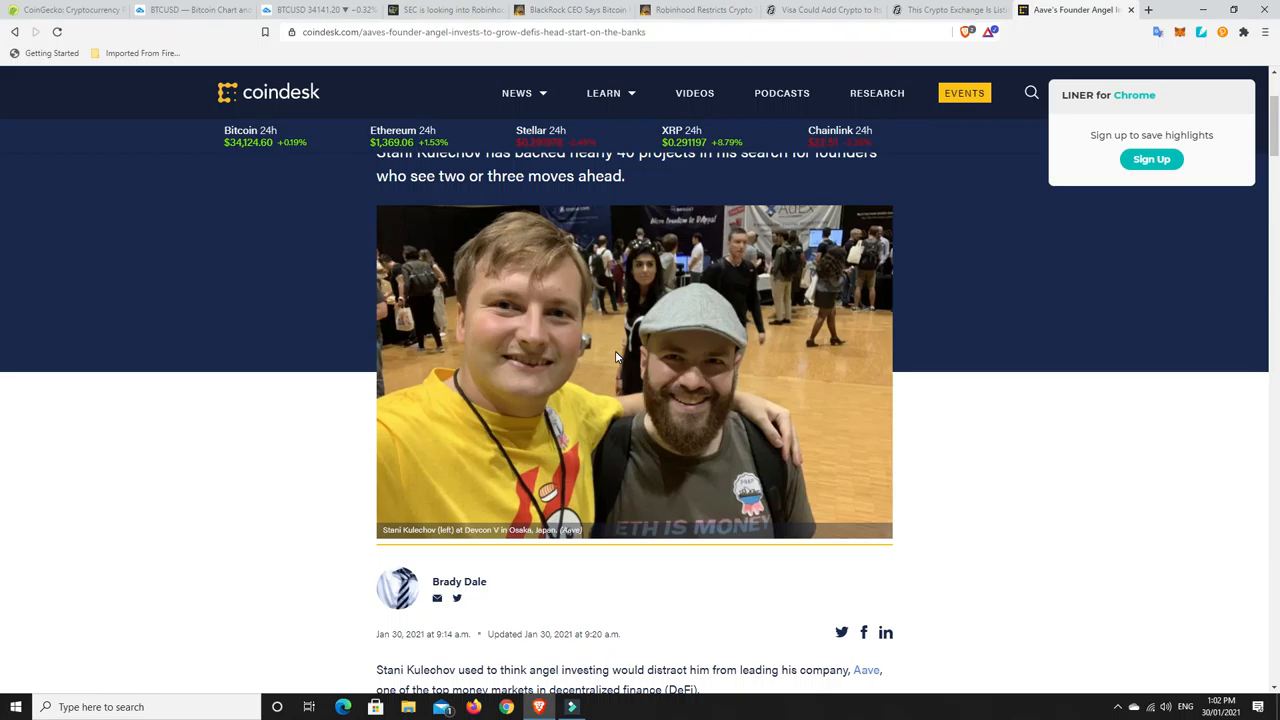
mouse_move(588, 348)
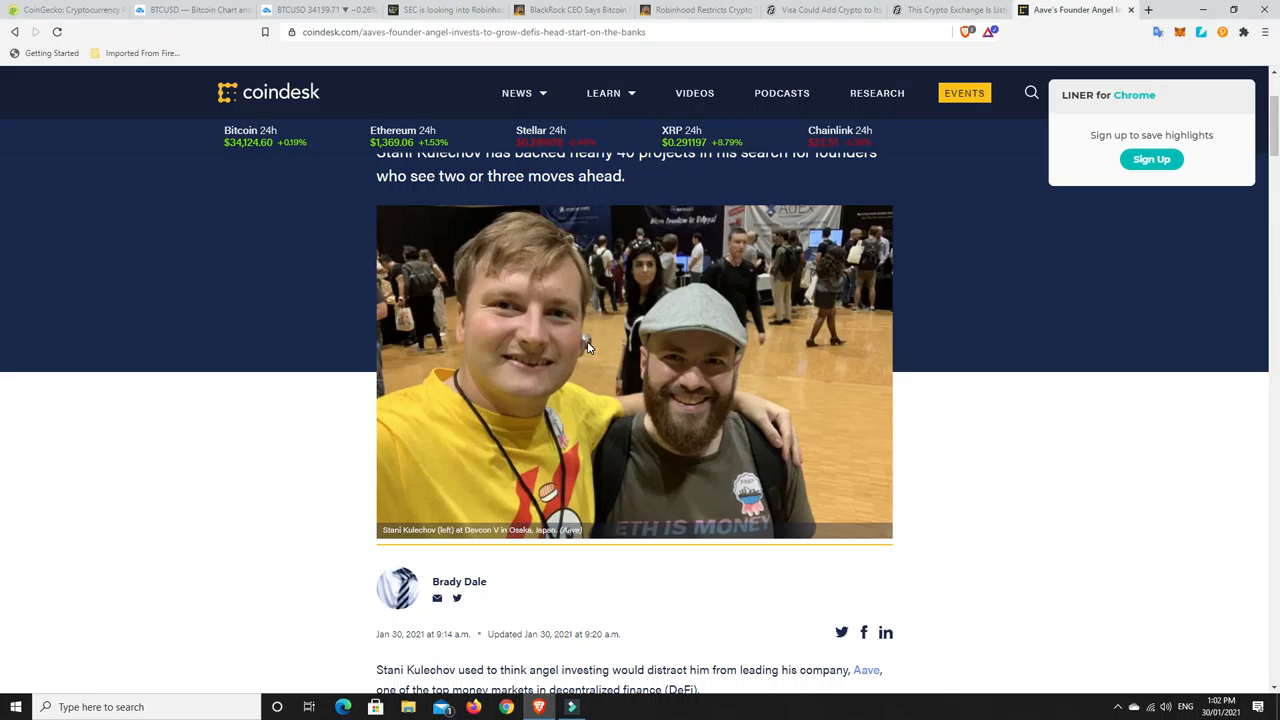
mouse_move(477, 365)
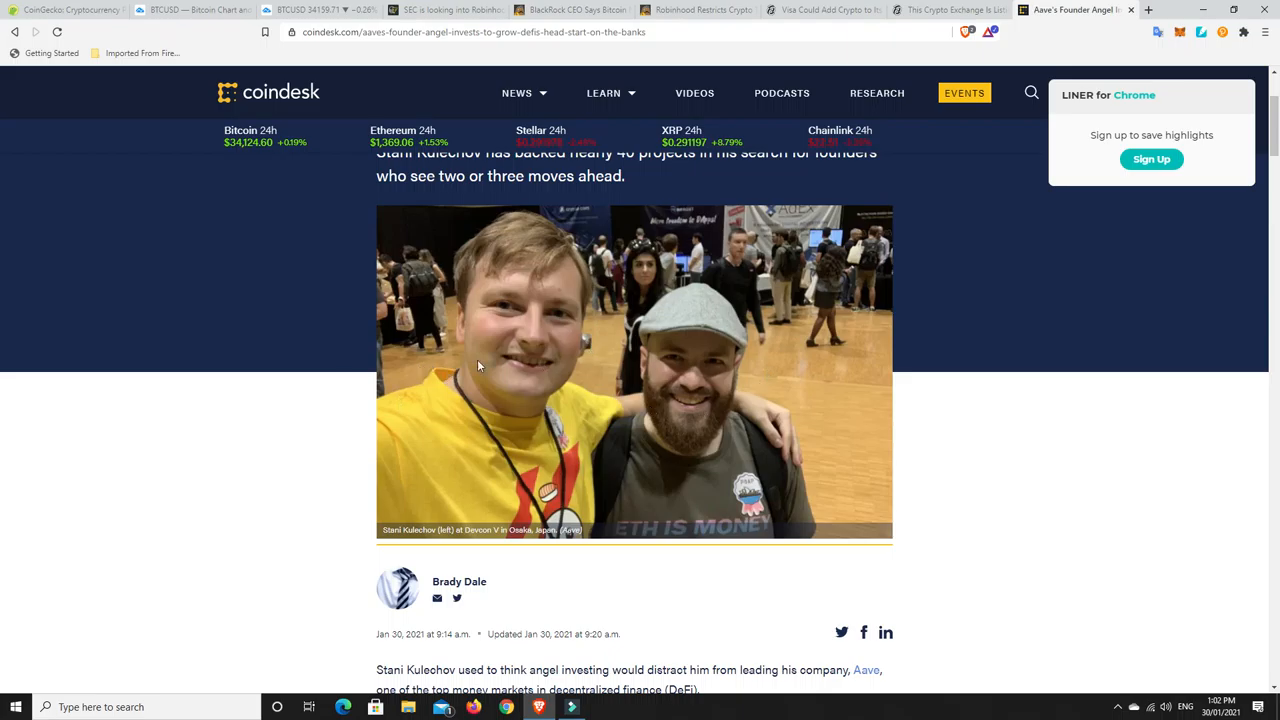
mouse_move(959, 419)
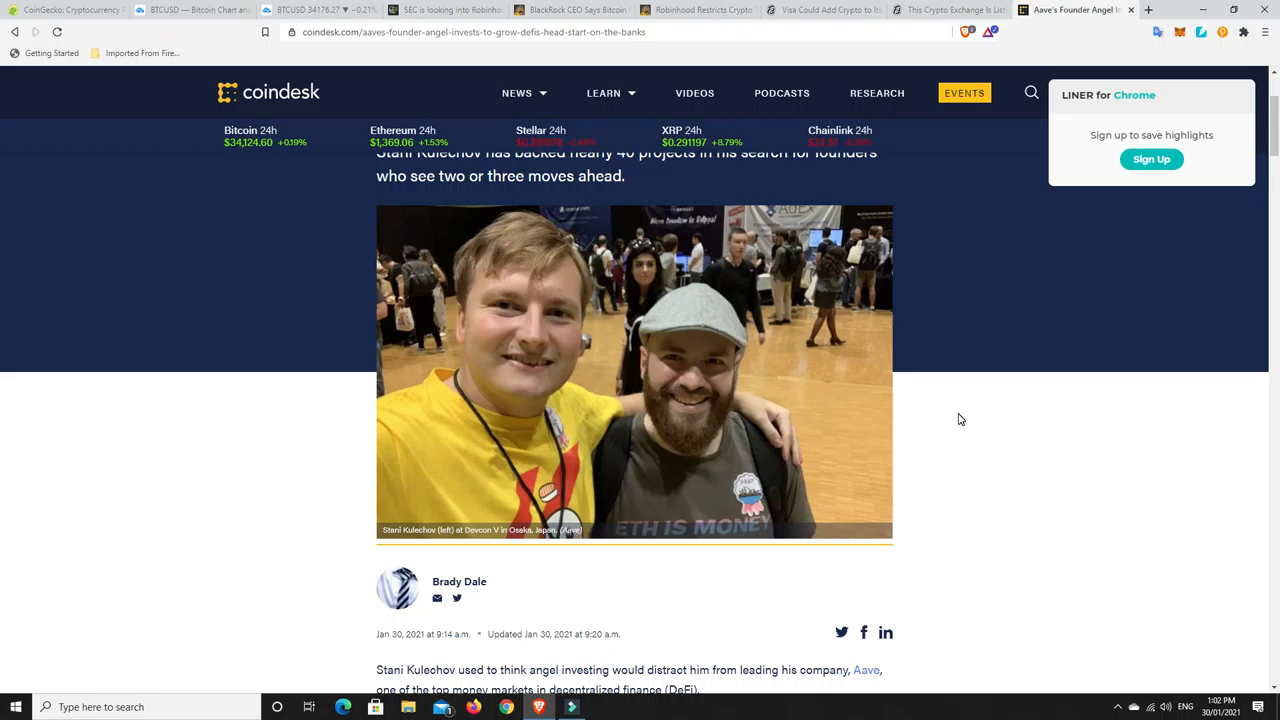
mouse_move(953, 419)
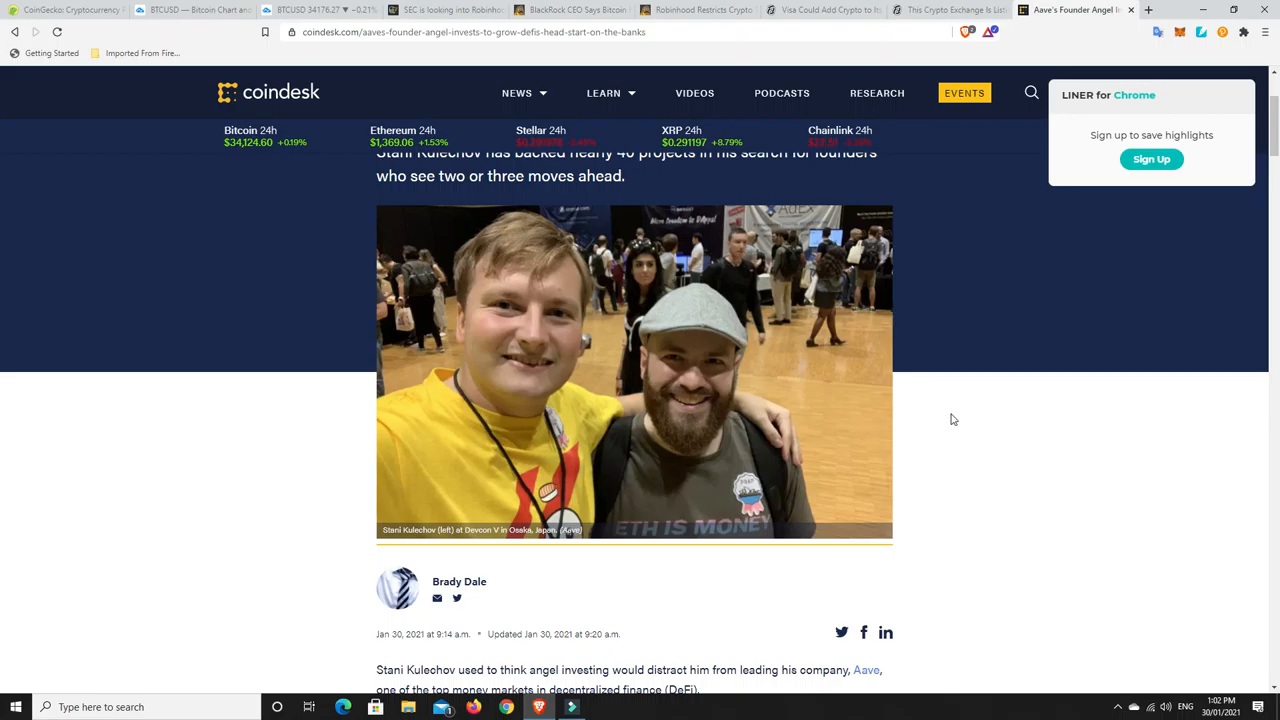
mouse_move(772, 412)
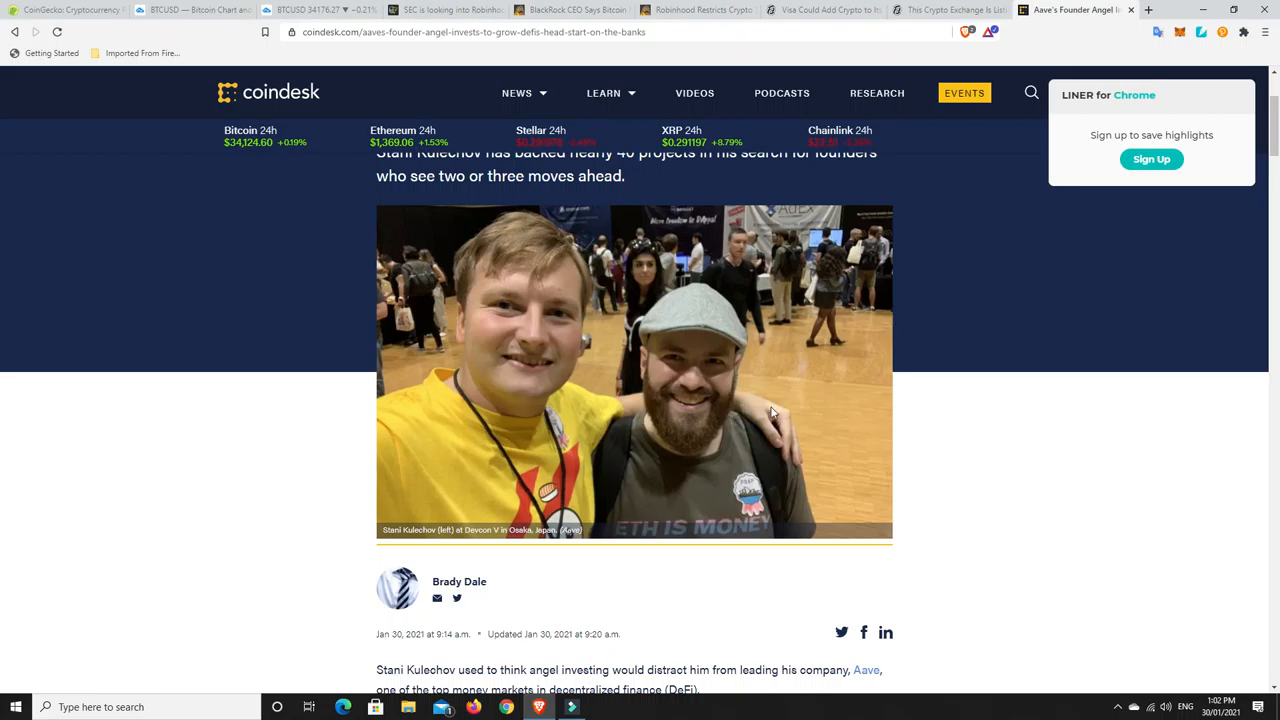
mouse_move(982, 445)
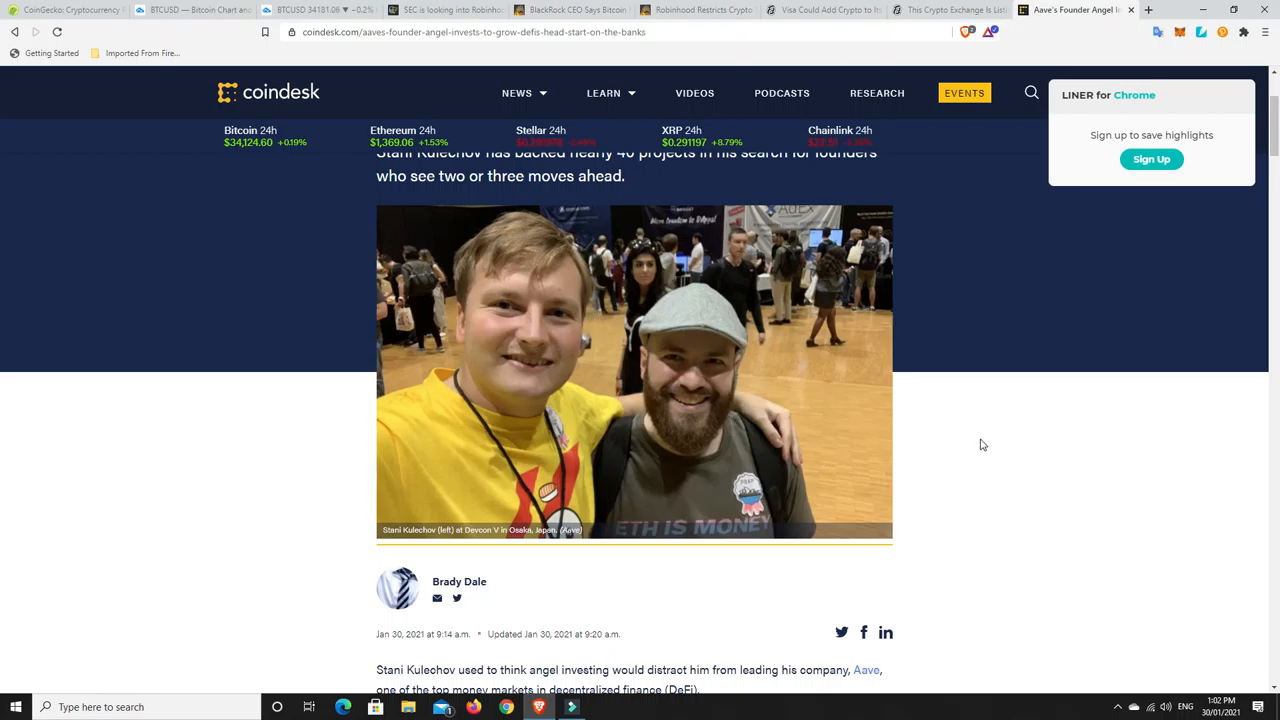
mouse_move(973, 445)
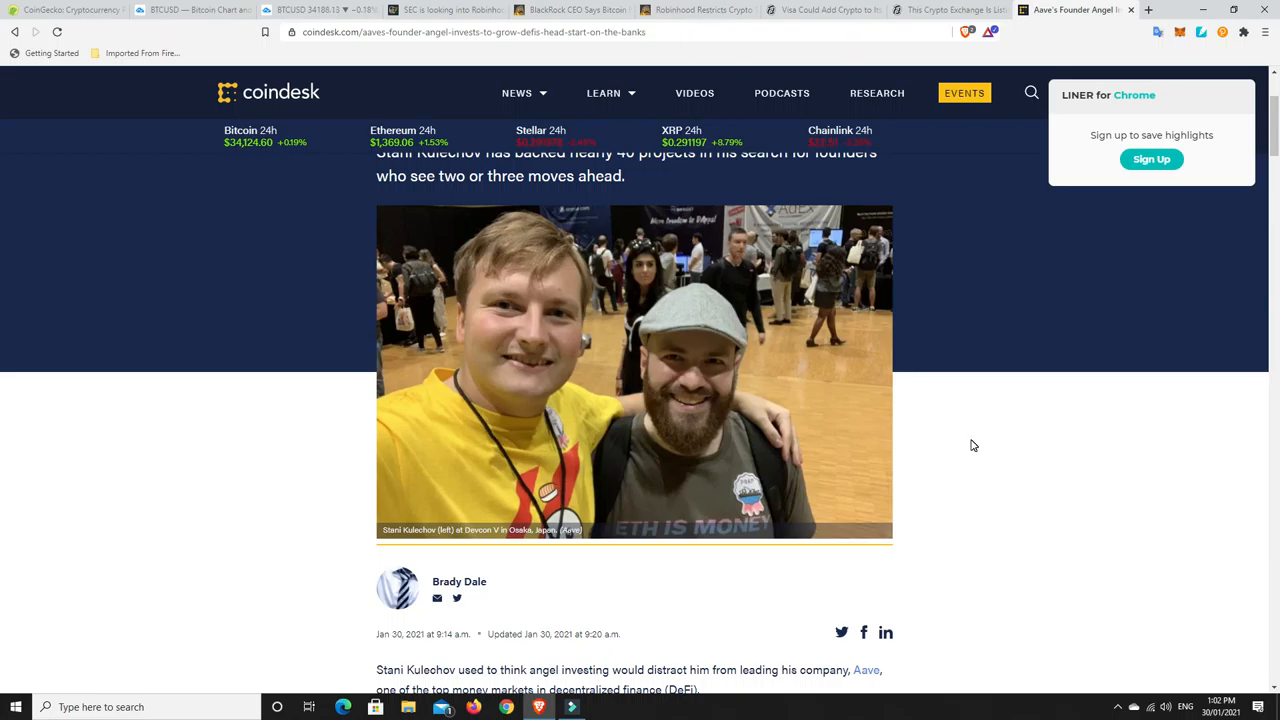
scroll(up, 3)
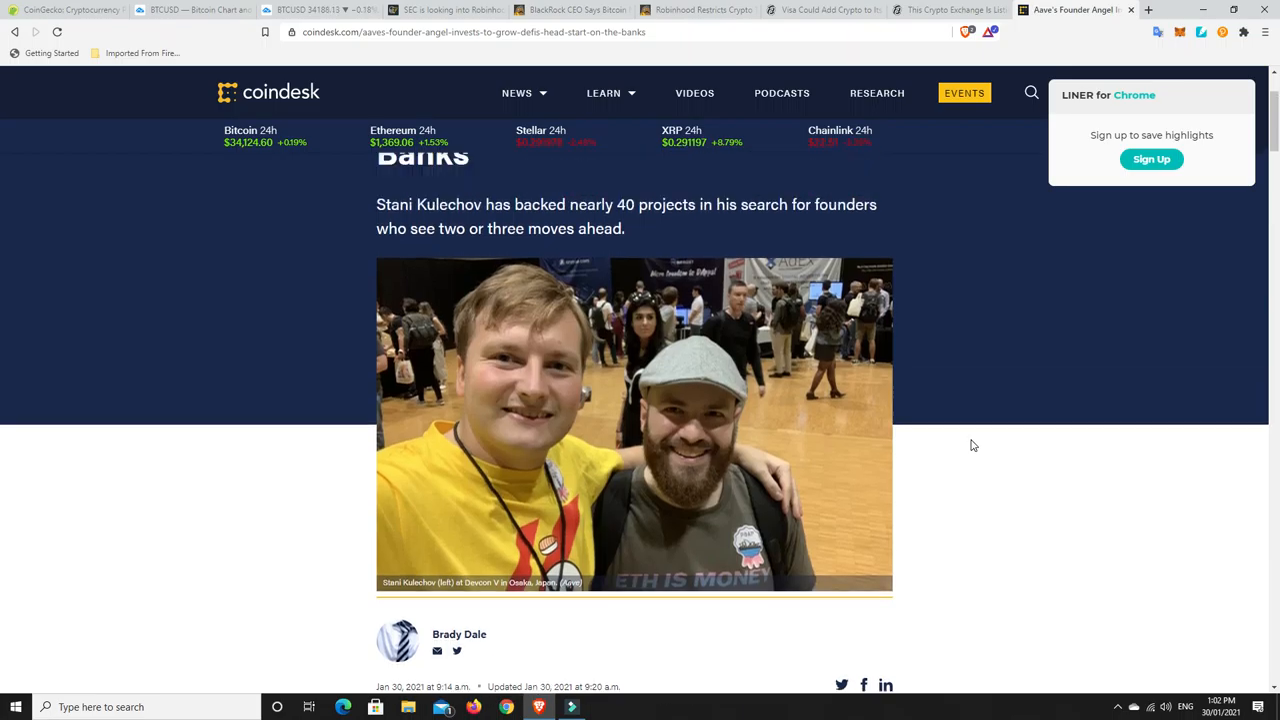
scroll(down, 3)
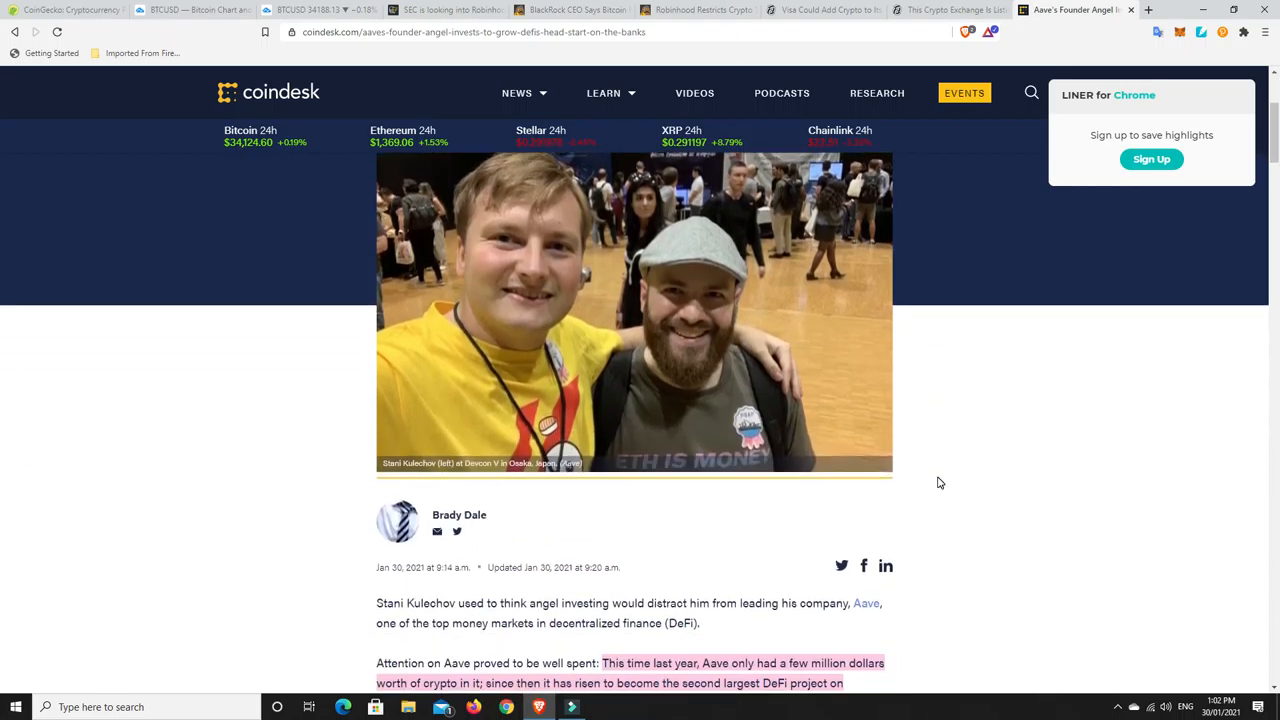
scroll(up, 3)
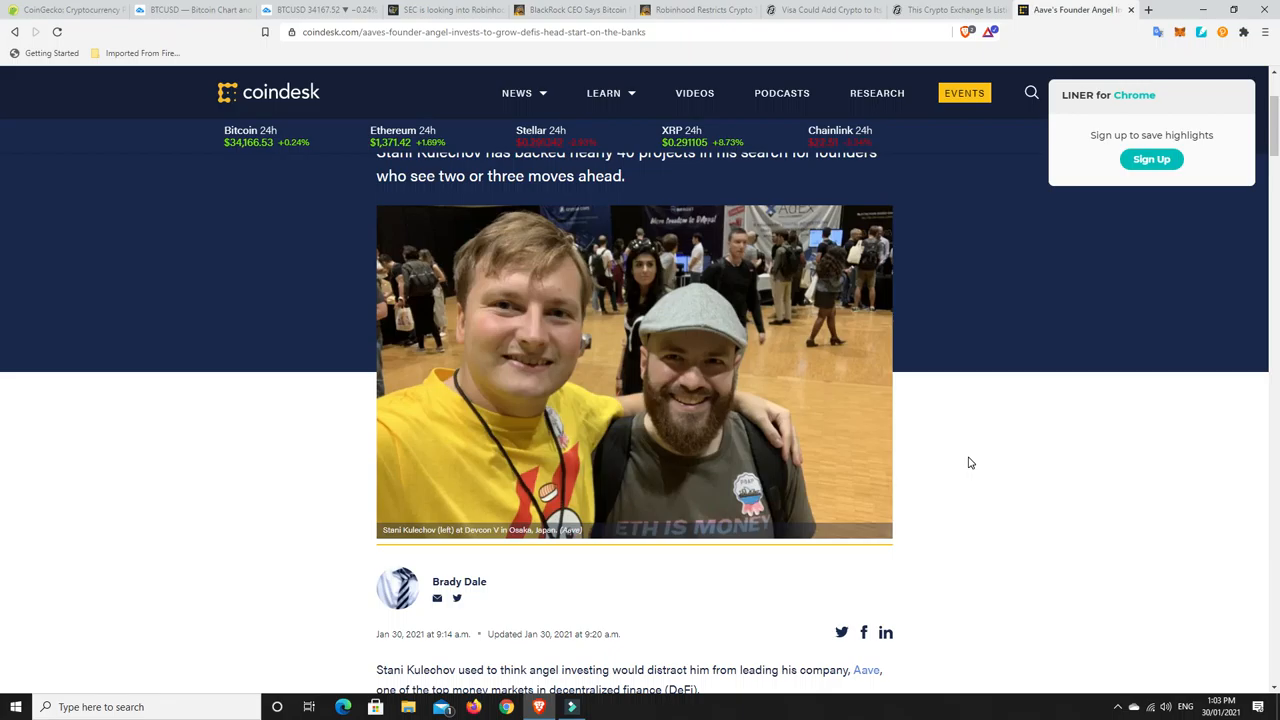
mouse_move(956, 465)
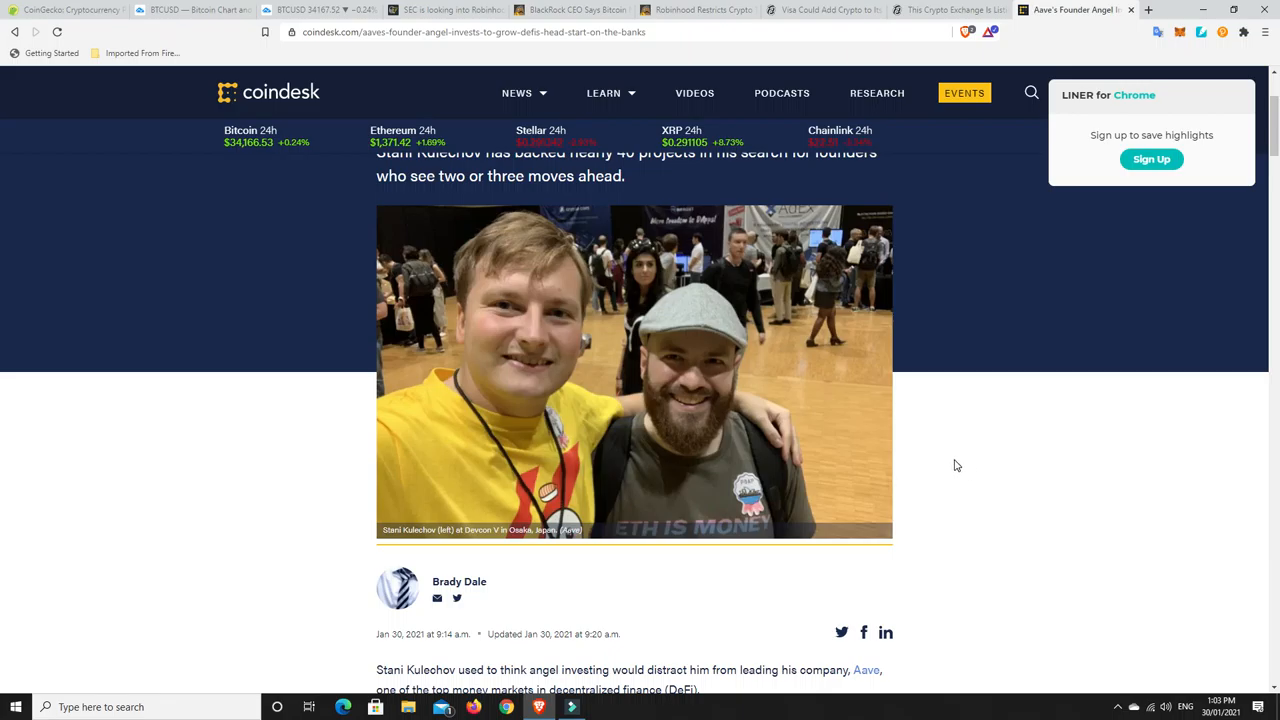